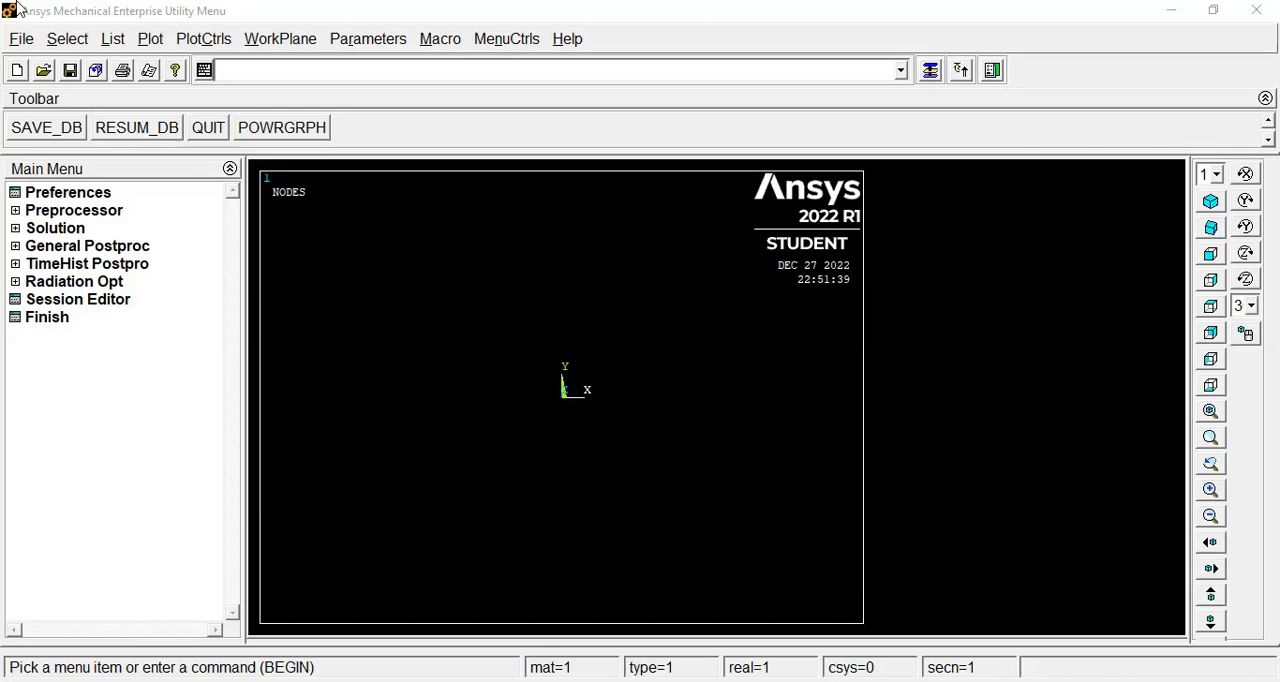
mouse_move(407, 648)
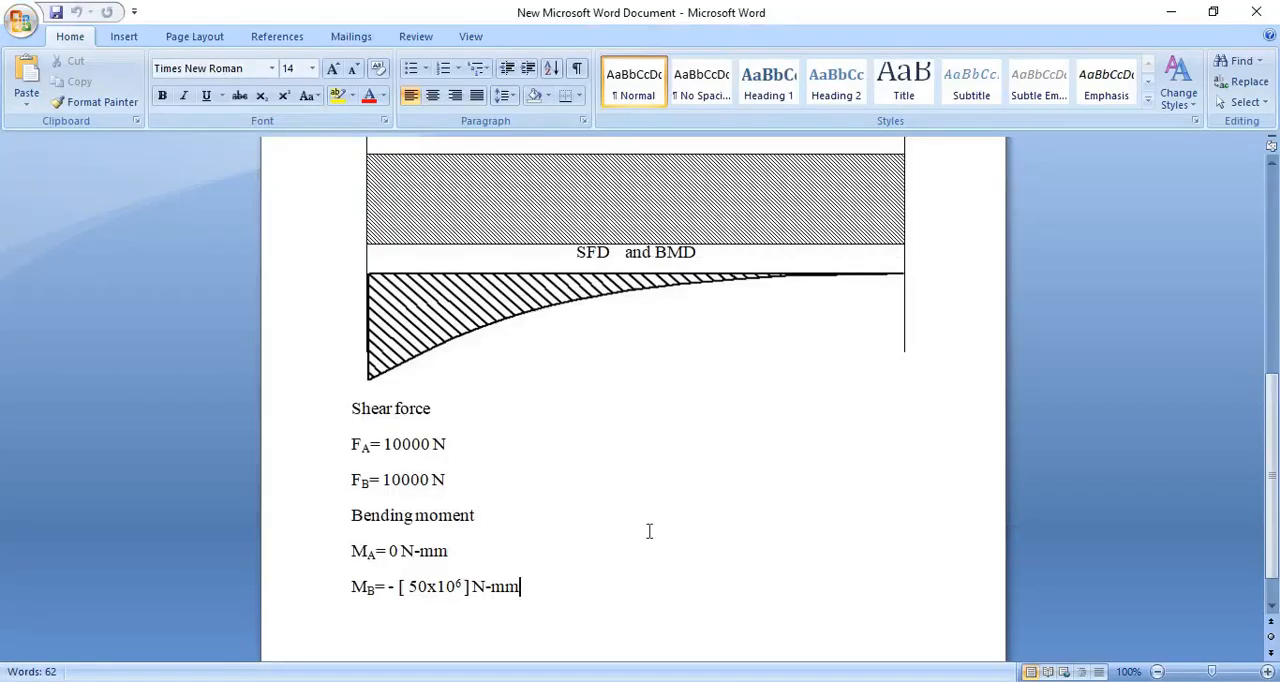
Highlight the 5000 mm beam length, 200x300 mm cross-section and 0.27 Poisson's ratio in Word
scroll(up, 3)
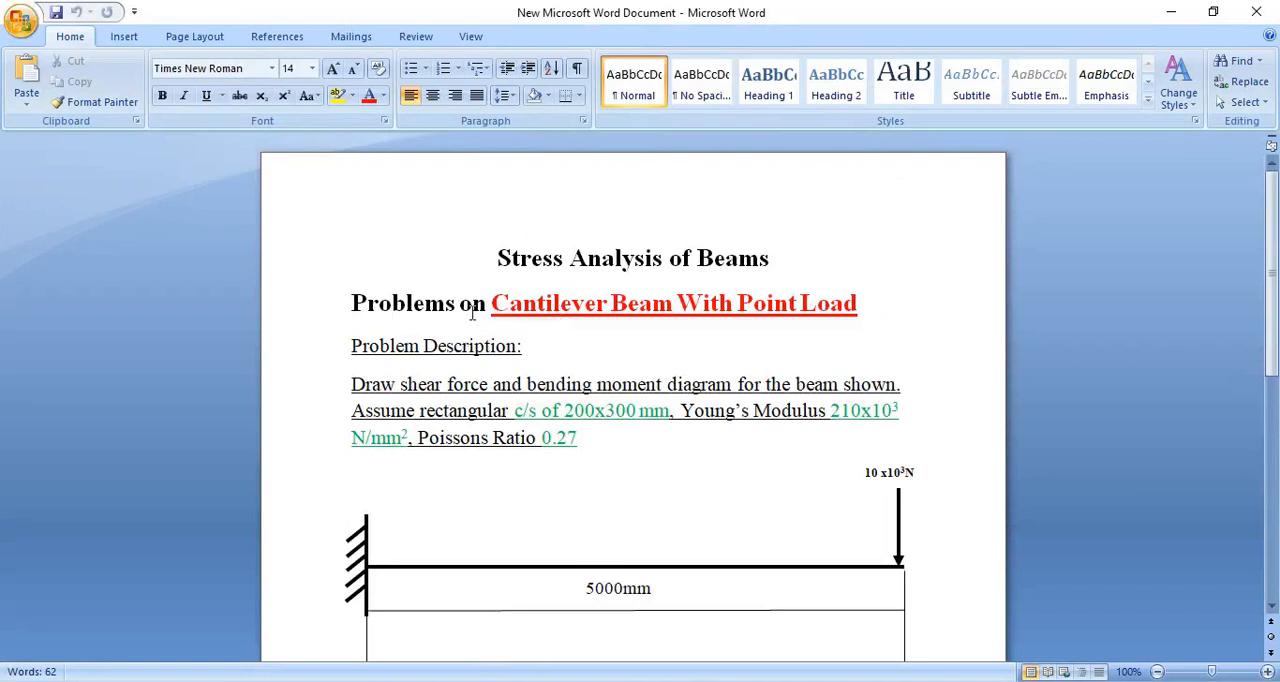
mouse_move(790, 311)
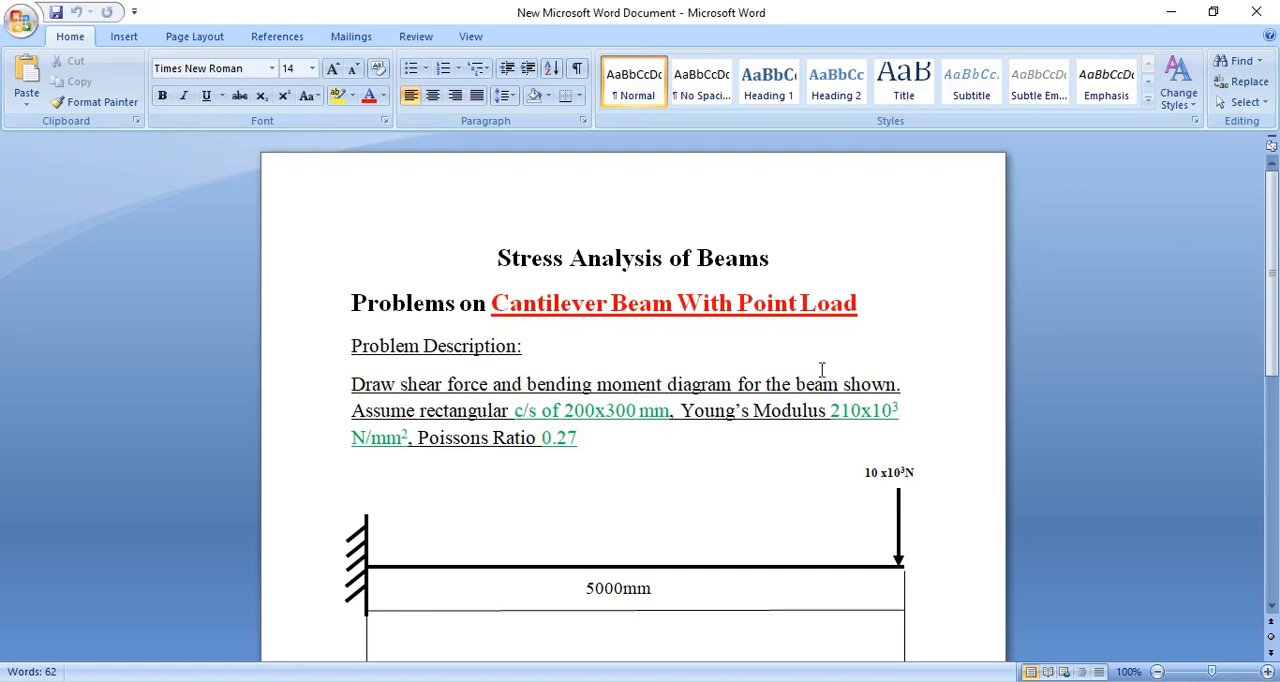
scroll(down, 3)
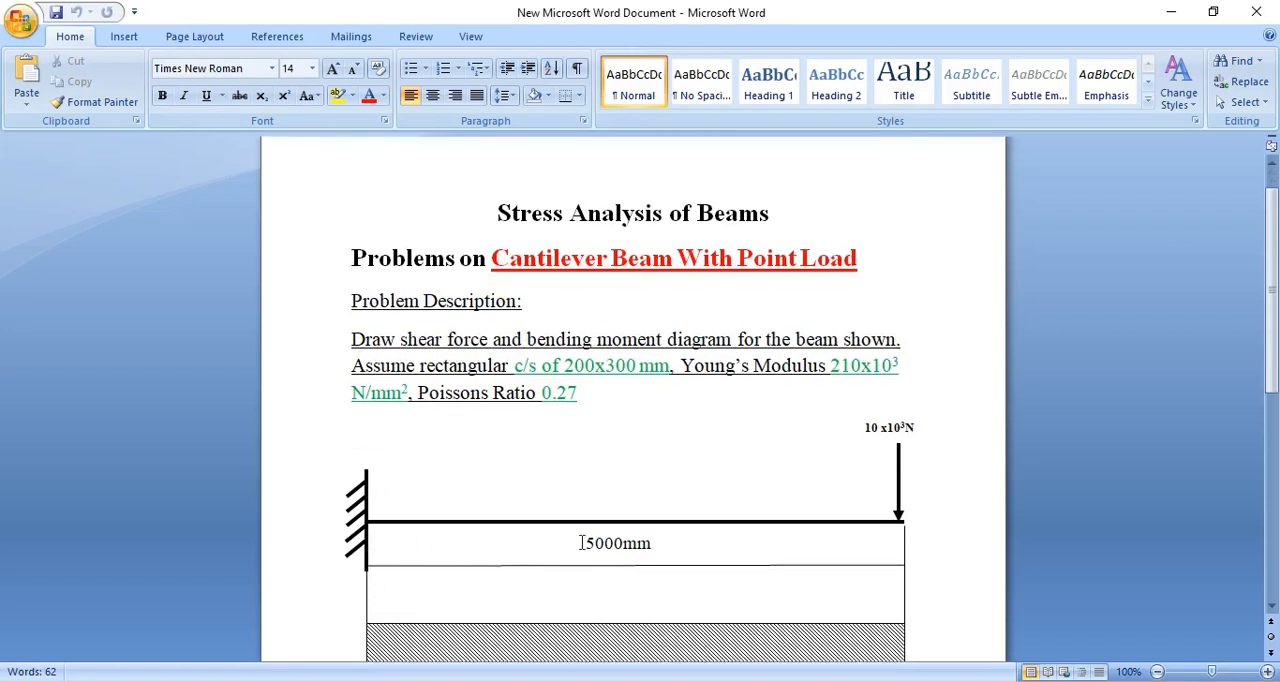
double_click(614, 543)
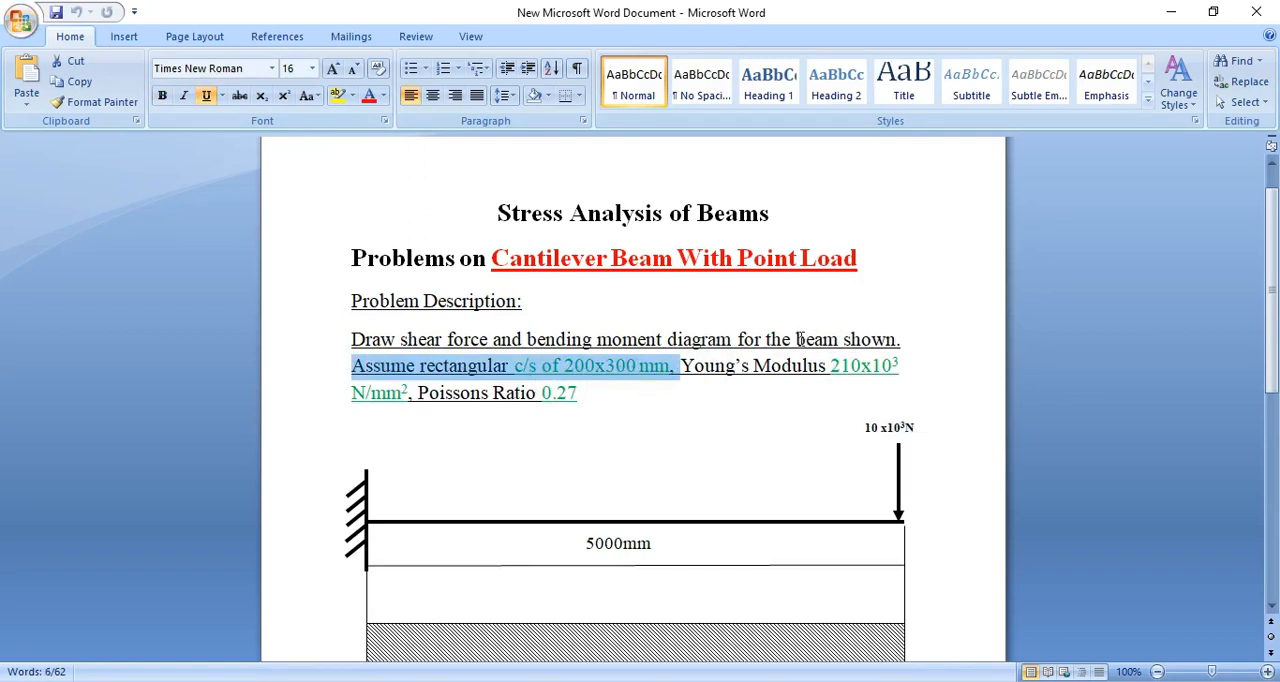
double_click(843, 365)
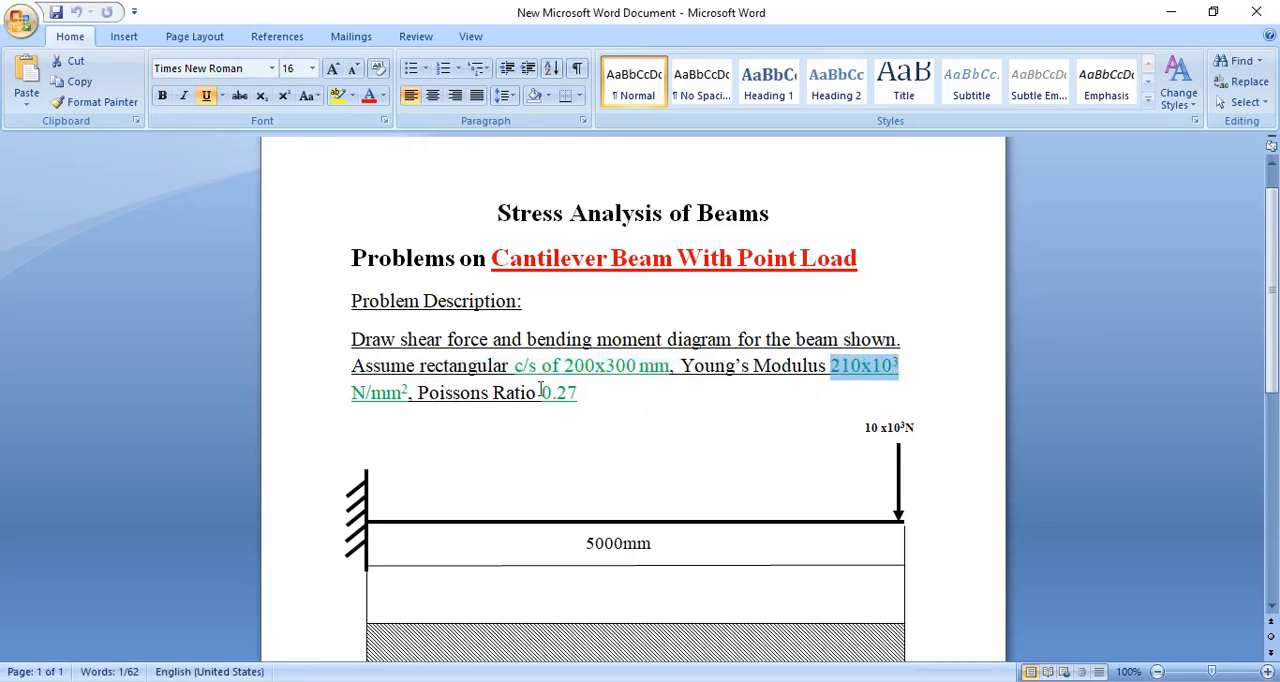
double_click(558, 392)
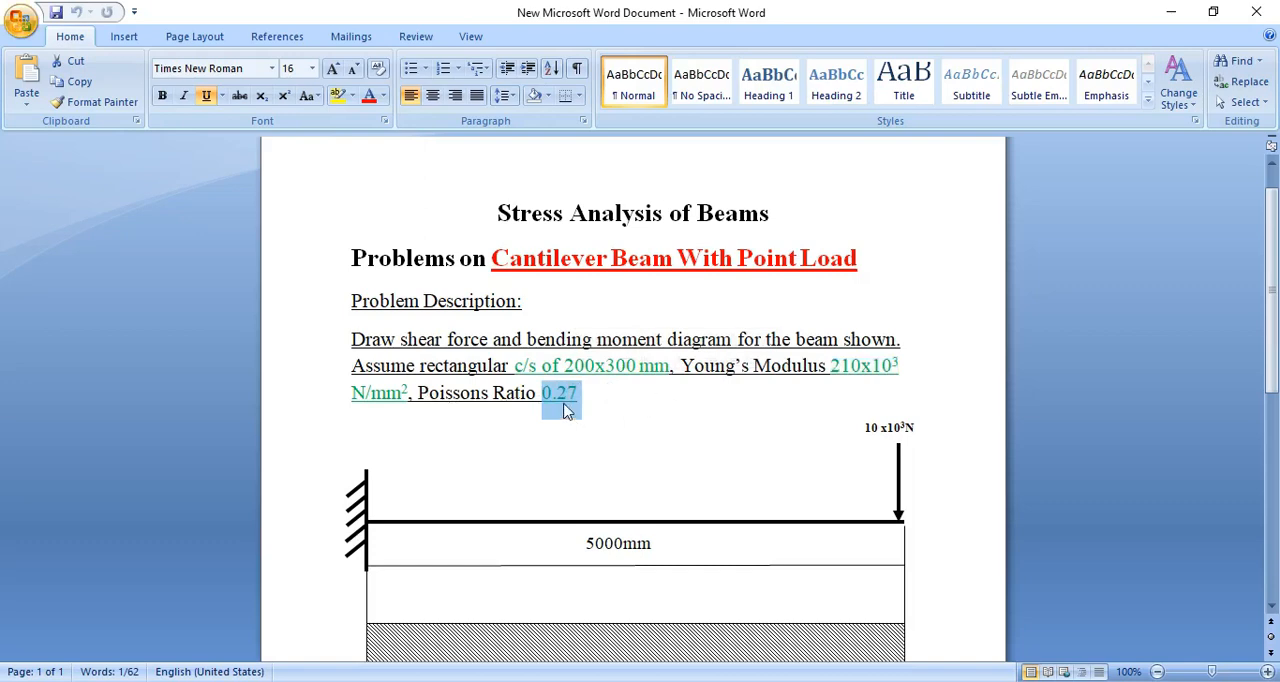
Review the bending moments at A and B and the shear force diagram in Word
scroll(down, 3)
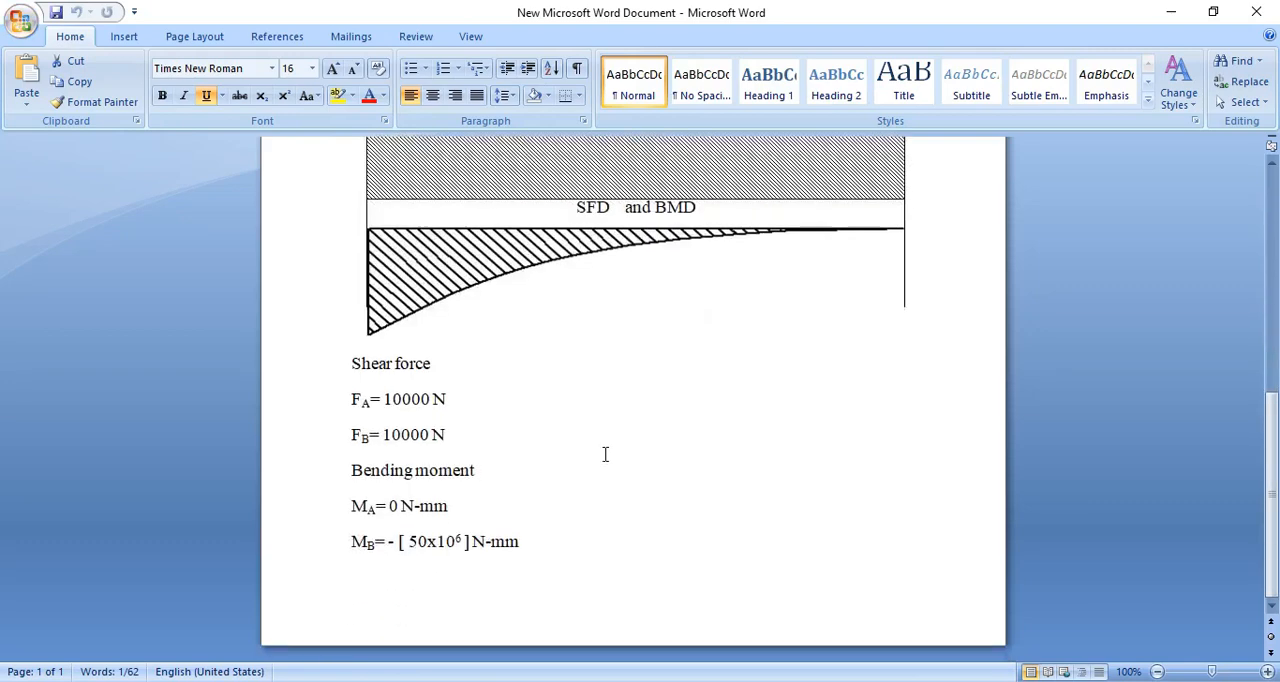
mouse_move(371, 419)
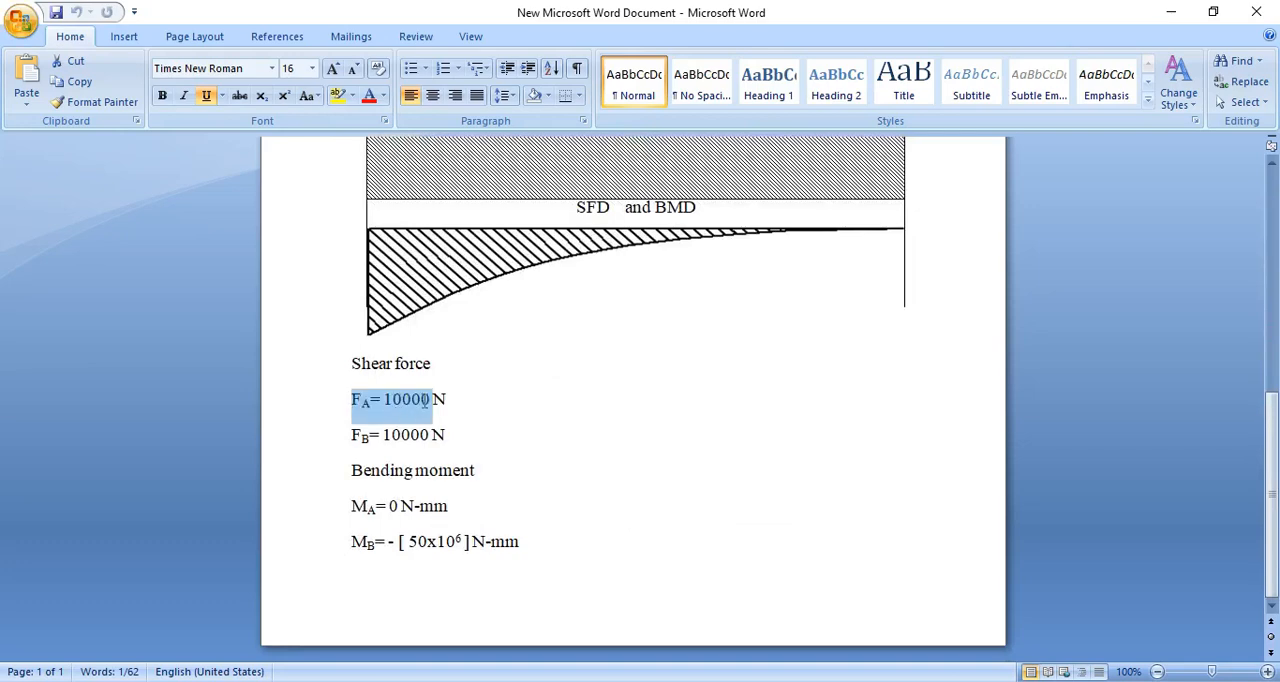
scroll(up, 3)
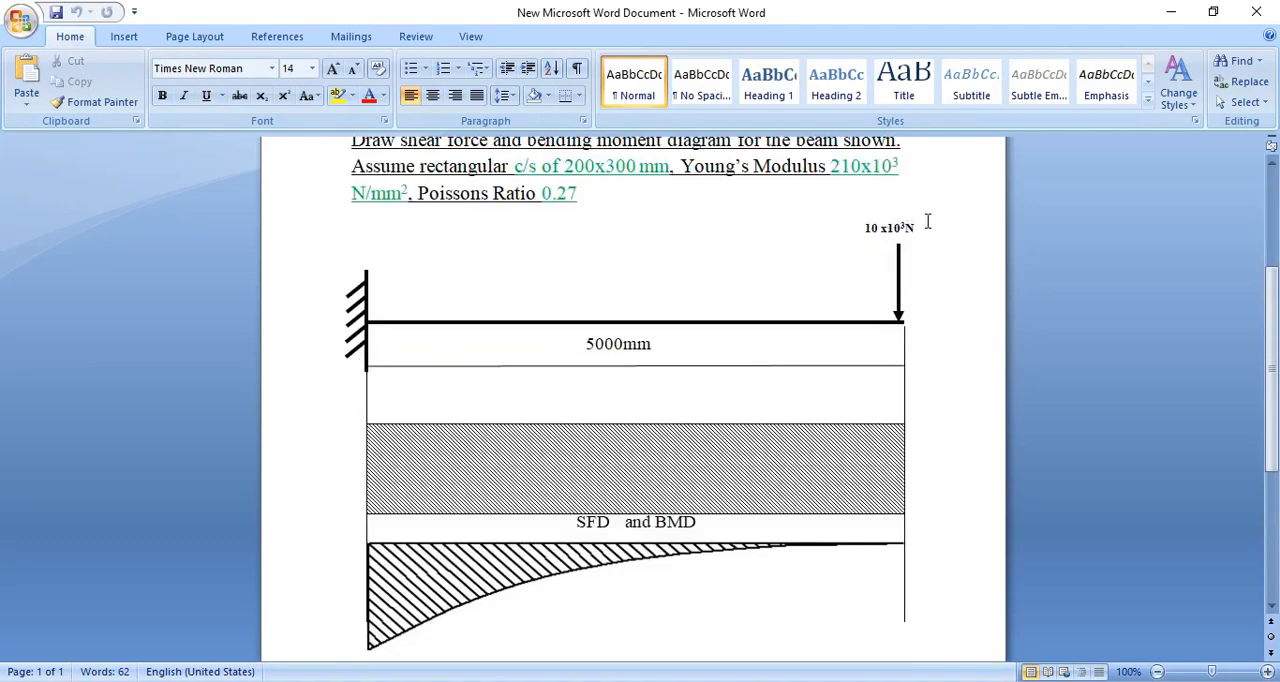
scroll(down, 3)
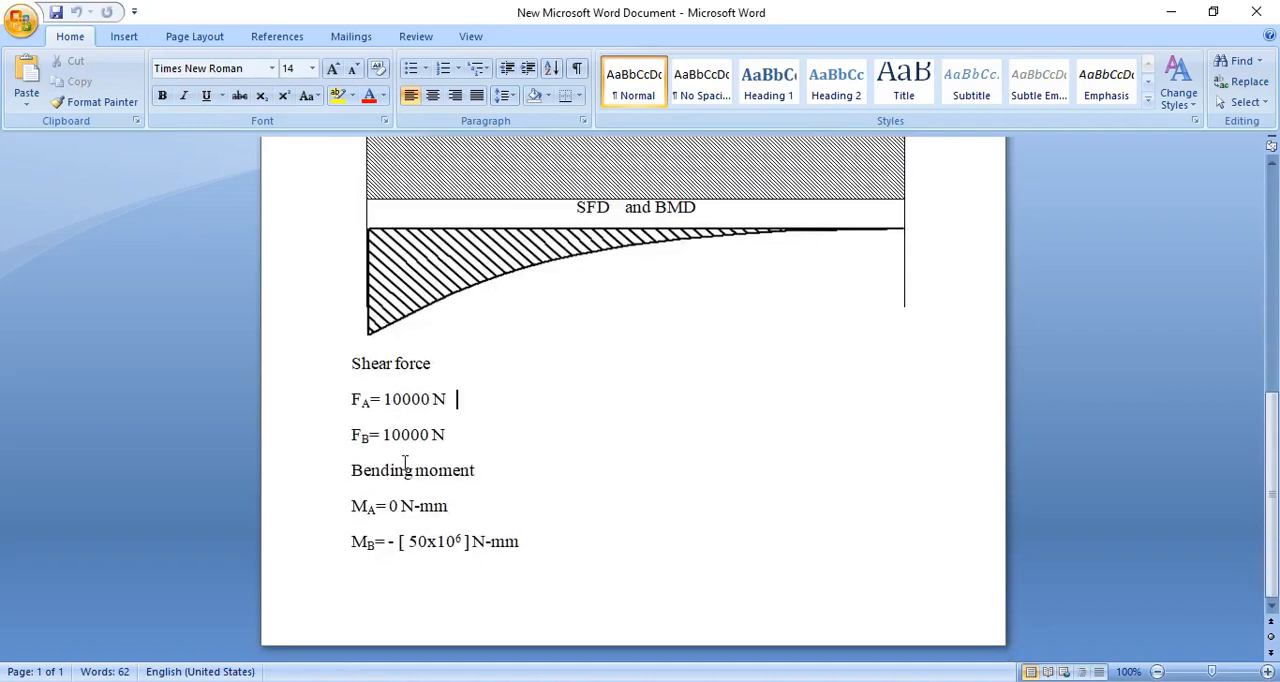
scroll(up, 3)
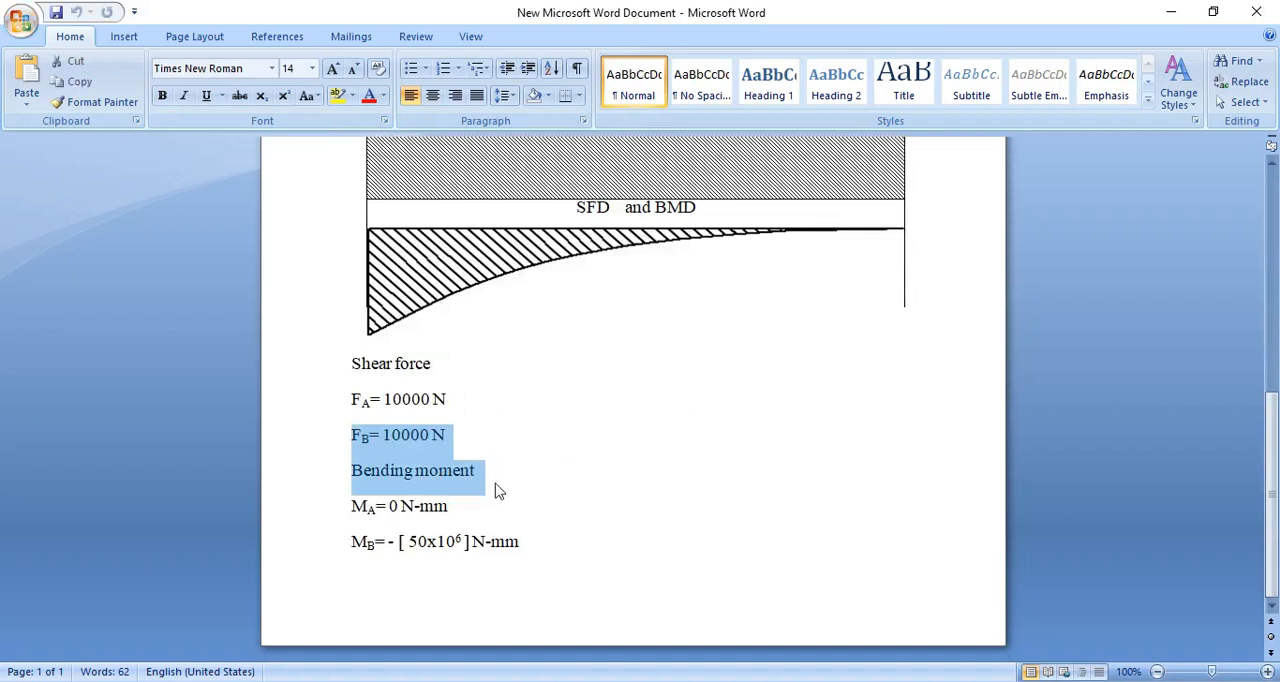
click(400, 506)
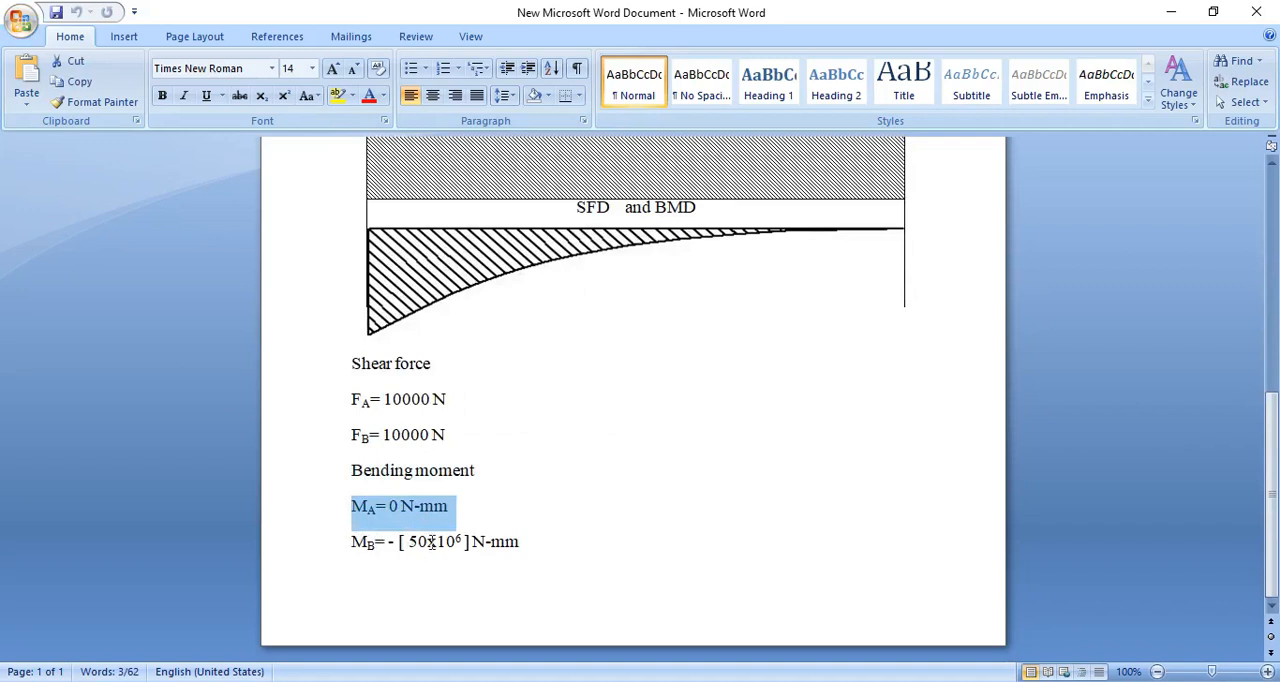
double_click(430, 541)
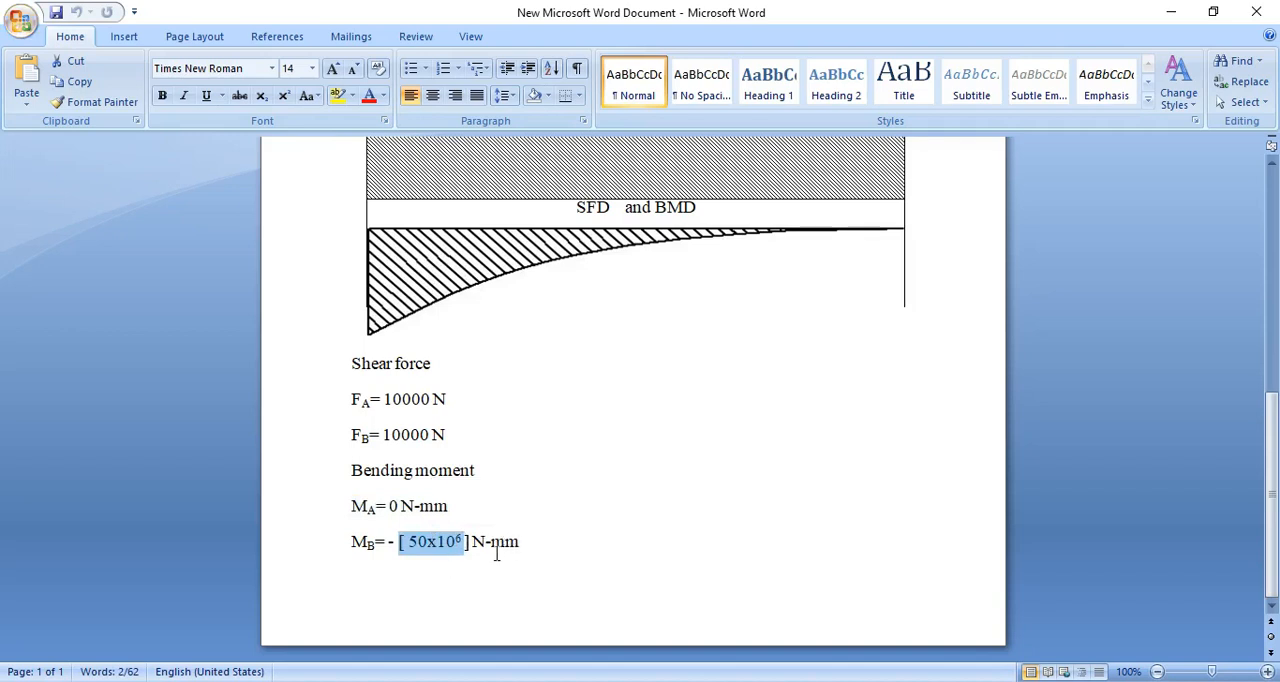
mouse_move(590, 547)
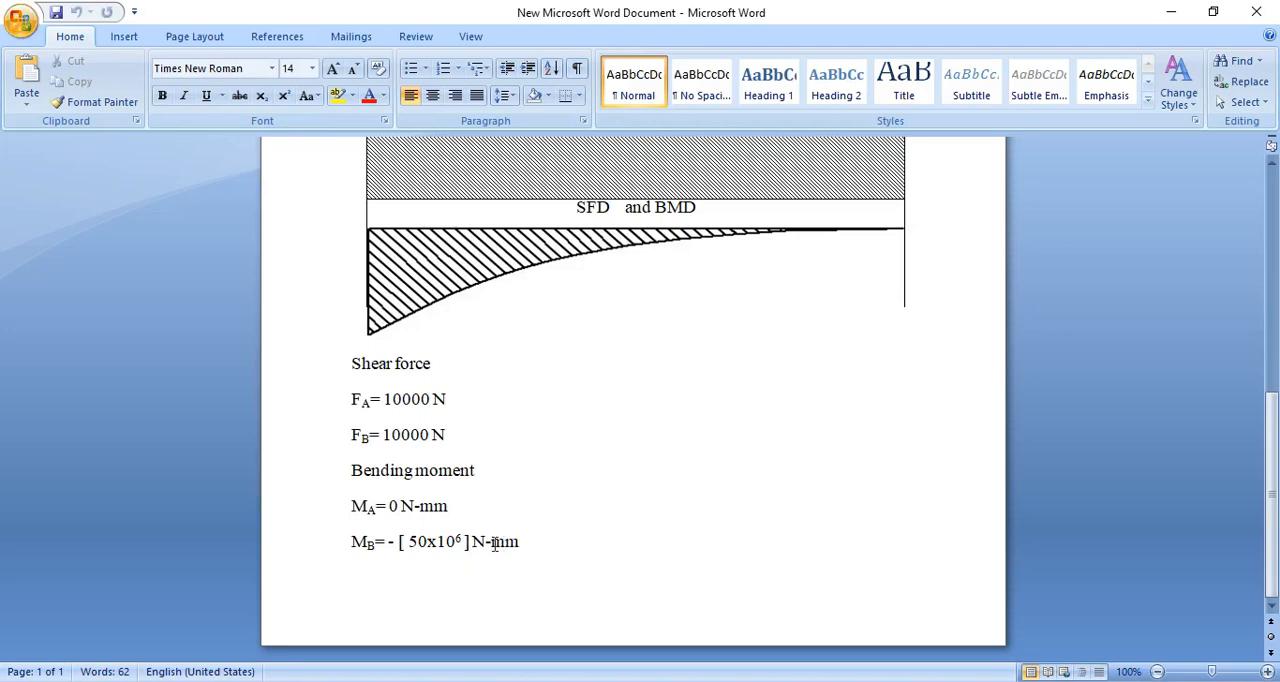
scroll(up, 3)
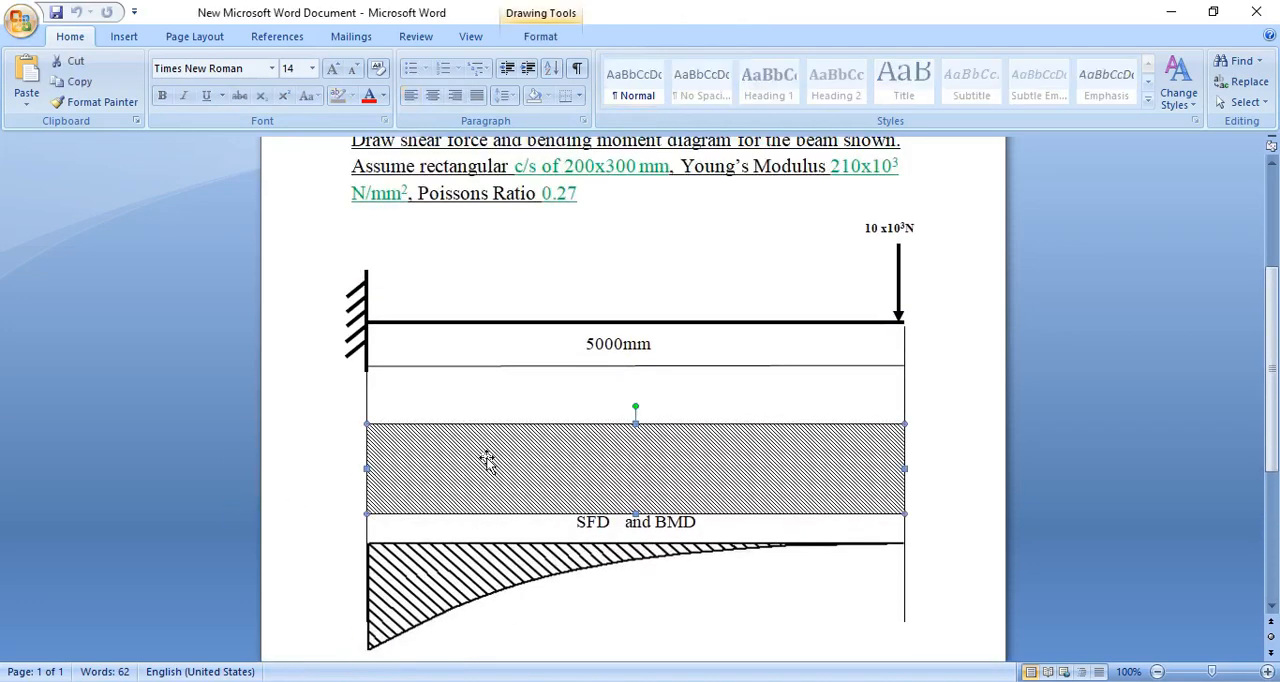
click(766, 455)
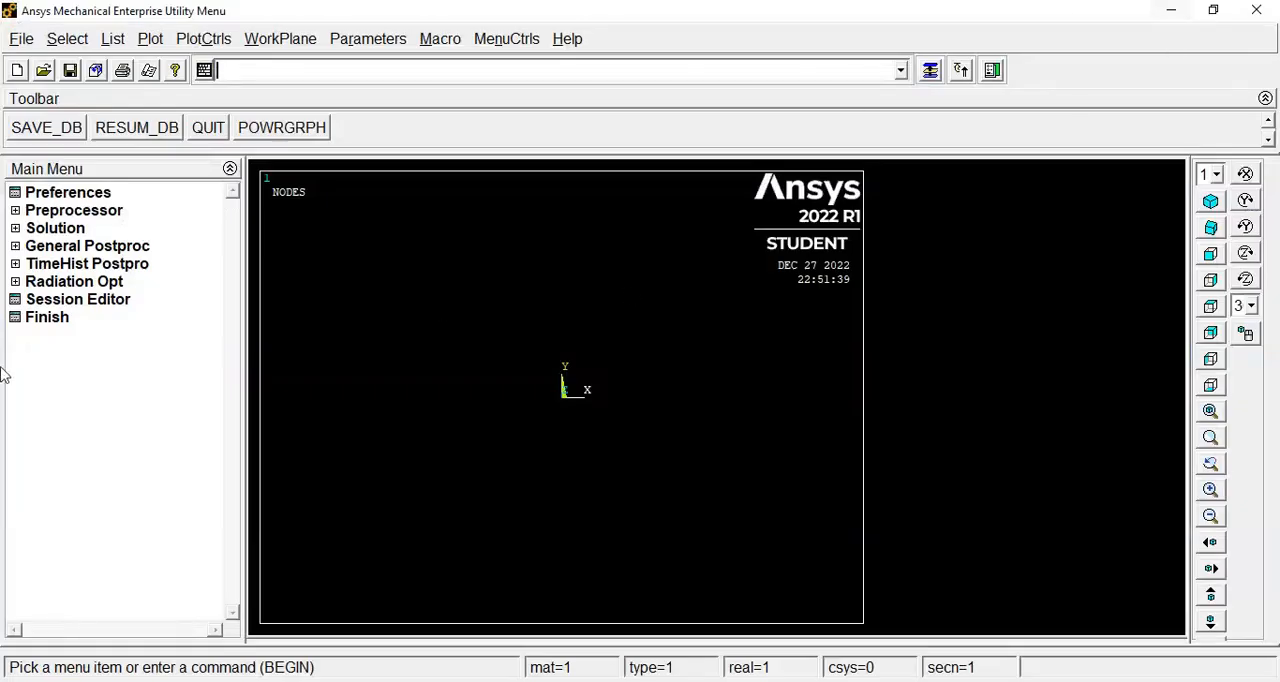
Set the Ansys preferences to show structural analysis options only
click(67, 192)
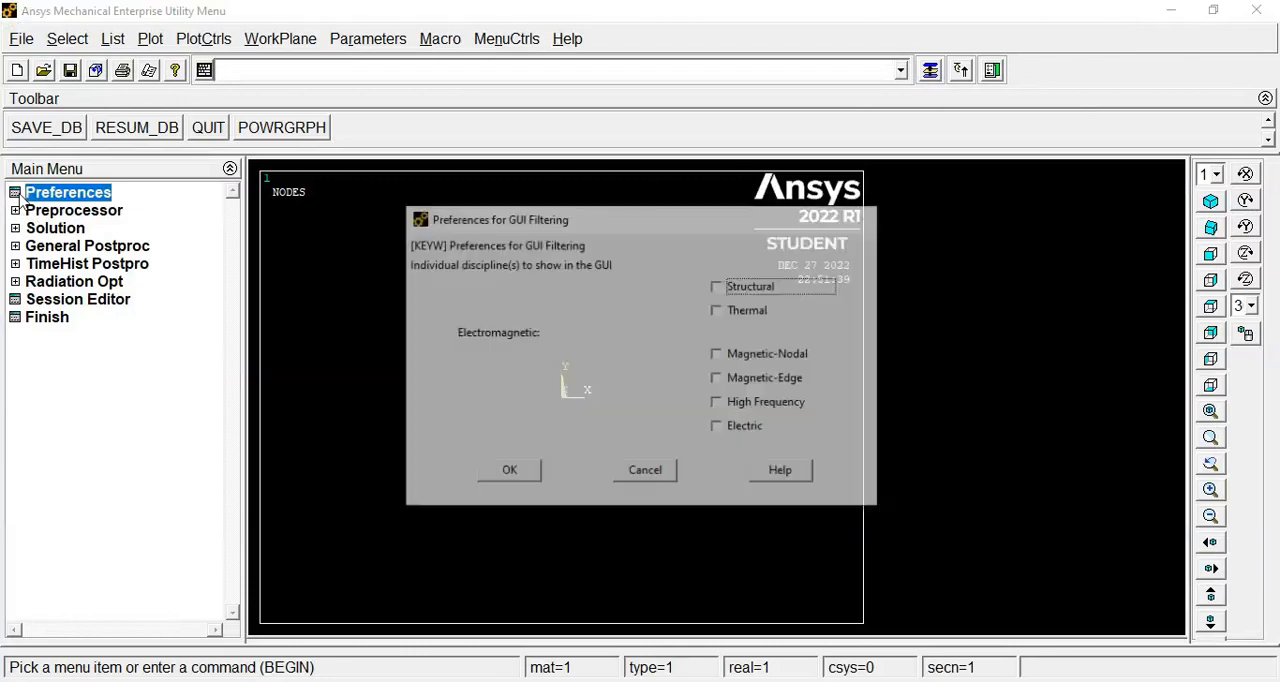
click(717, 285)
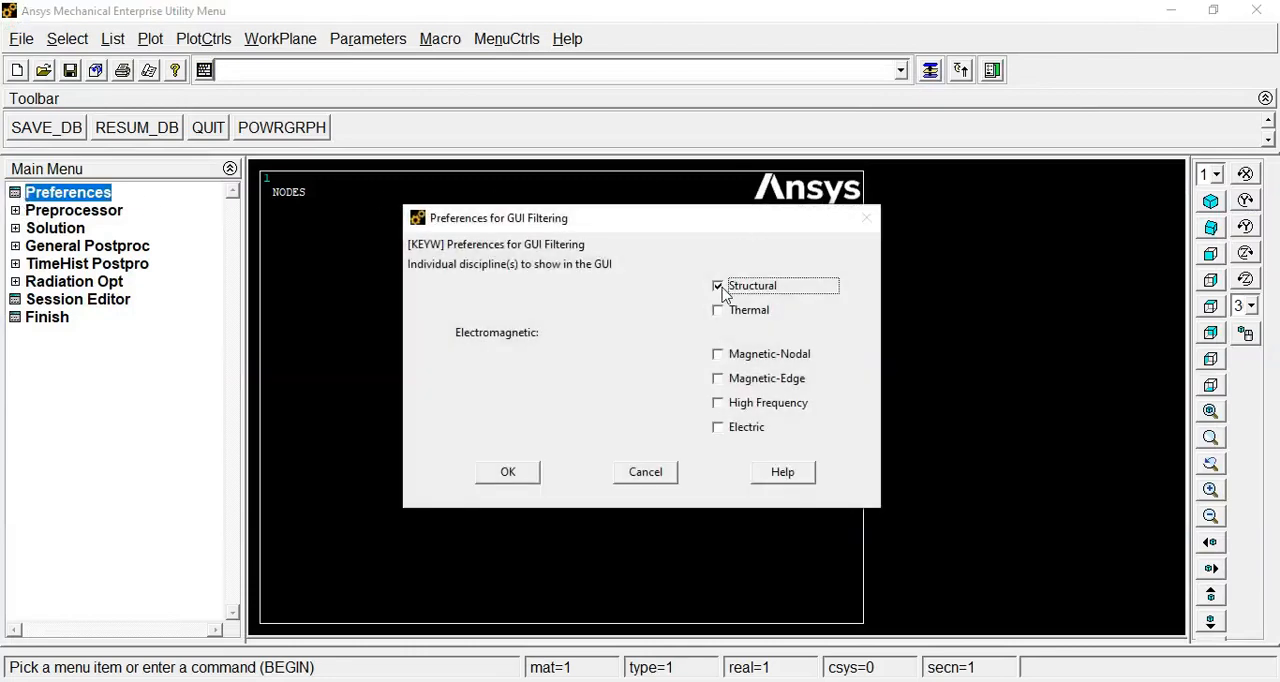
click(507, 471)
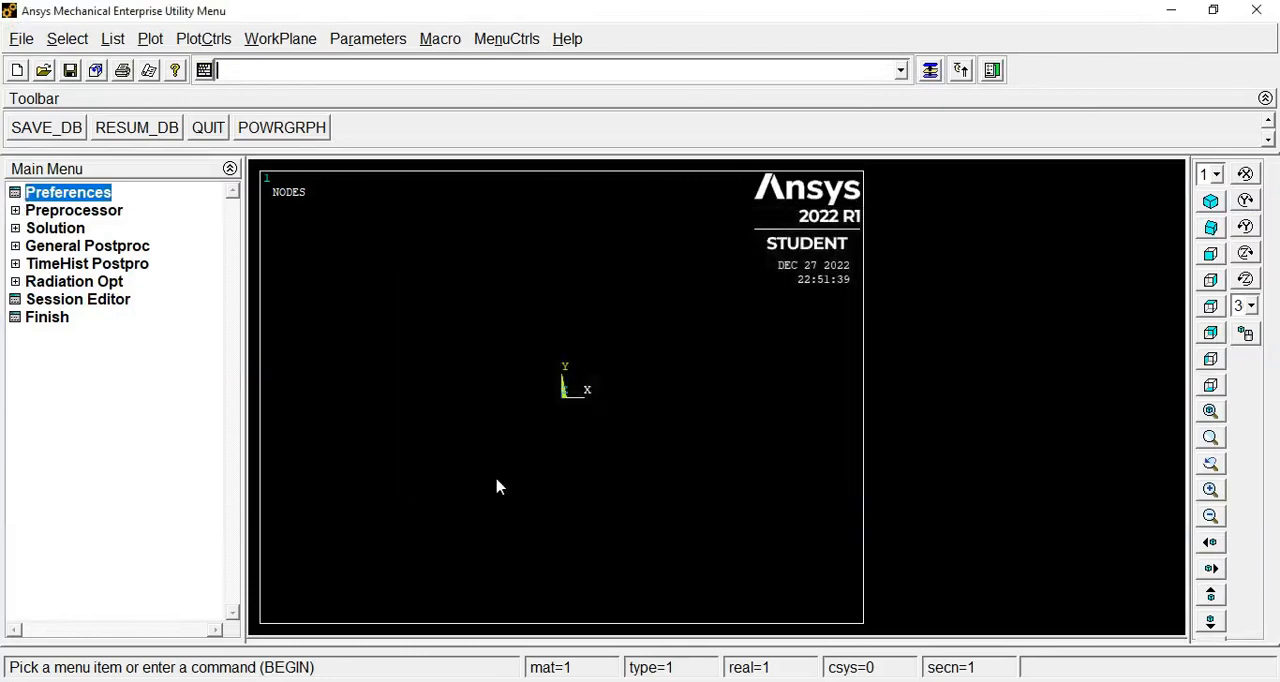
Add the 2-node BEAM188 element as Type 1 and close the element types list
click(74, 210)
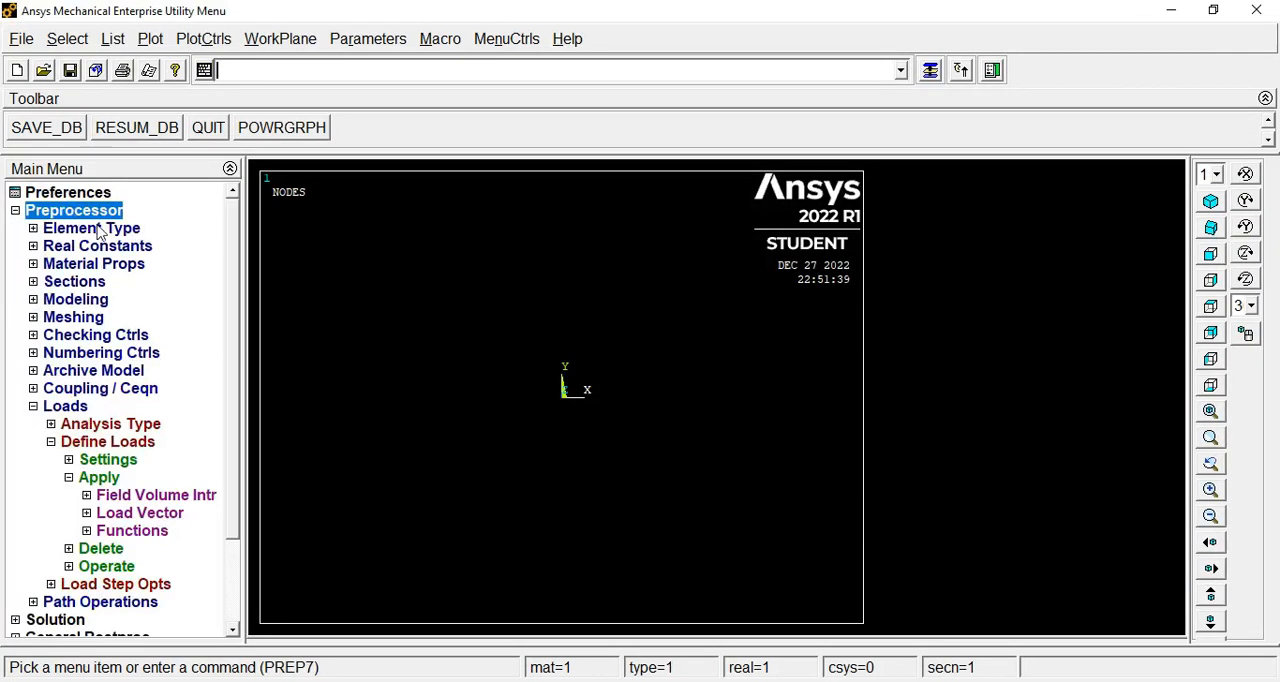
click(91, 228)
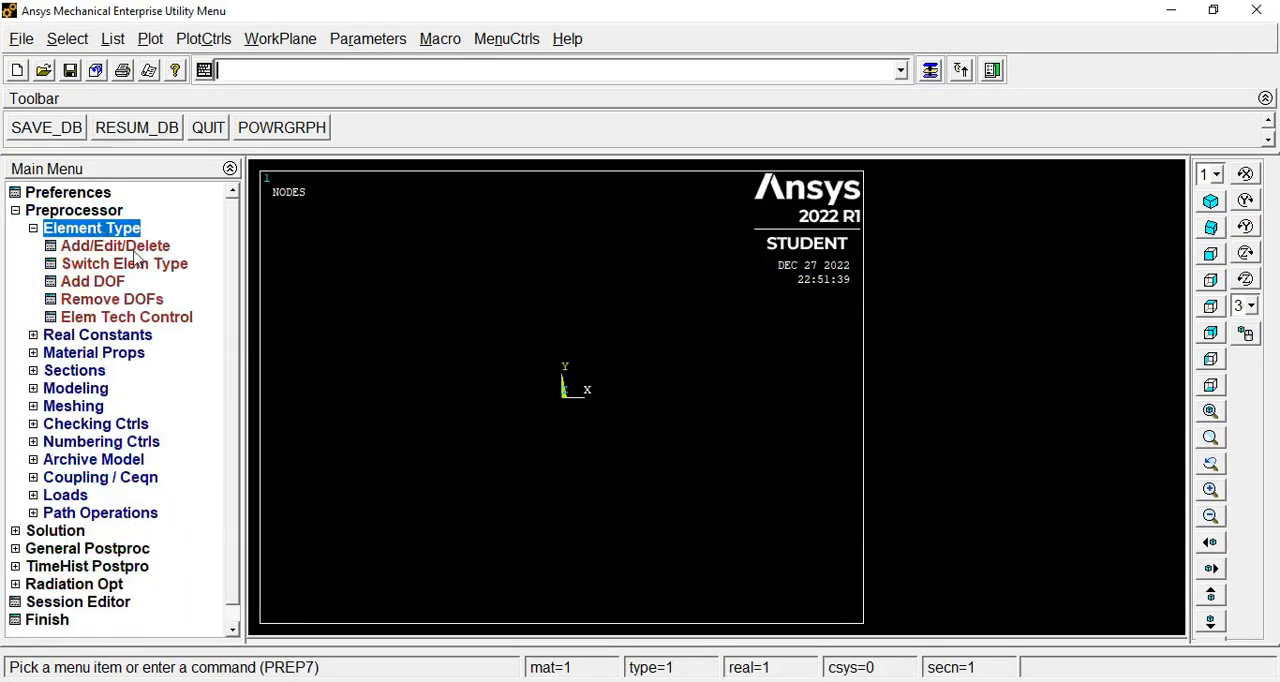
click(114, 245)
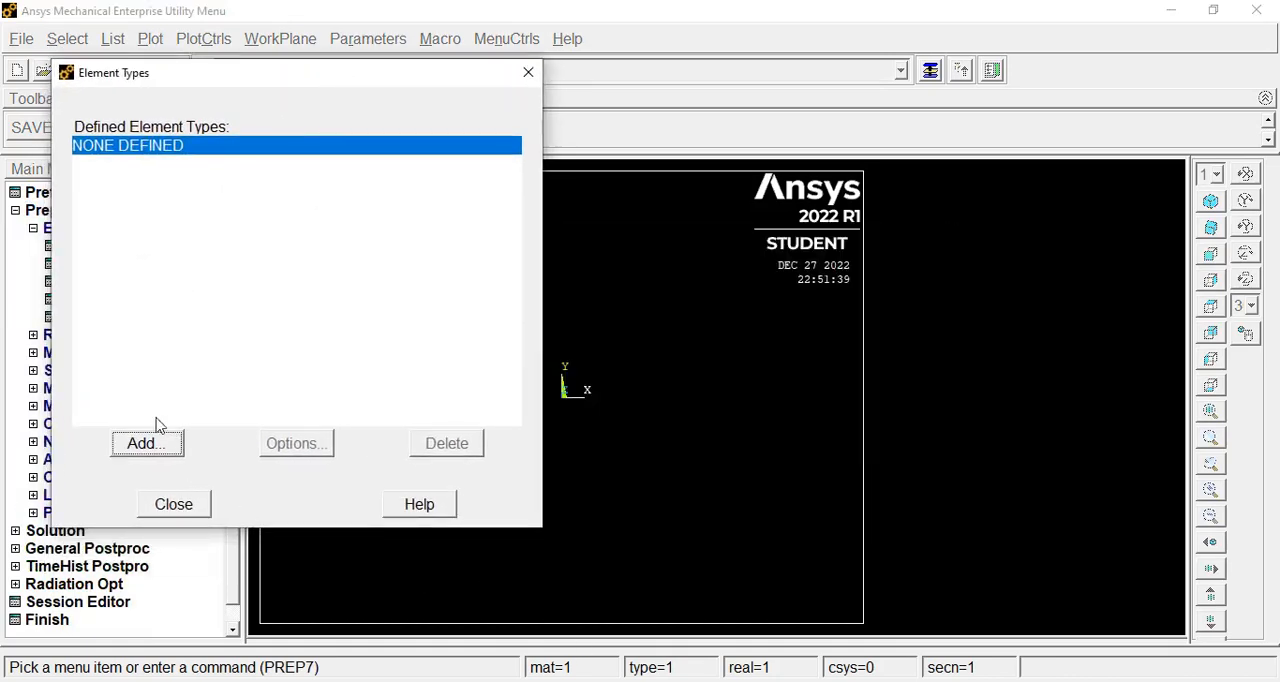
mouse_move(550, 472)
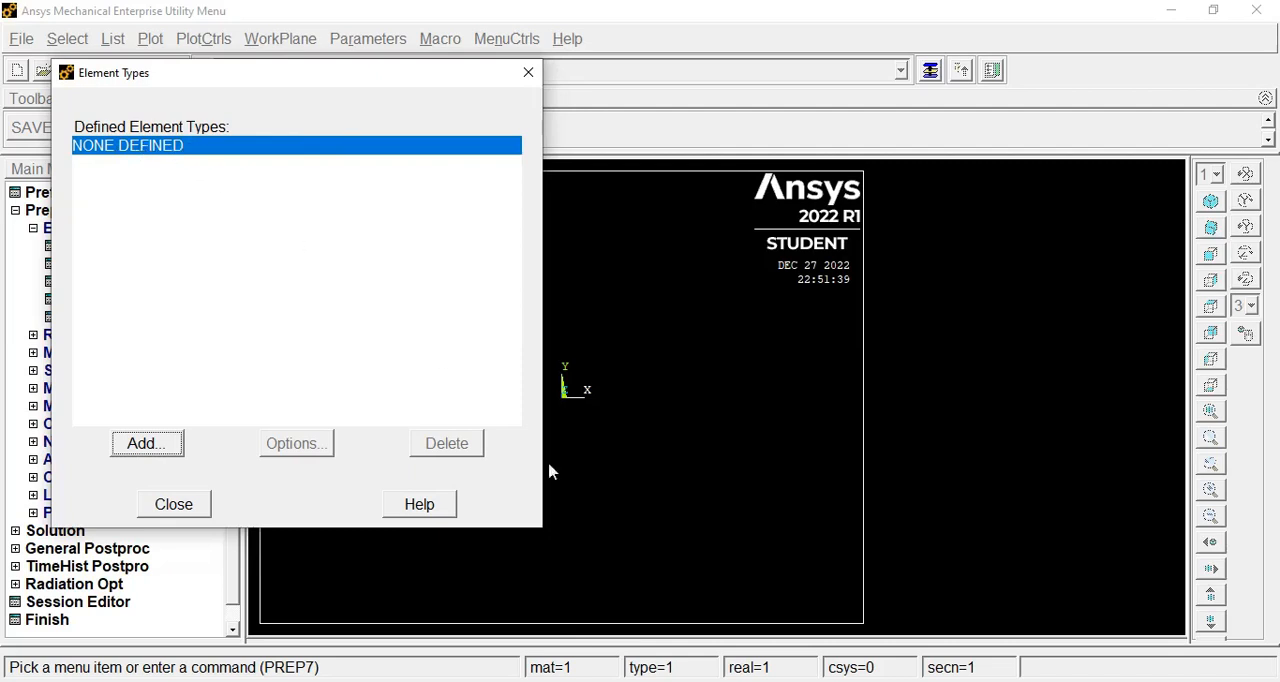
mouse_move(566, 239)
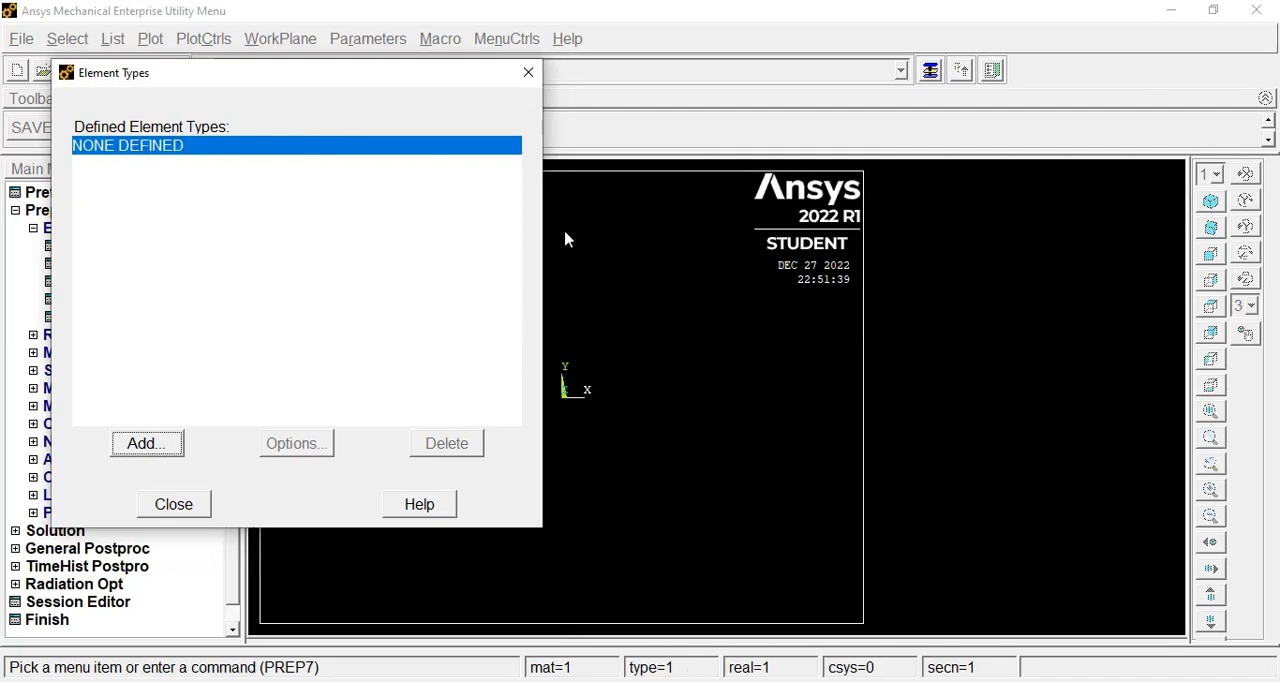
click(145, 443)
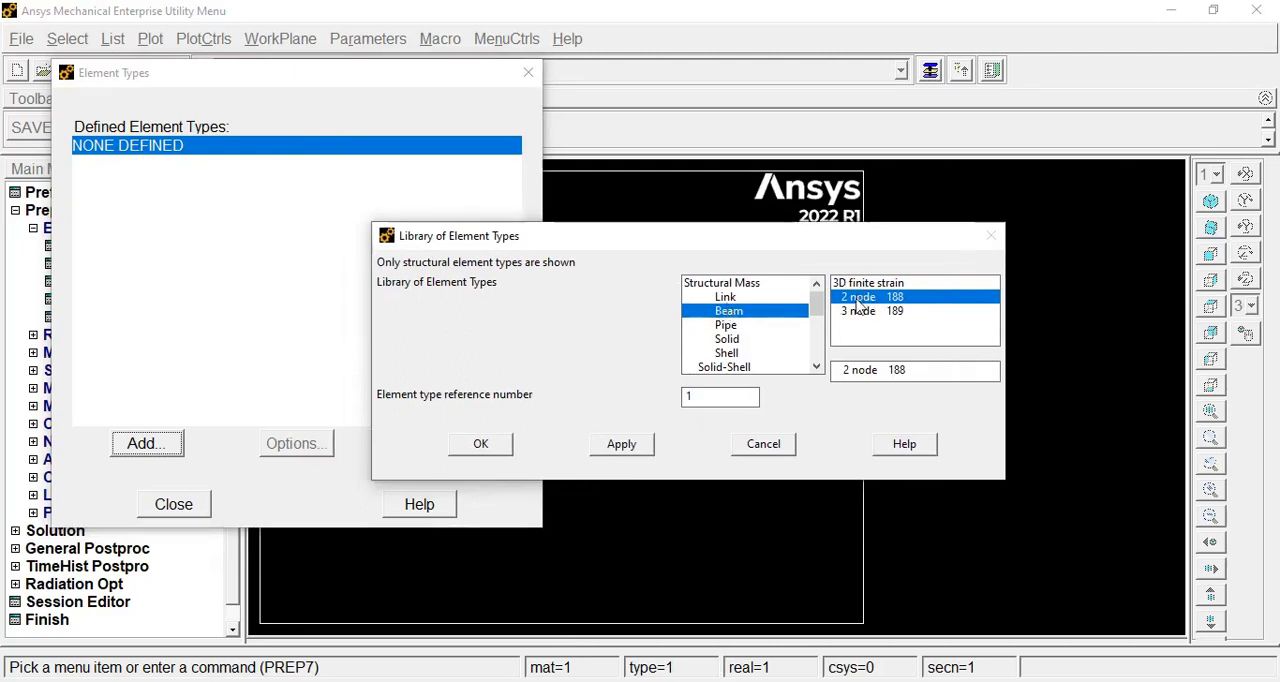
mouse_move(915, 307)
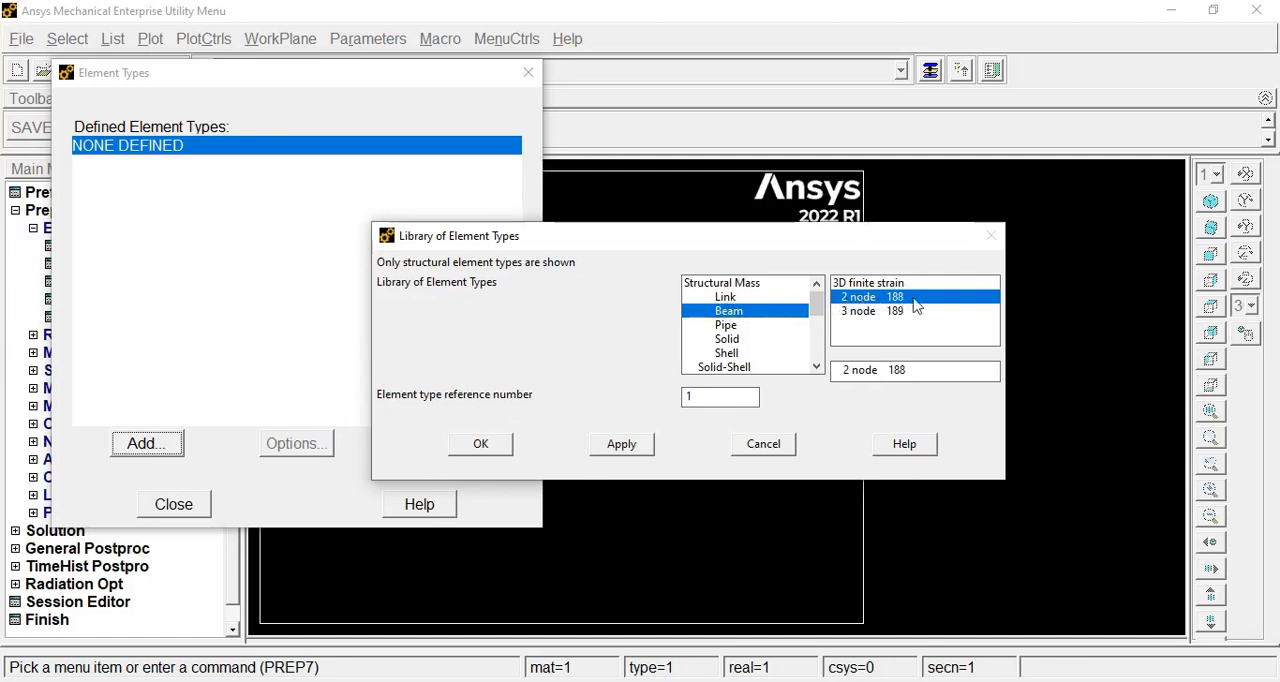
click(480, 443)
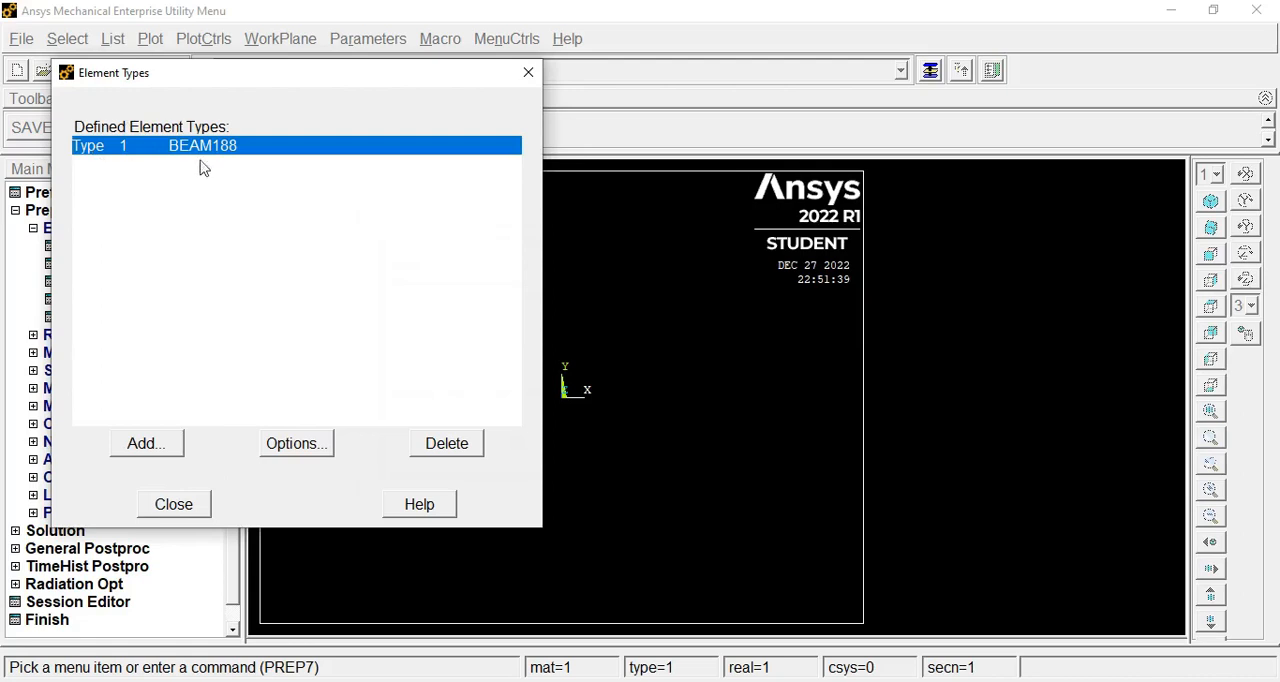
mouse_move(228, 495)
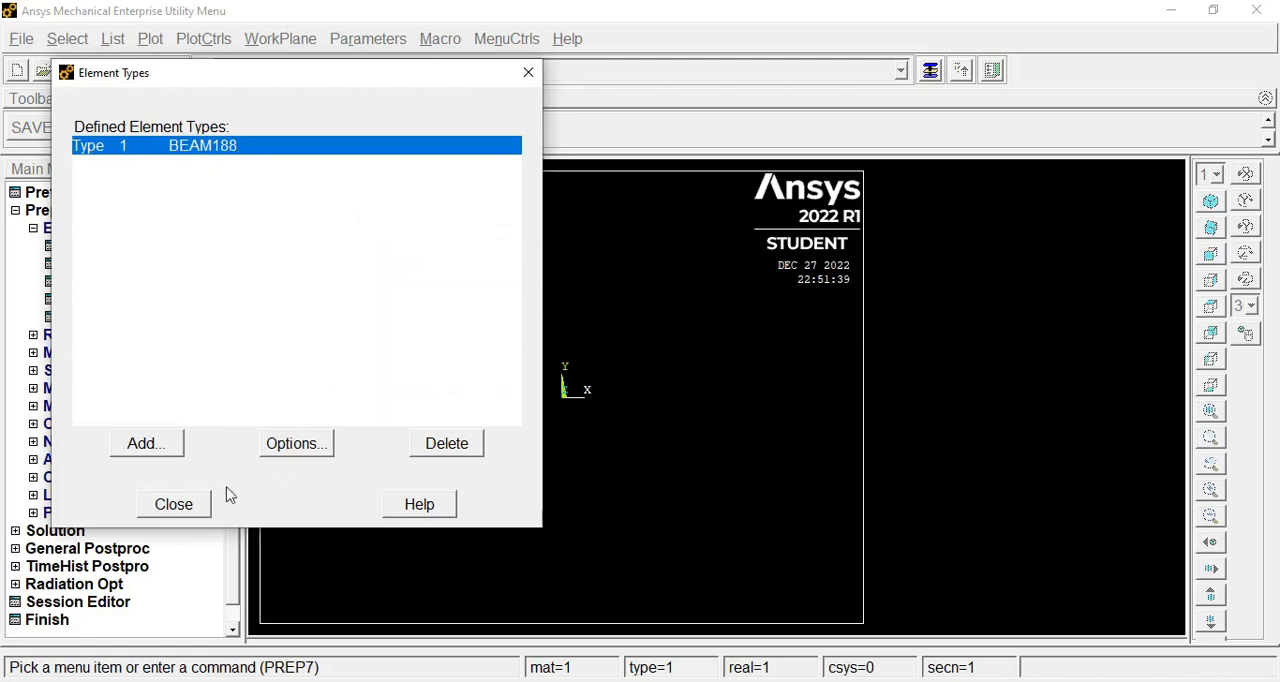
click(173, 504)
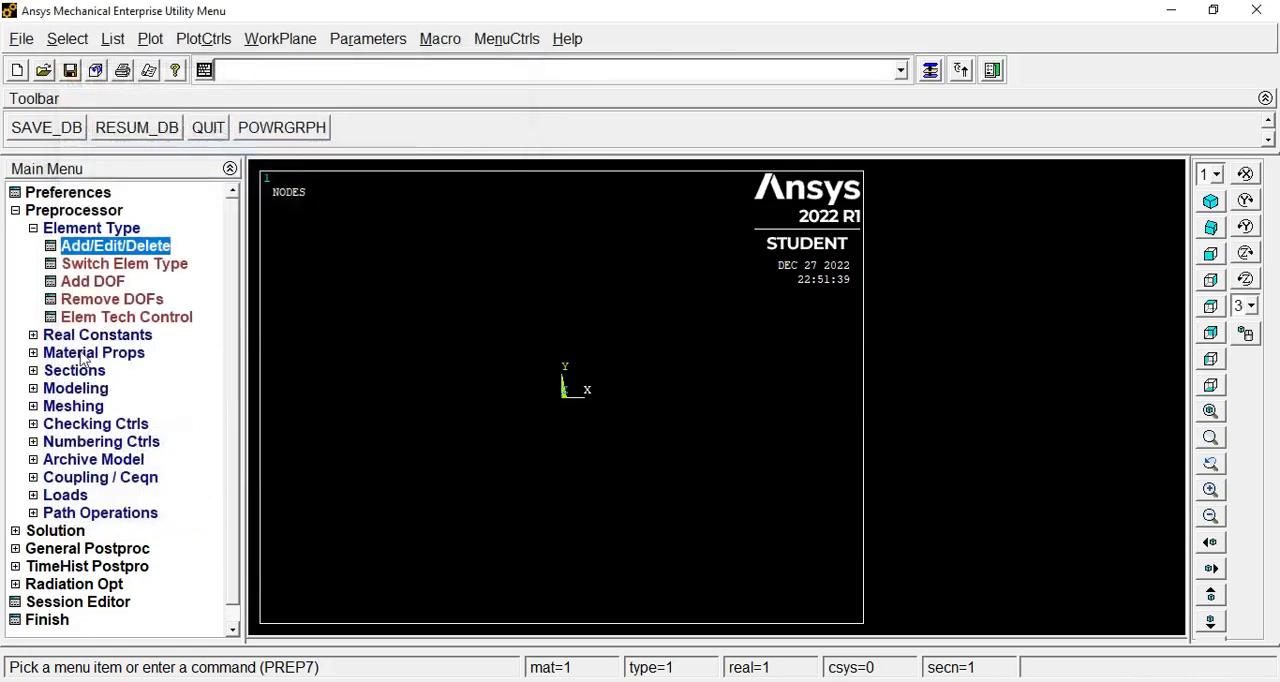
Open linear isotropic properties for material 1 and enter EX 210e3
click(94, 352)
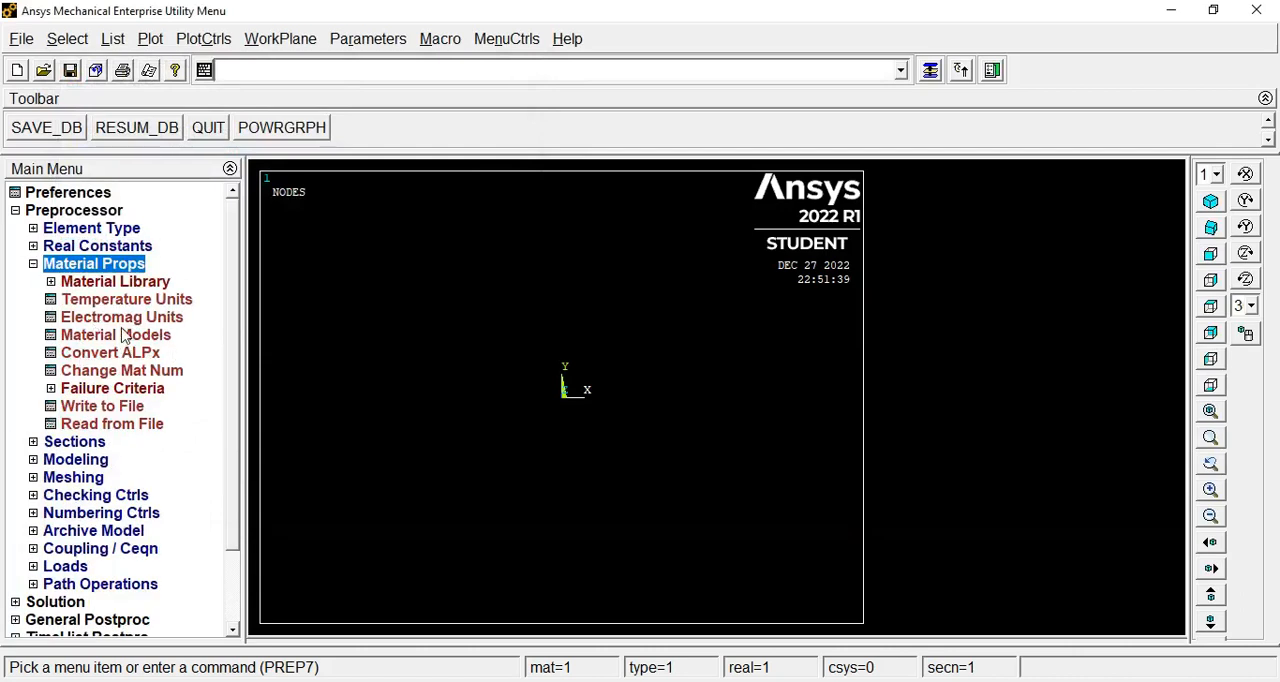
click(115, 334)
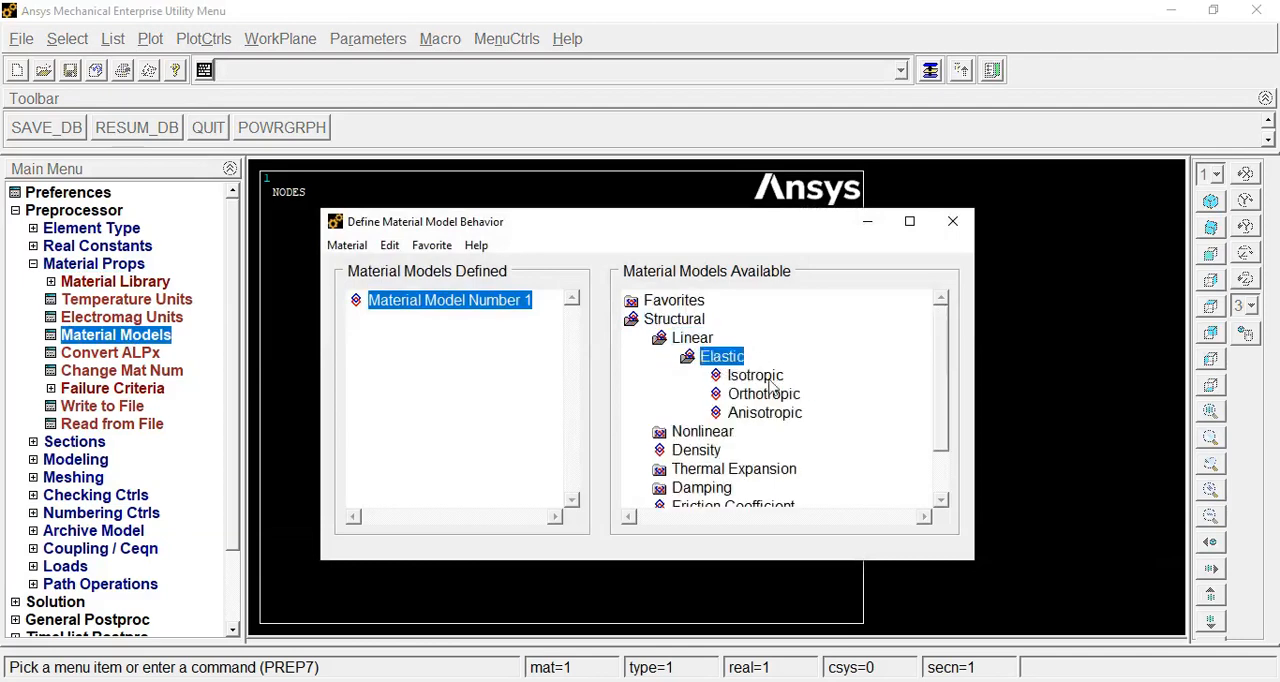
double_click(754, 375)
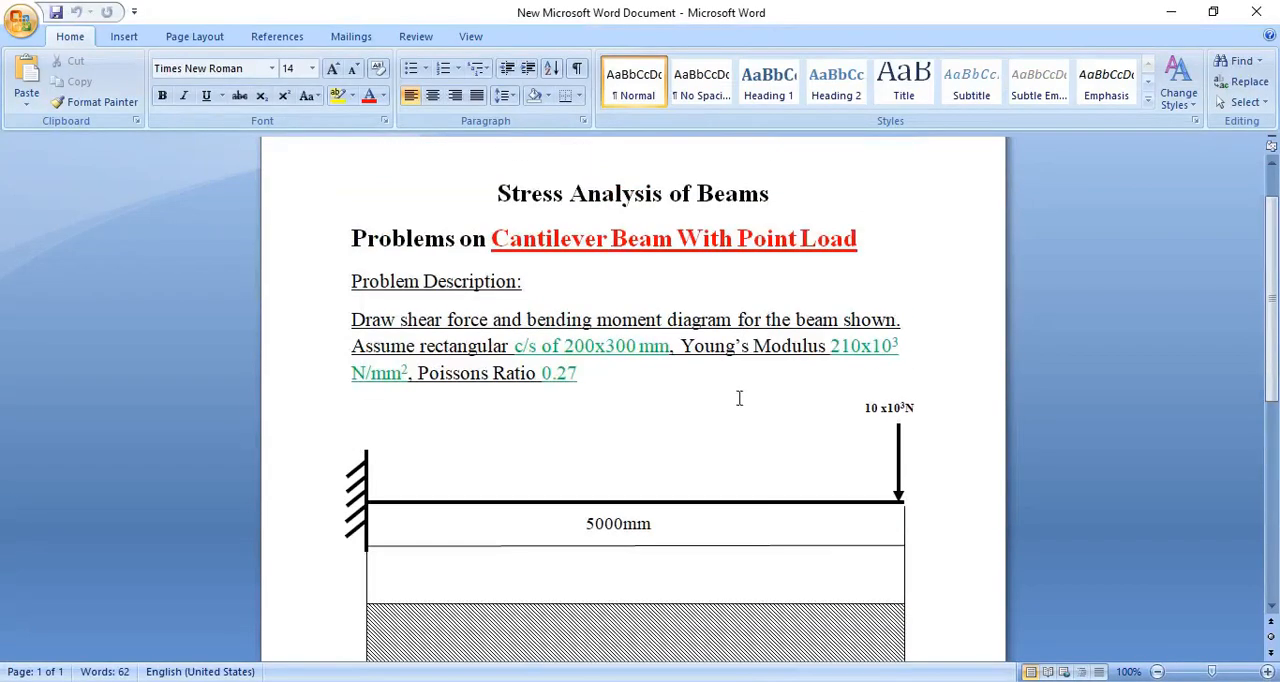
double_click(862, 345)
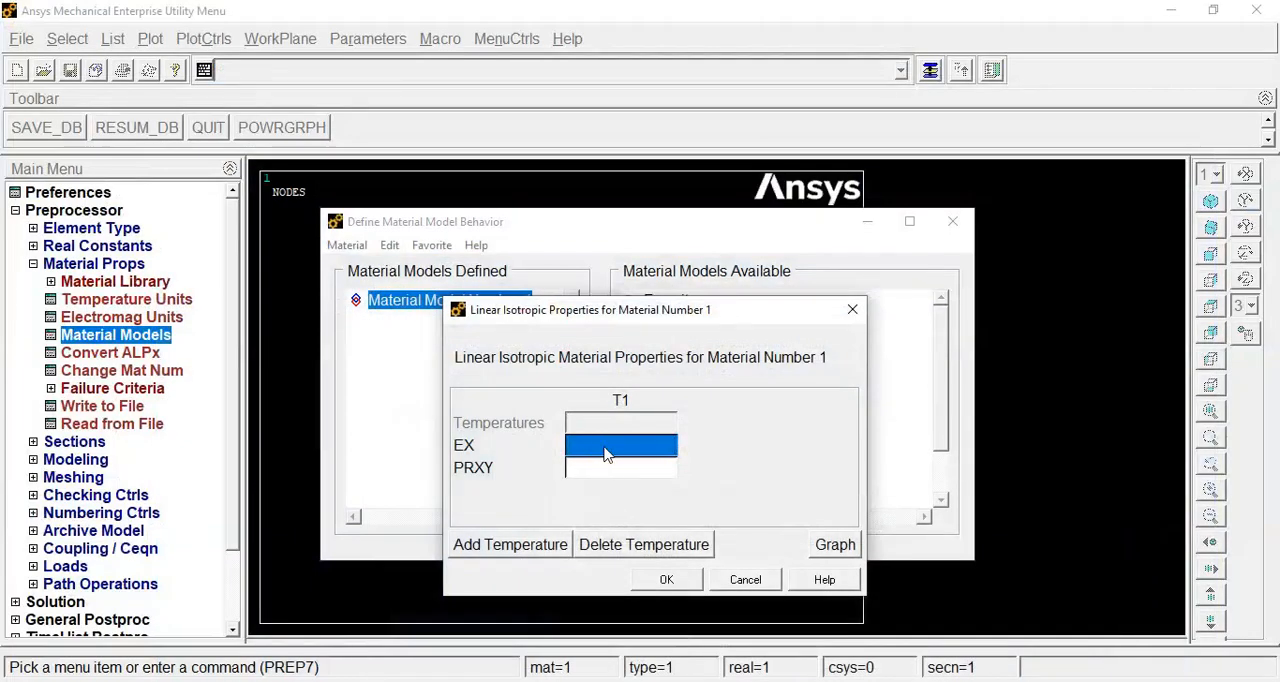
text(2)
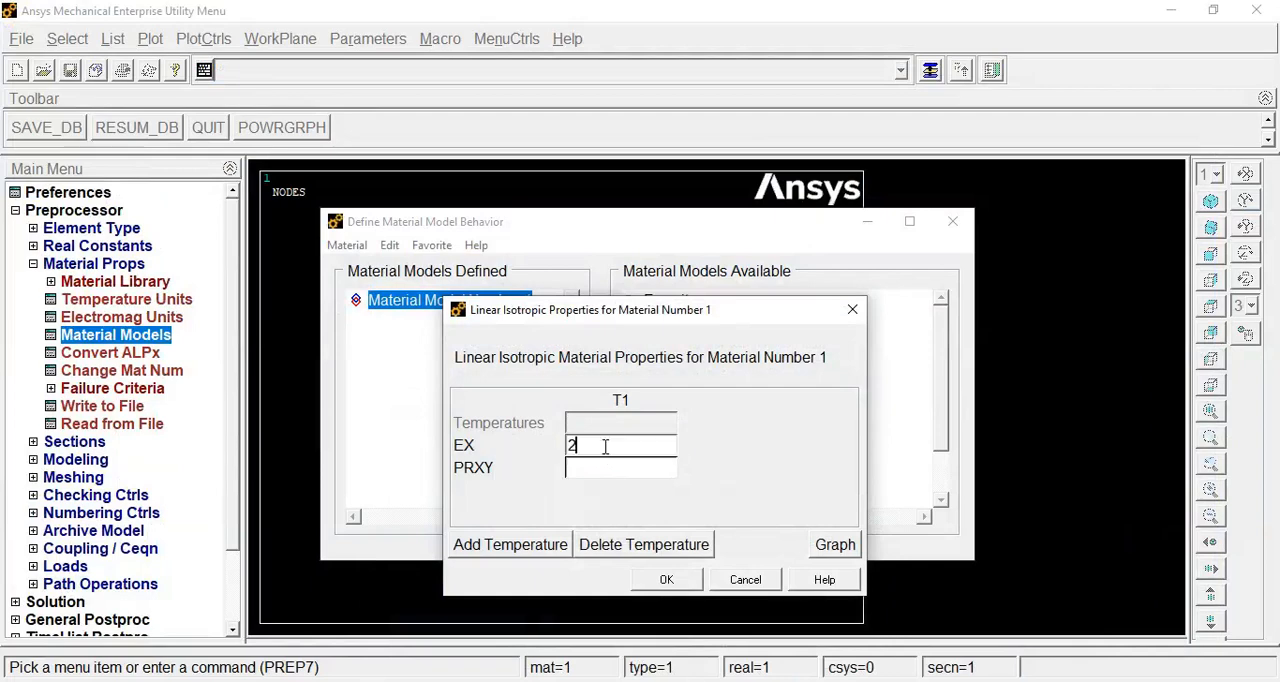
text(10)
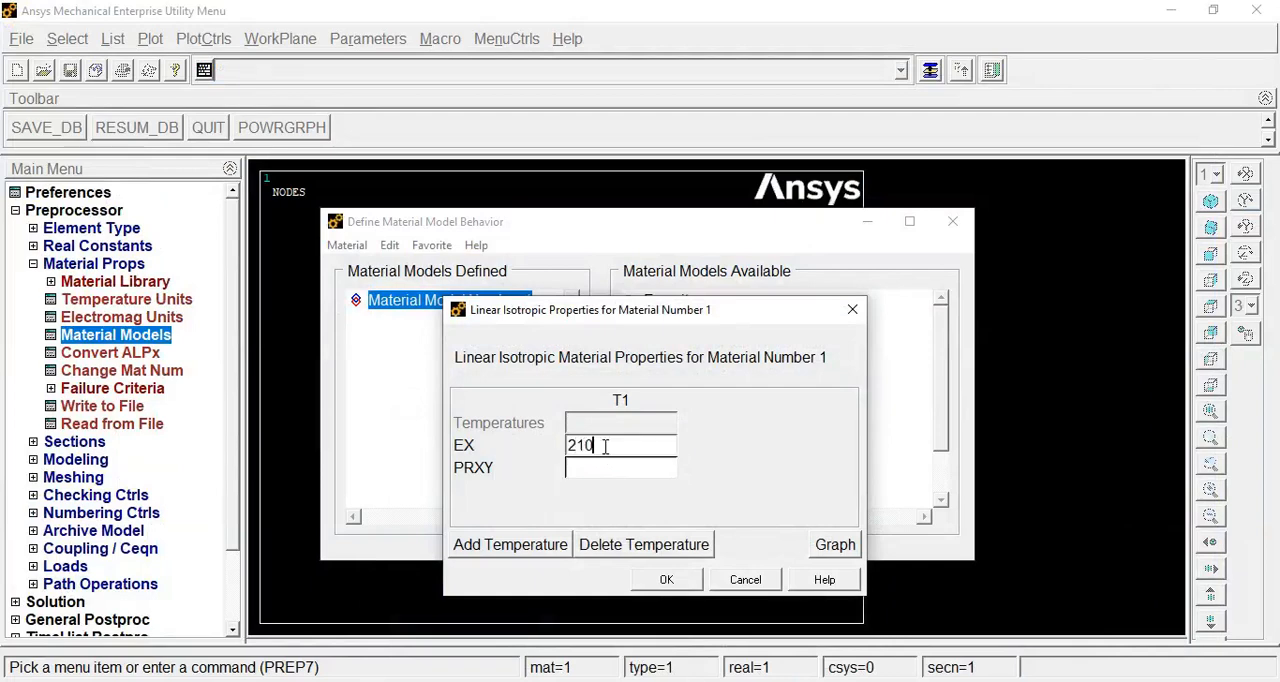
text(e)
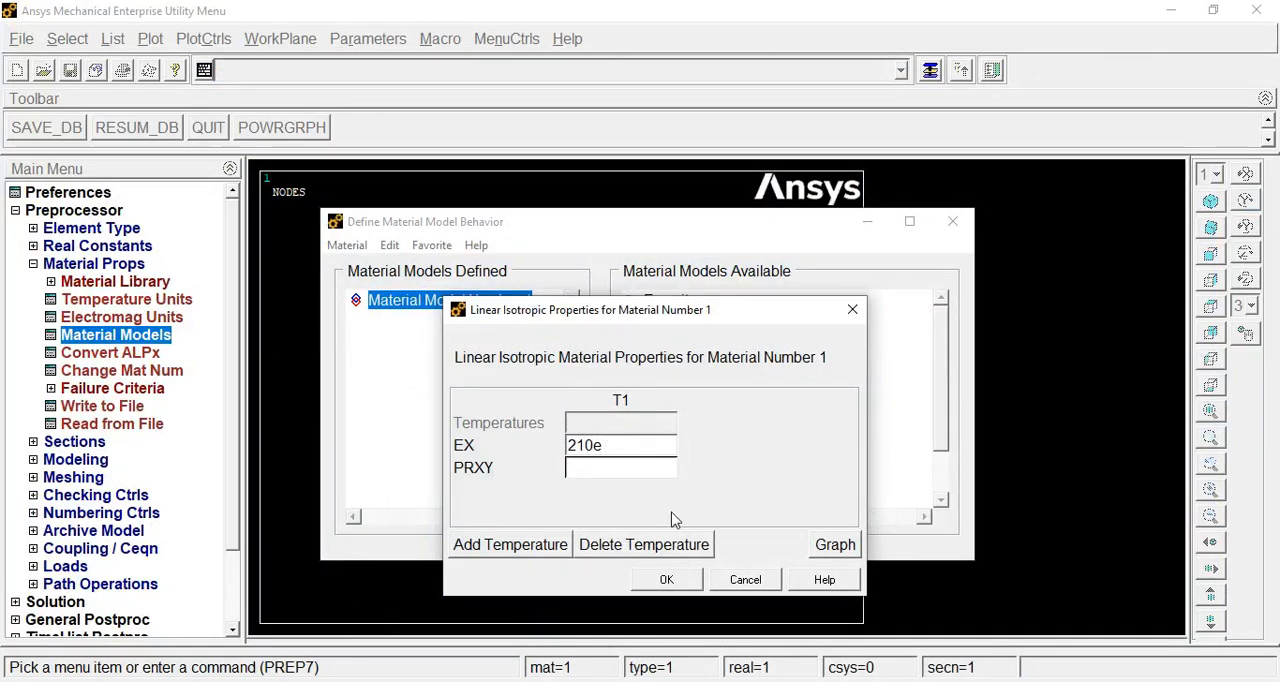
text(3)
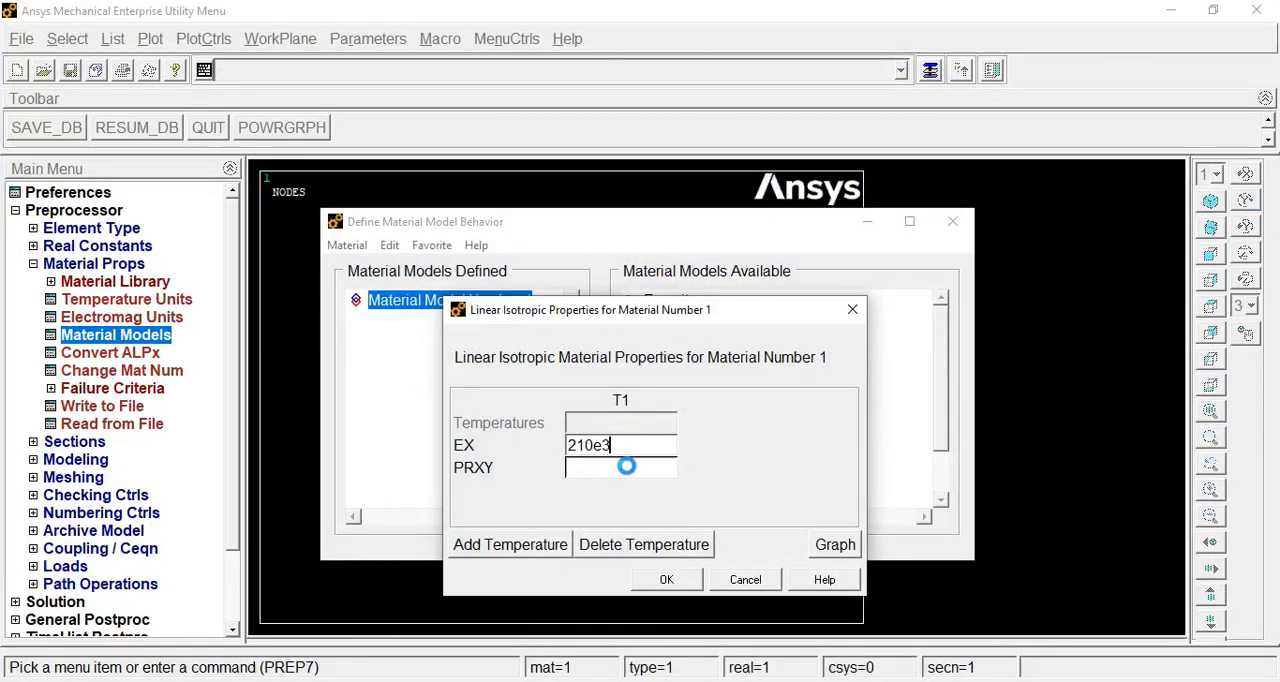
Enter PRXY 0.2, confirm, and close the material model window
click(620, 467)
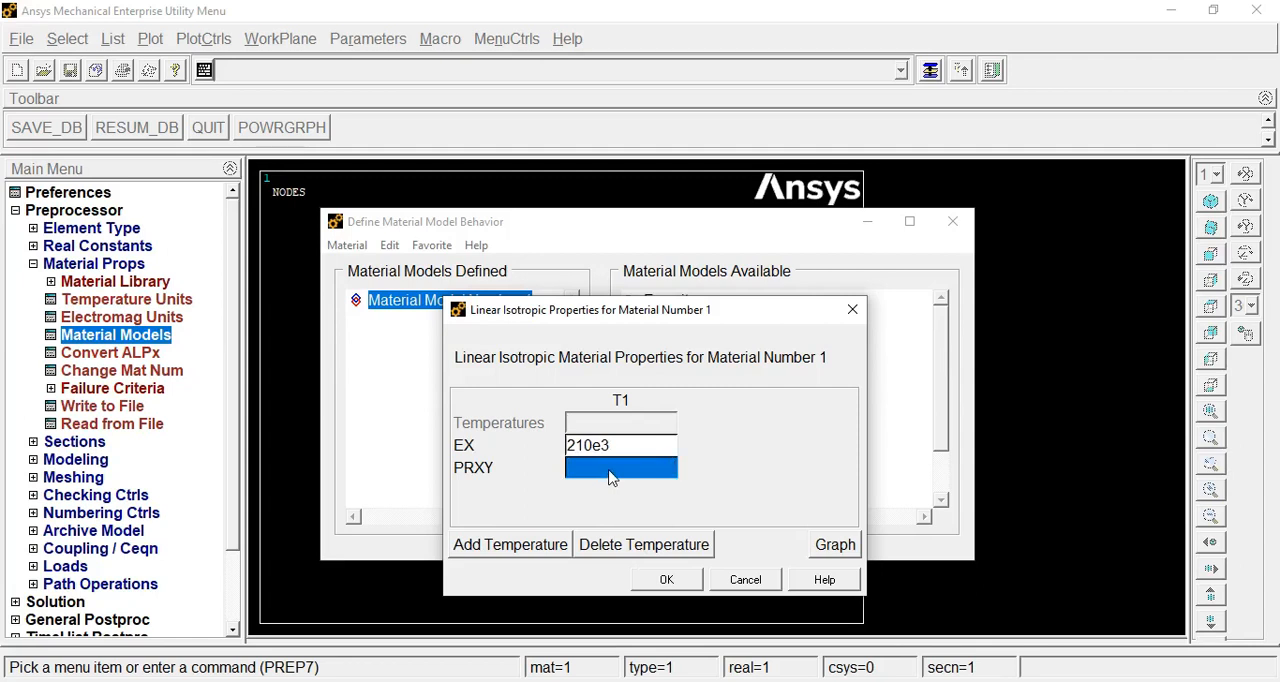
text(0)
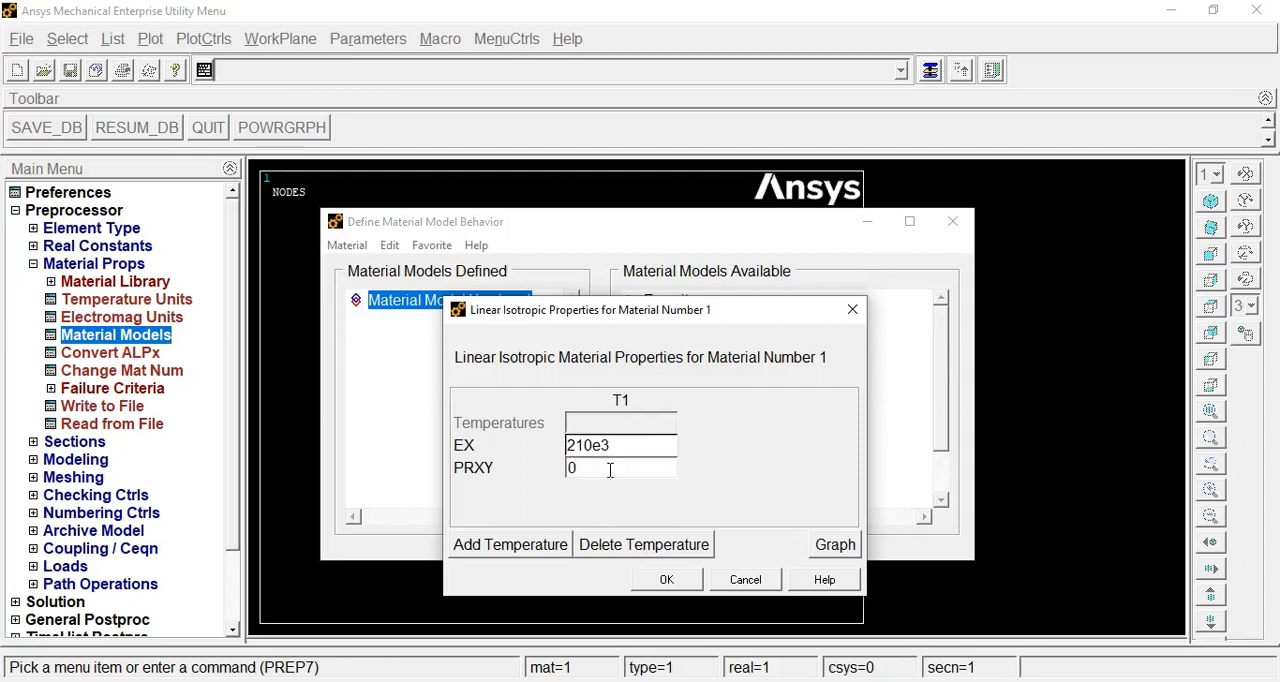
text(.2)
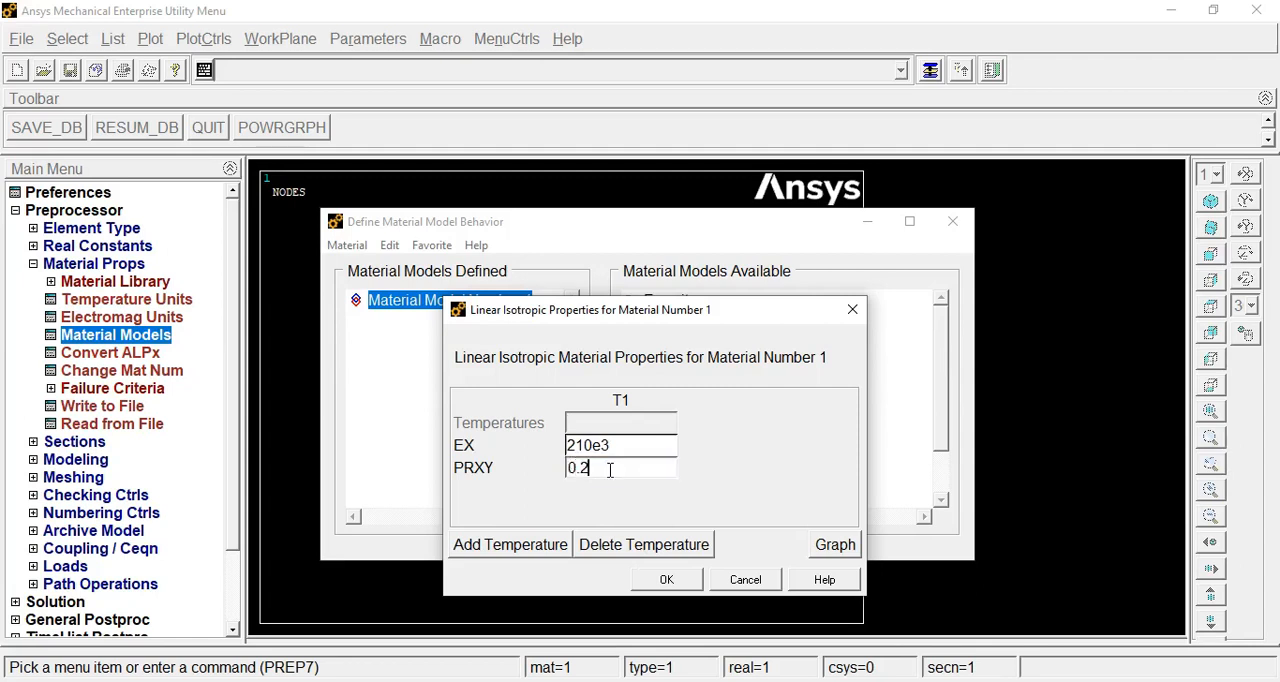
click(666, 579)
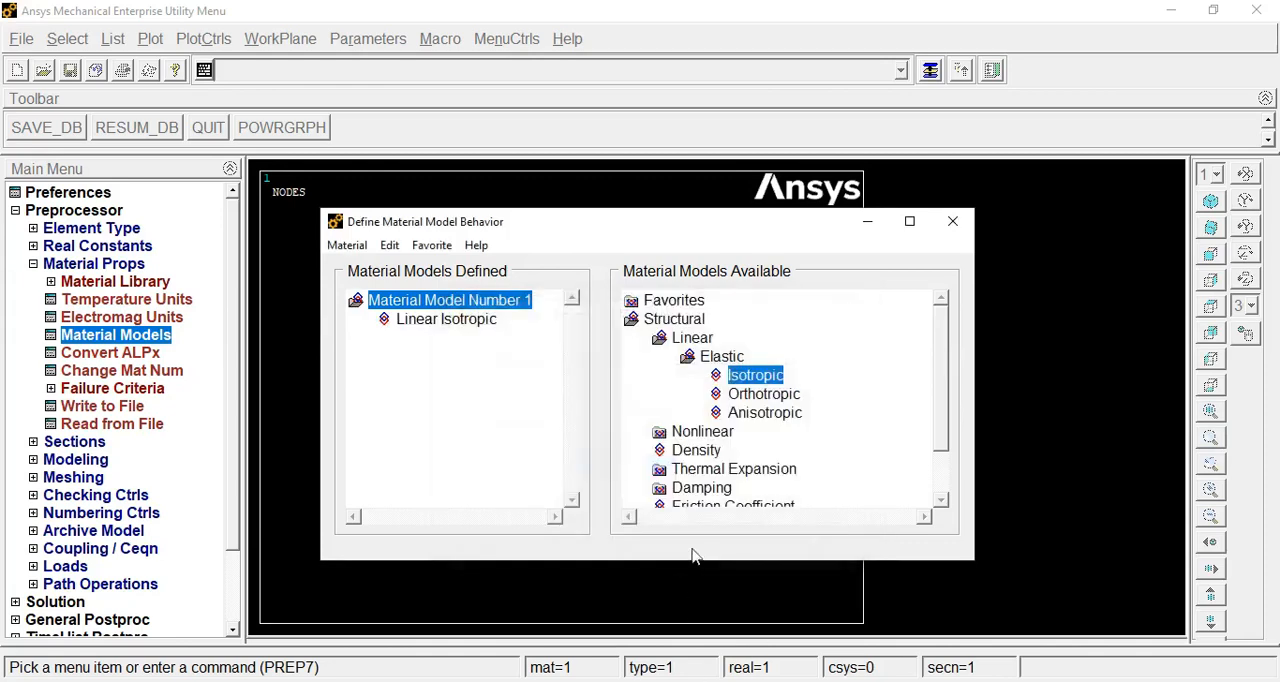
click(951, 221)
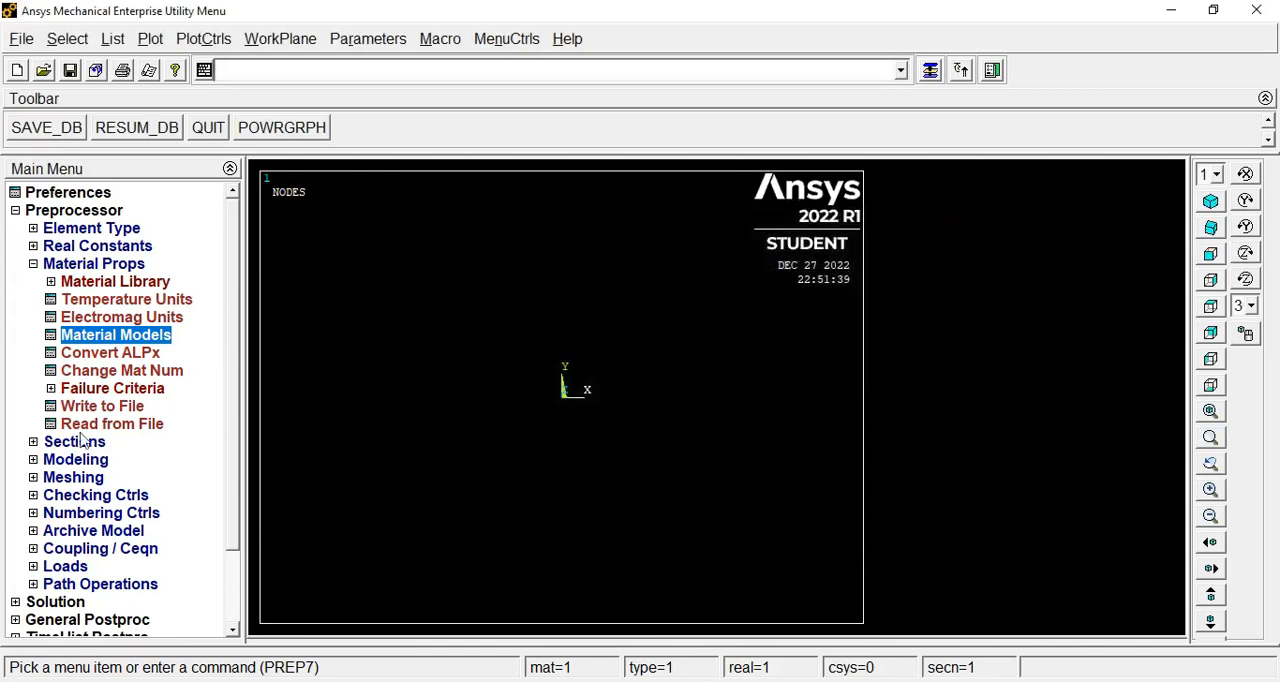
Create rectangular beam section ID 1 with B = 200 and H = 300 in the Beam Tool
click(74, 441)
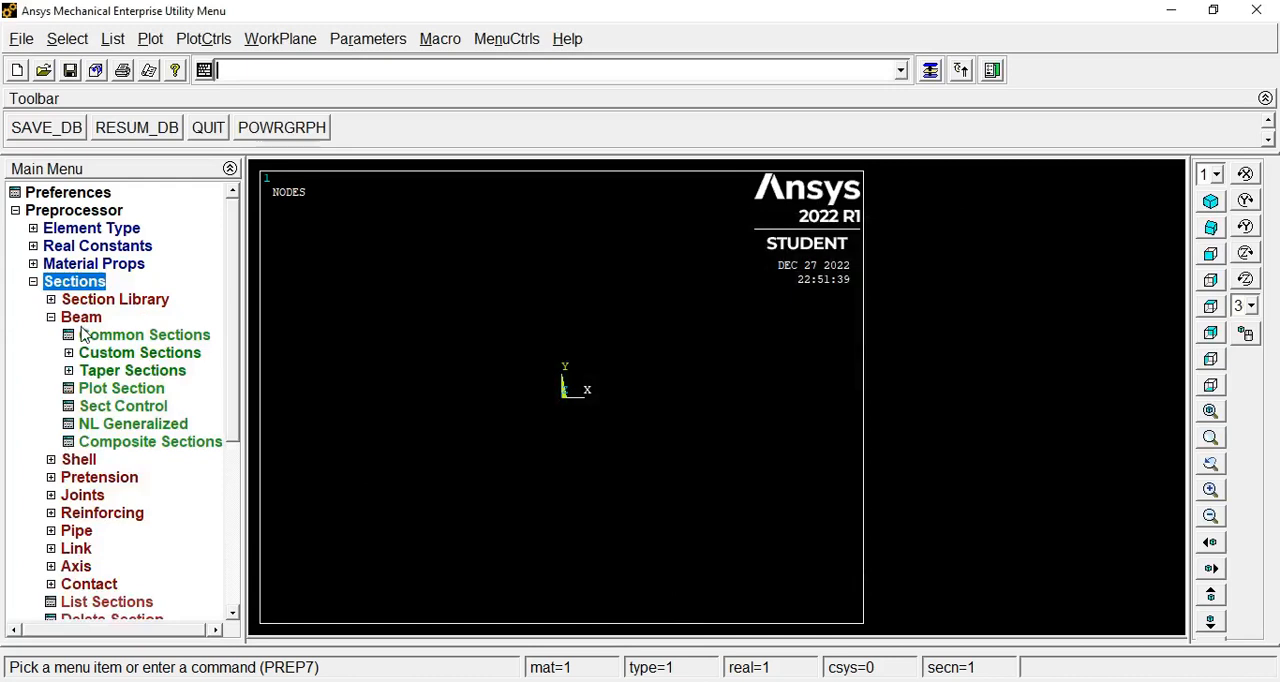
click(81, 317)
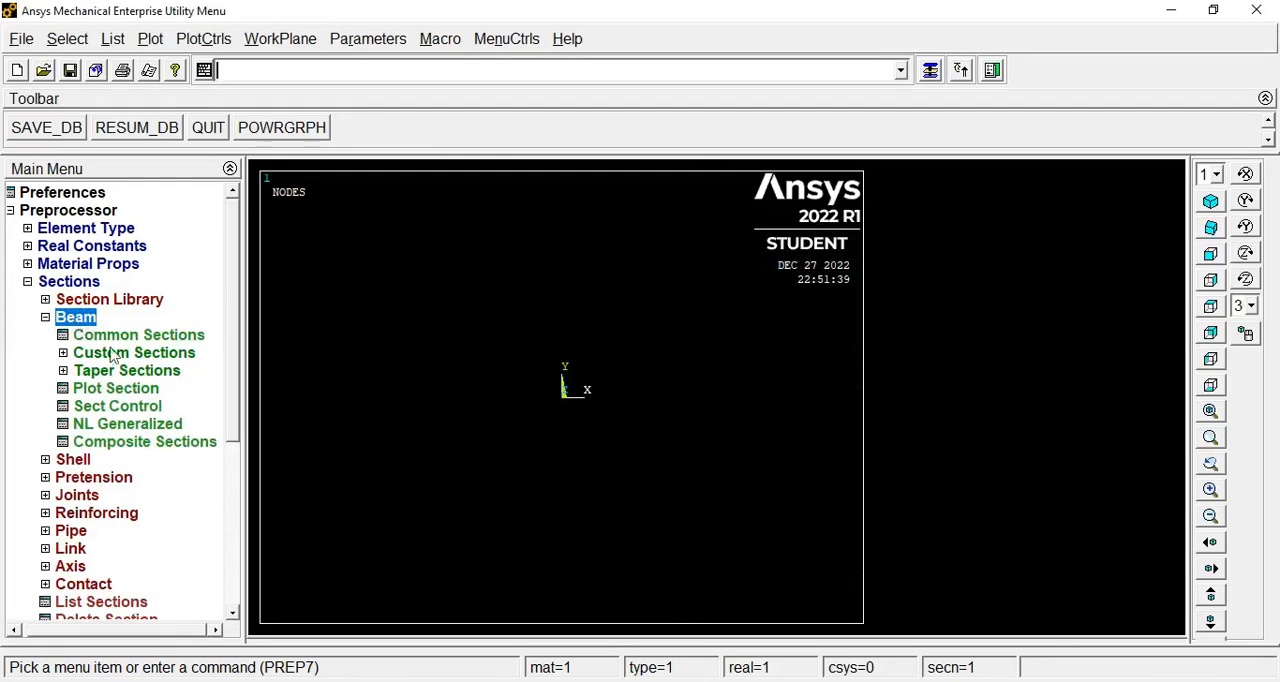
click(138, 334)
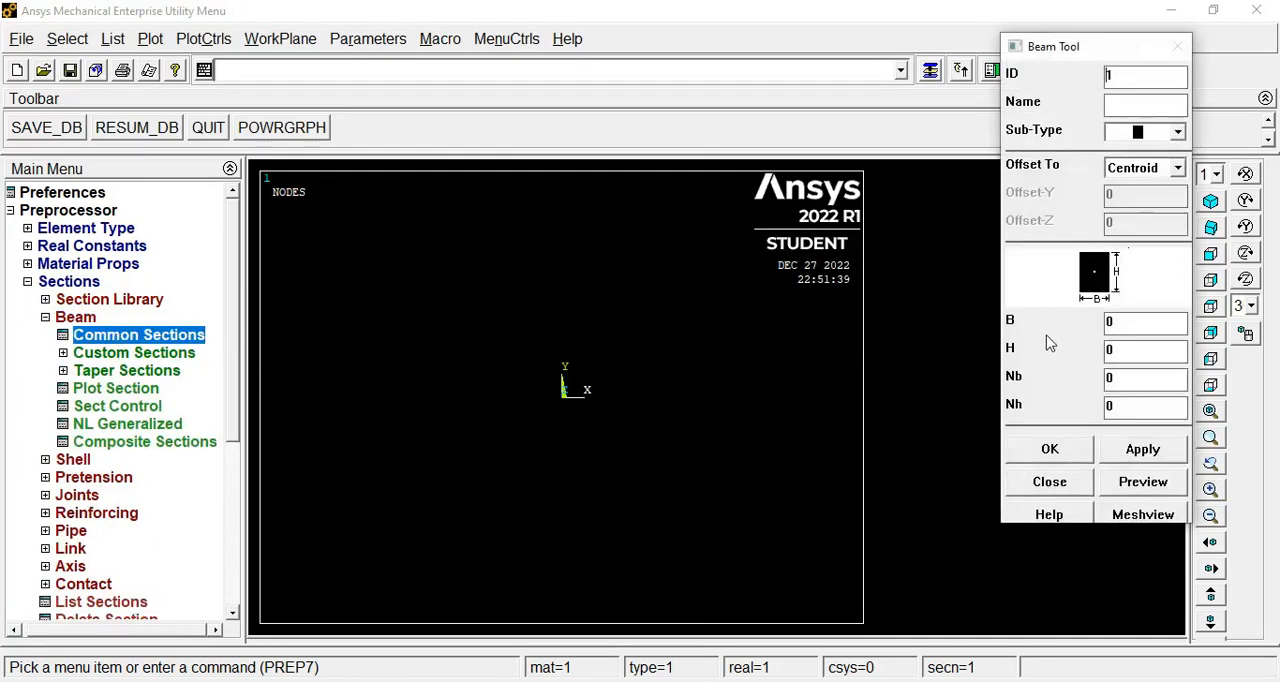
click(1145, 321)
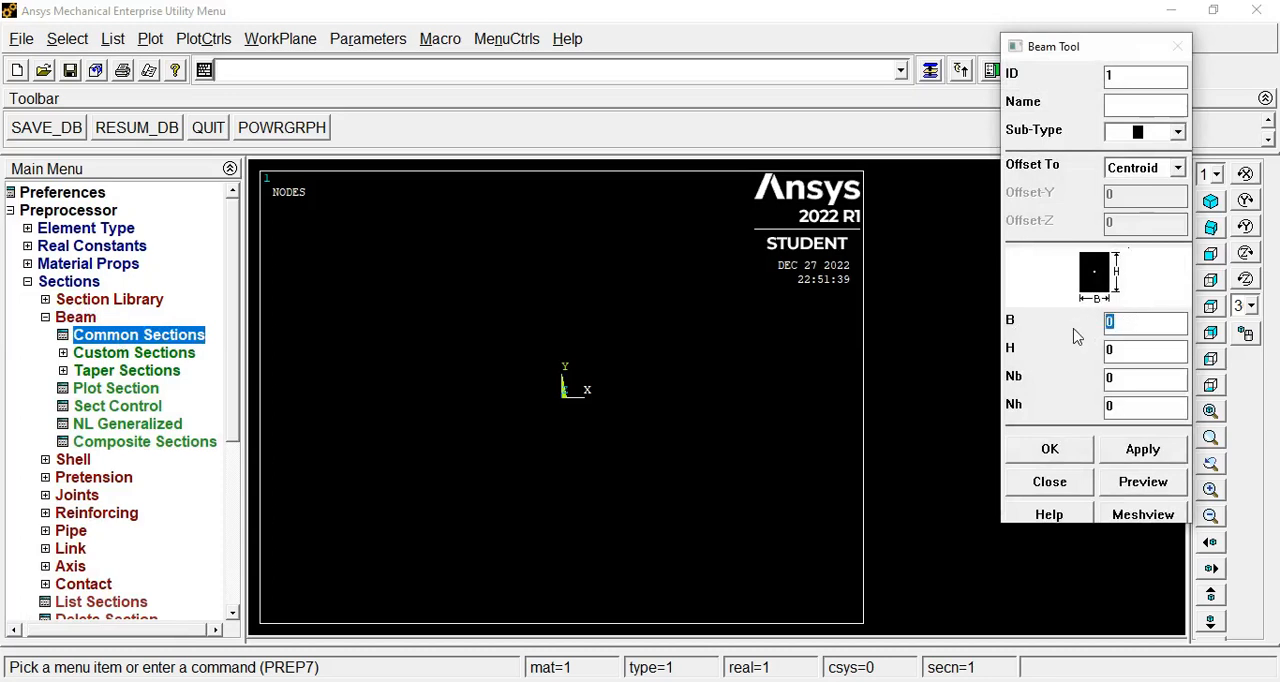
text(2)
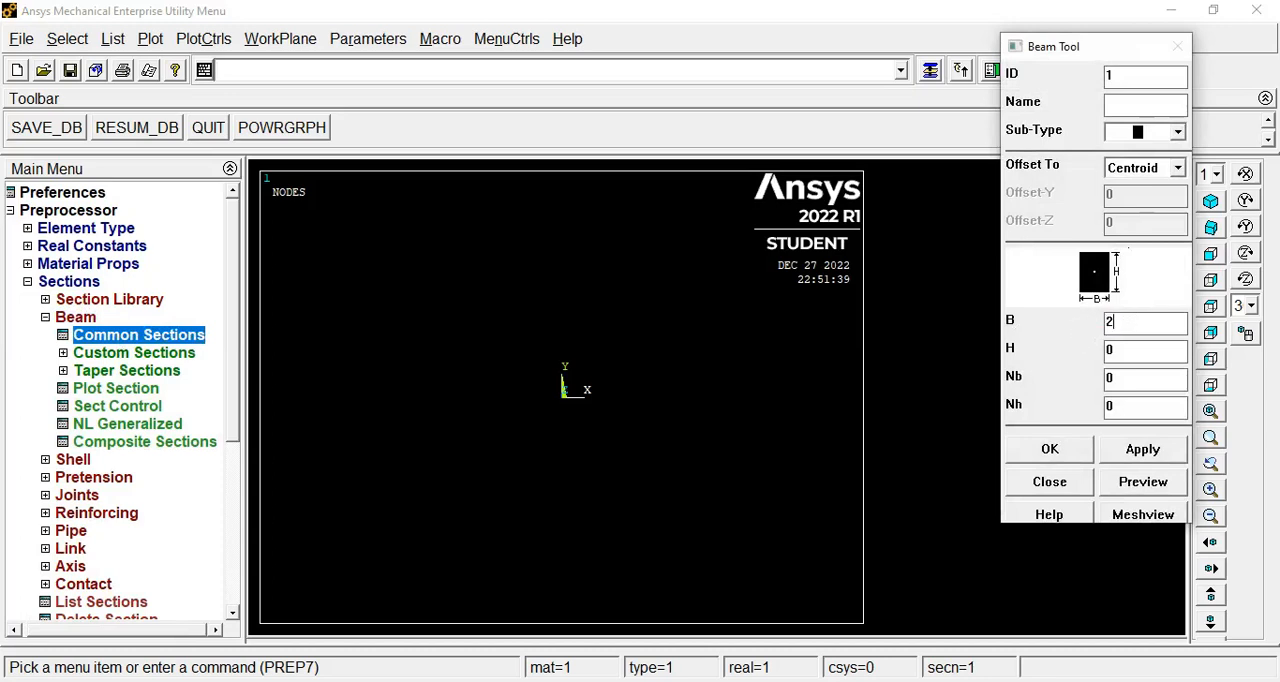
text(00)
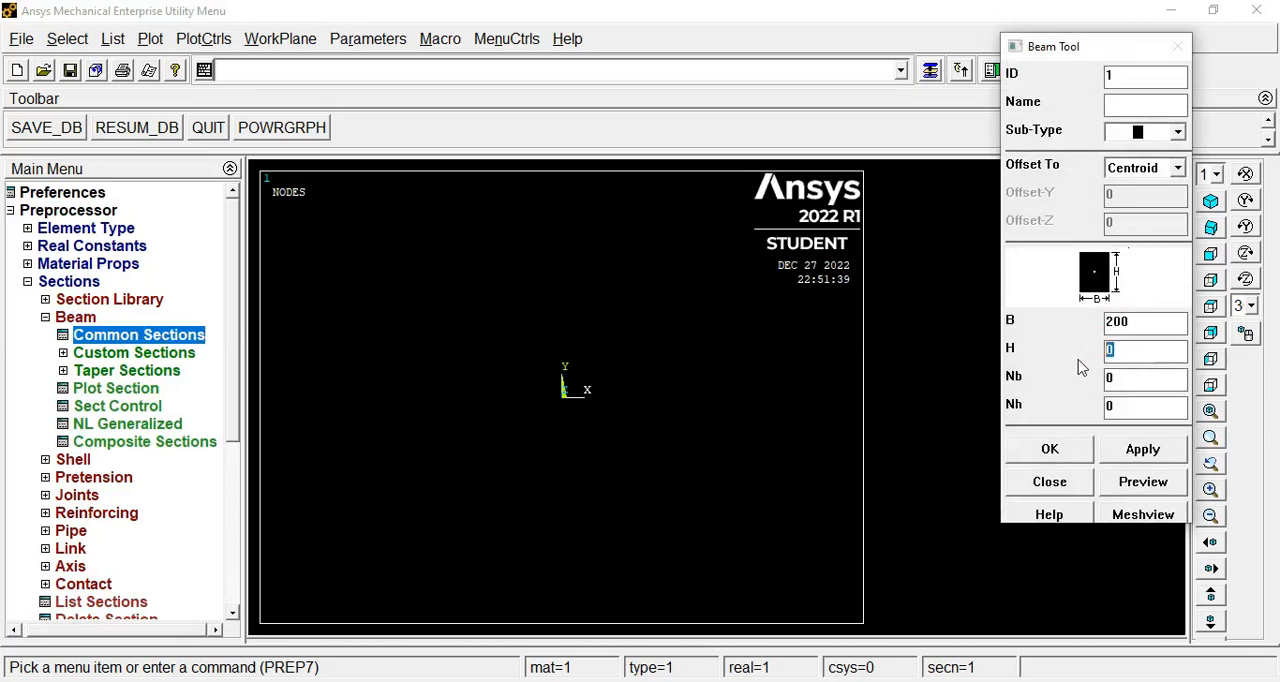
text(300)
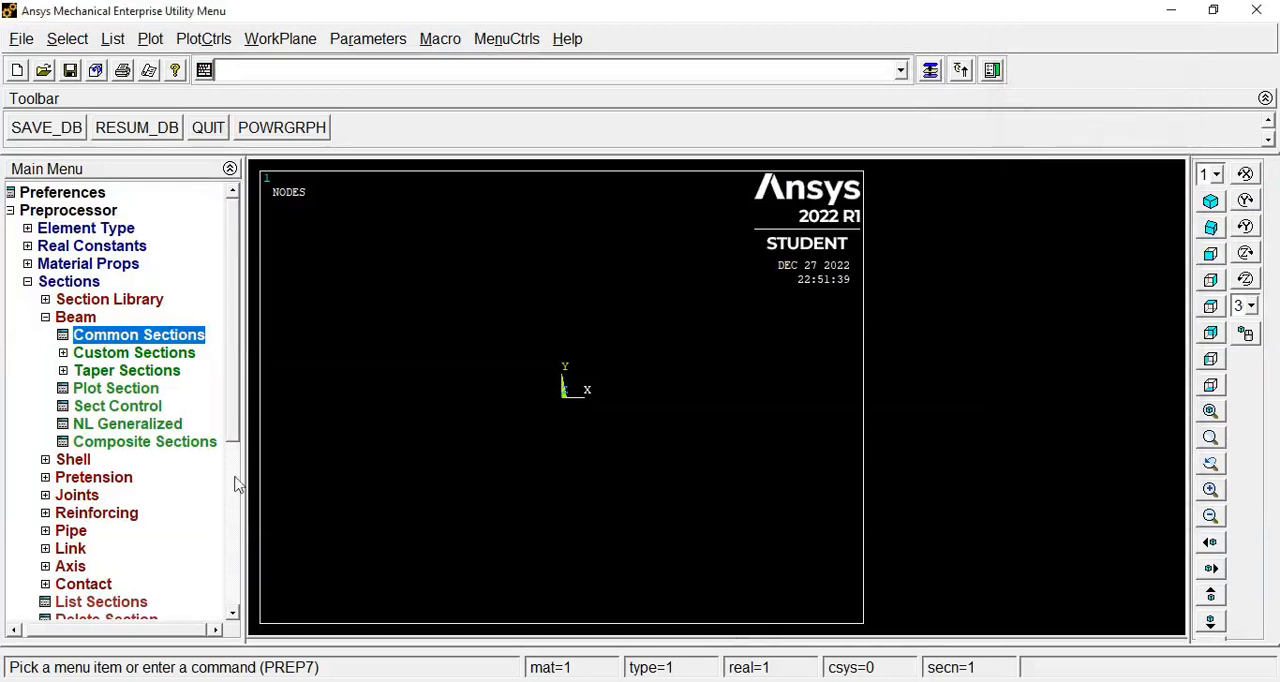
Expand Preprocessor > Modeling > Create > Keypoints in the Main Menu tree
scroll(down, 3)
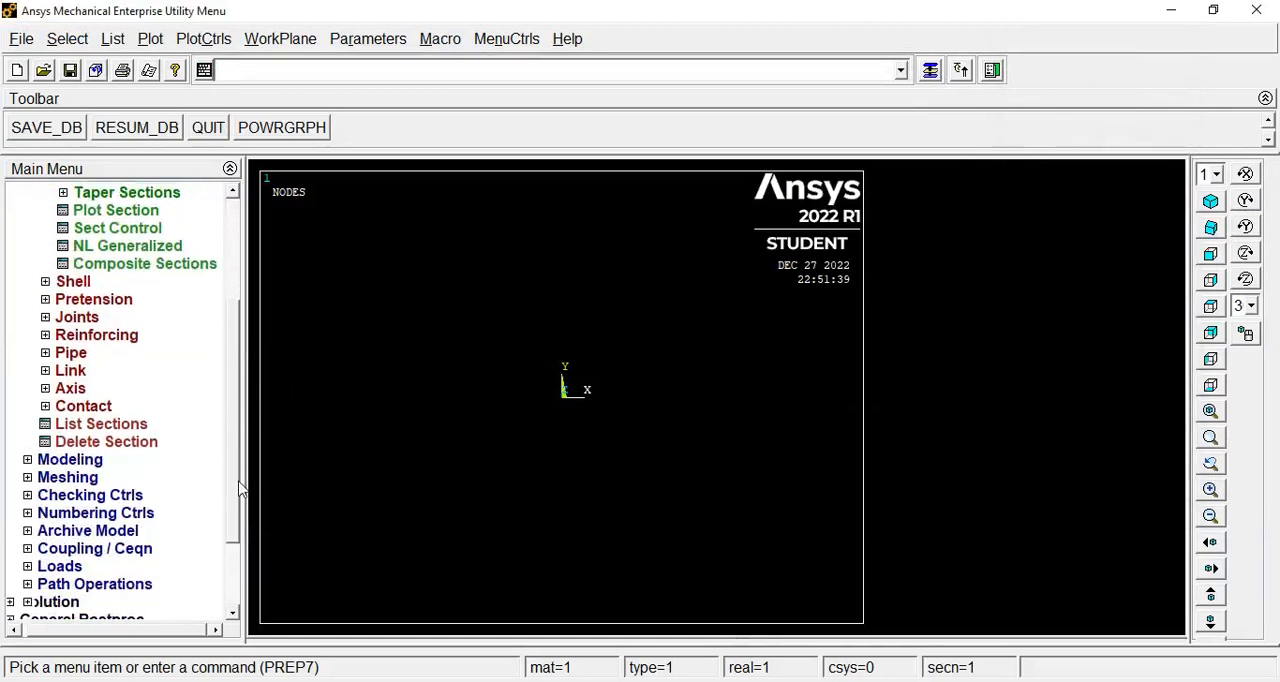
scroll(down, 3)
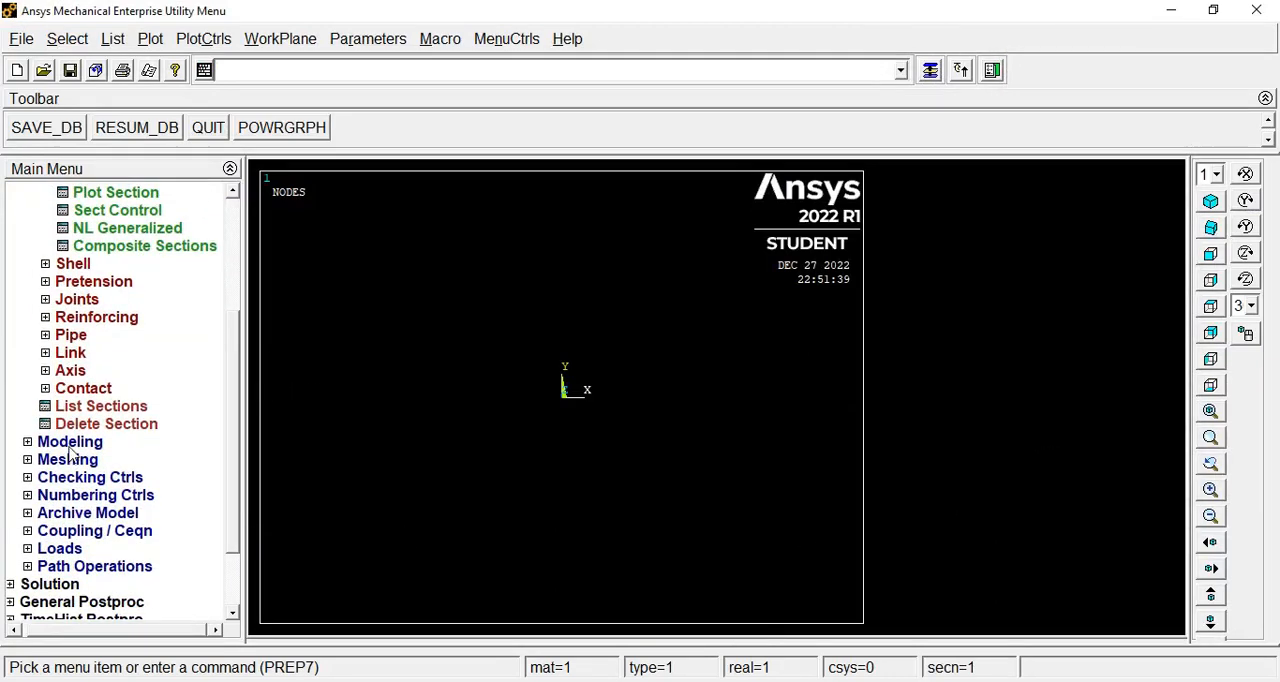
click(69, 441)
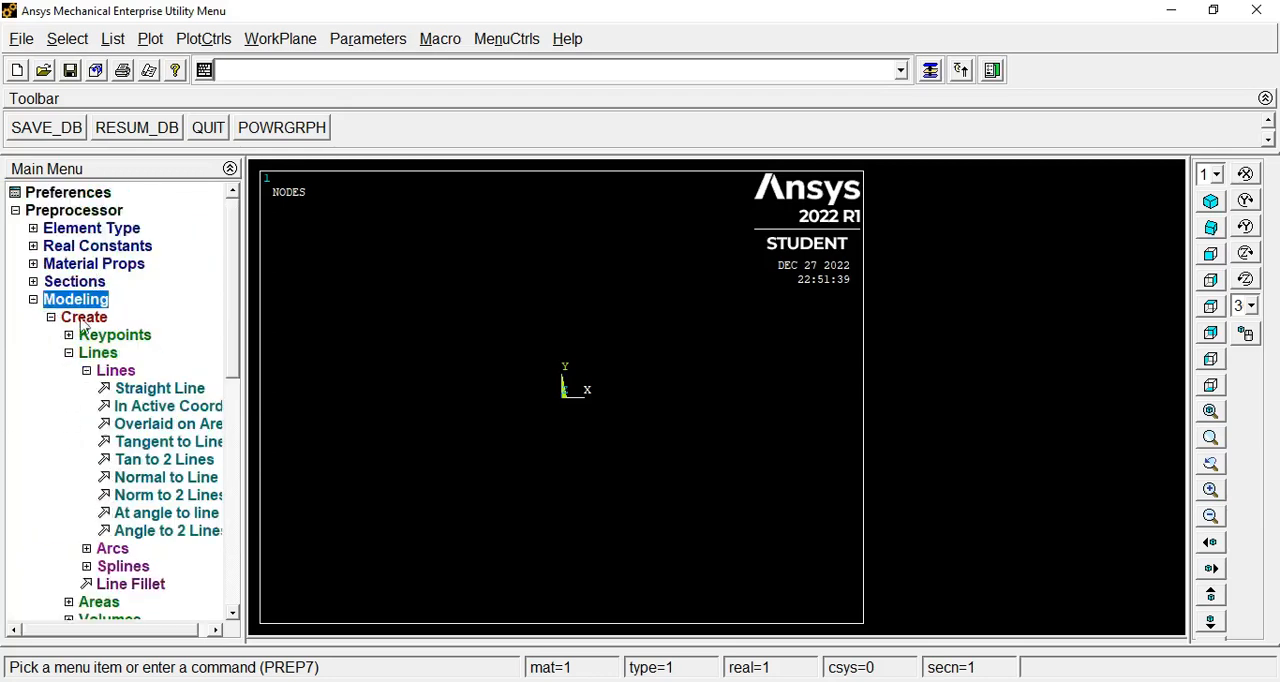
click(115, 334)
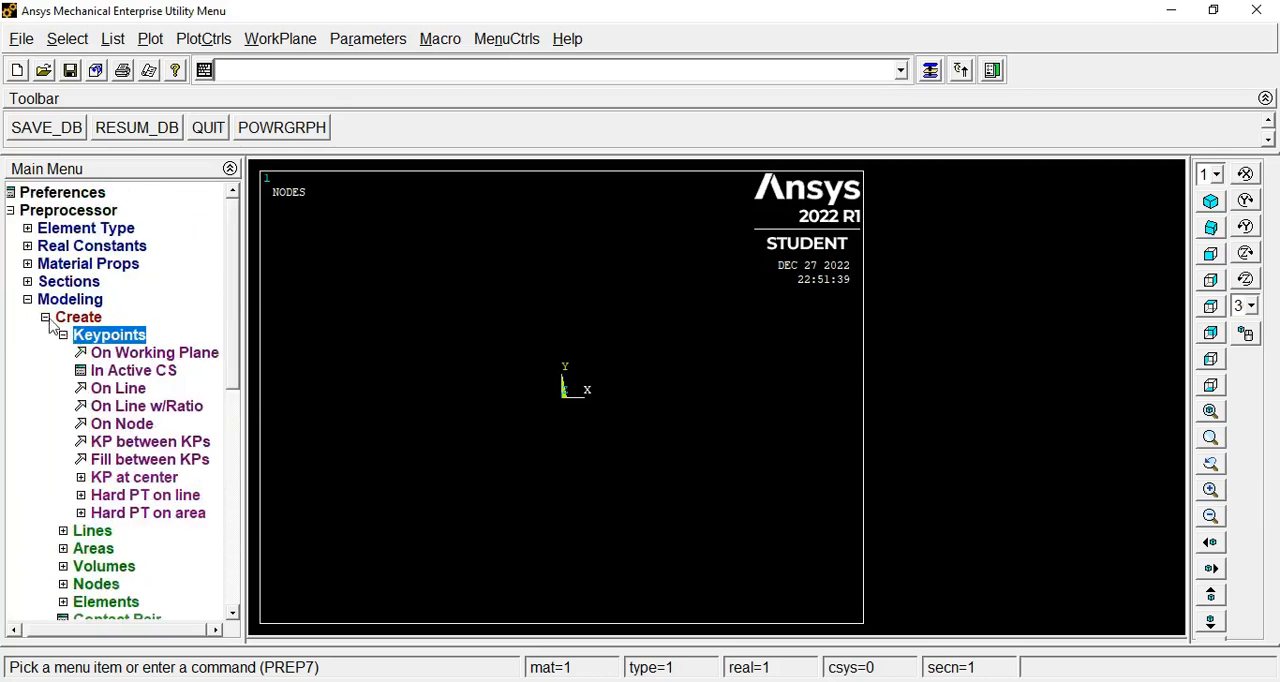
click(78, 317)
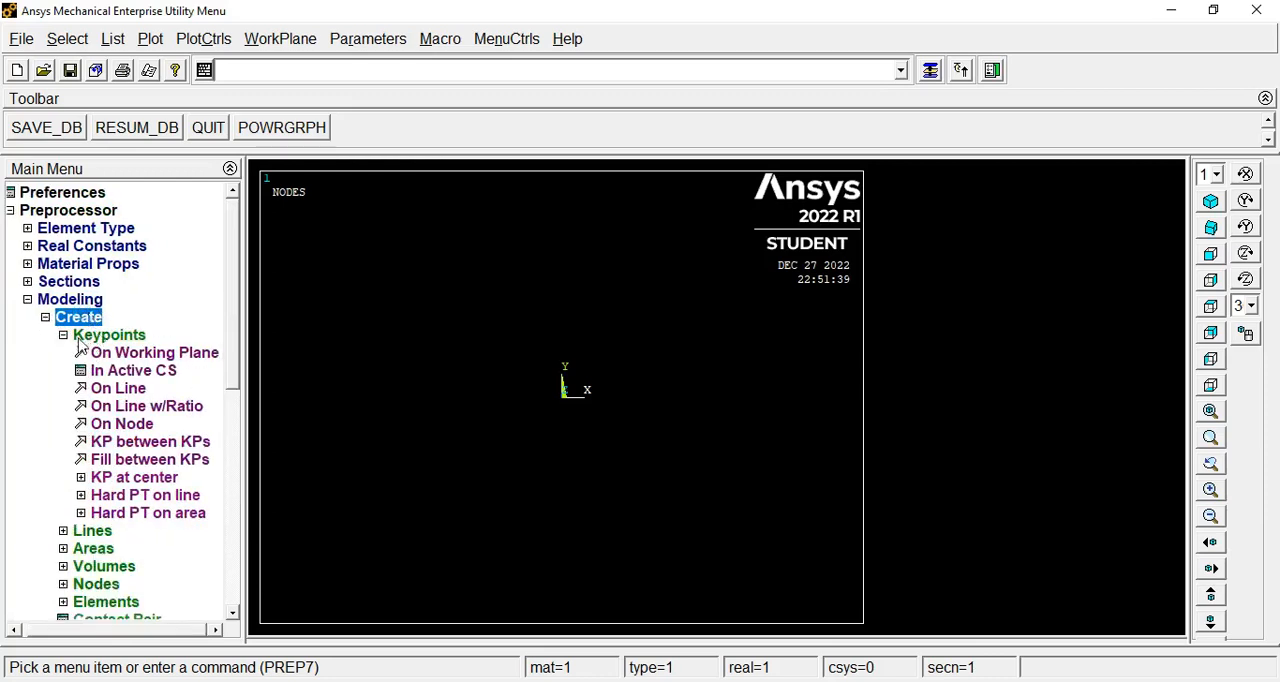
click(109, 335)
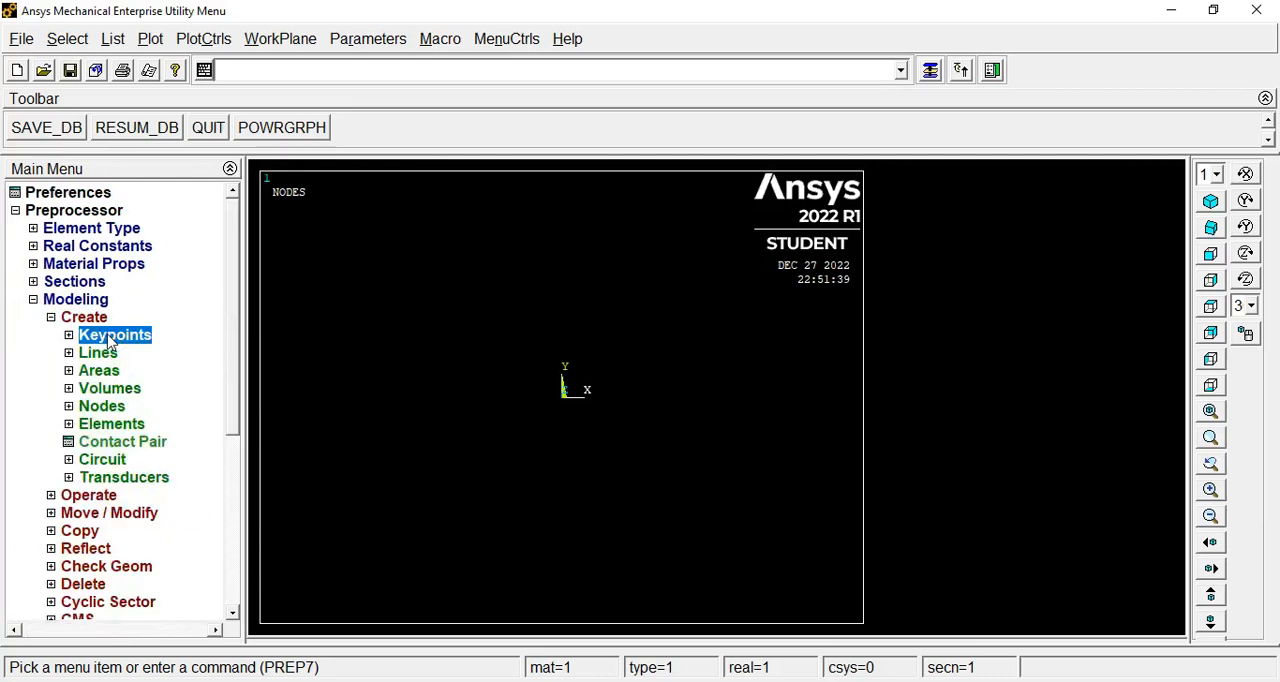
click(114, 334)
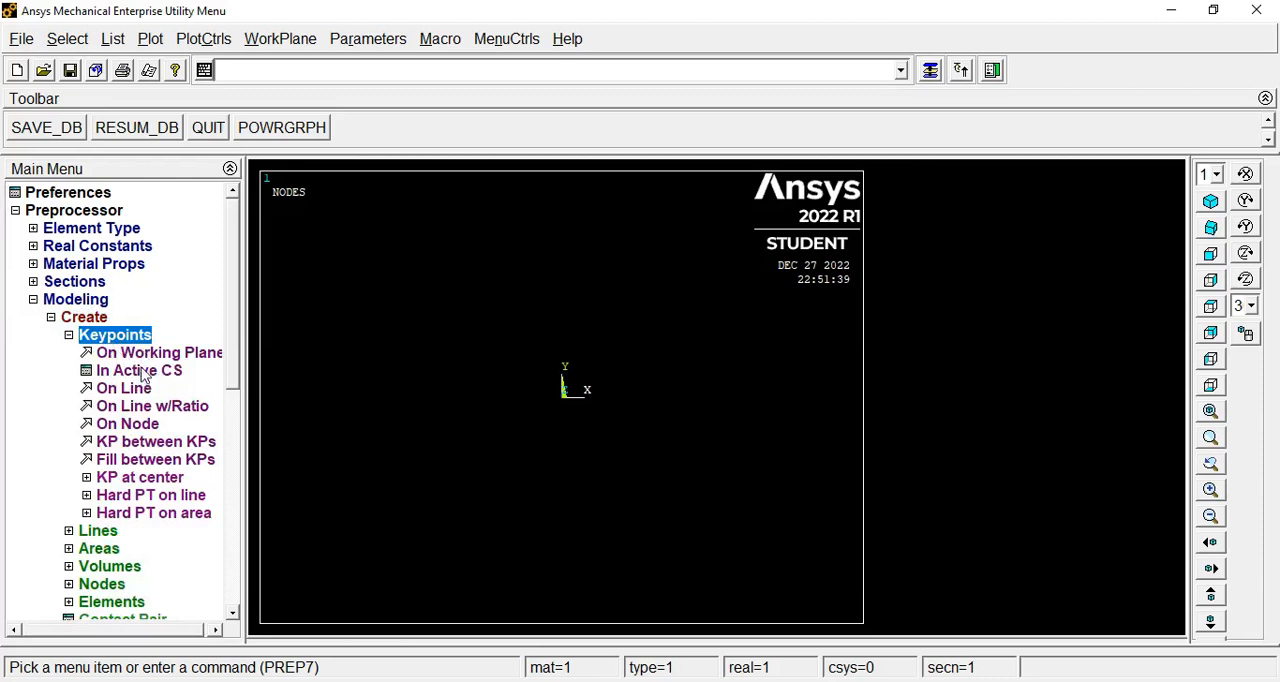
Create keypoint 1 at X = 0 using In Active CS
click(138, 370)
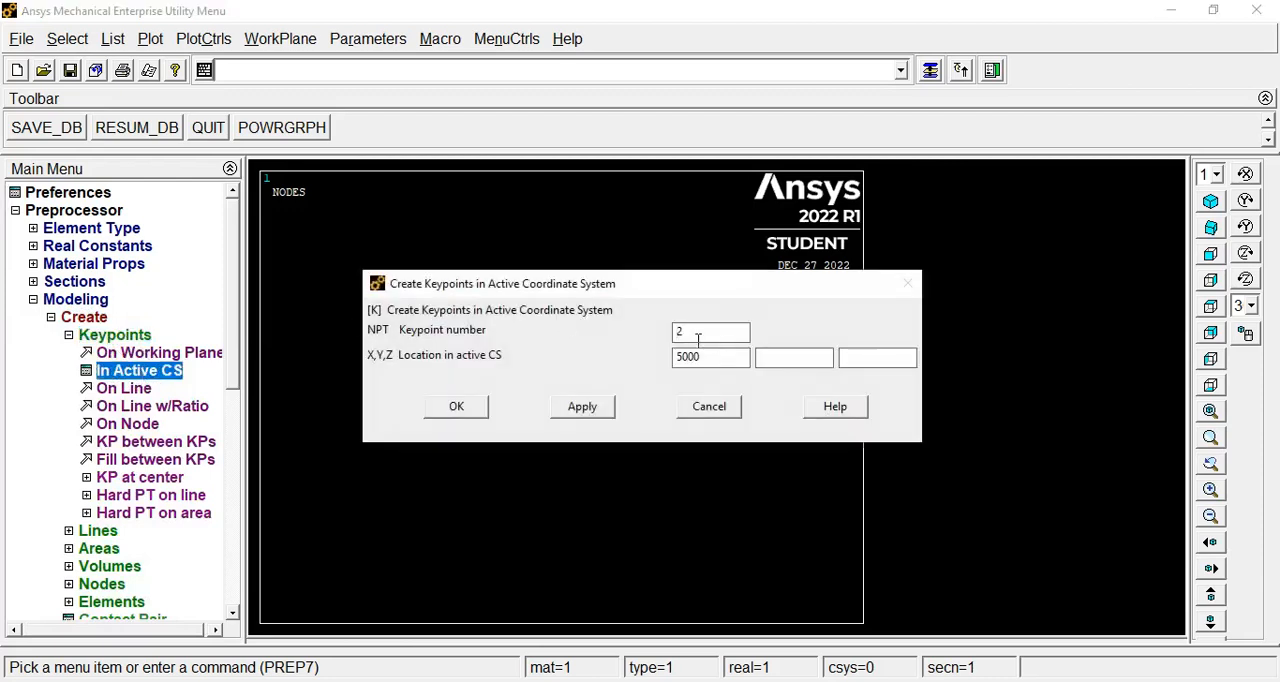
triple_click(710, 331)
text(1)
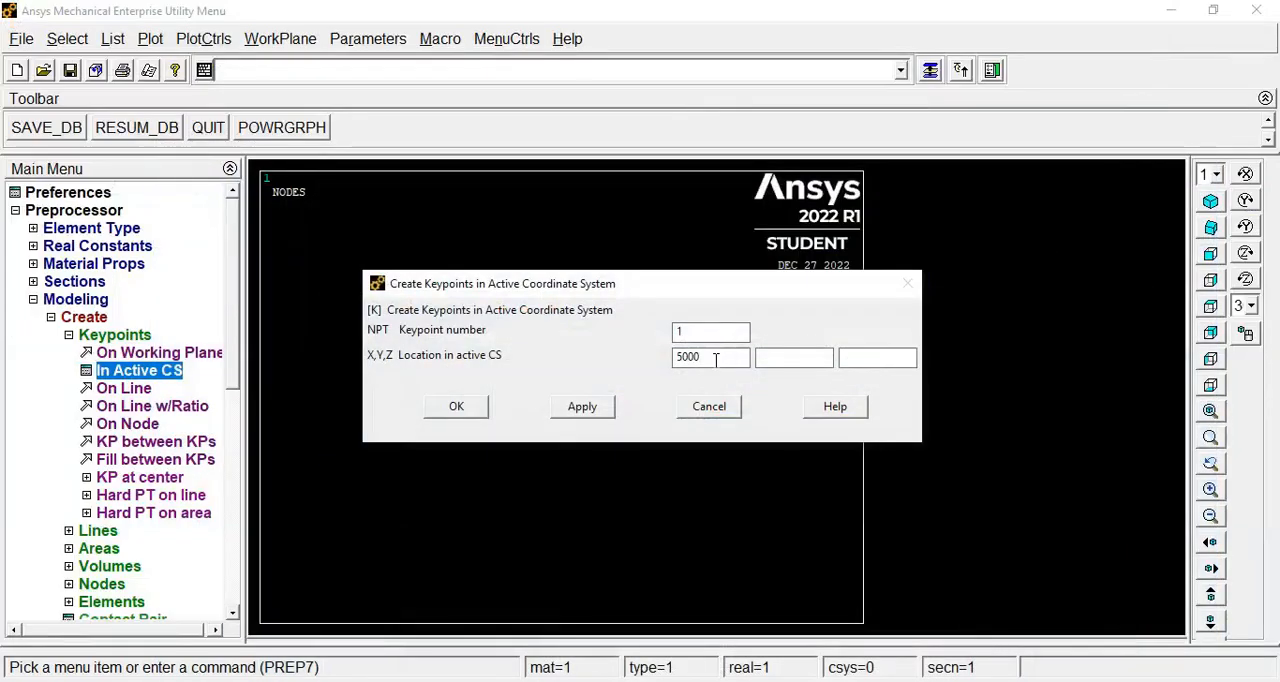
triple_click(710, 357)
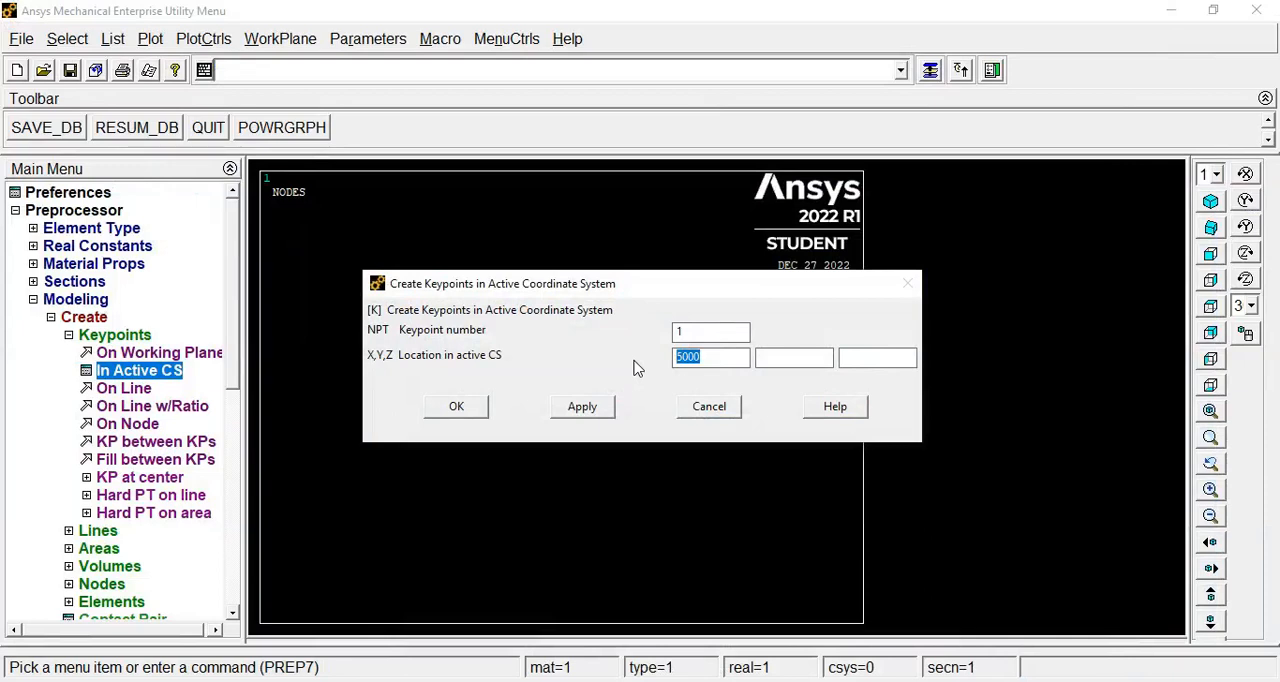
key(Delete)
text(0)
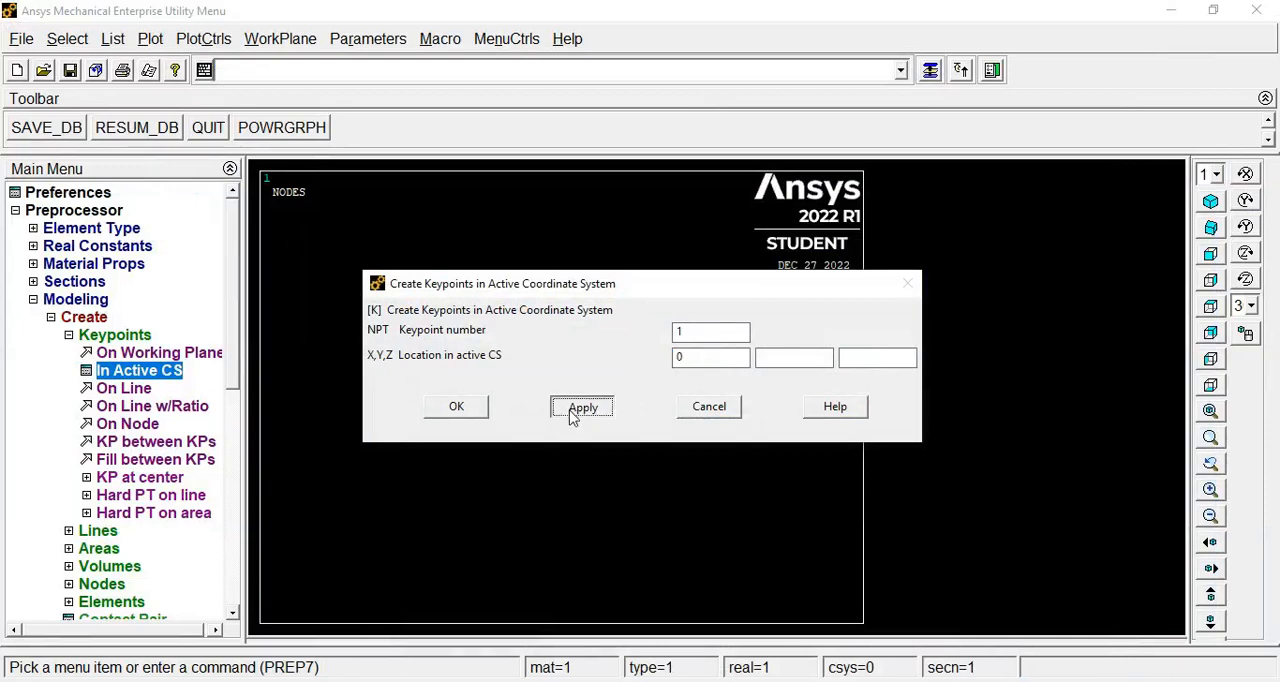
click(582, 407)
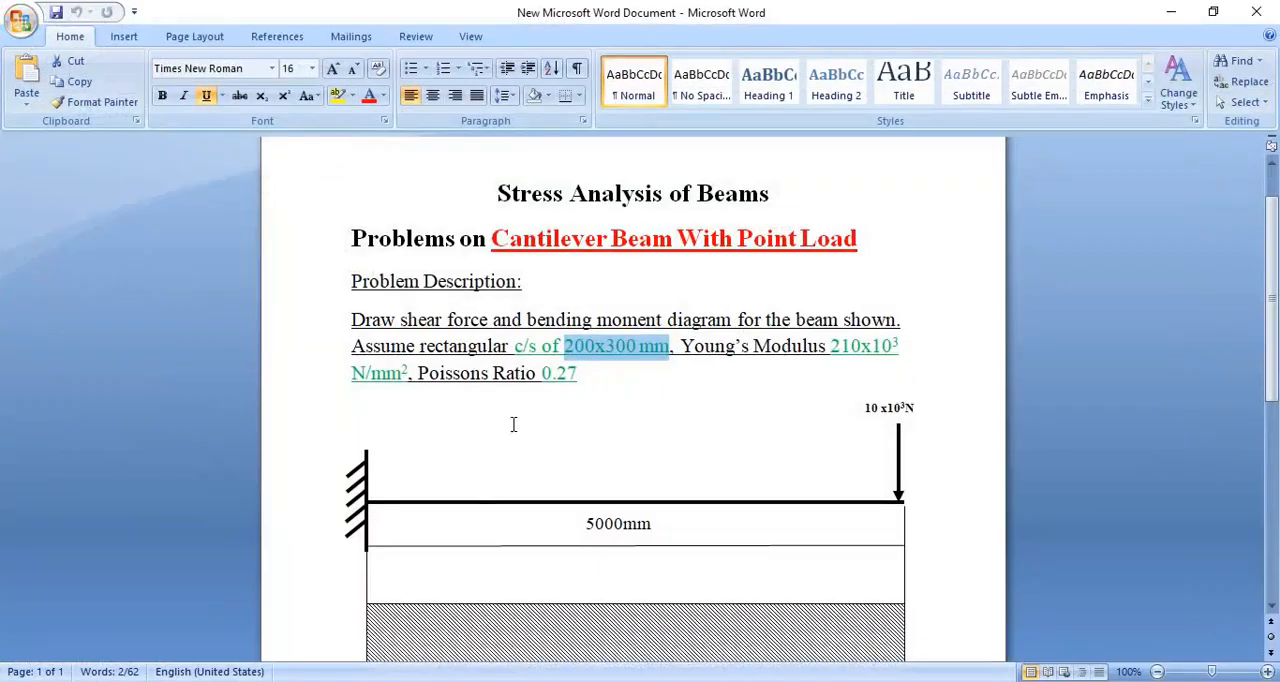
mouse_move(640, 530)
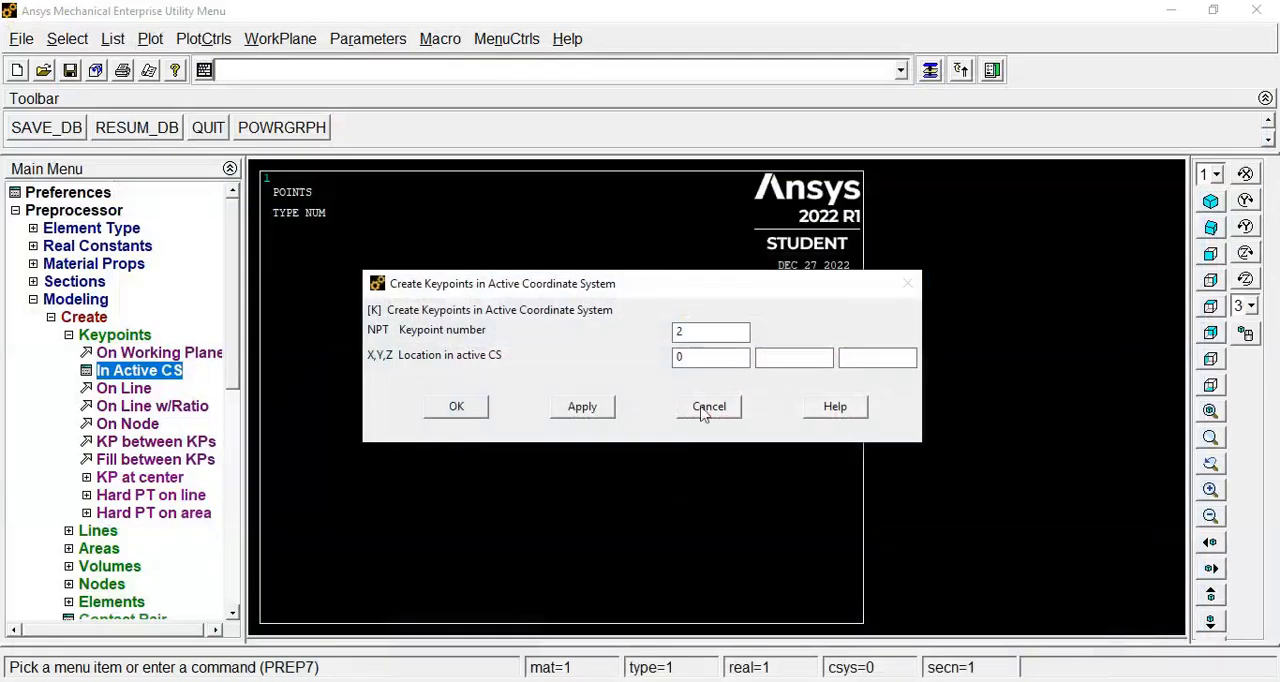
Create keypoint 2 at X = 5000 and close the dialog
click(710, 357)
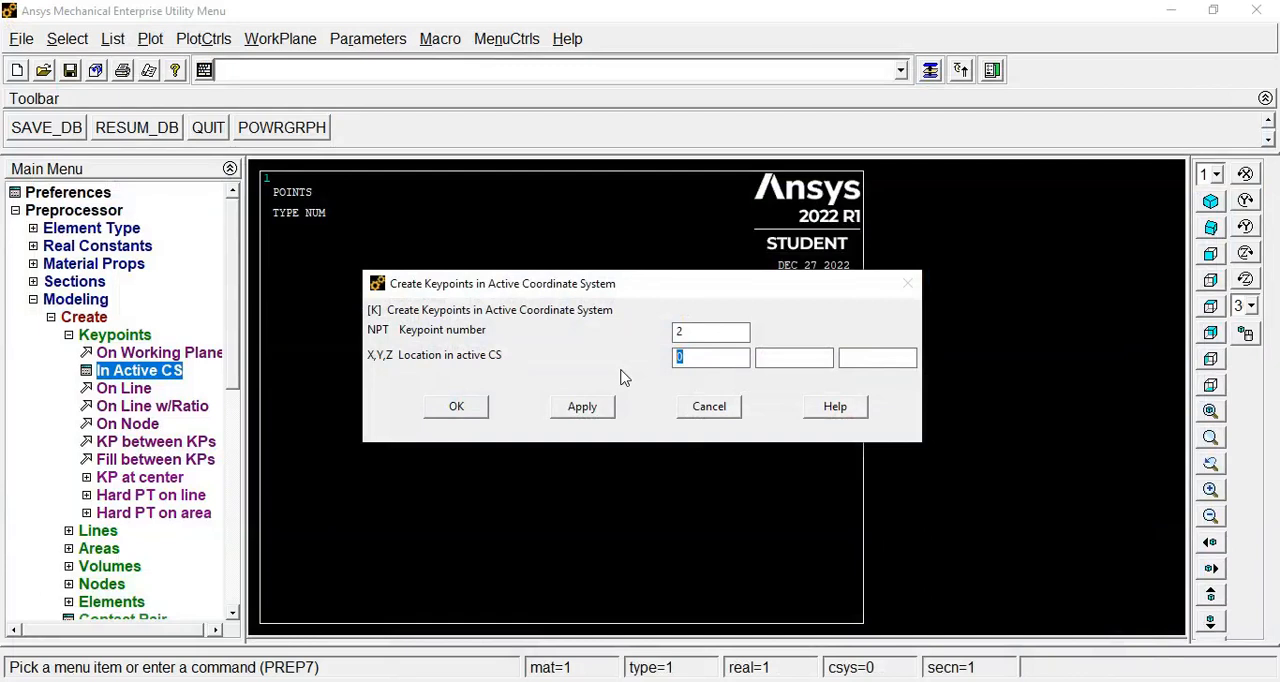
text(5000)
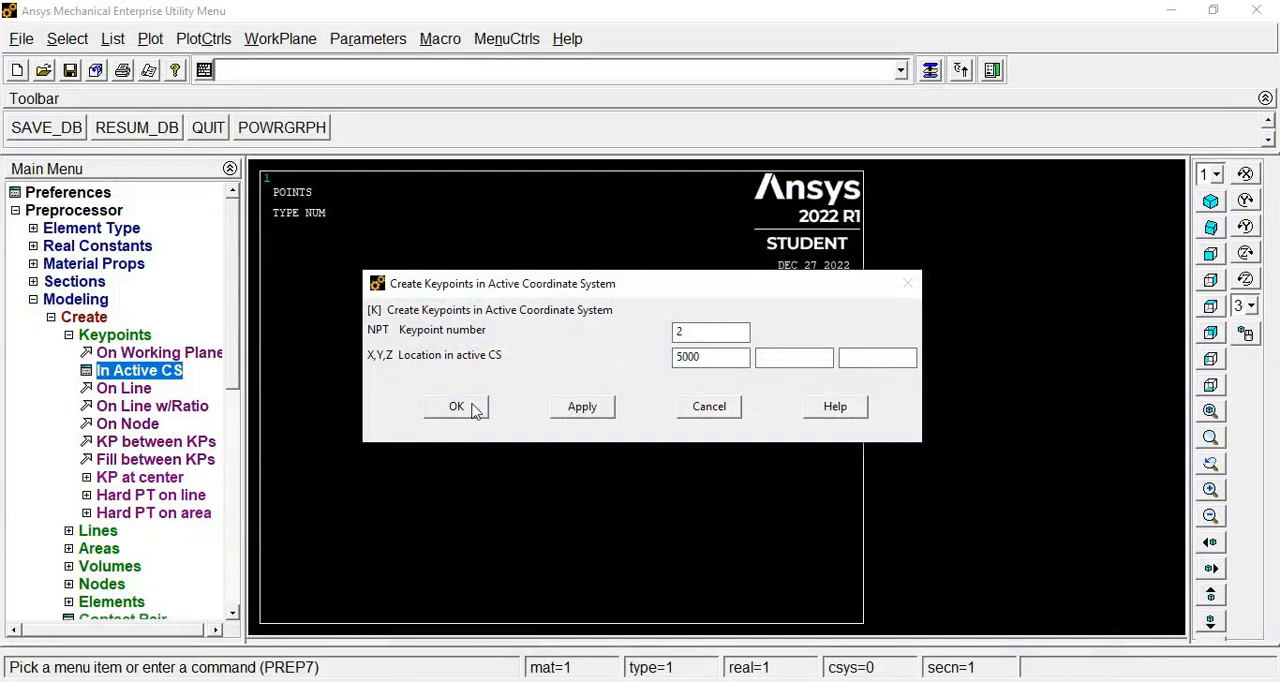
click(456, 406)
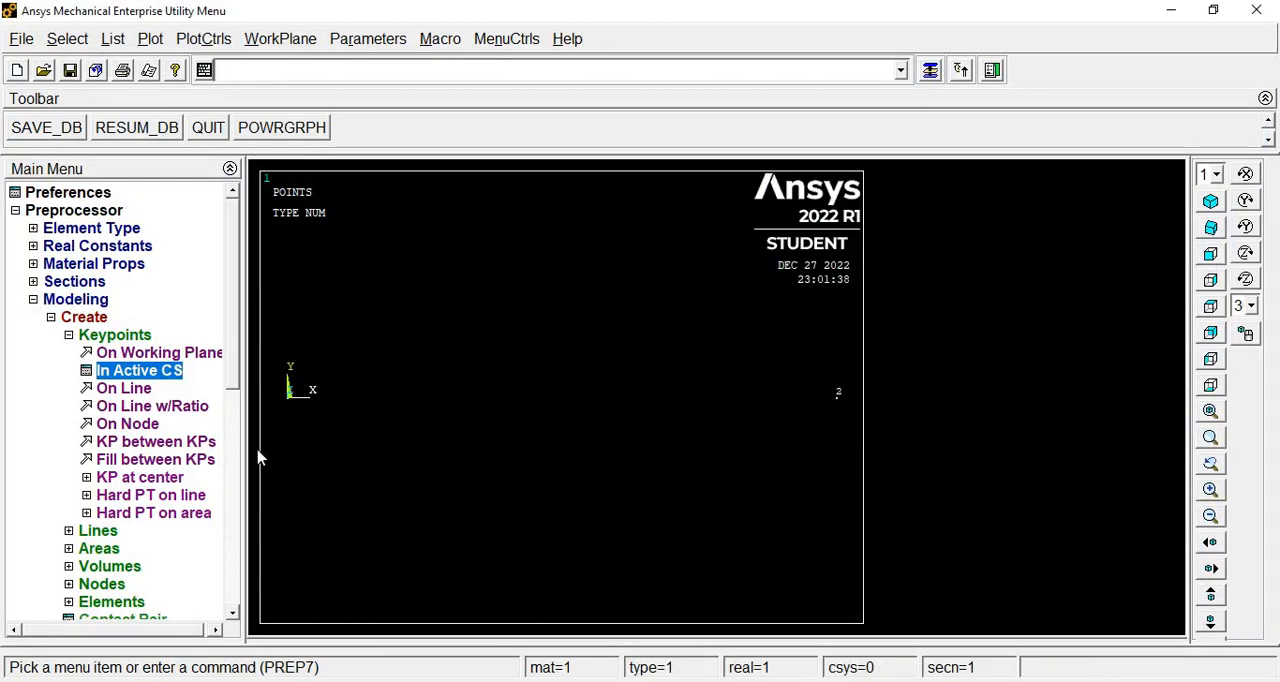
Draw a straight line between keypoints 1 and 2
scroll(down, 3)
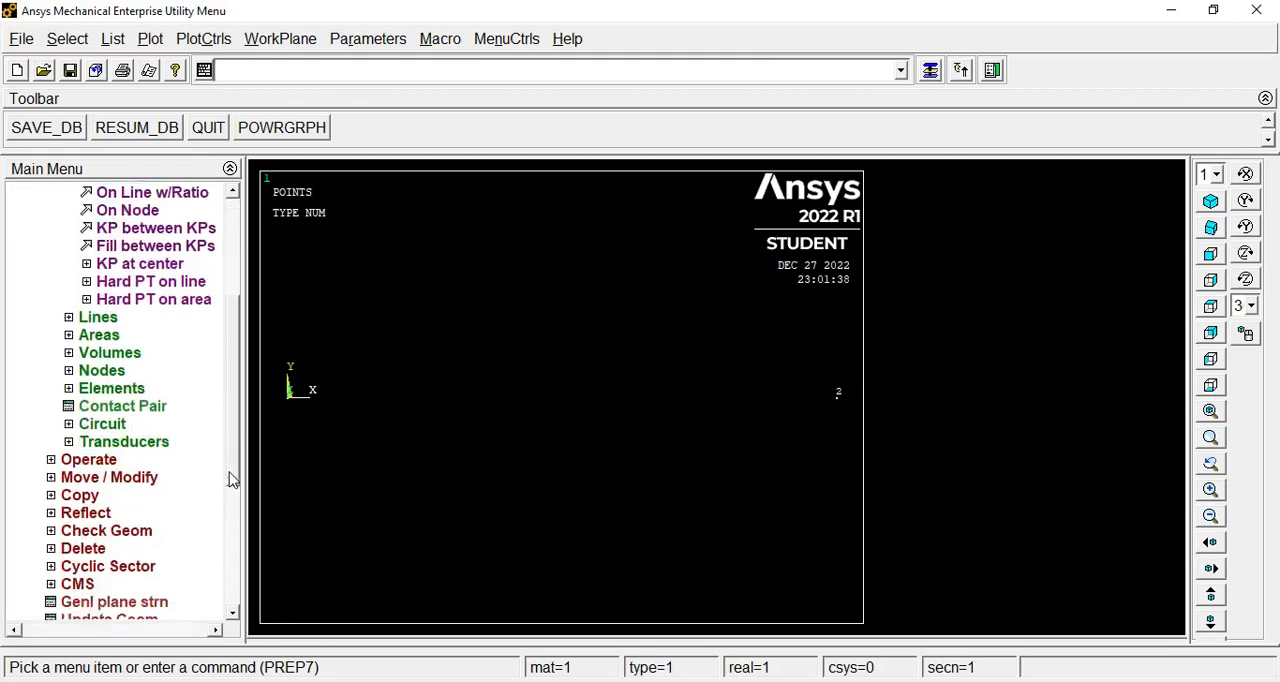
click(98, 317)
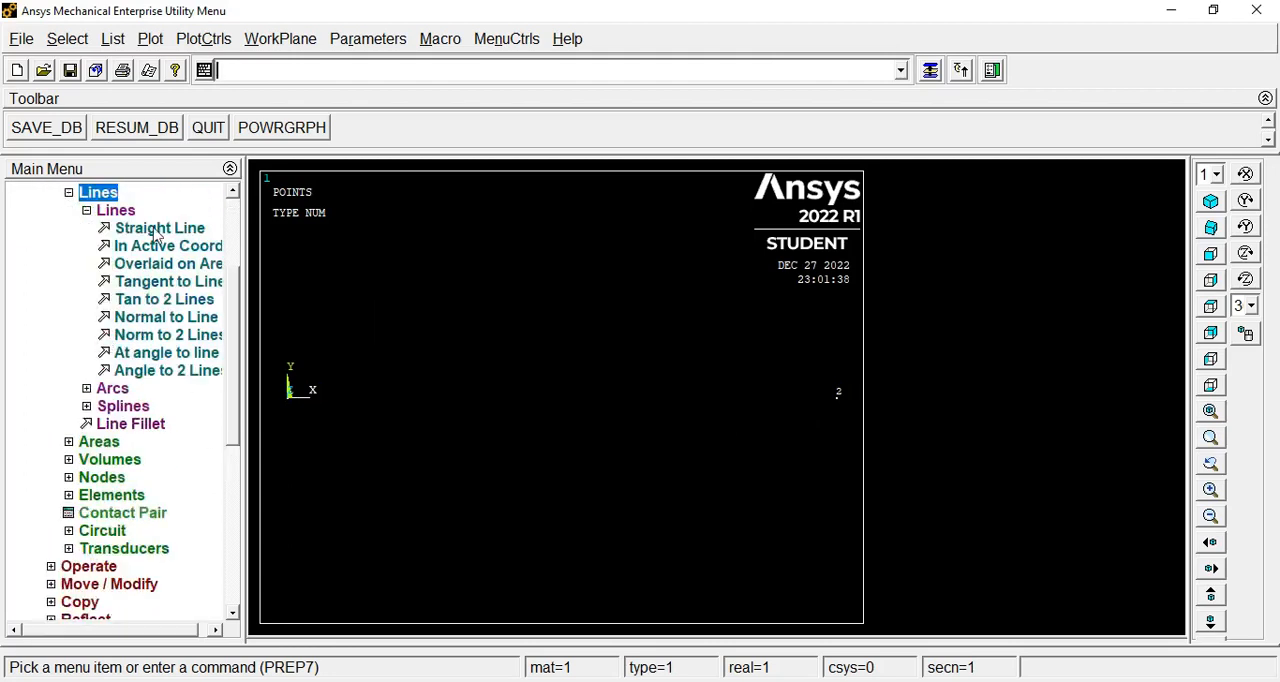
click(159, 228)
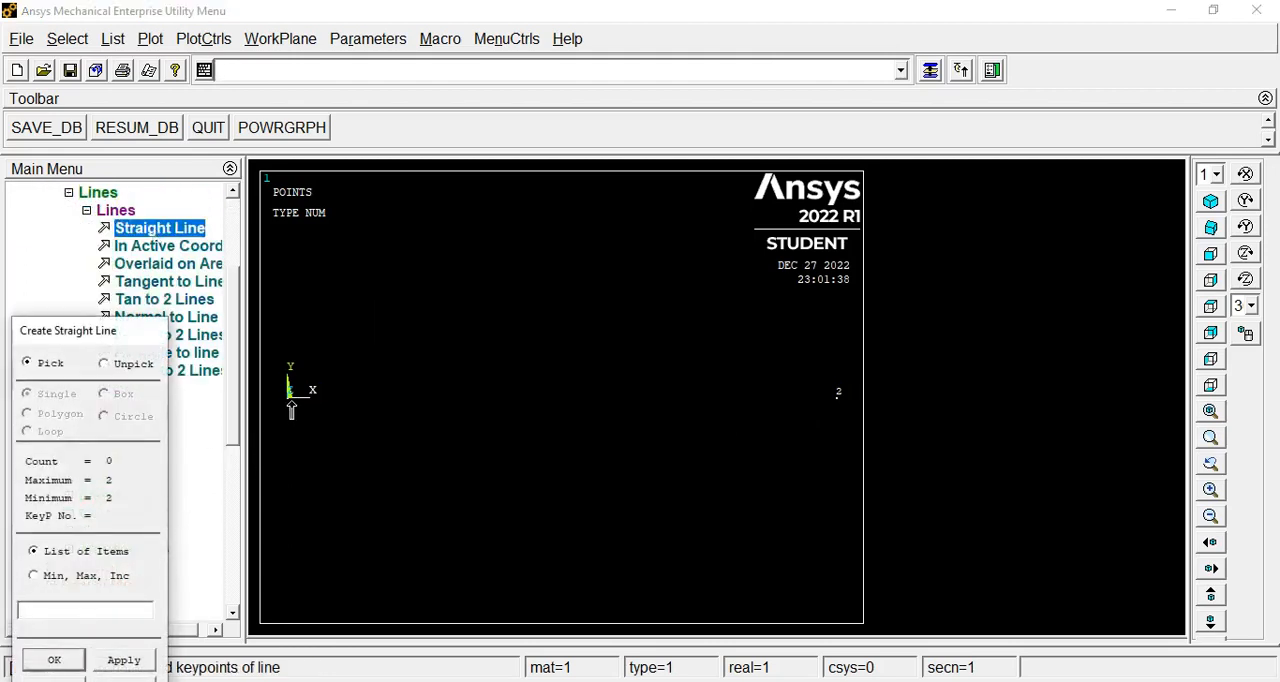
click(838, 392)
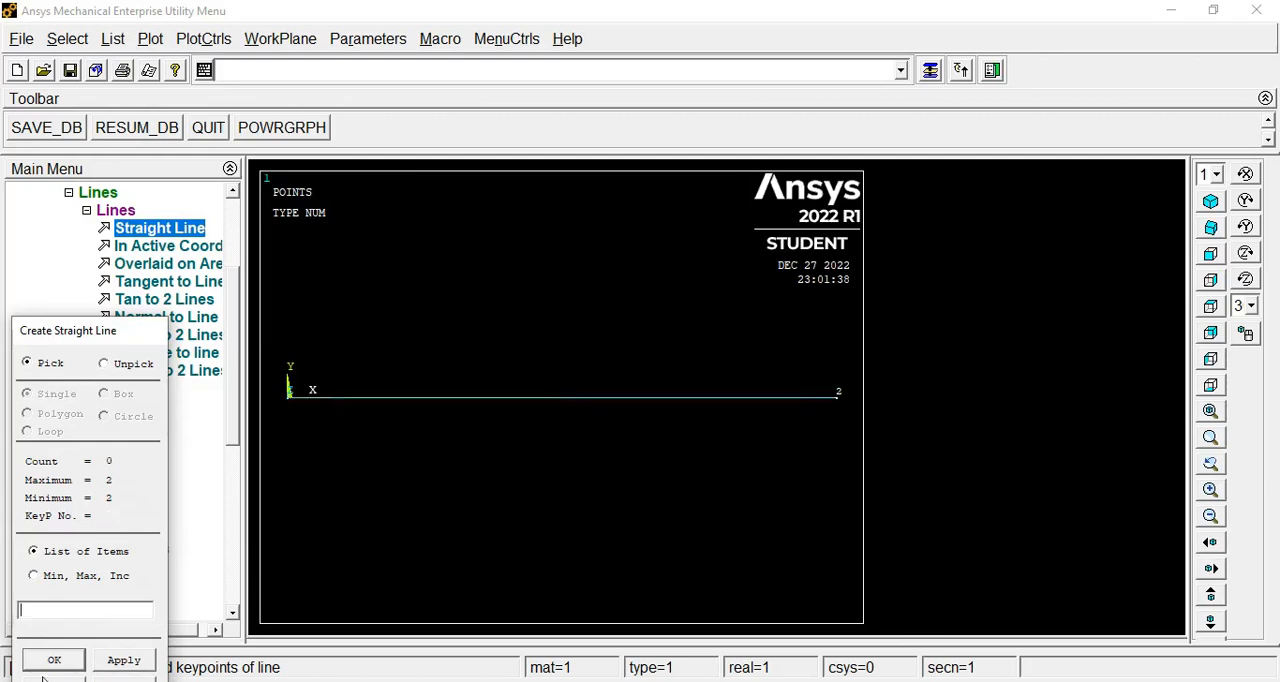
click(54, 660)
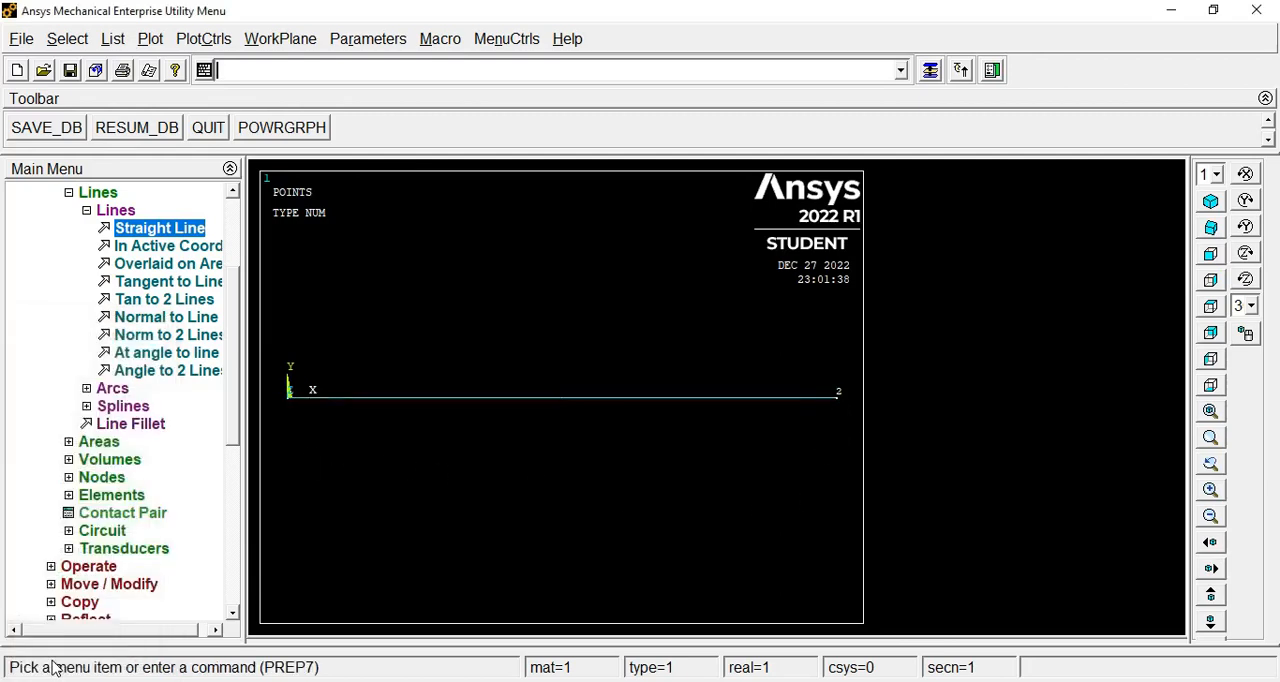
mouse_move(220, 262)
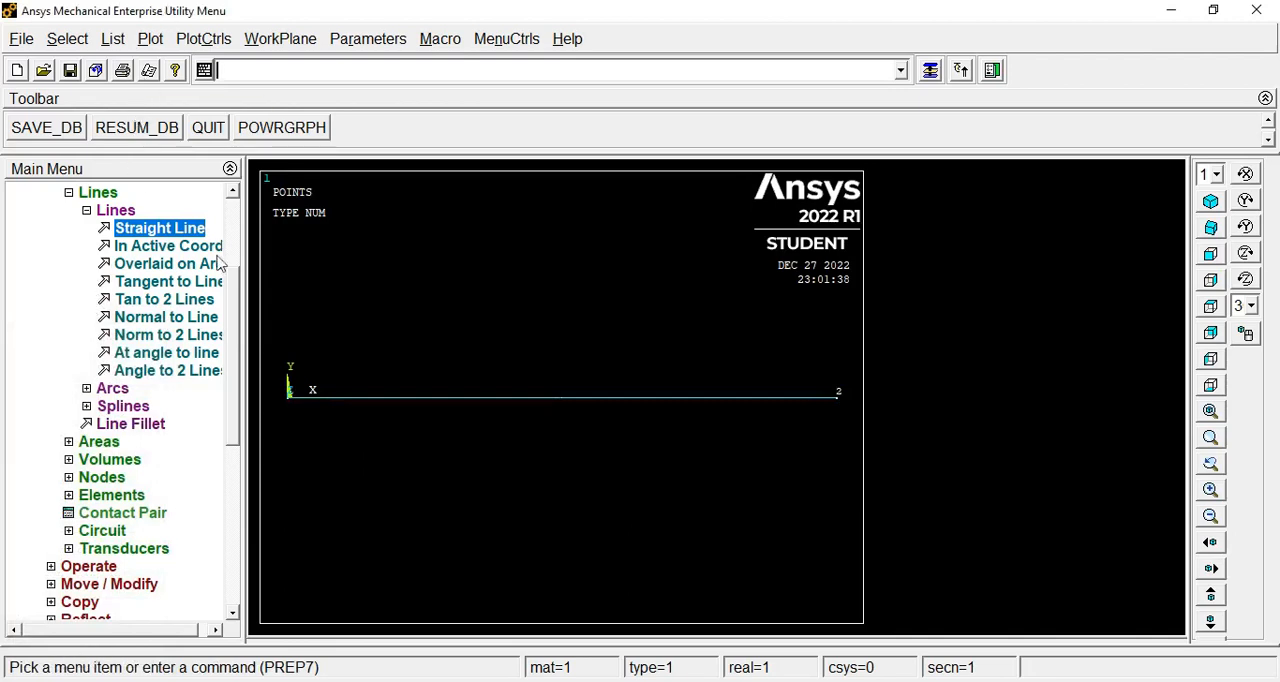
Apply global manual sizing with SIZE 10 and NDIV 100
scroll(down, 3)
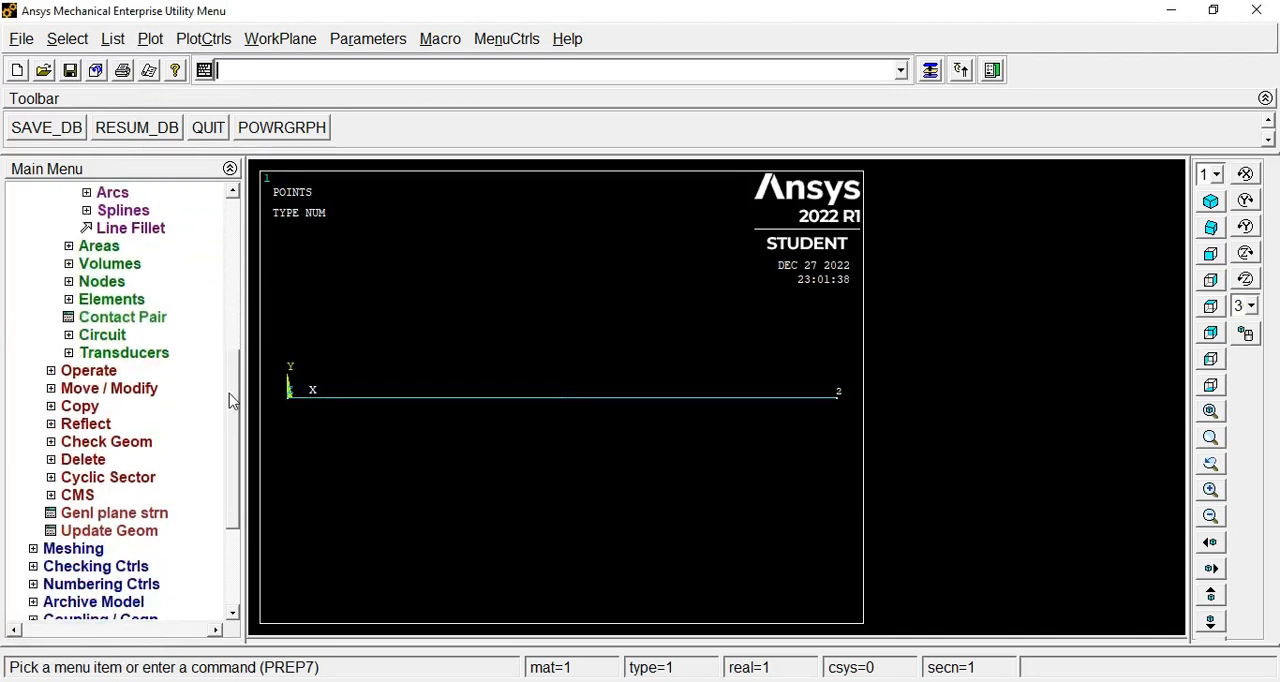
scroll(down, 3)
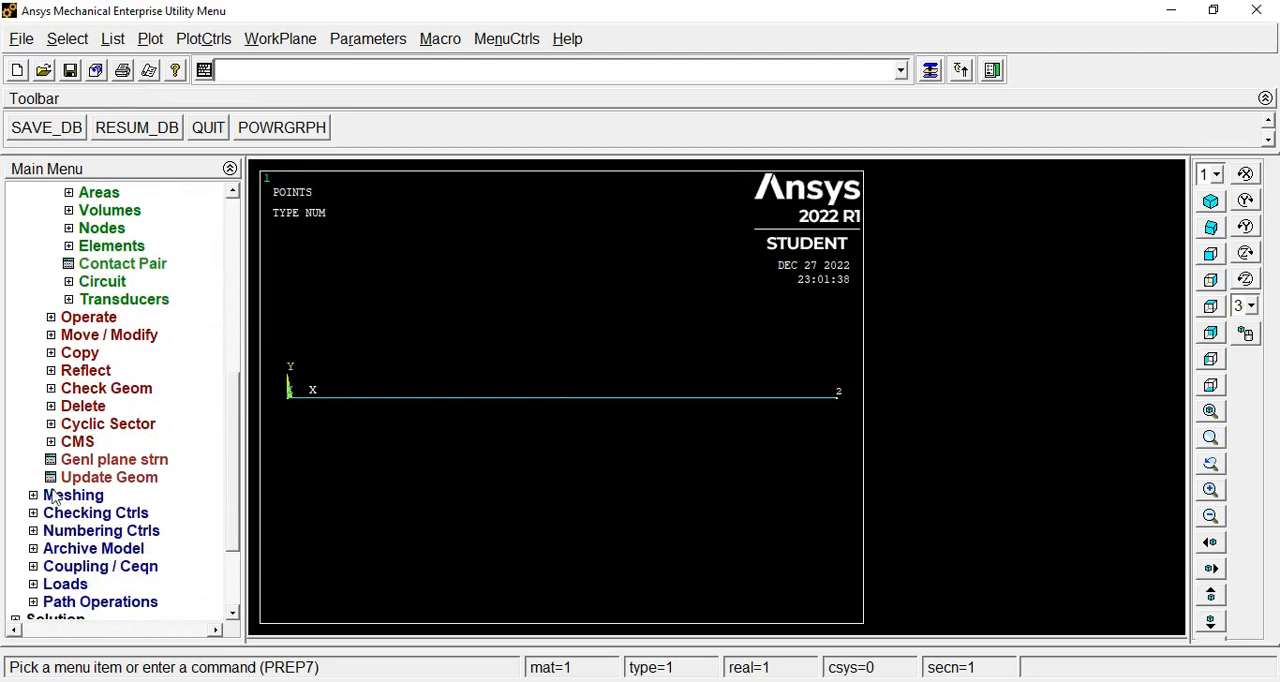
click(73, 495)
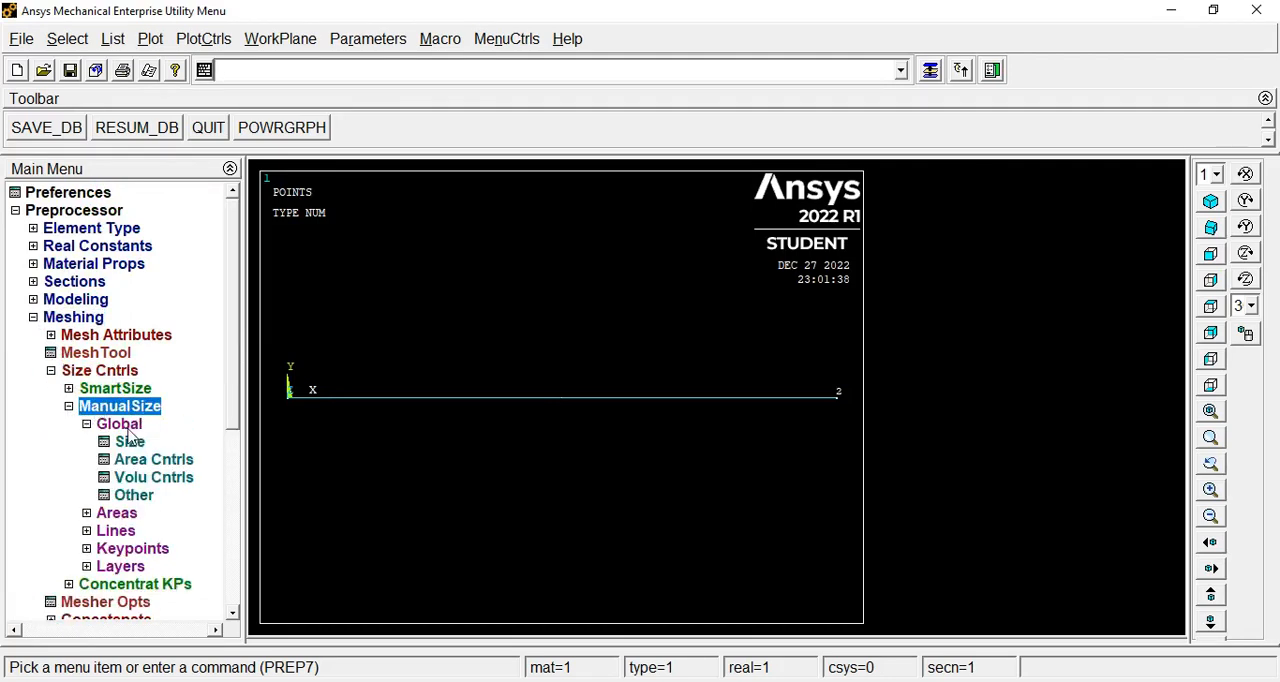
click(118, 423)
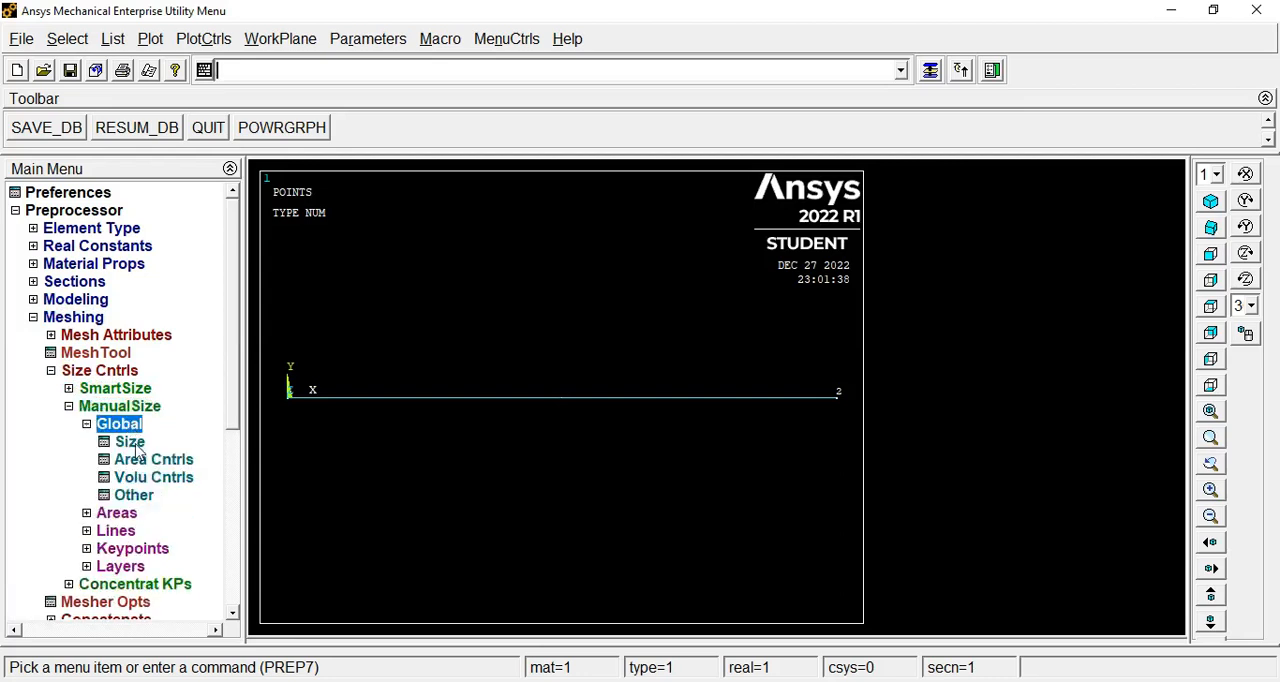
click(129, 442)
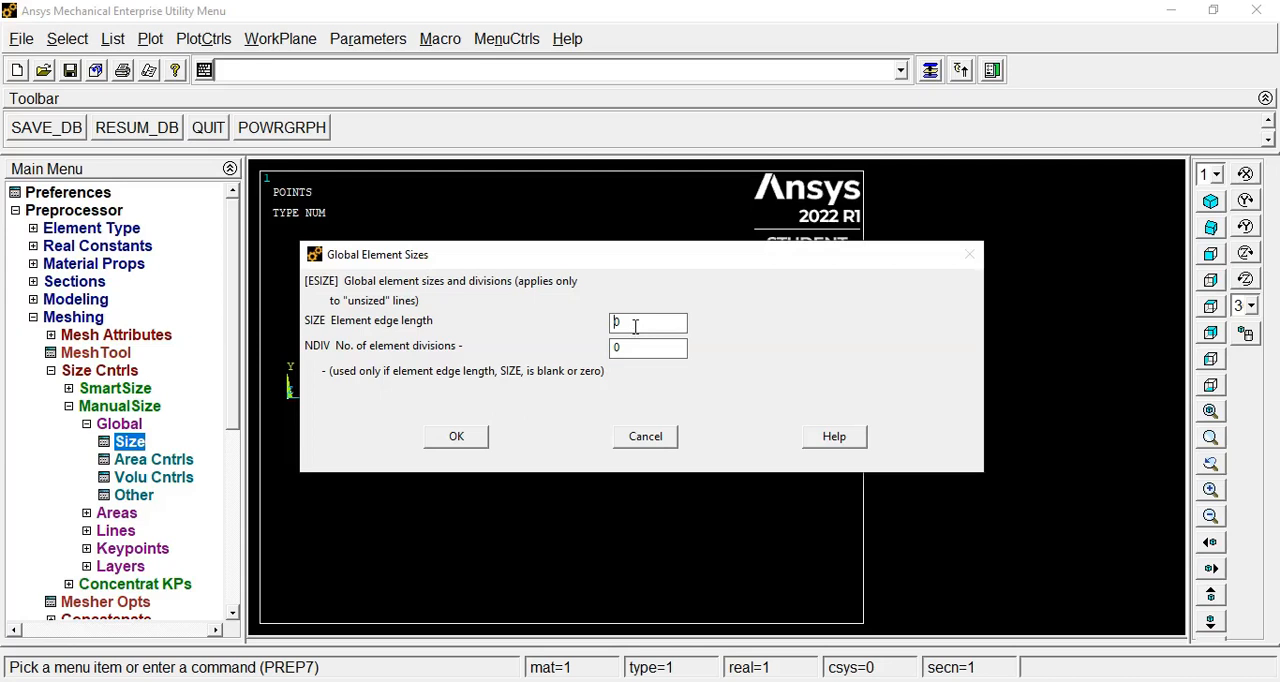
triple_click(647, 322)
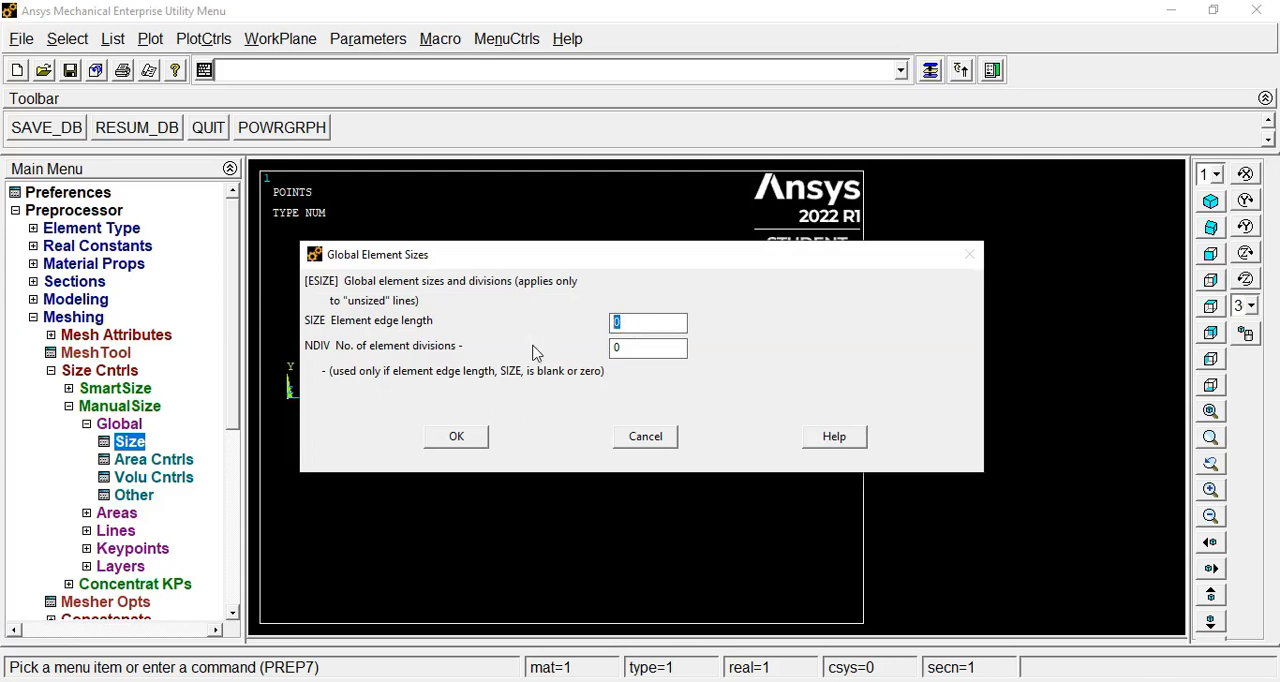
text(1)
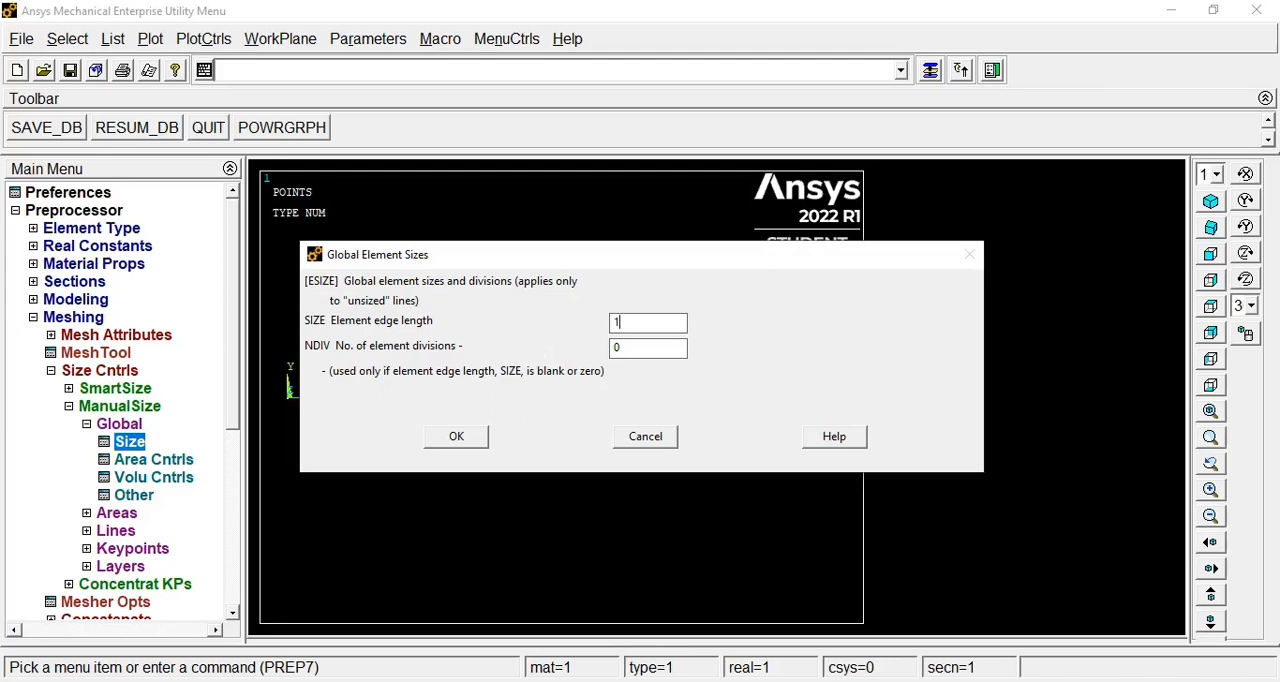
text(0)
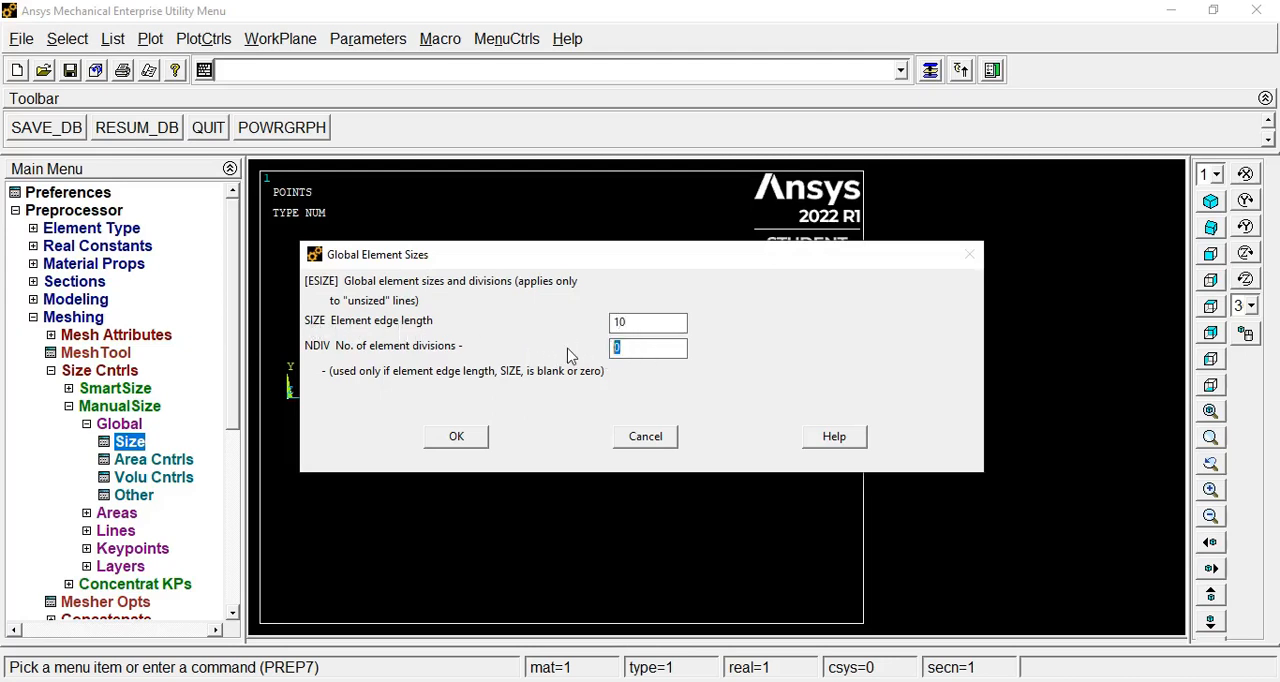
text(1)
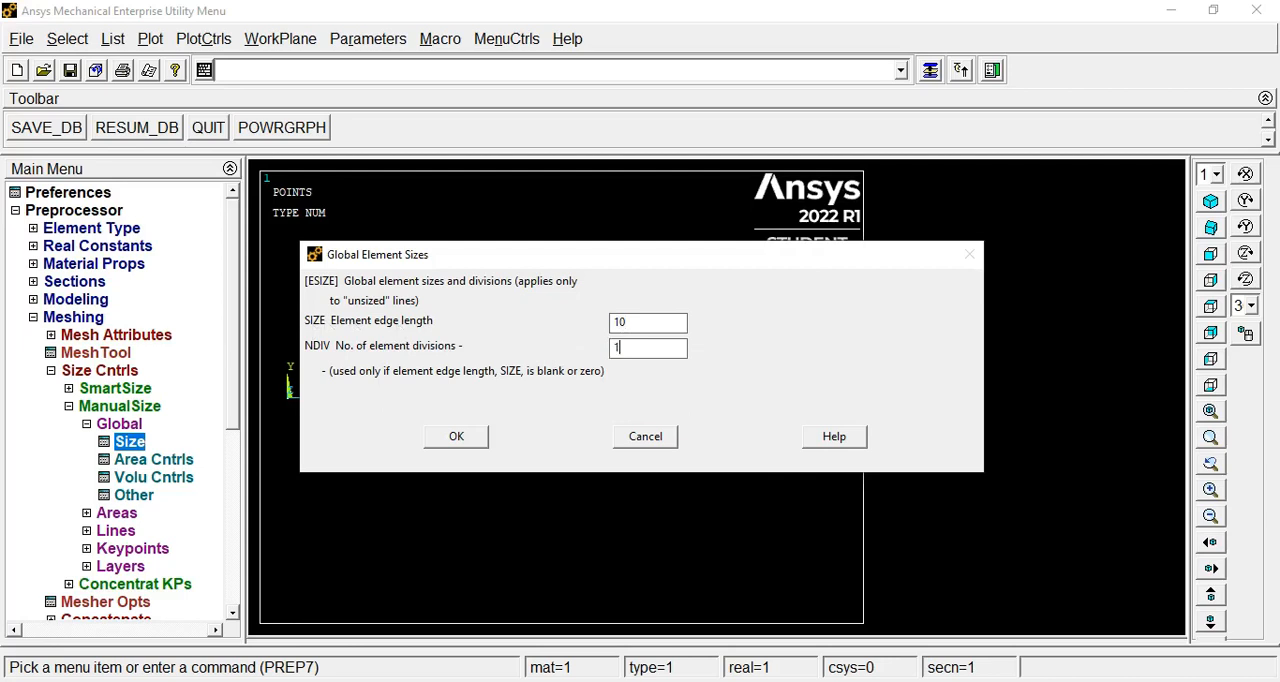
text(100)
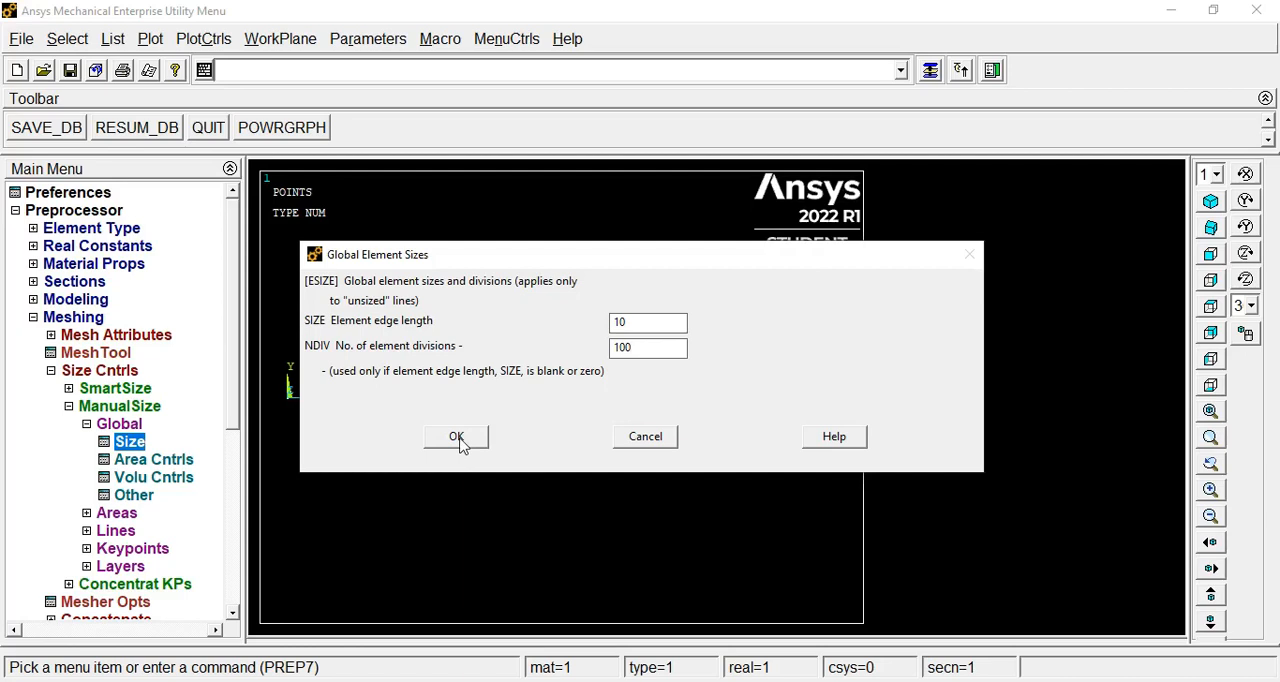
click(456, 437)
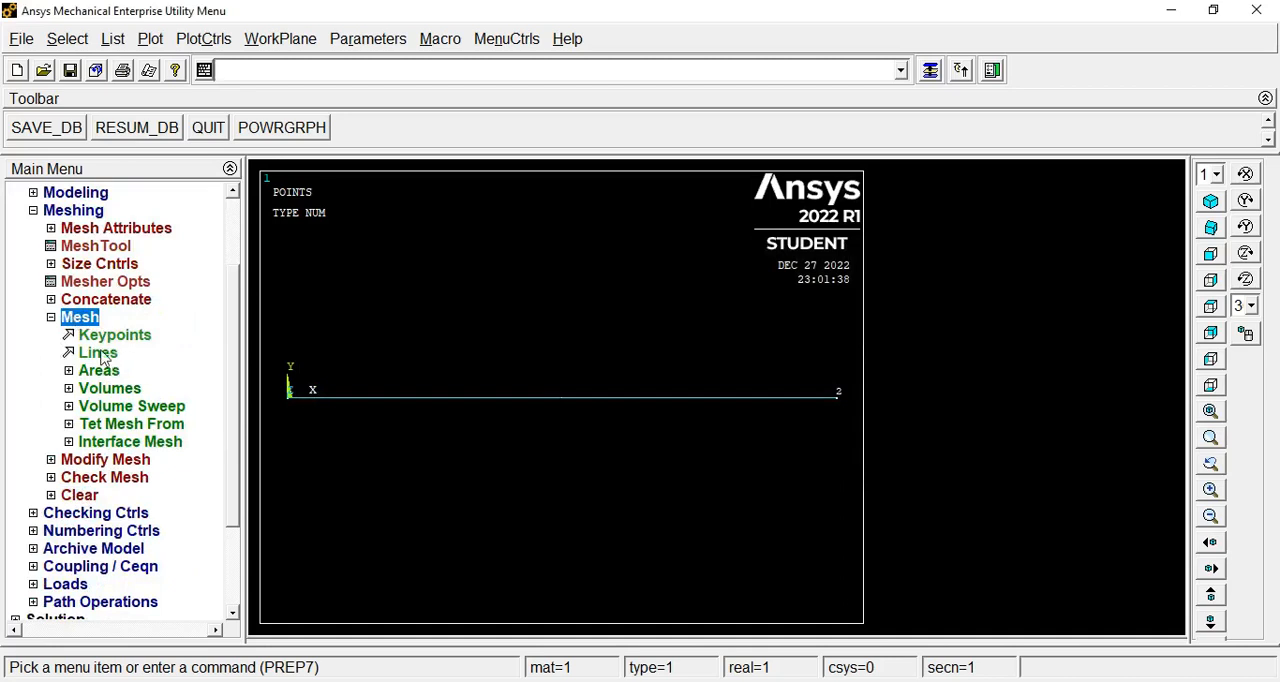
Pick beam line 1 and mesh it into elements
click(98, 352)
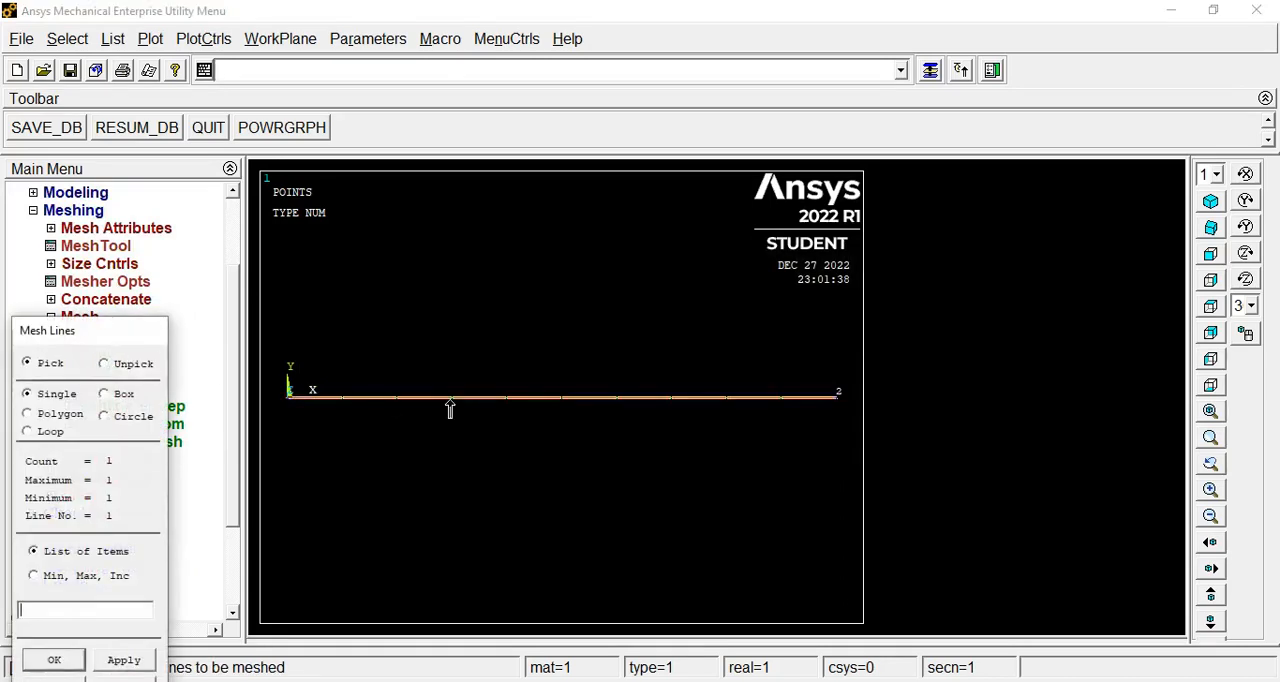
mouse_move(337, 408)
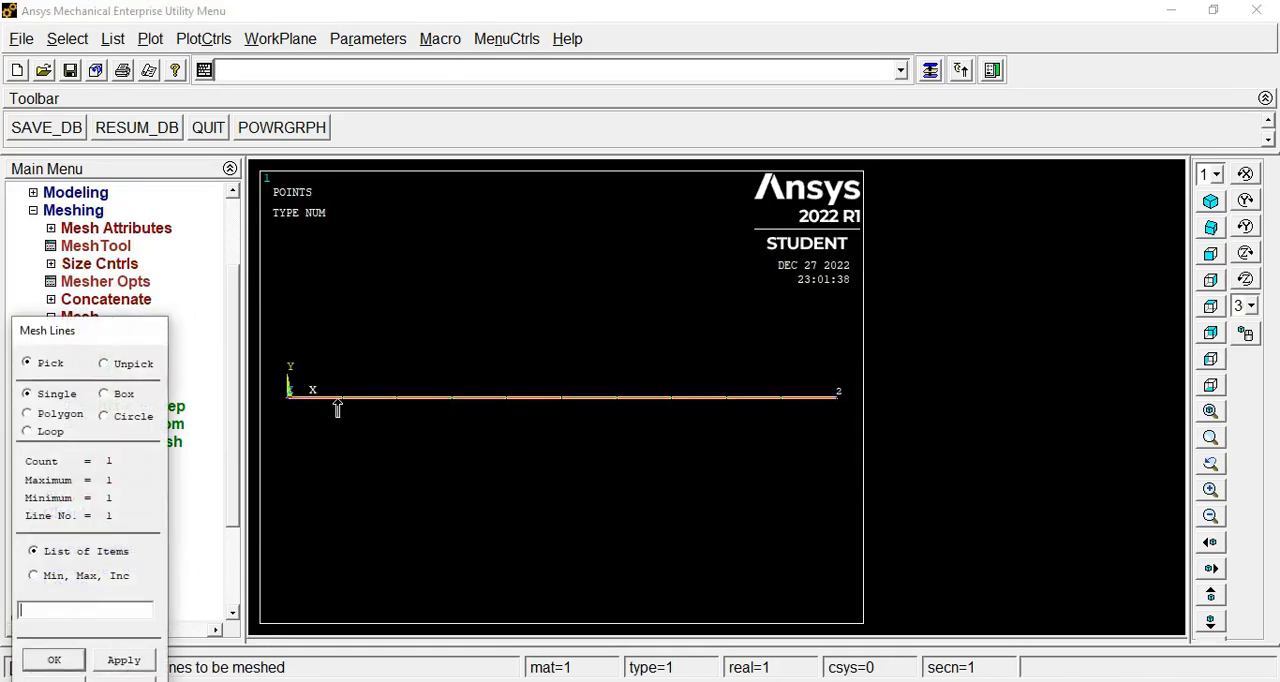
mouse_move(392, 415)
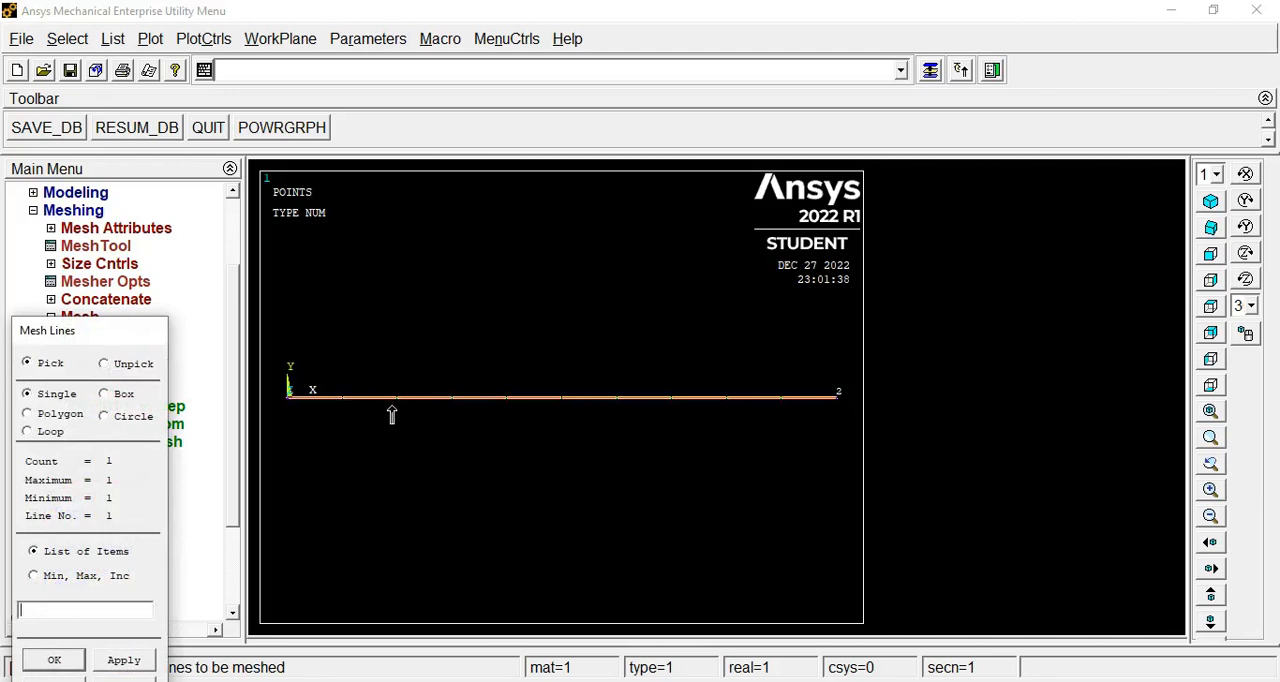
mouse_move(507, 410)
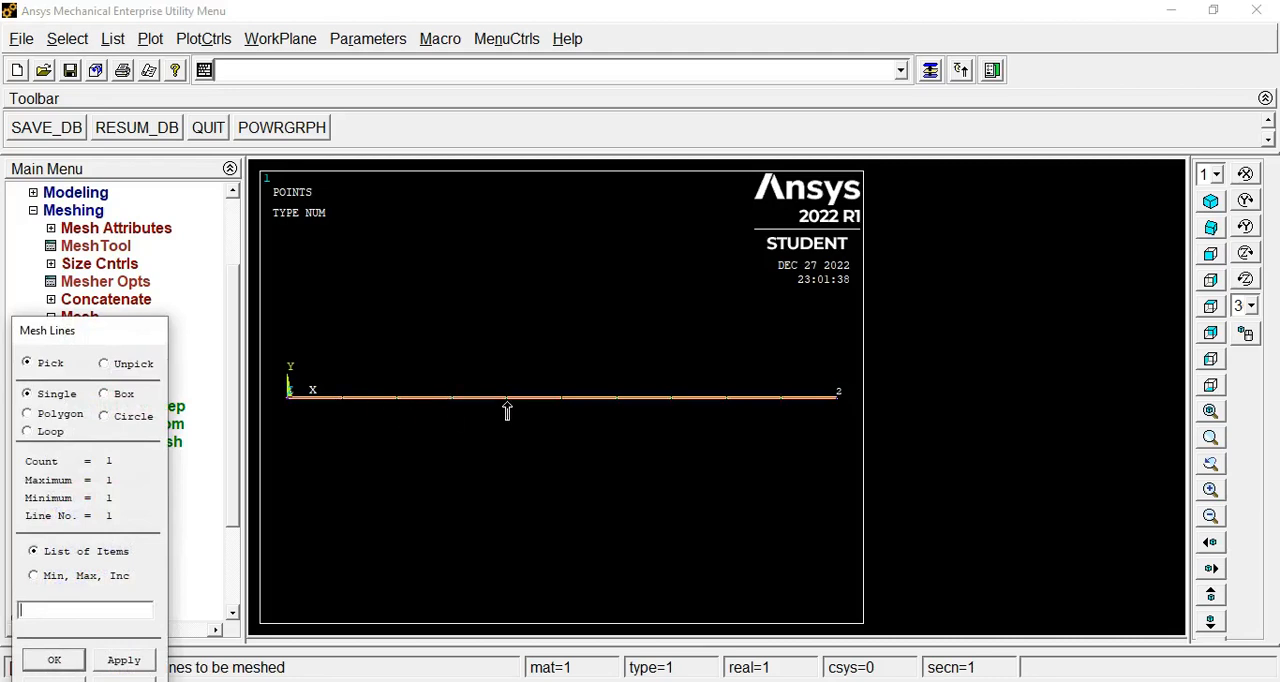
mouse_move(85, 378)
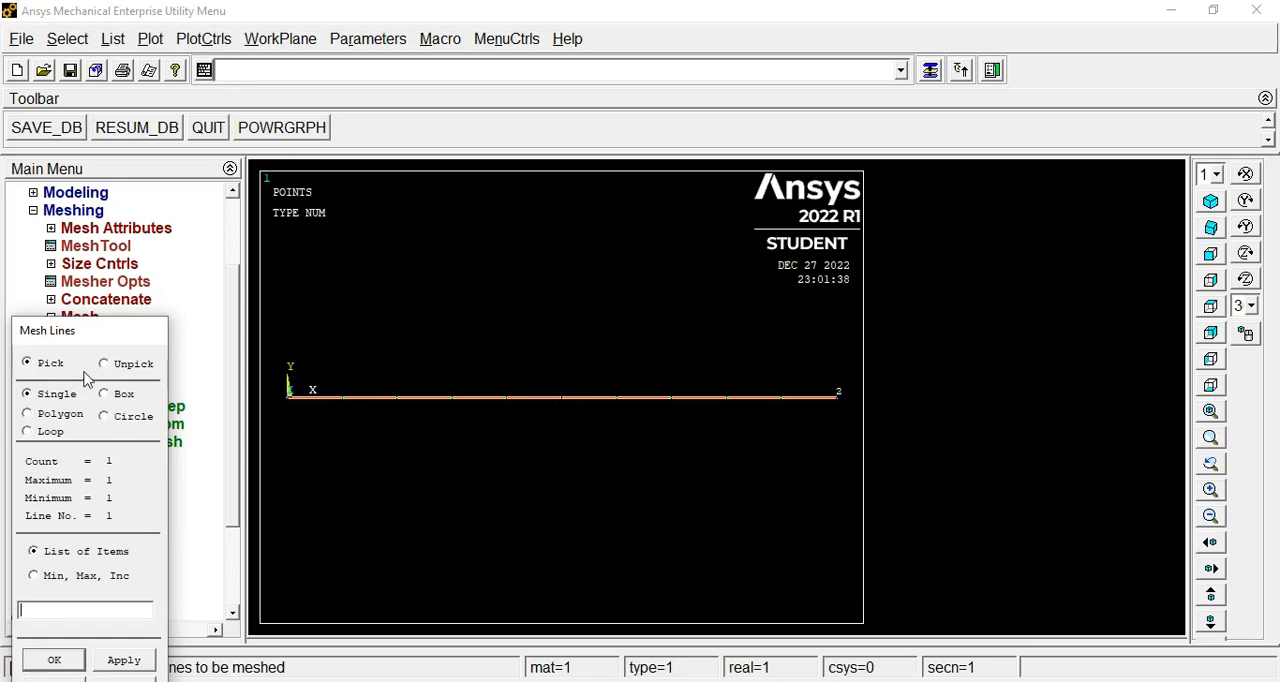
click(54, 659)
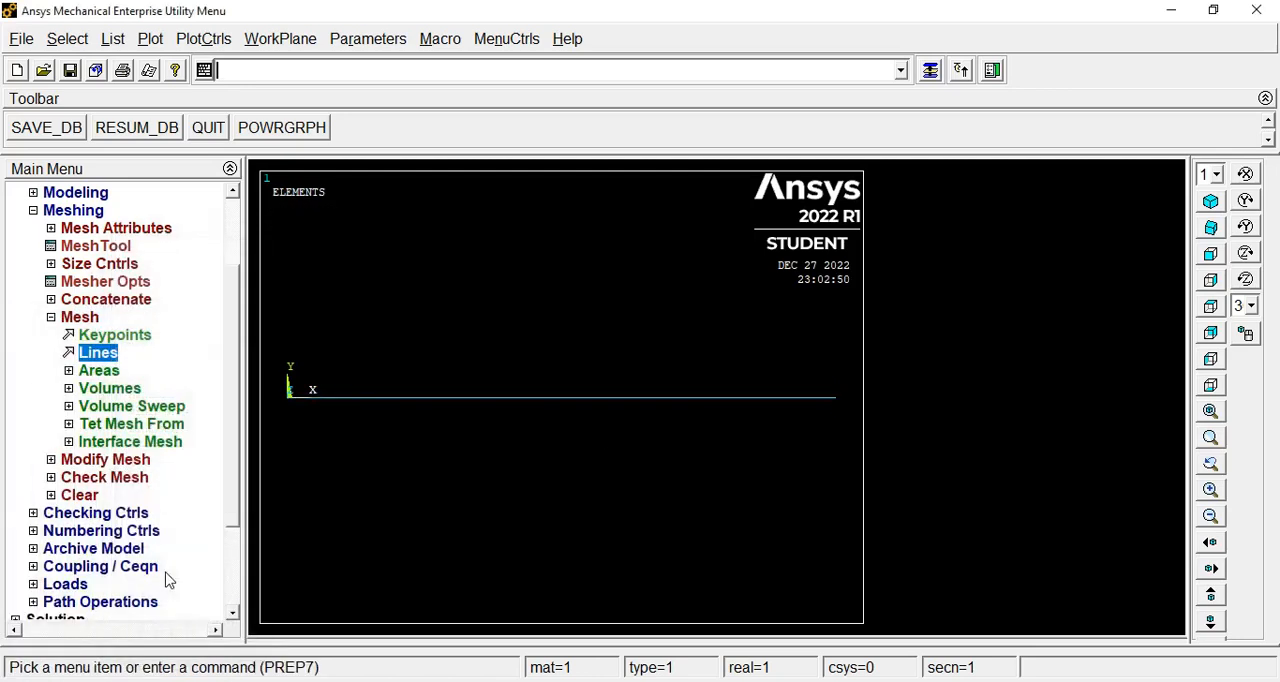
mouse_move(185, 307)
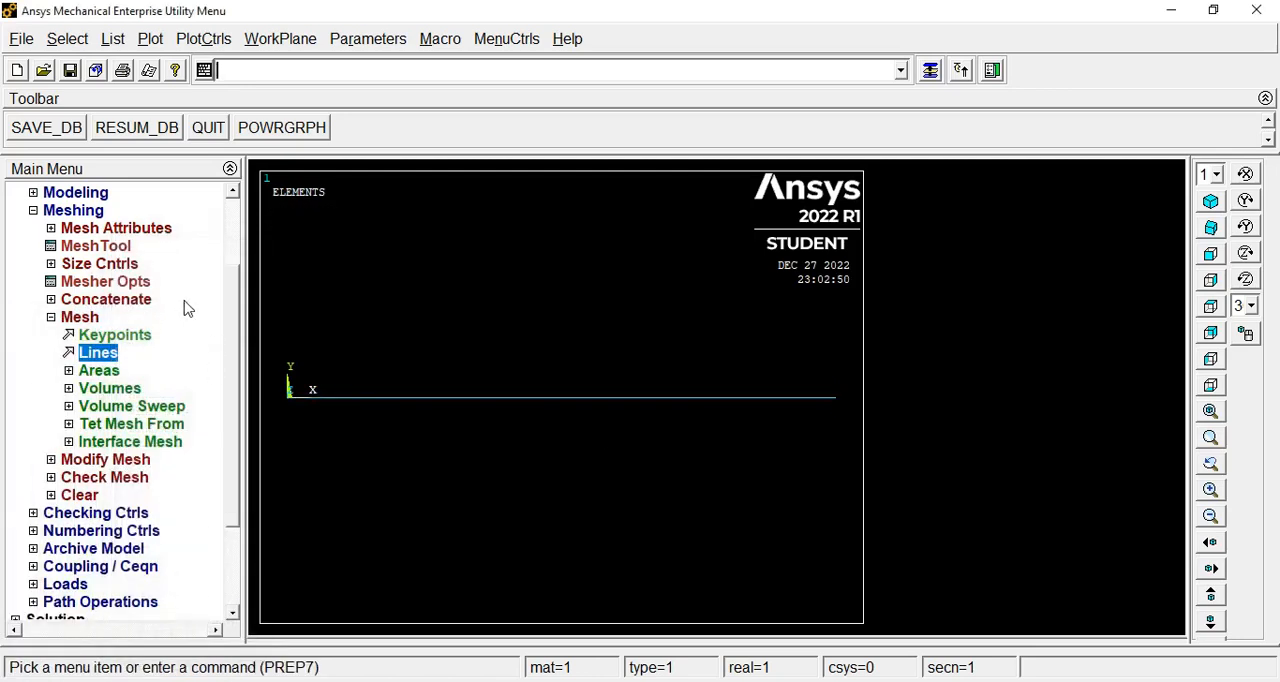
scroll(down, 3)
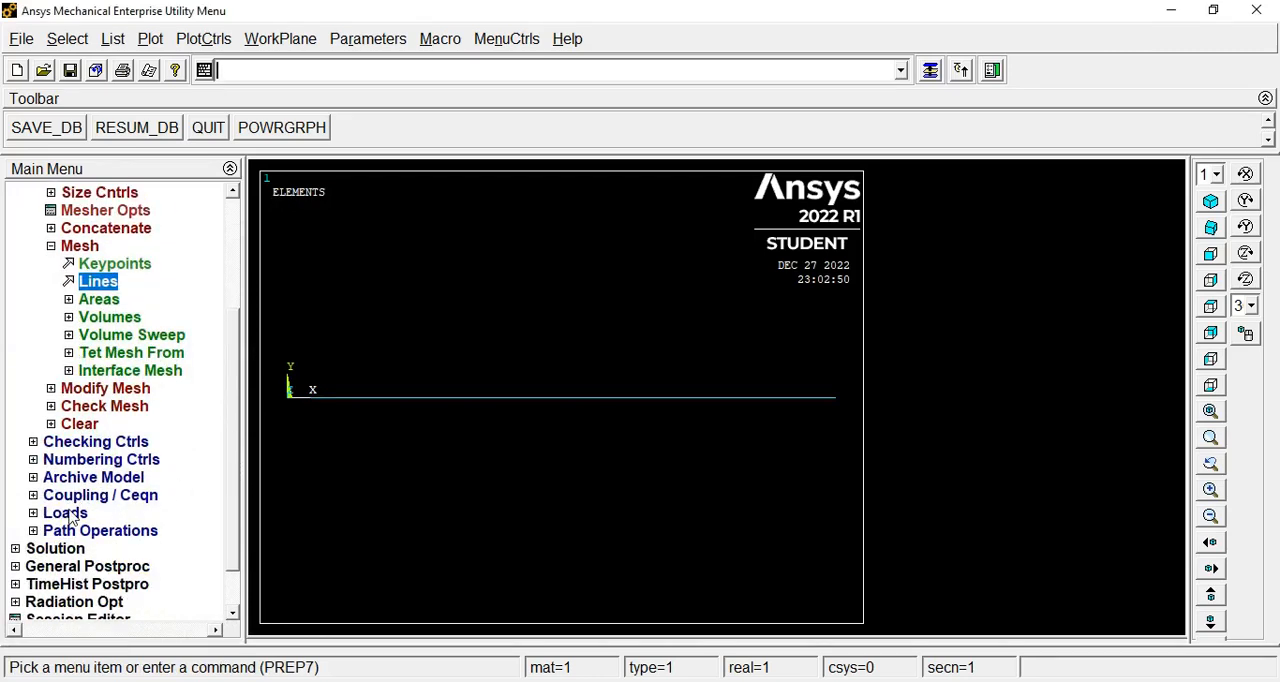
Constrain all degrees of freedom at keypoint 1, the beam's left end
click(65, 512)
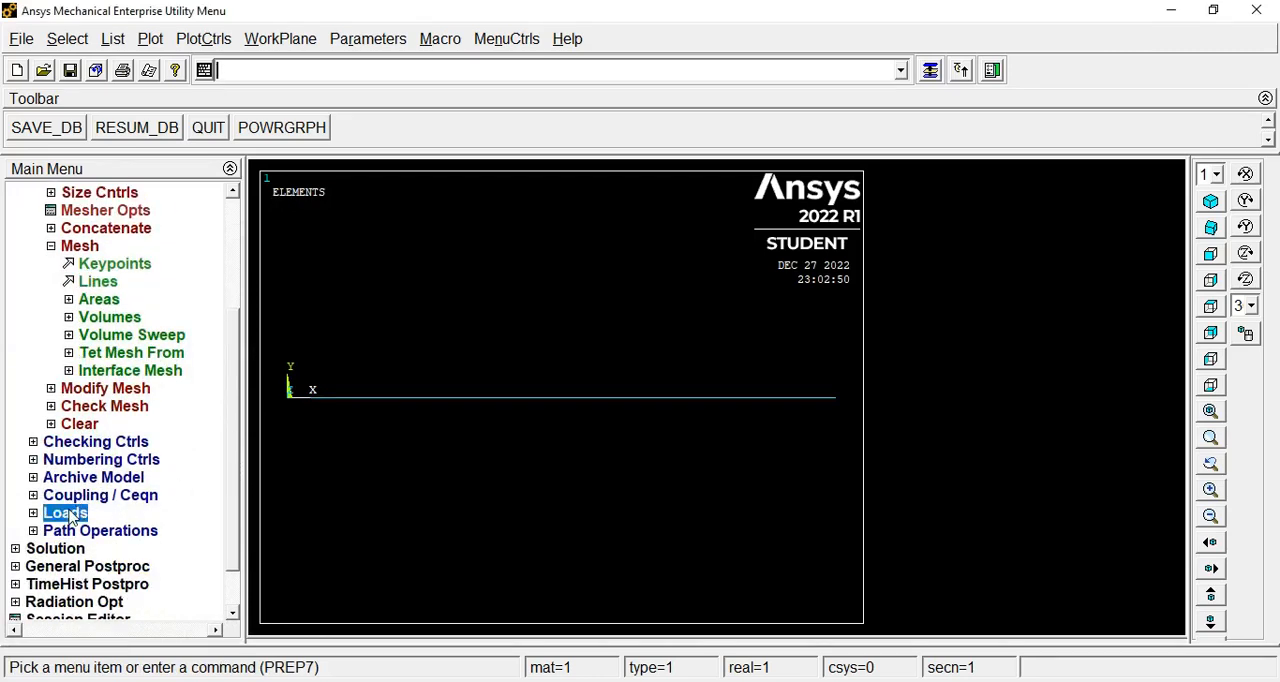
click(64, 512)
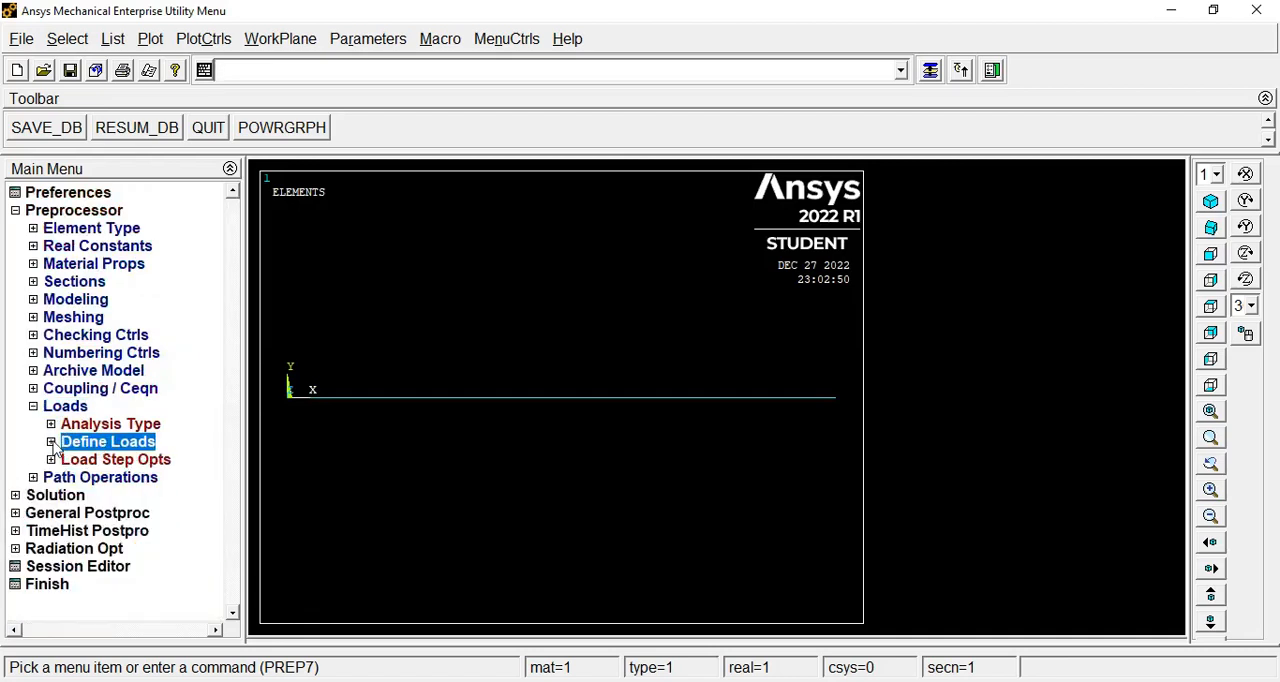
click(108, 441)
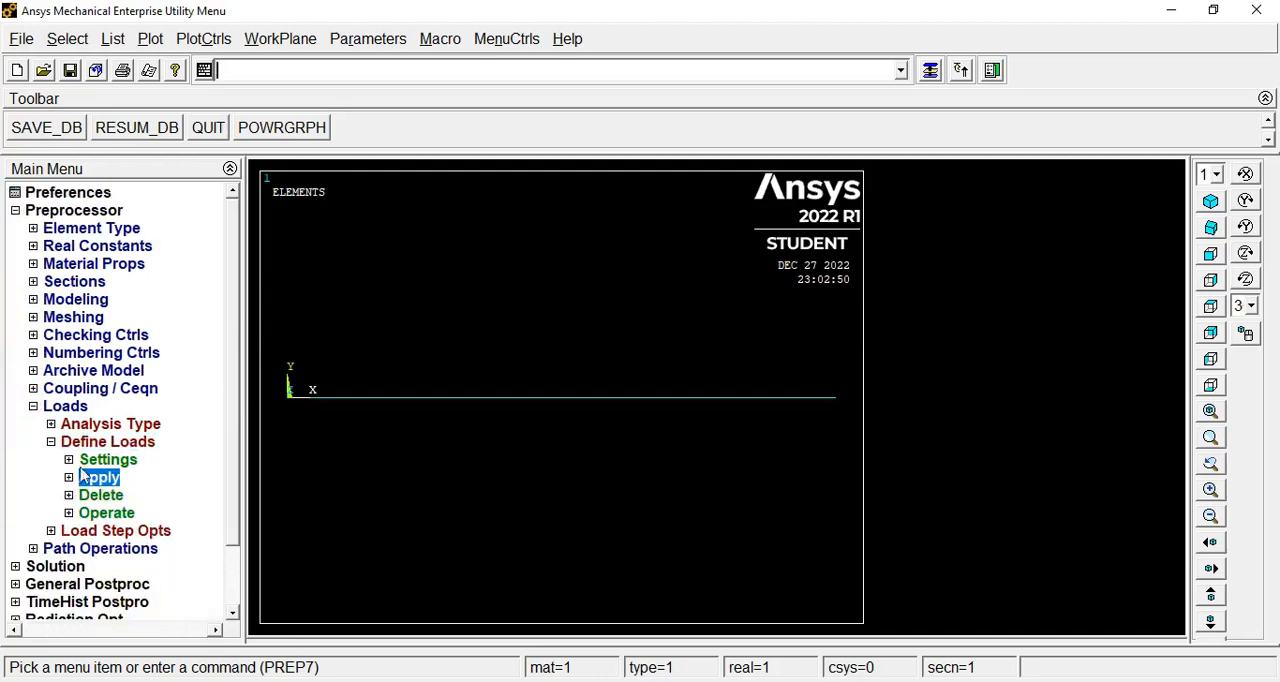
click(98, 477)
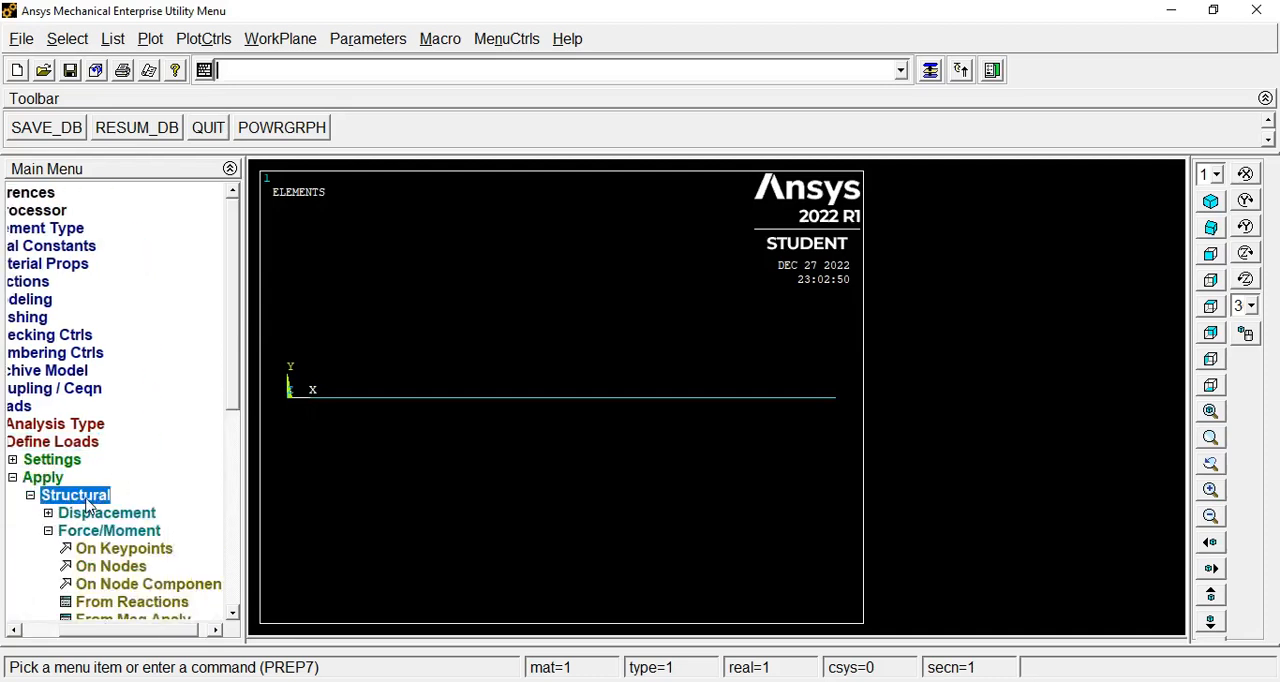
click(106, 512)
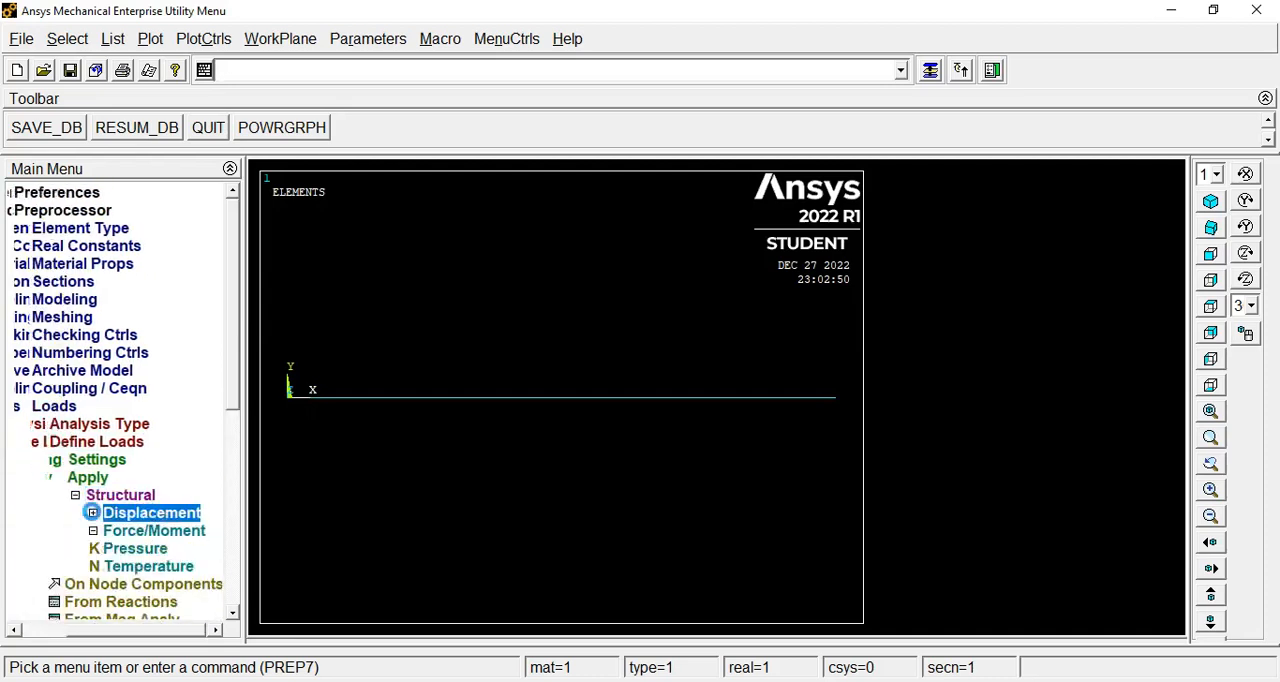
click(151, 512)
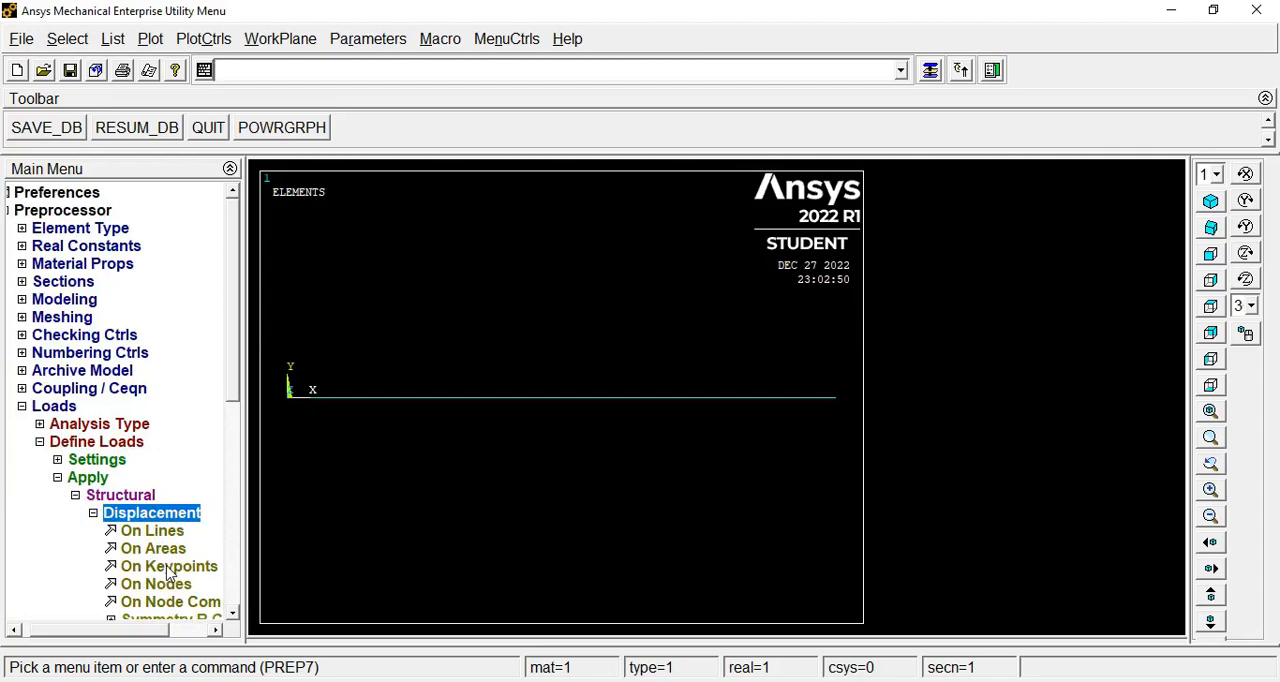
click(168, 565)
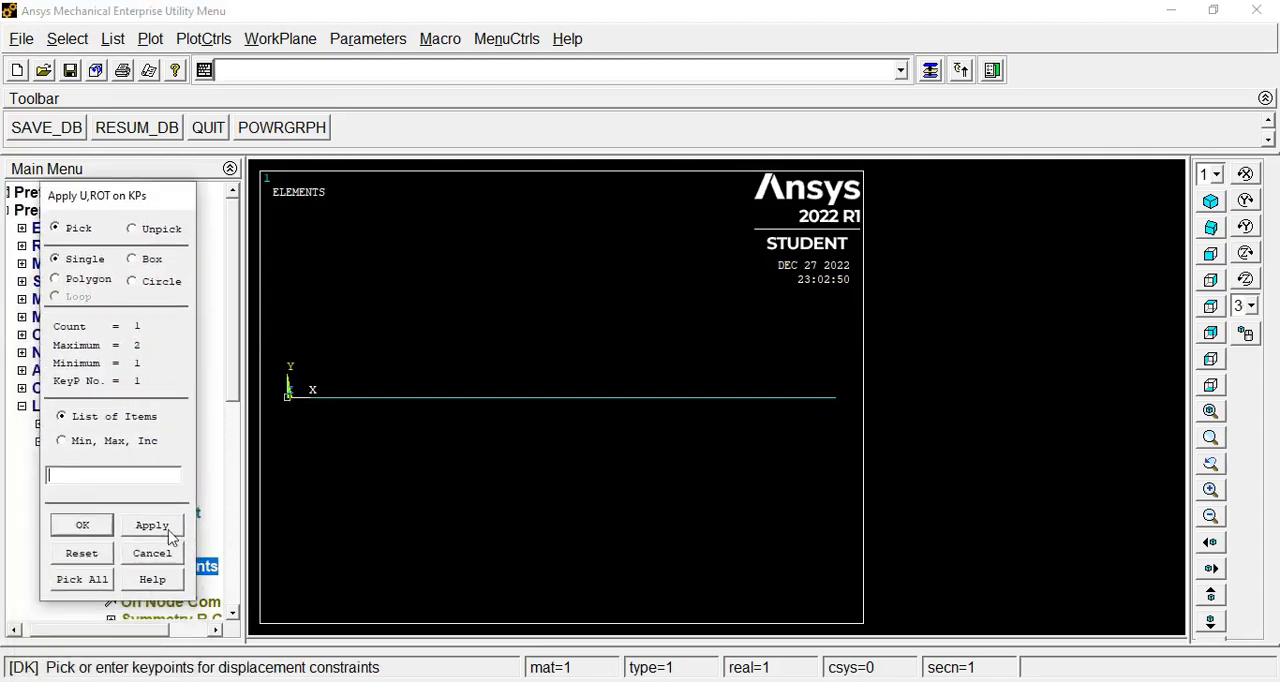
click(82, 525)
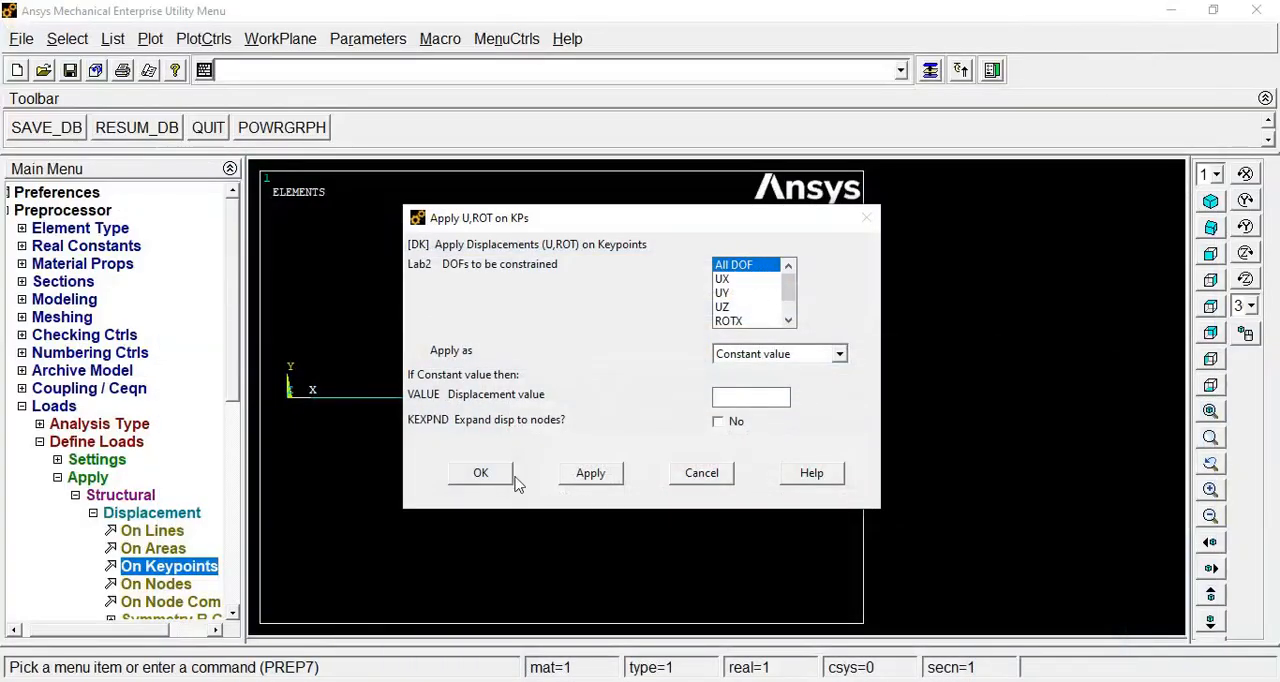
click(480, 472)
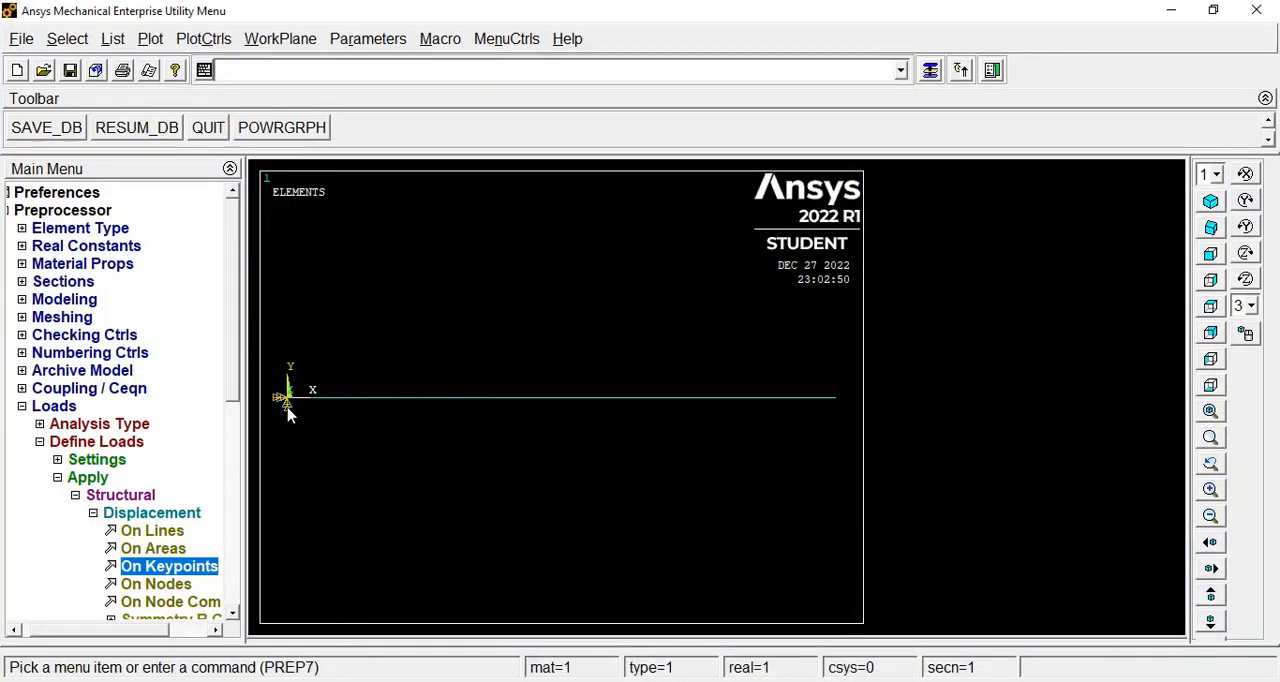
Apply an FY force of -10e3 on keypoint 2 at the free end
scroll(down, 3)
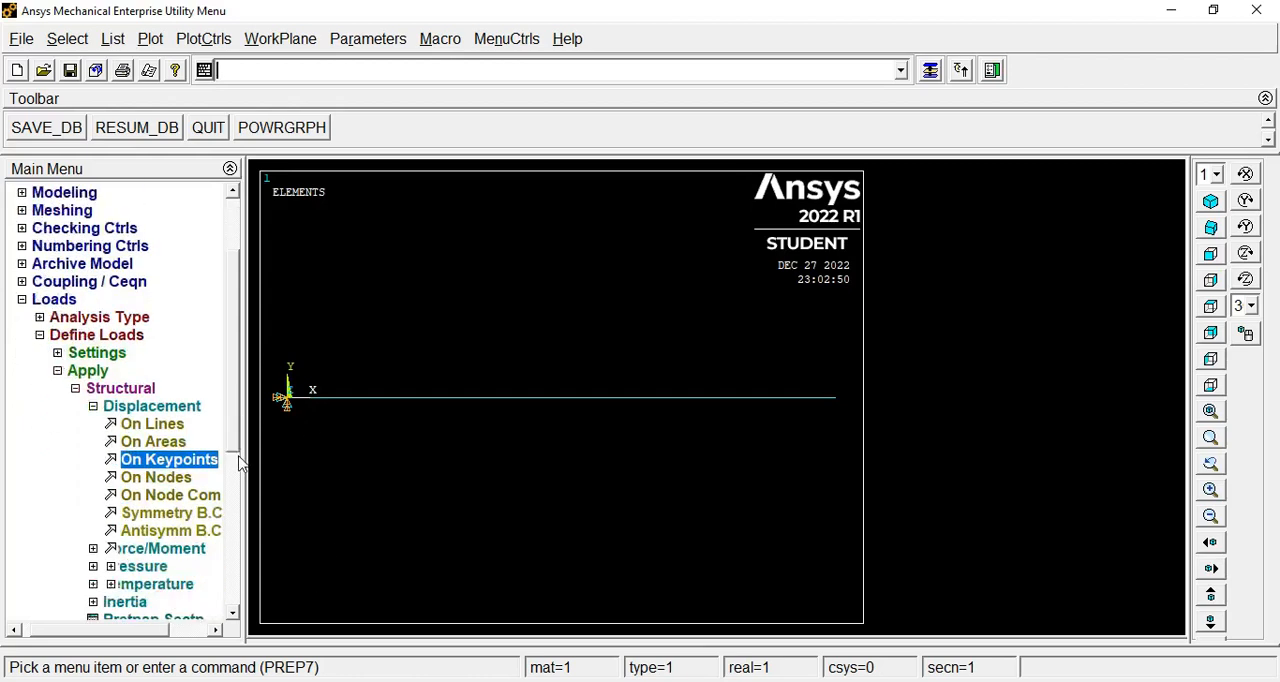
scroll(down, 3)
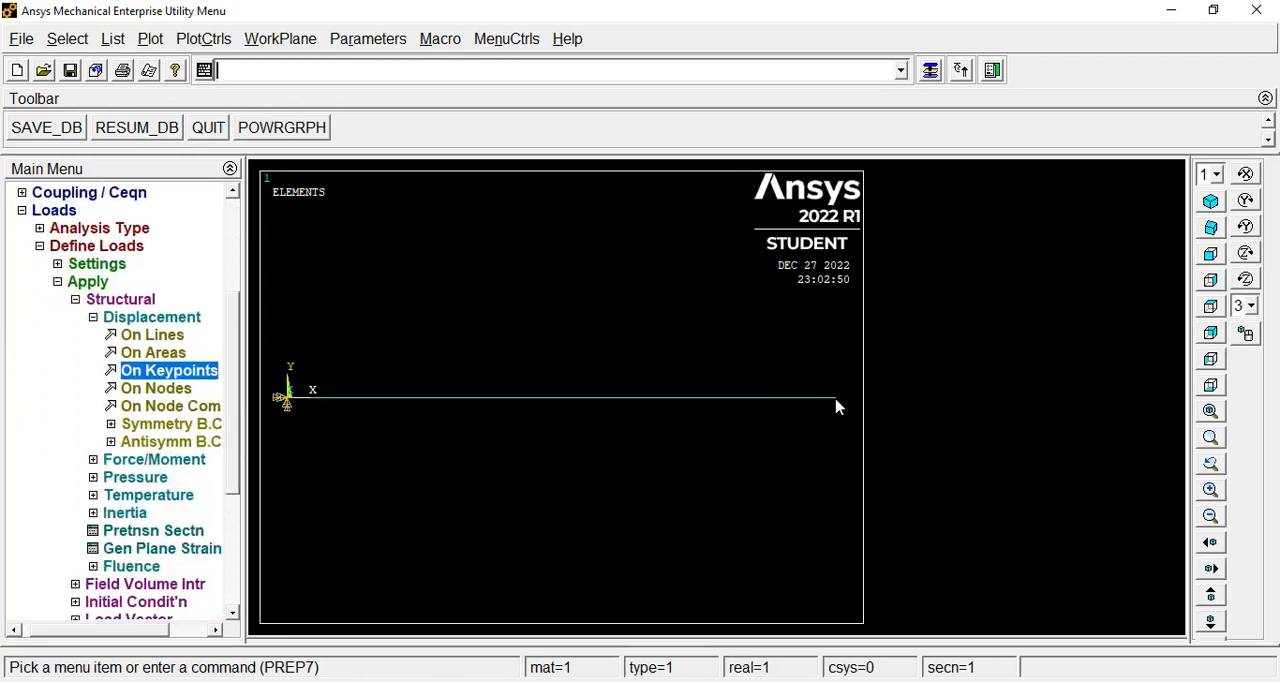
click(154, 459)
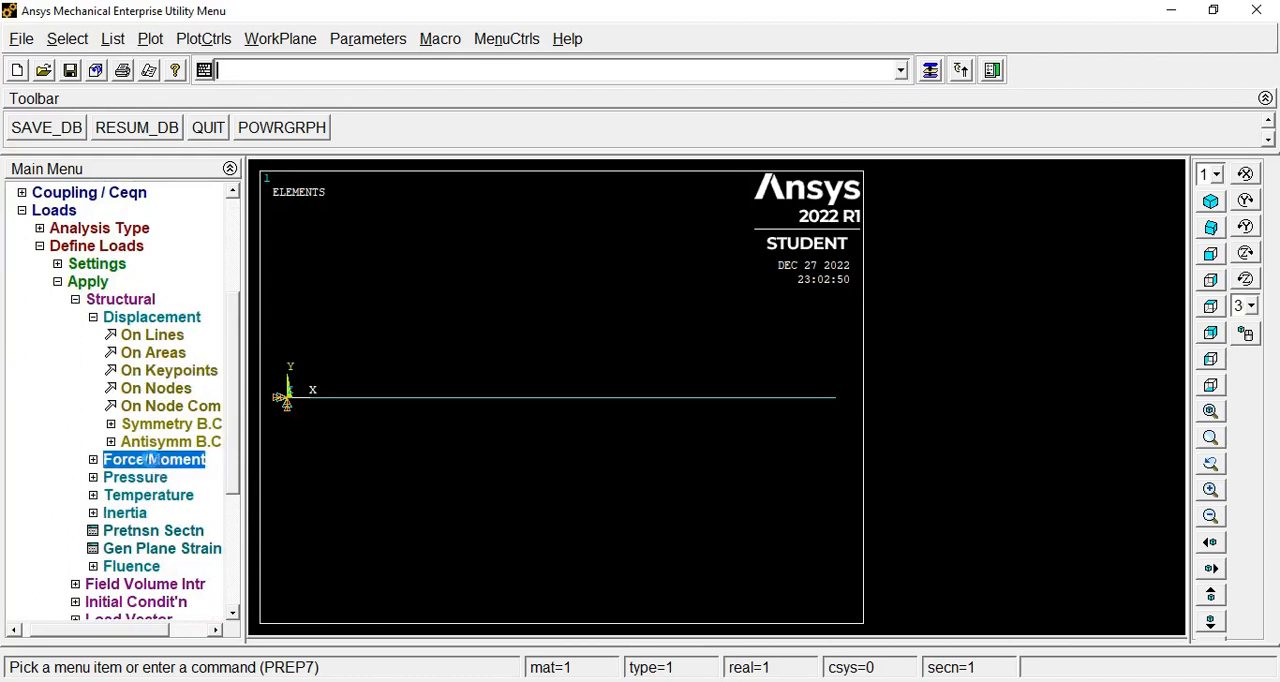
click(154, 459)
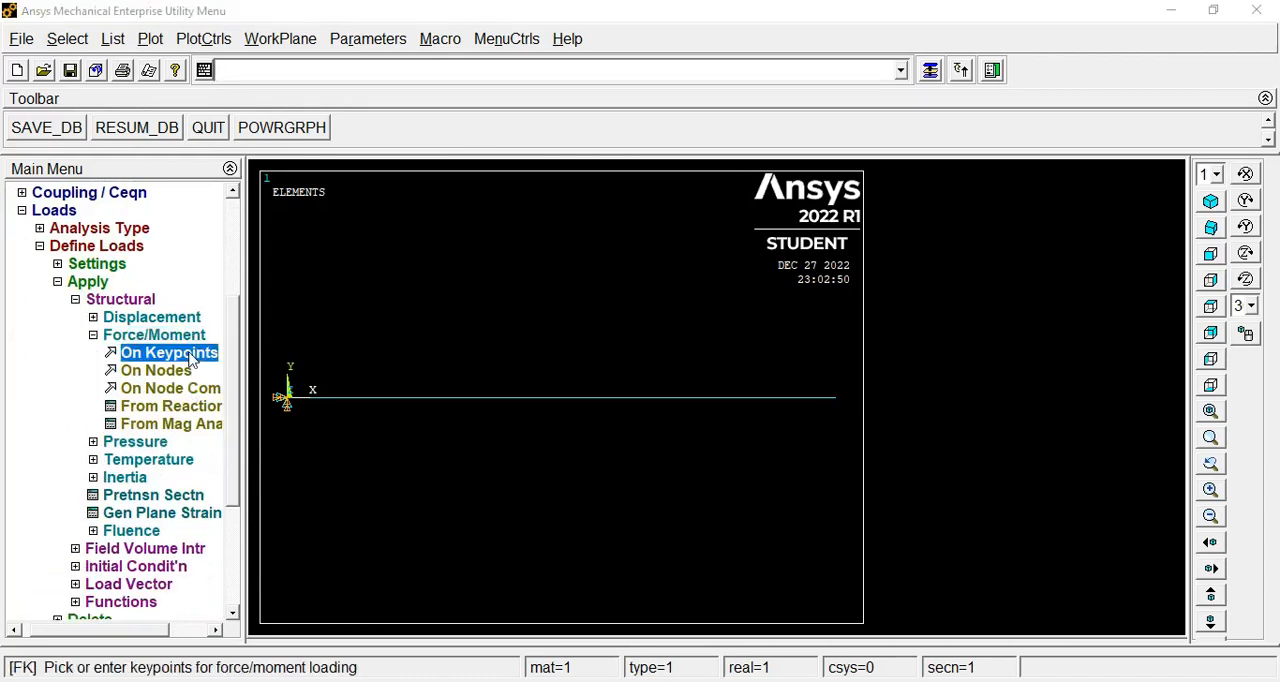
click(168, 352)
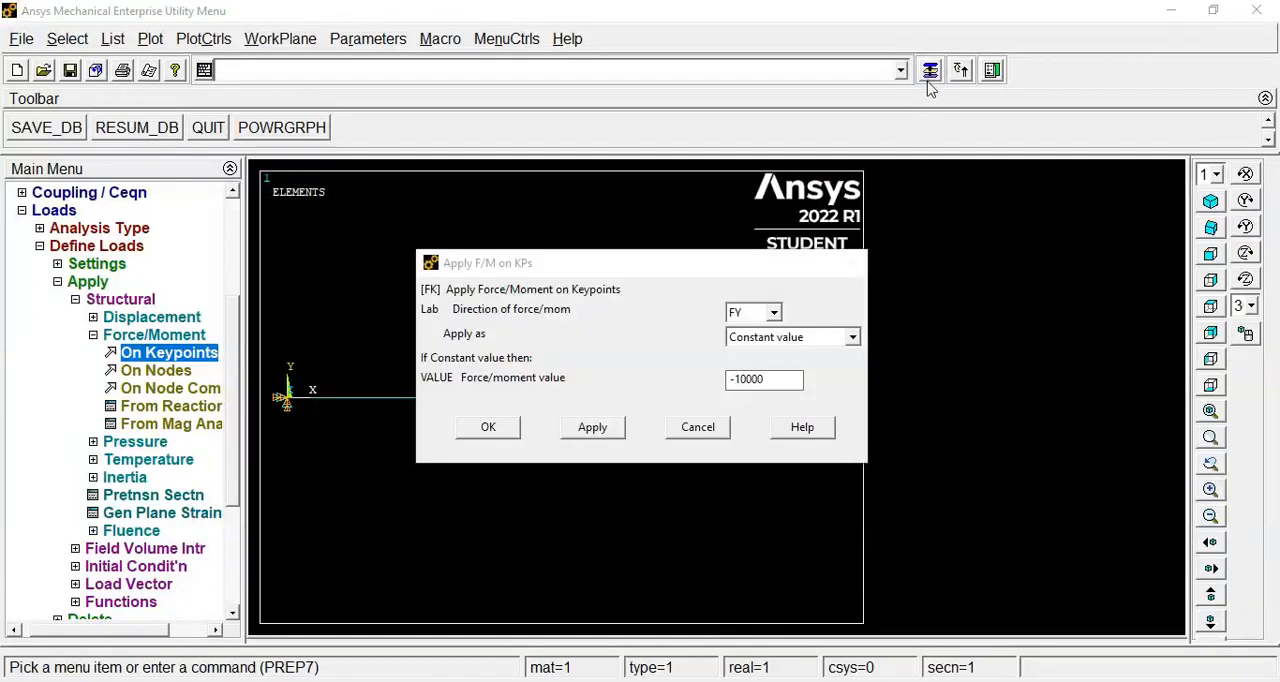
click(752, 312)
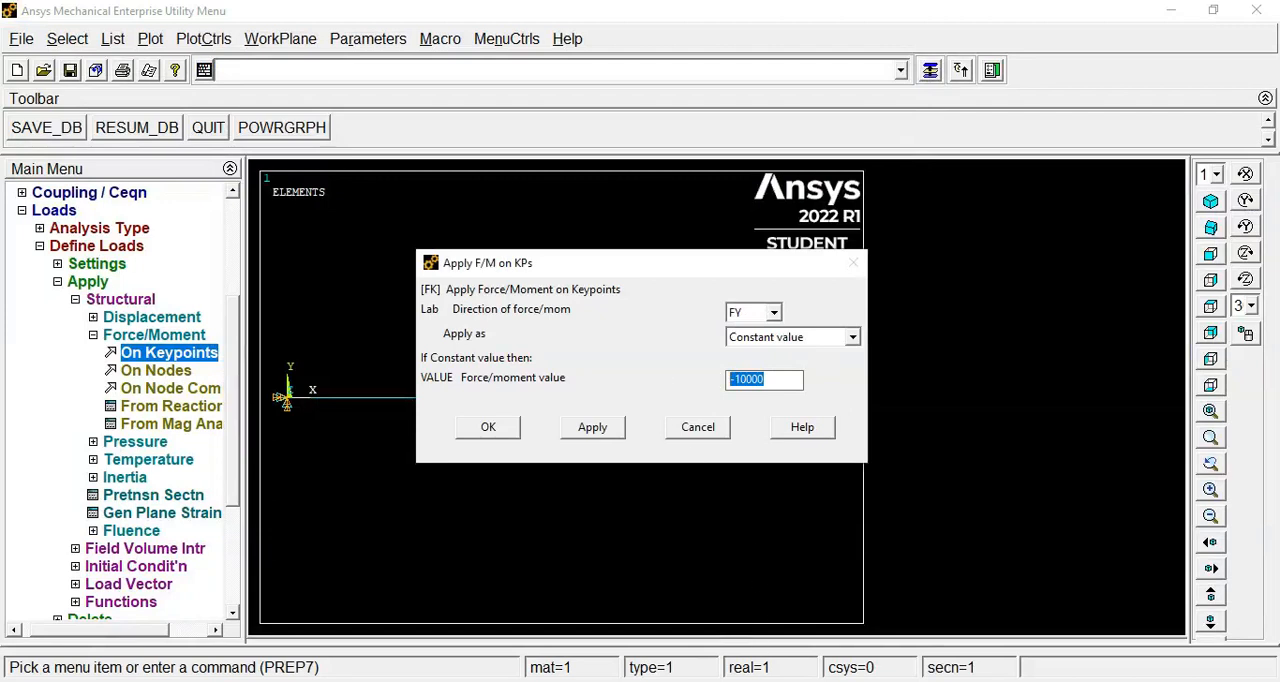
mouse_move(758, 580)
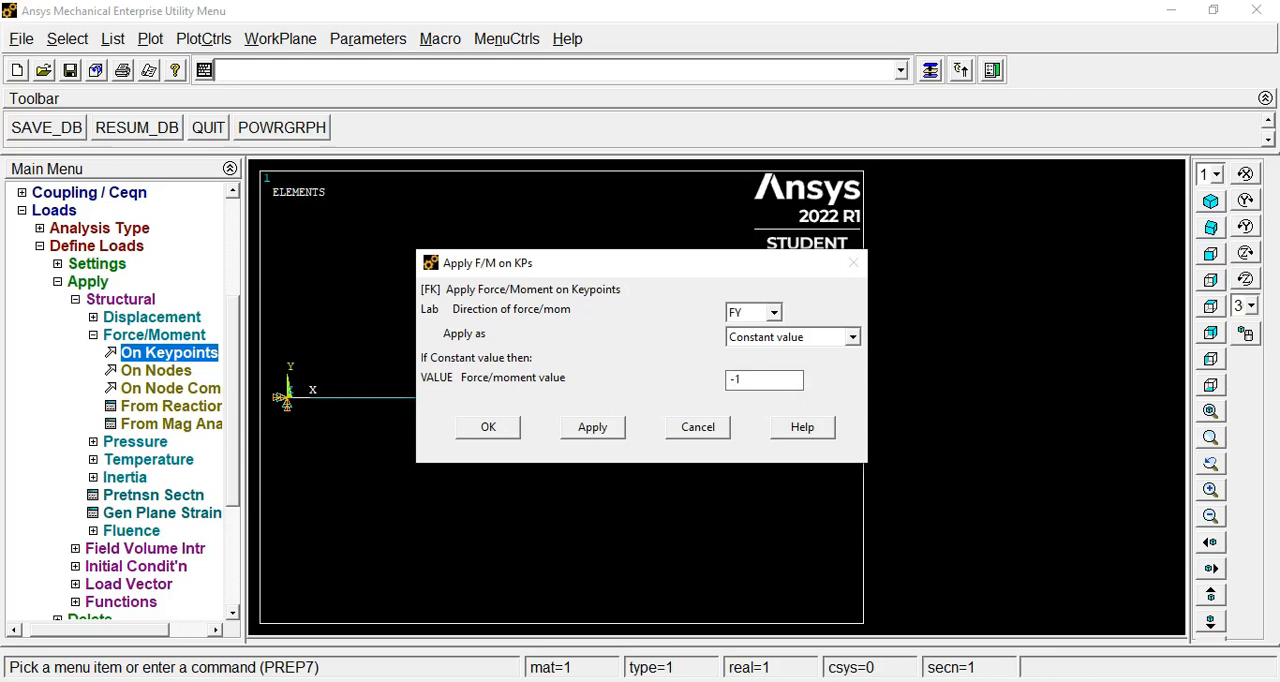
text(-10e3)
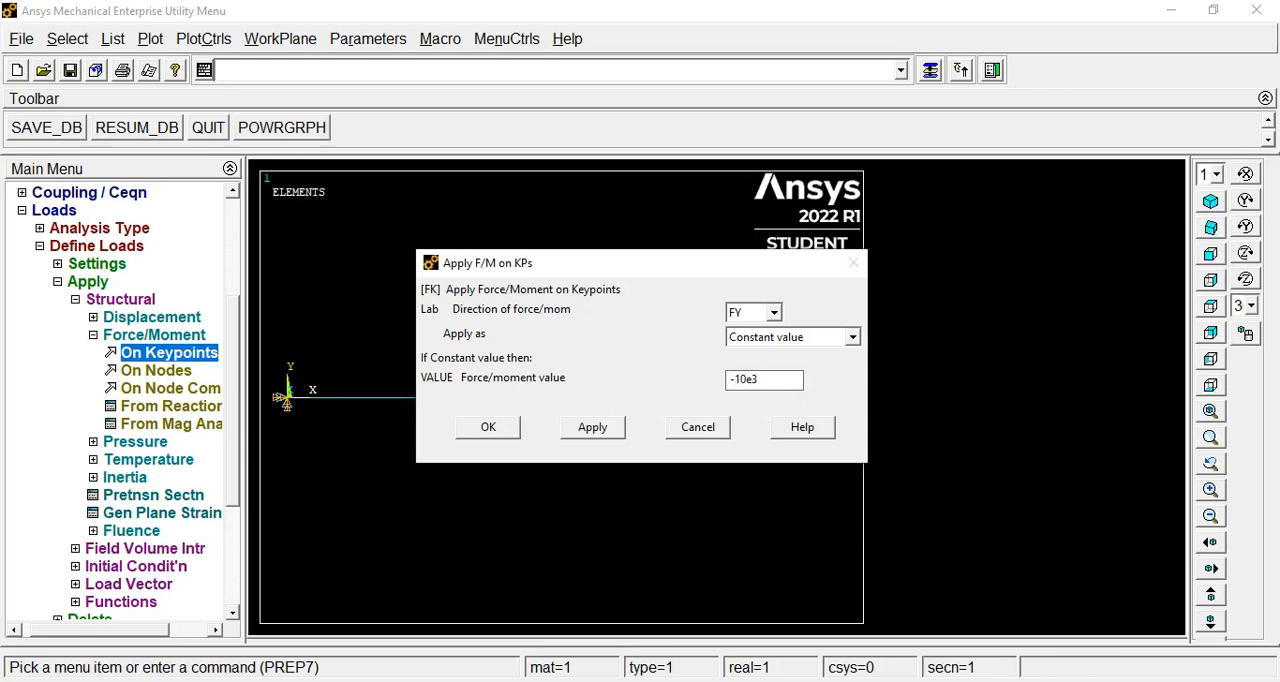
click(765, 379)
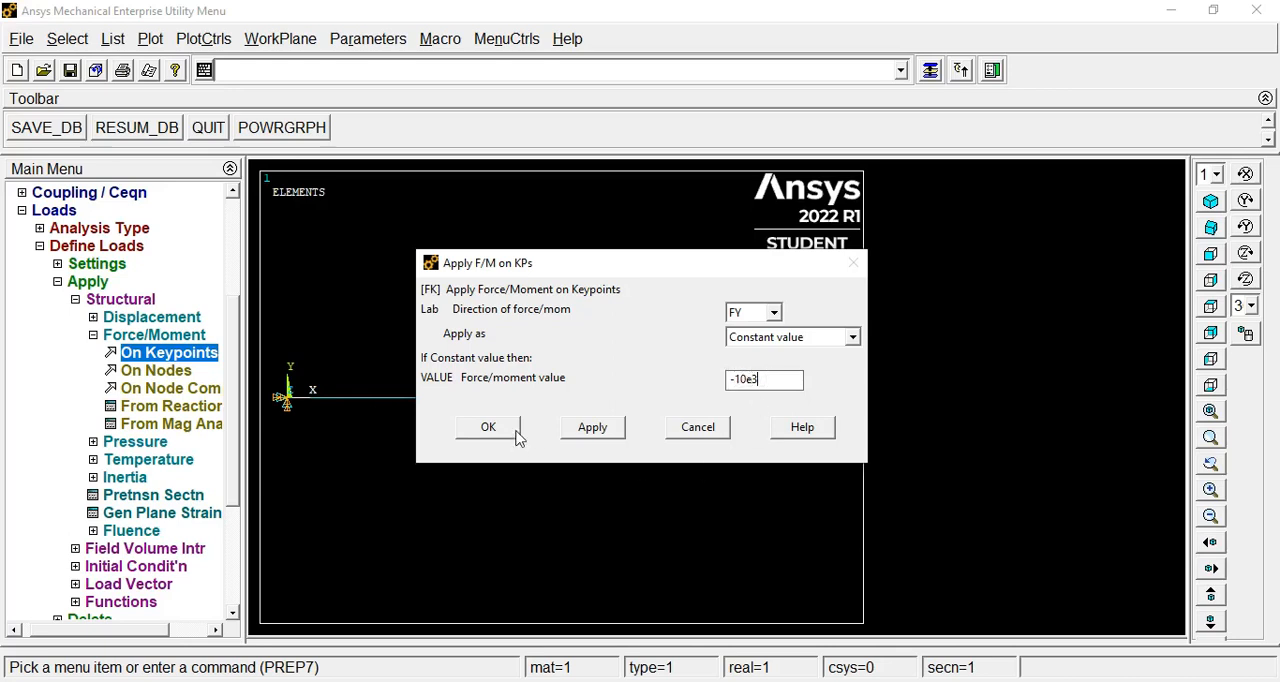
click(488, 427)
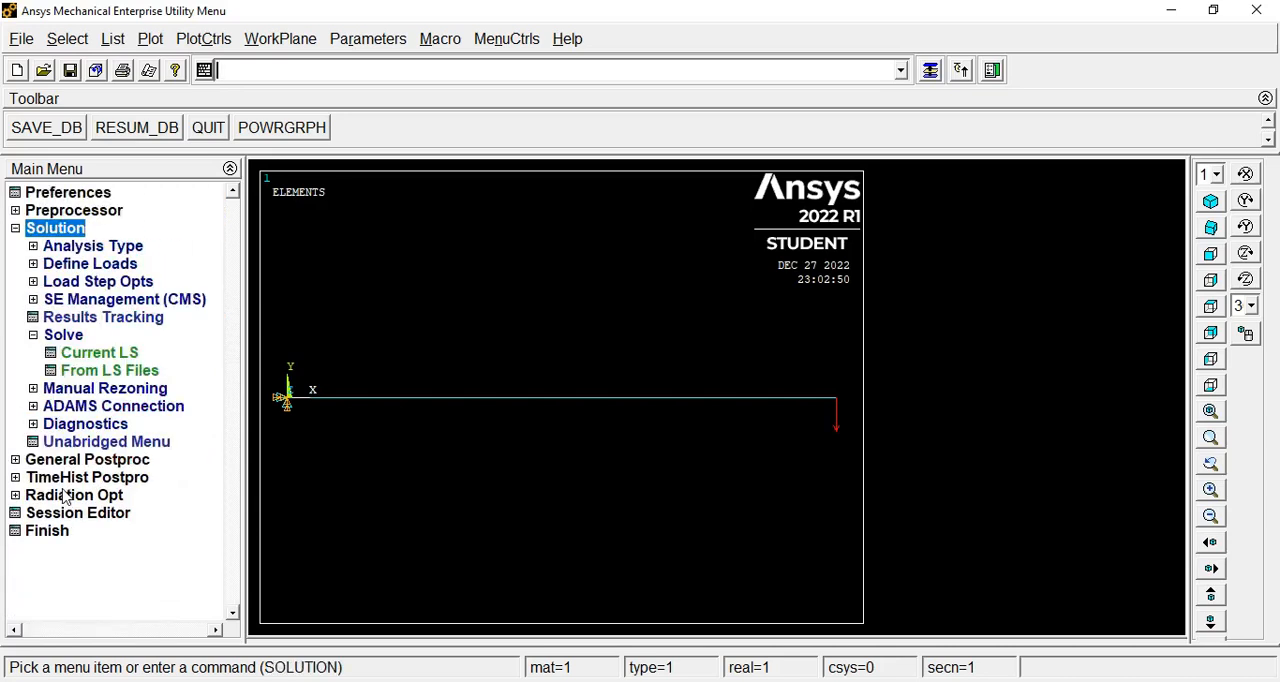
Solve the current load step and close the 'Solution is done!' note
click(63, 334)
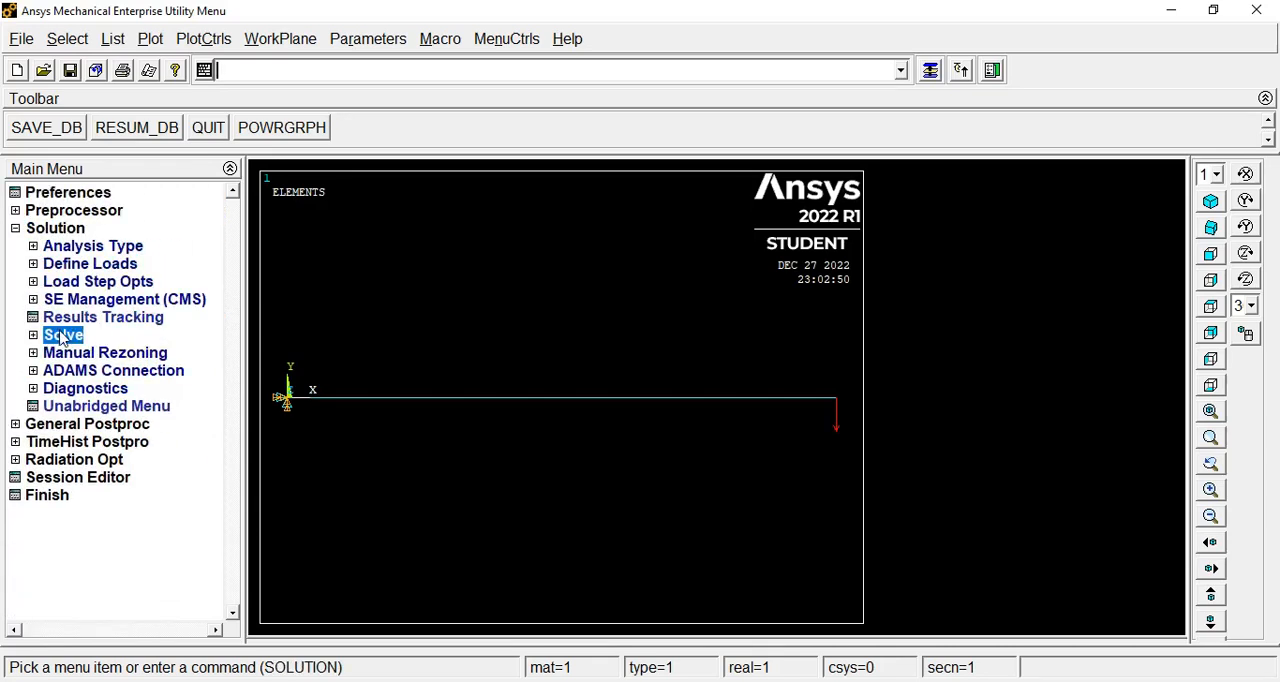
click(63, 335)
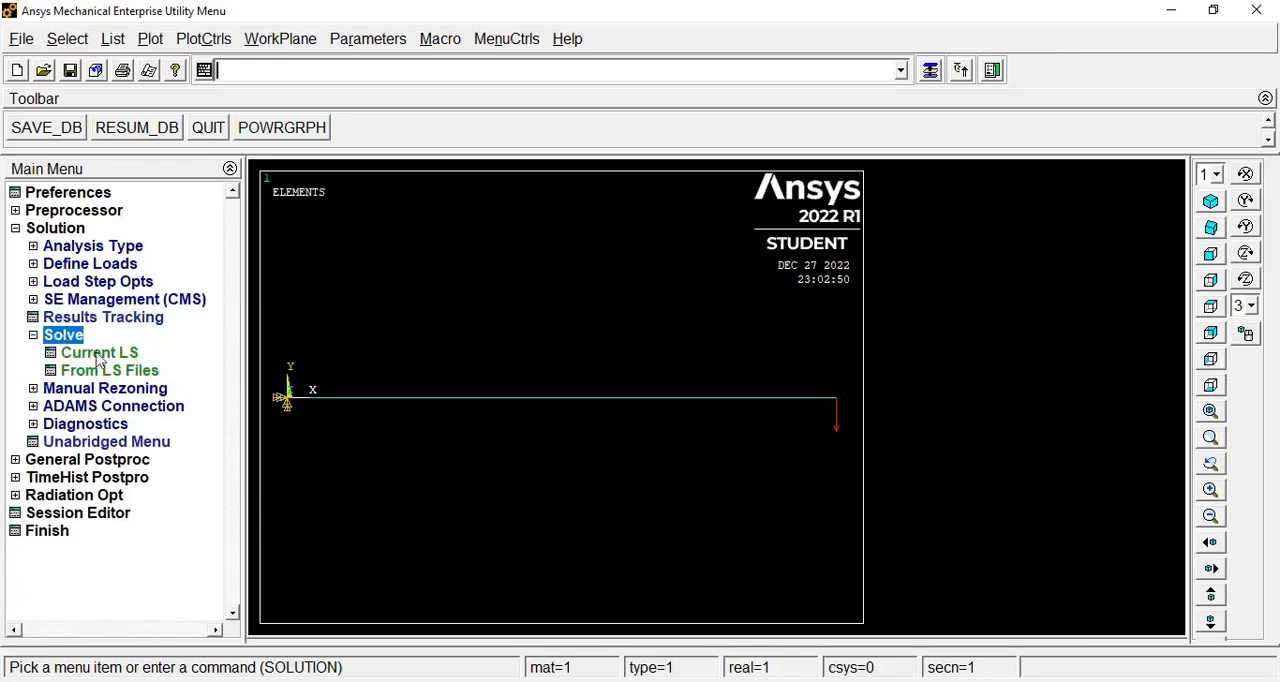
click(99, 352)
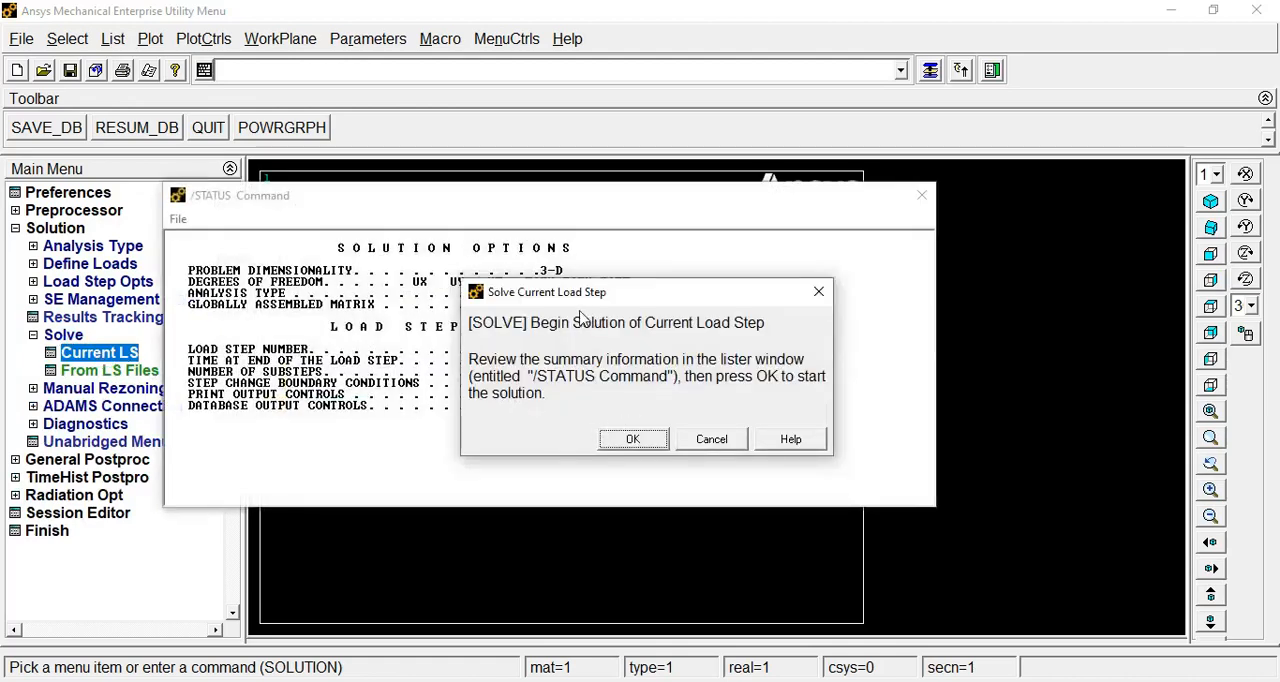
mouse_move(765, 335)
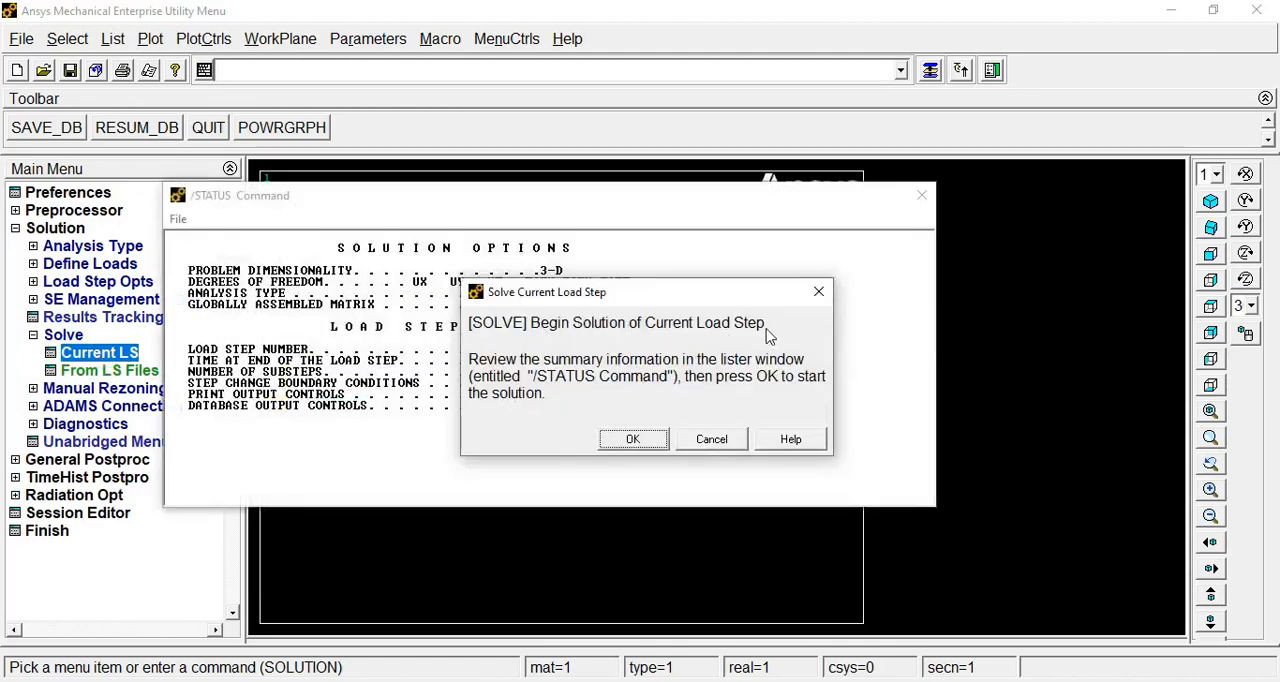
click(632, 439)
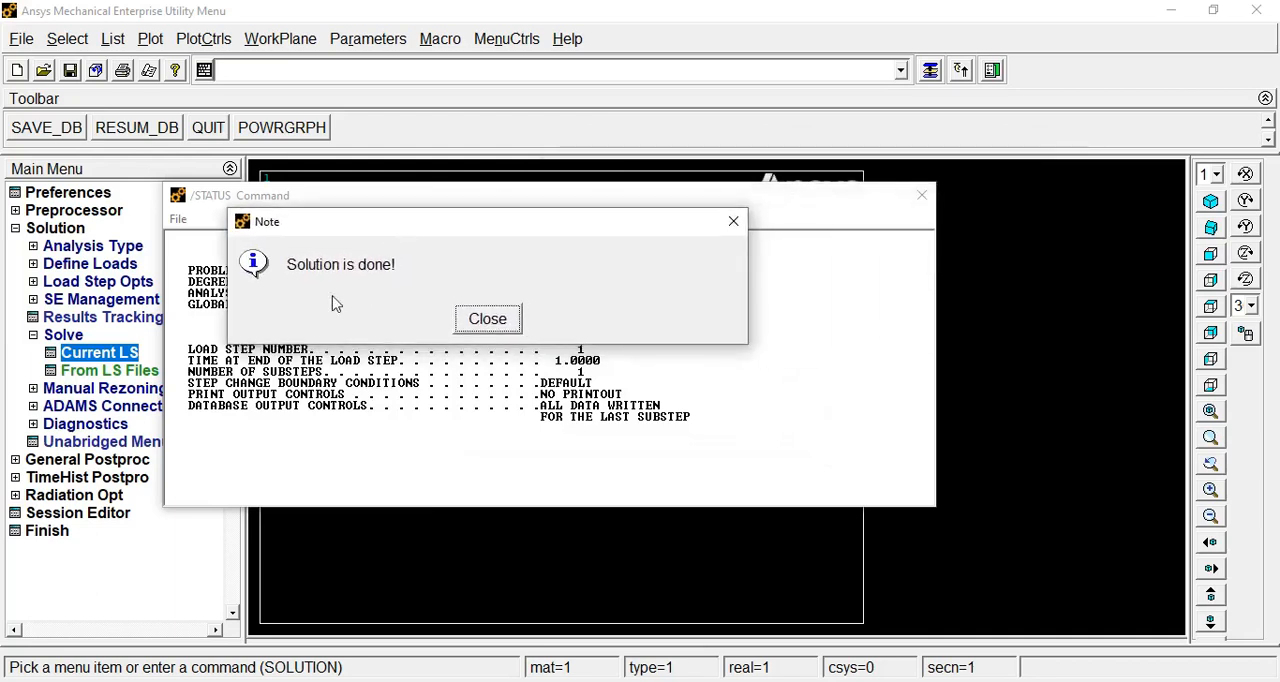
mouse_move(447, 285)
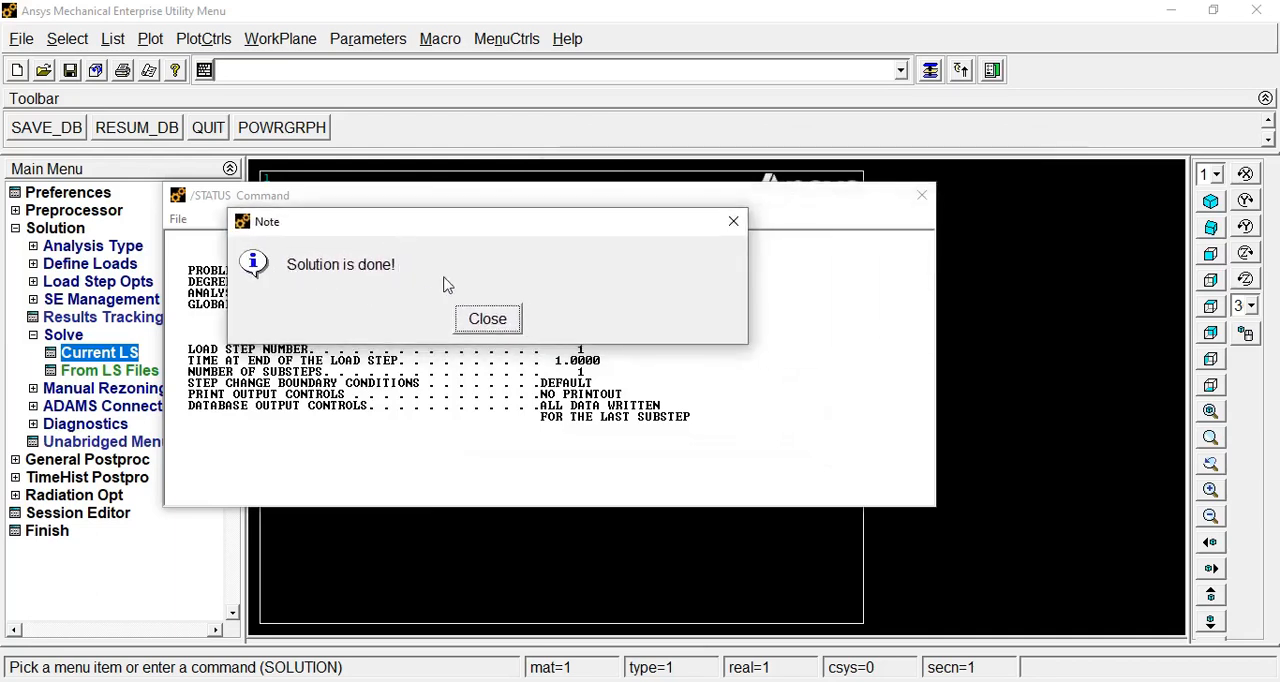
mouse_move(487, 318)
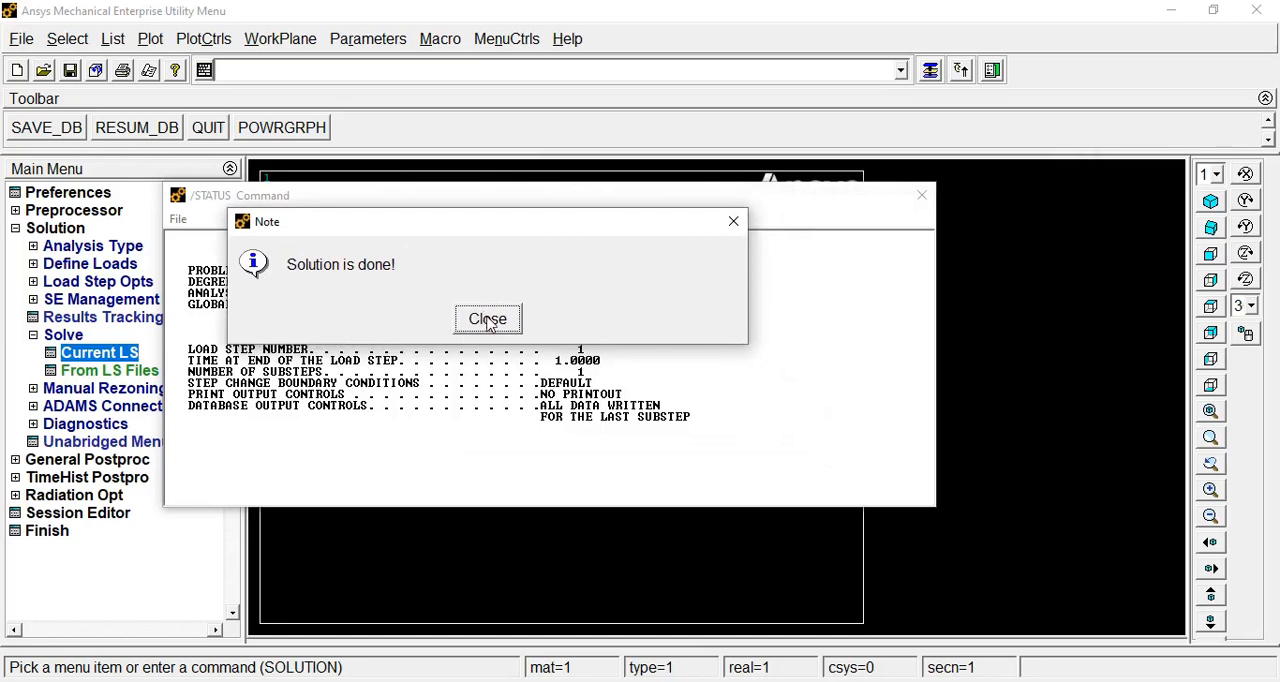
click(487, 318)
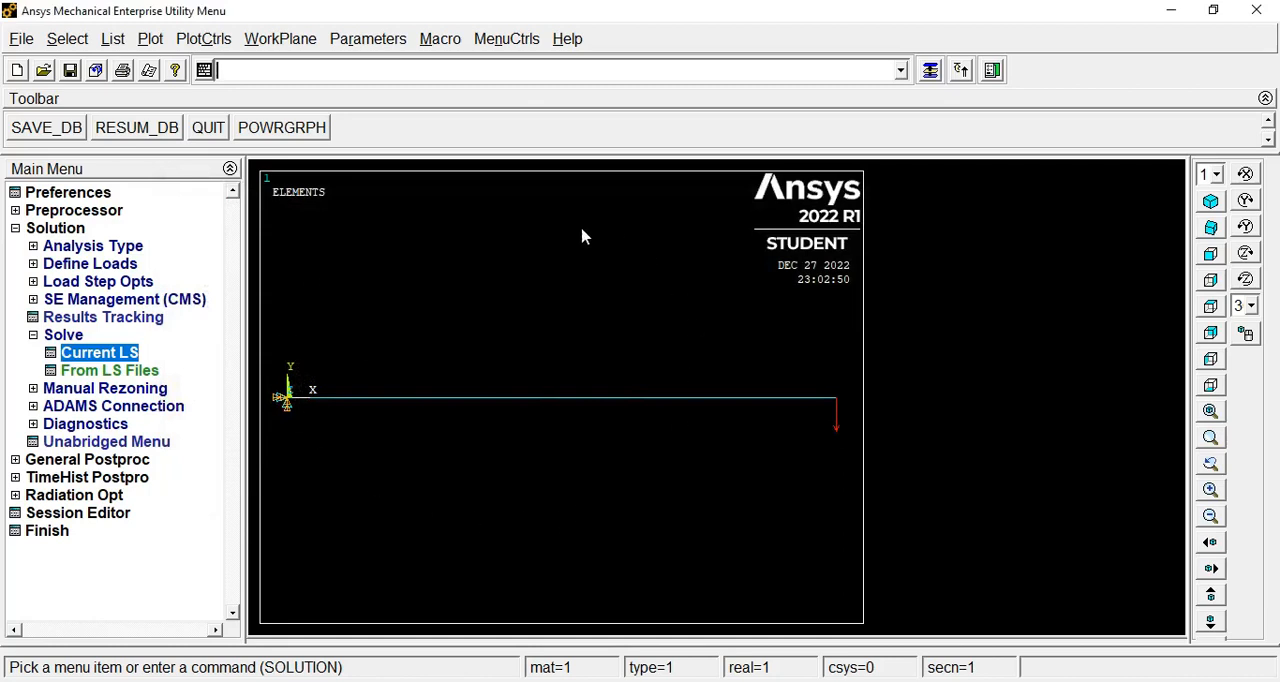
mouse_move(753, 311)
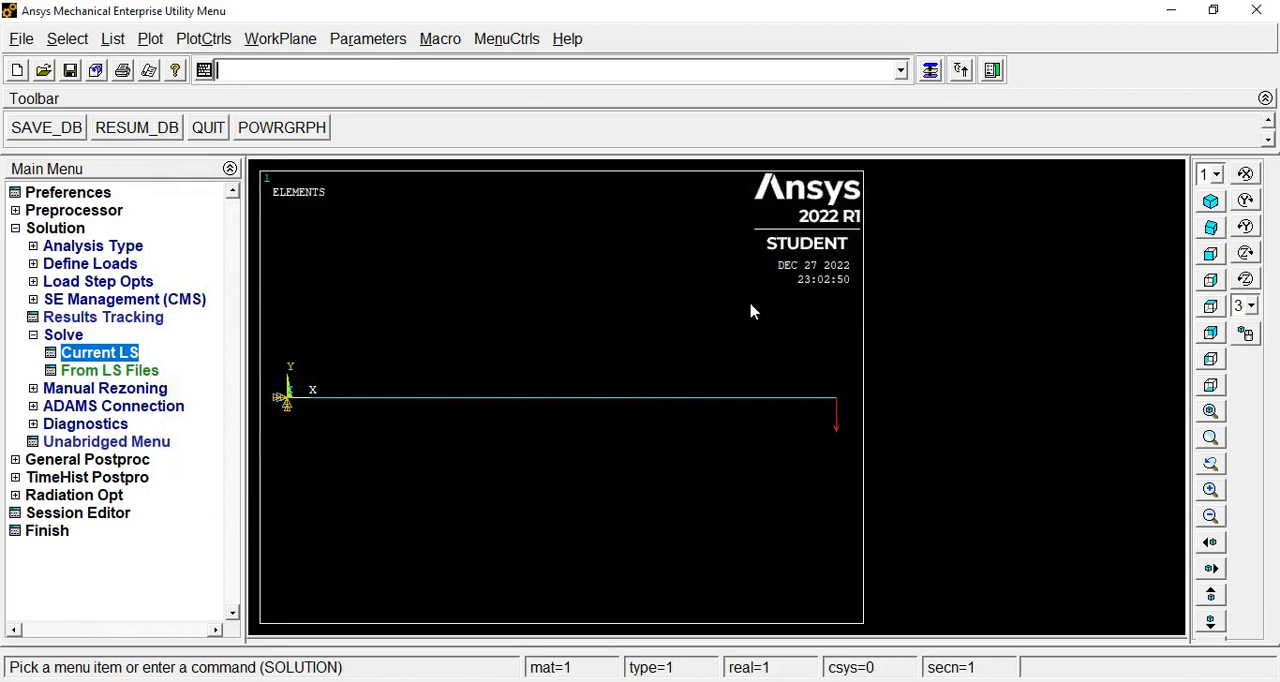
mouse_move(335, 281)
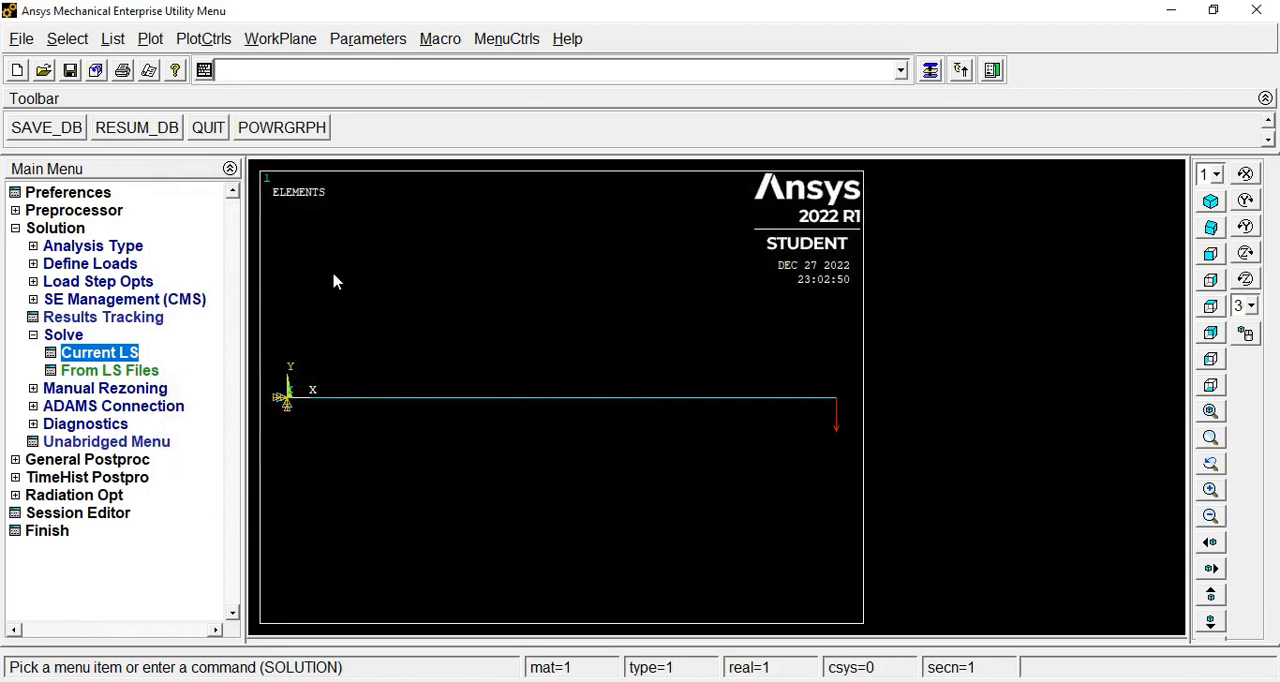
mouse_move(308, 316)
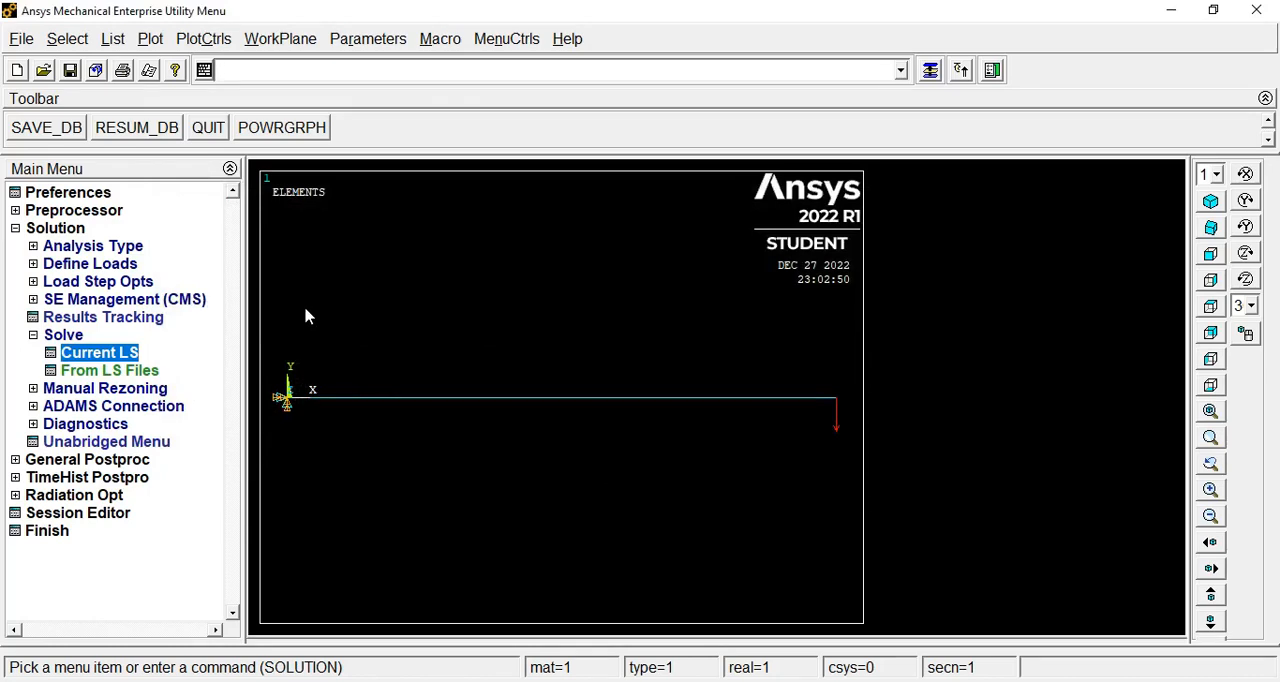
Open Define Table under General Postproc > Element Table, showing no items
click(87, 459)
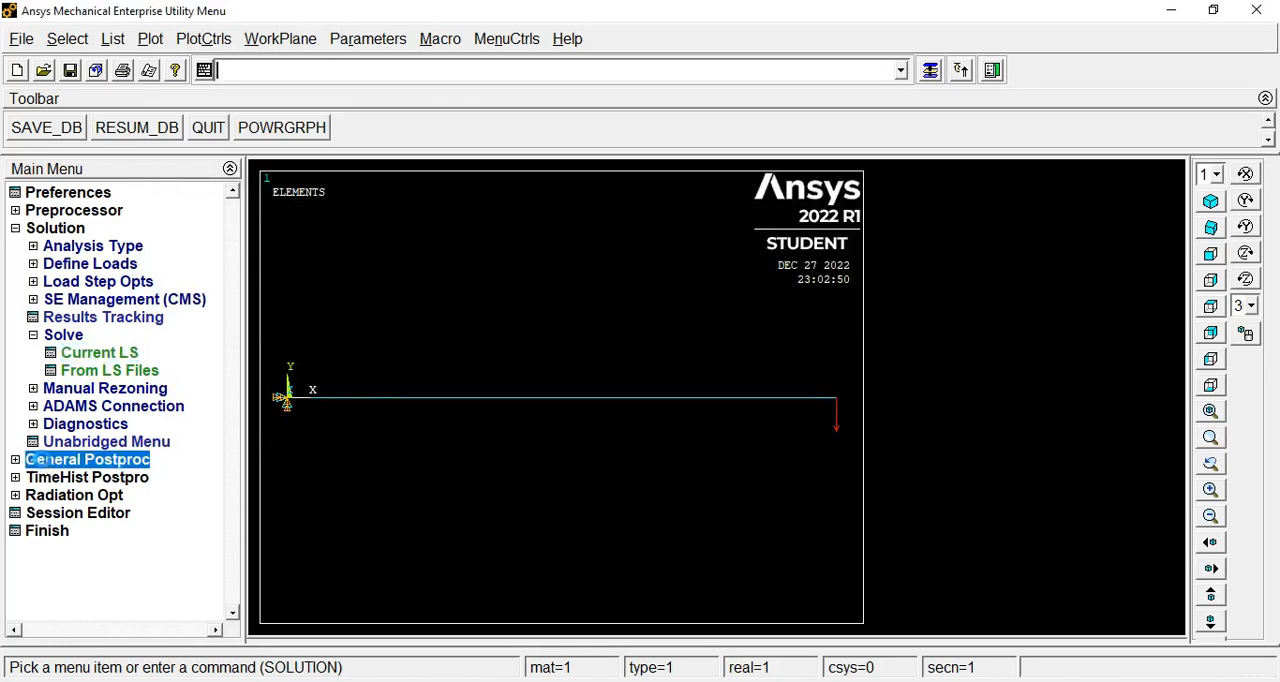
click(87, 459)
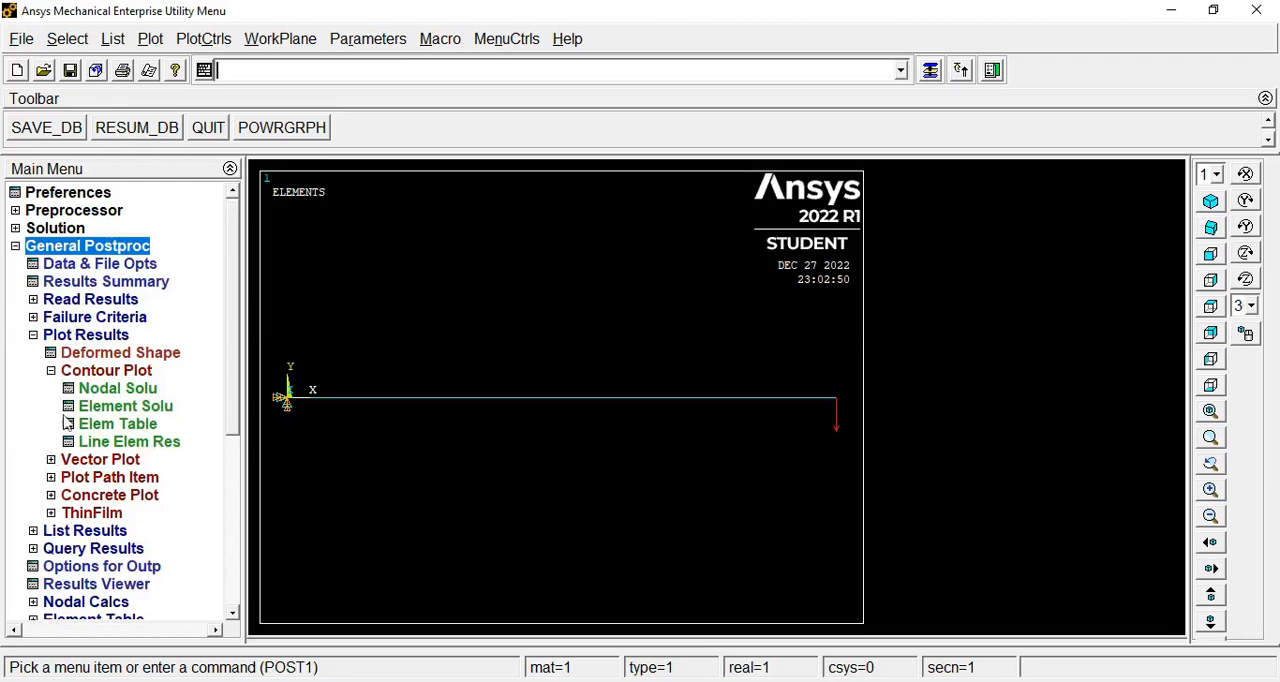
mouse_move(237, 338)
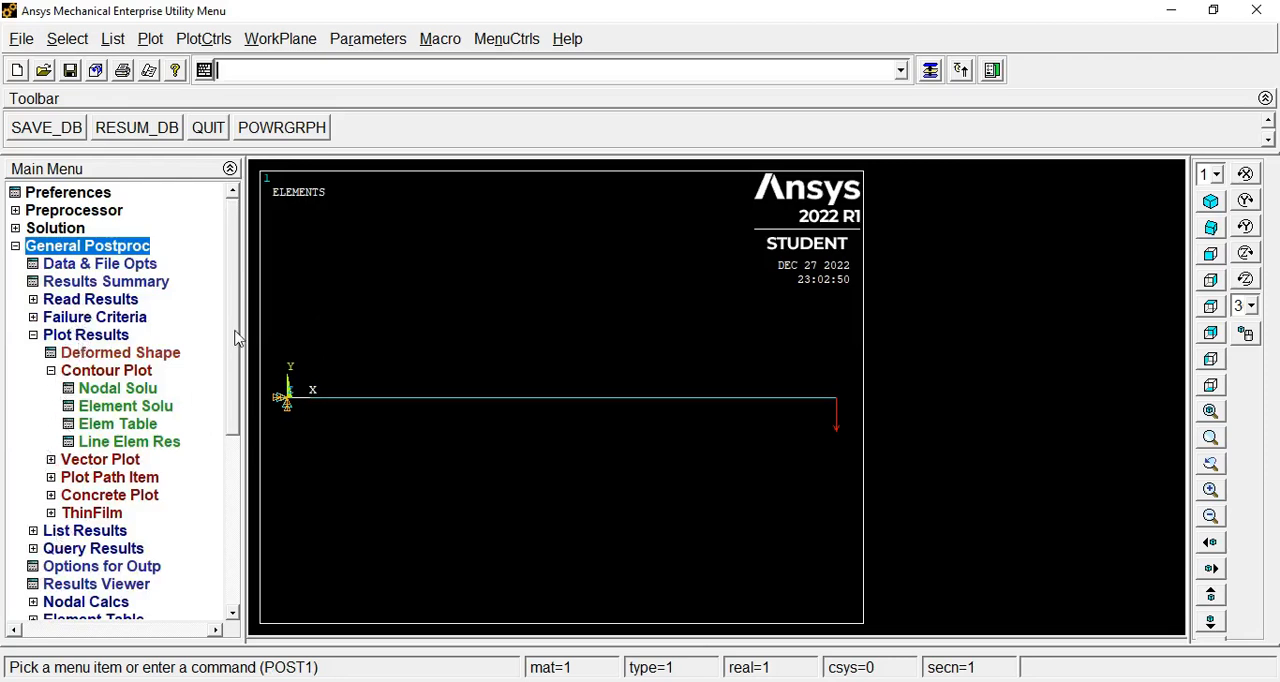
scroll(down, 3)
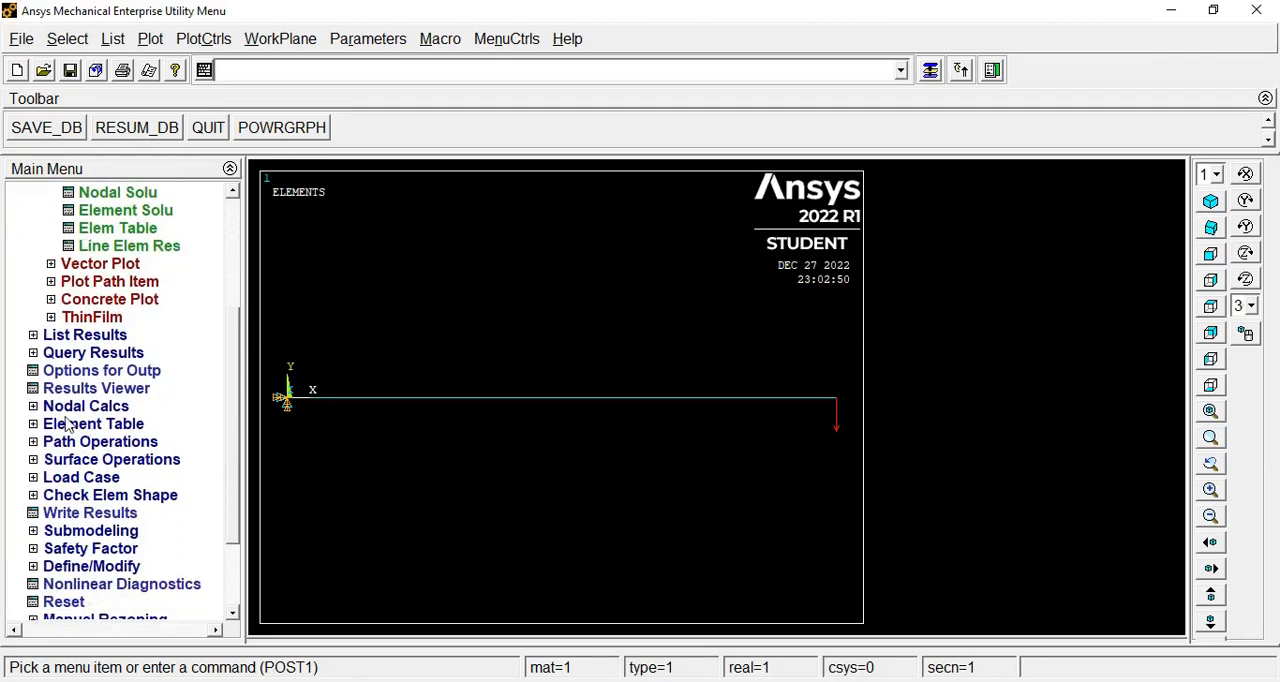
click(94, 423)
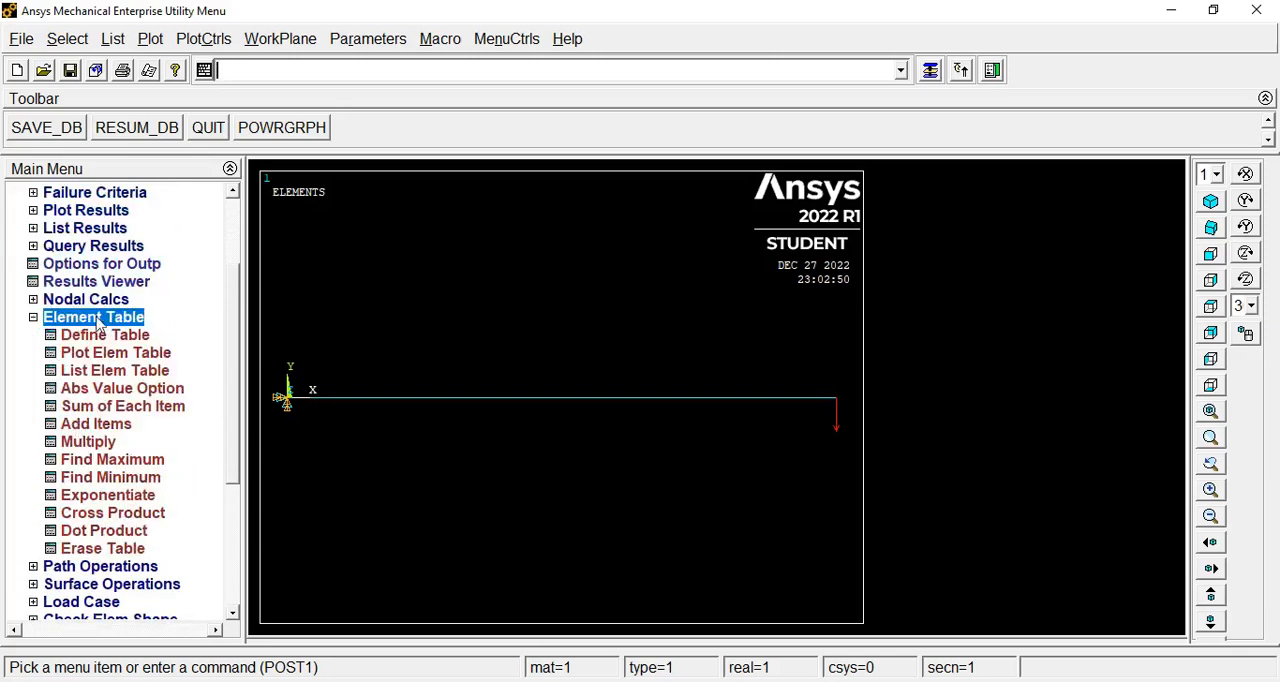
click(93, 317)
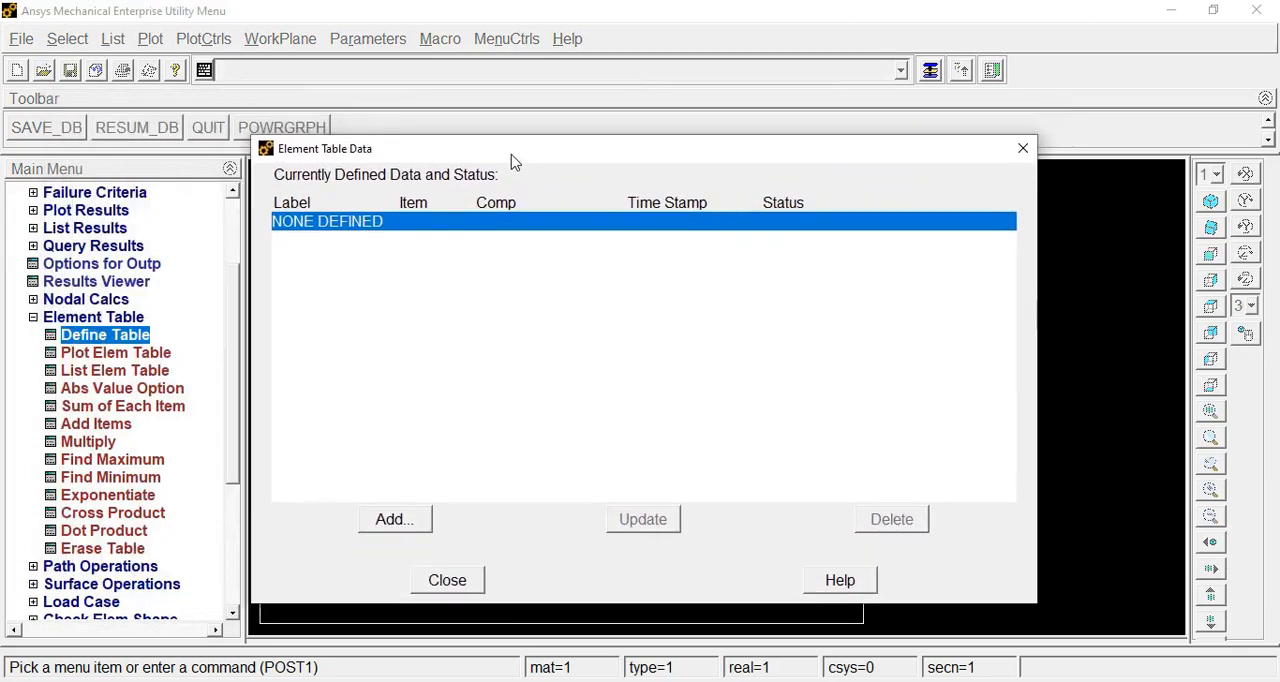
mouse_move(428, 243)
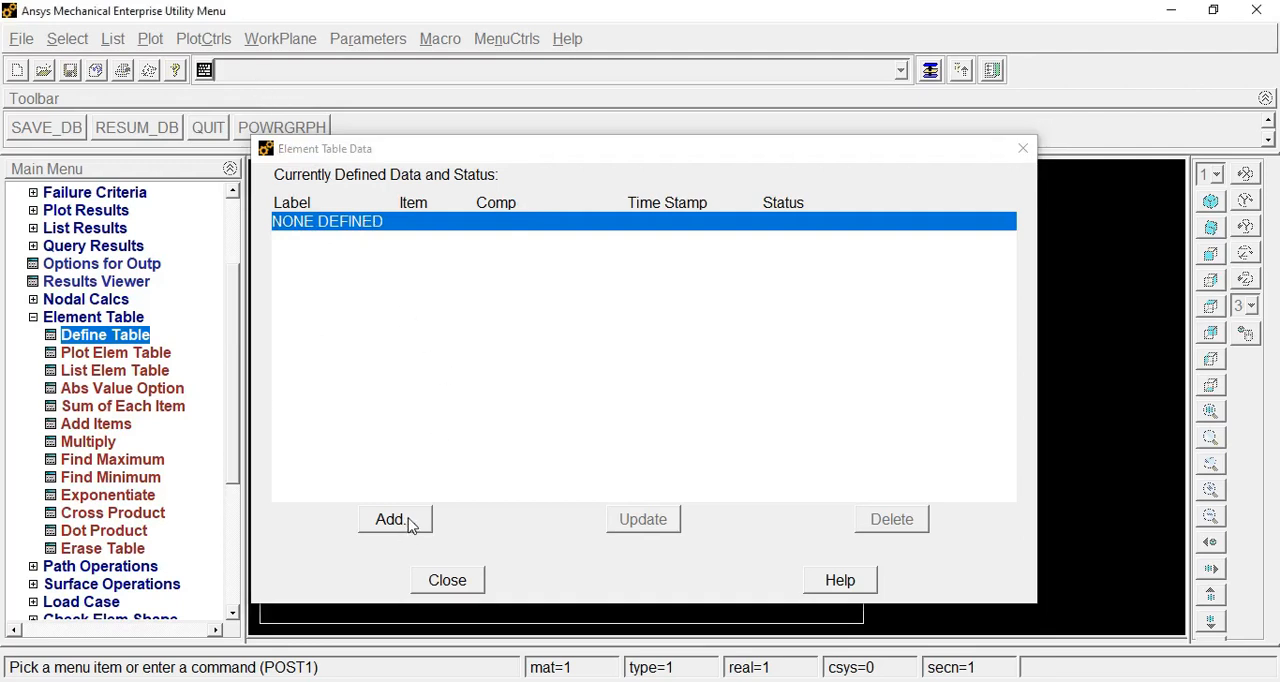
click(391, 519)
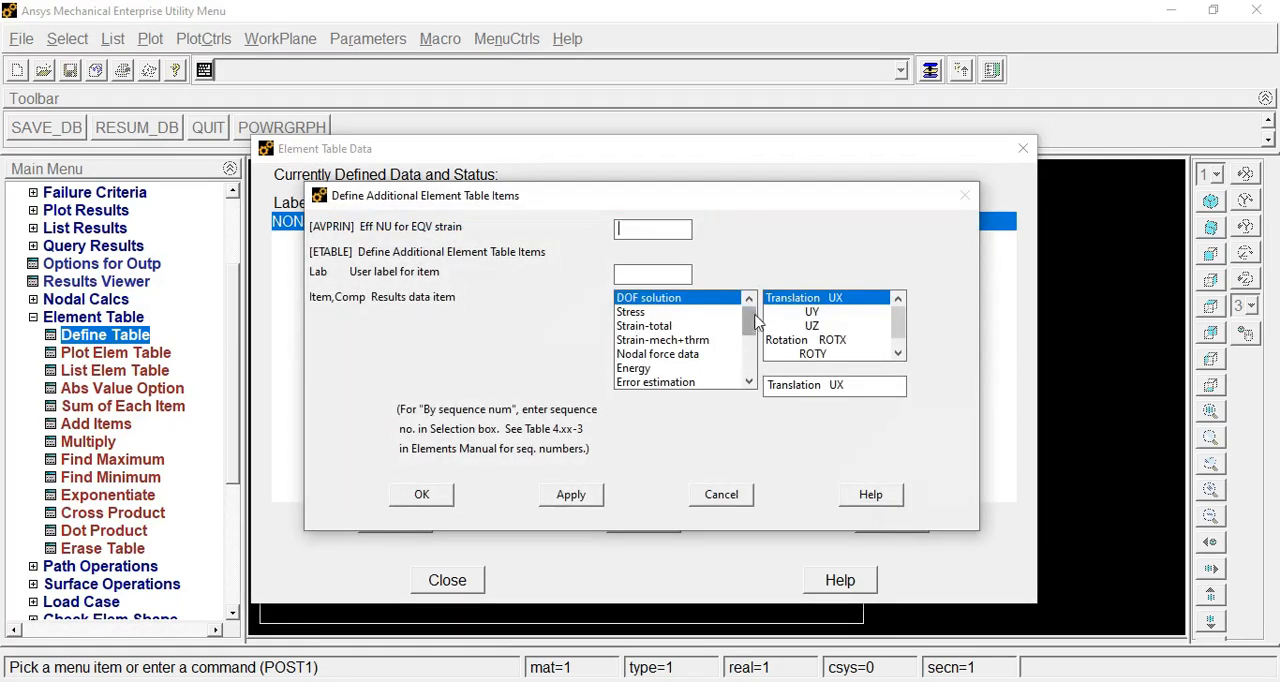
click(660, 382)
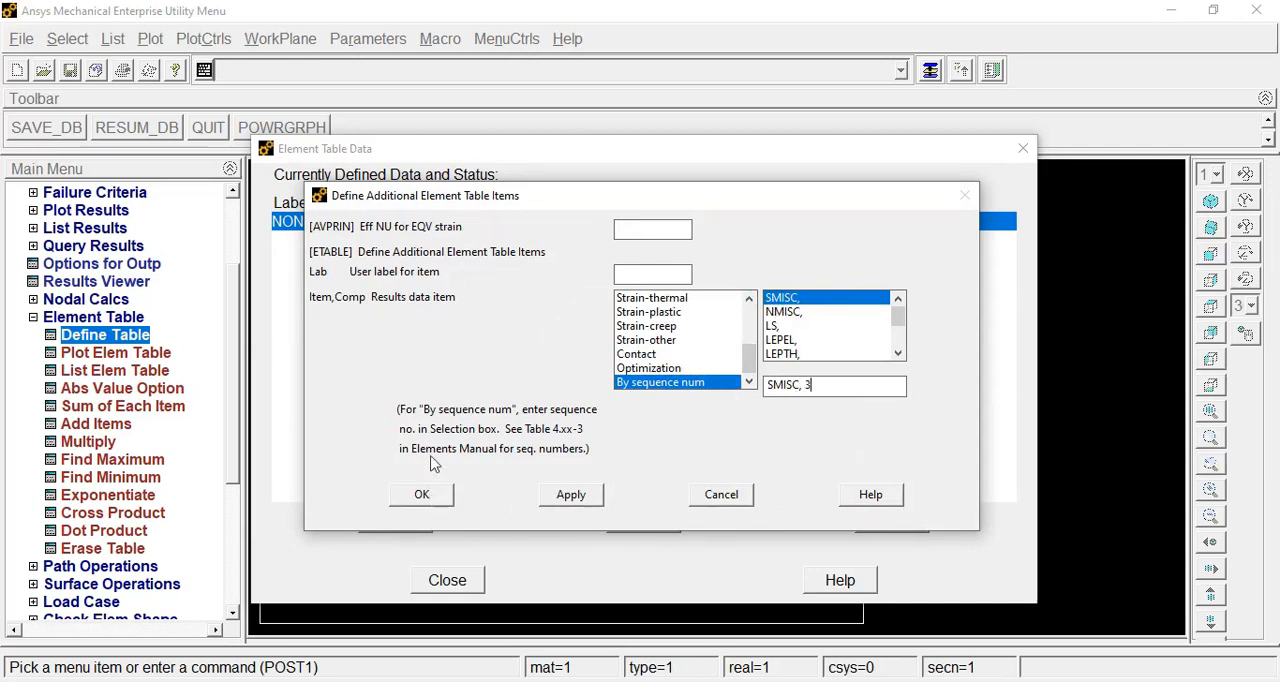
click(720, 494)
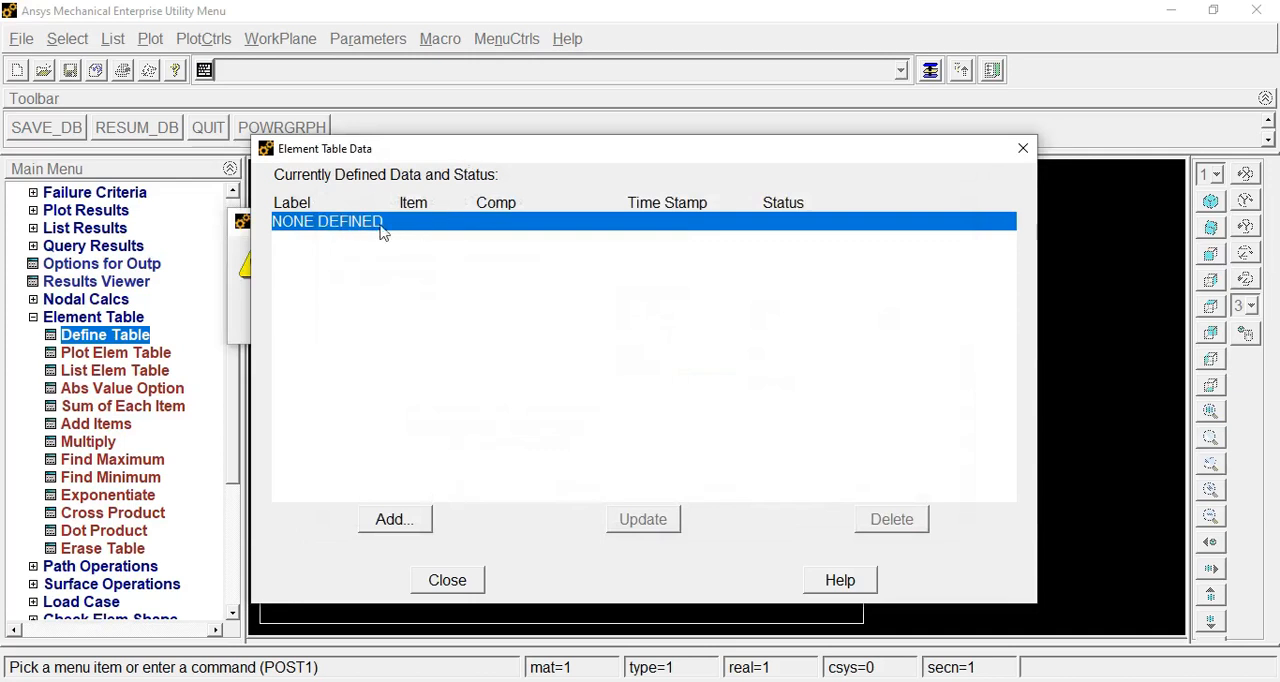
mouse_move(505, 222)
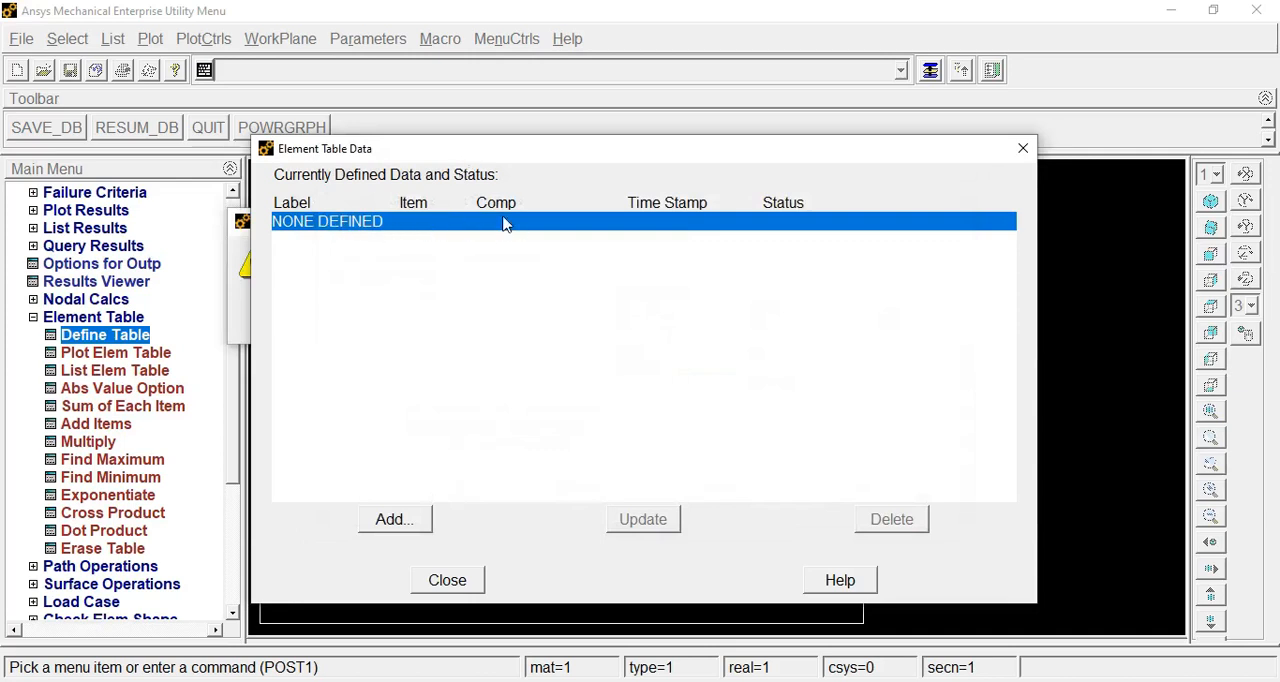
mouse_move(488, 167)
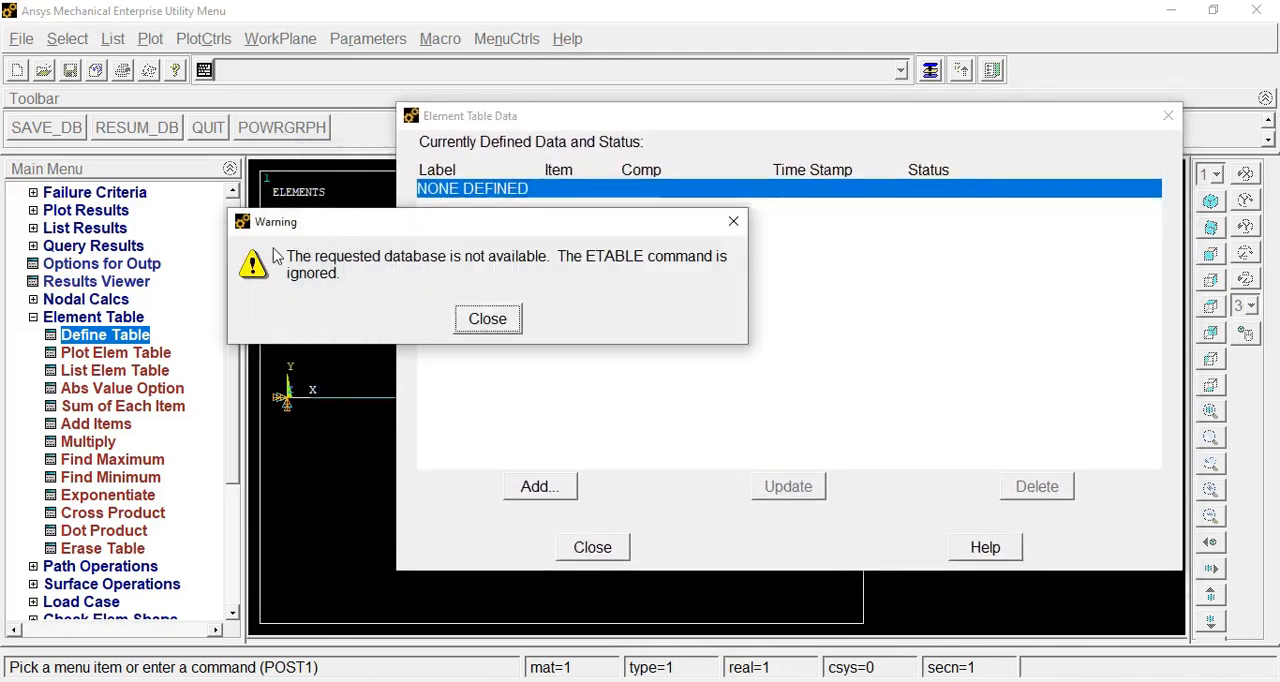
mouse_move(463, 263)
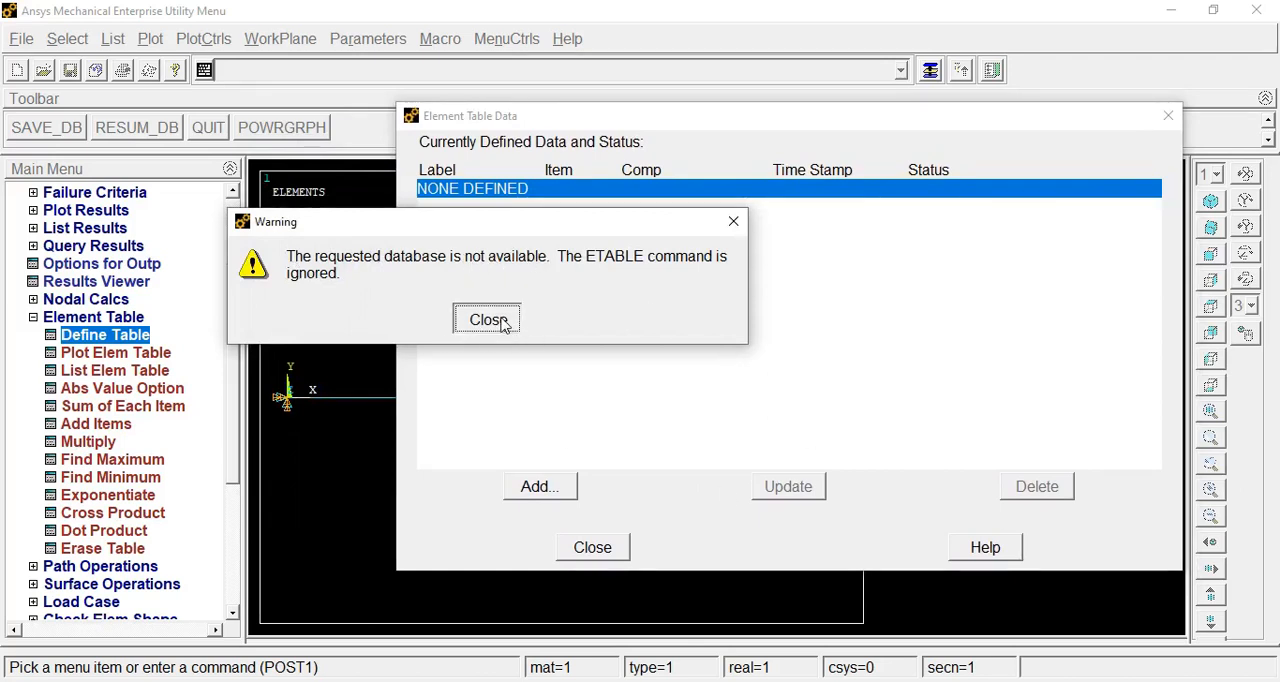
click(487, 319)
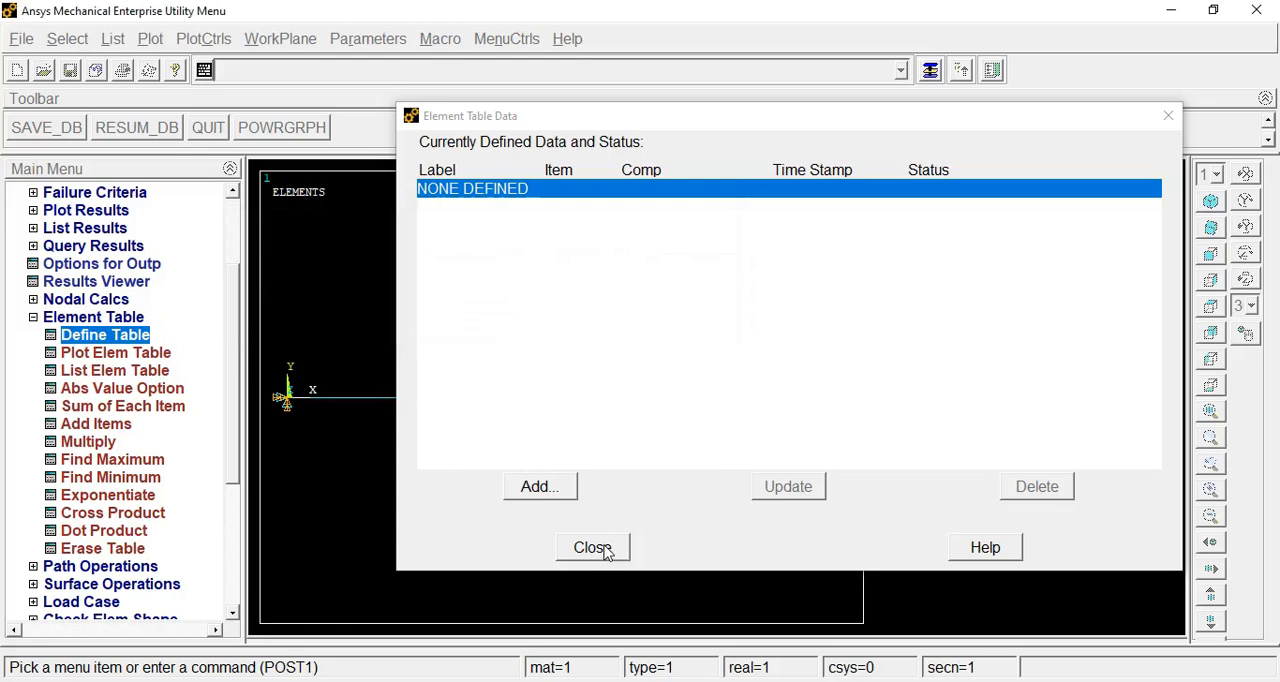
Close the element table window and issue SET,LAST to read the latest results
click(591, 547)
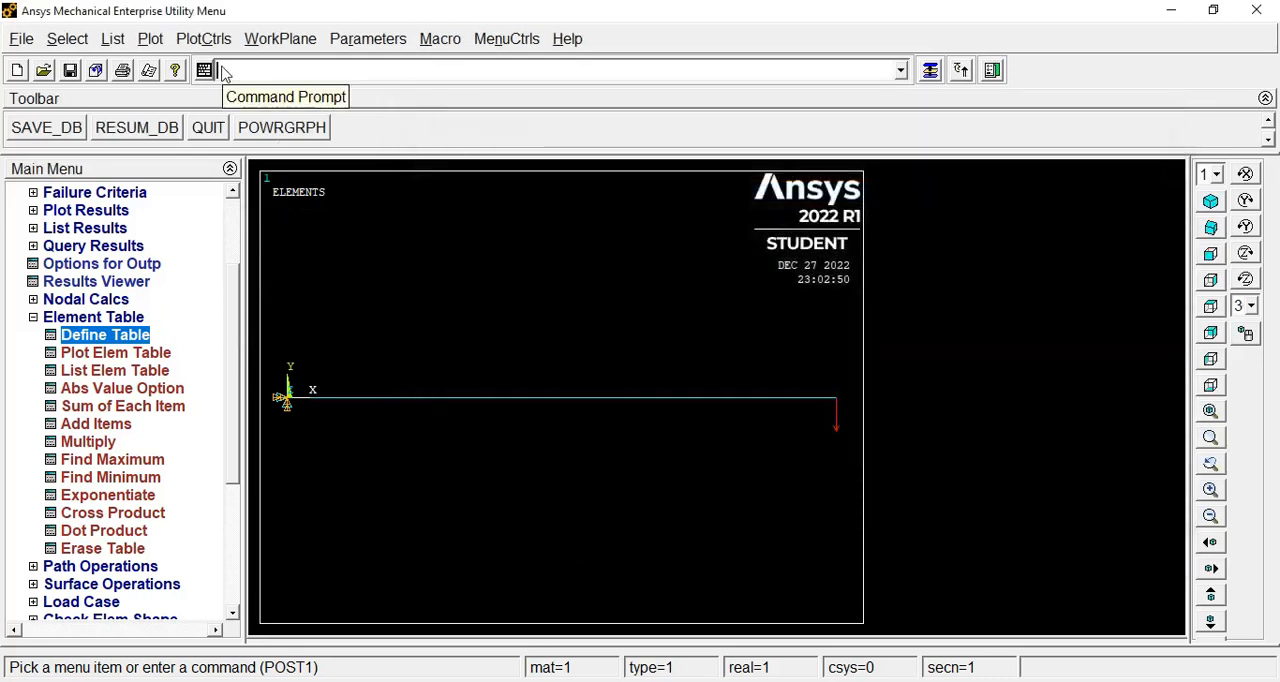
mouse_move(225, 75)
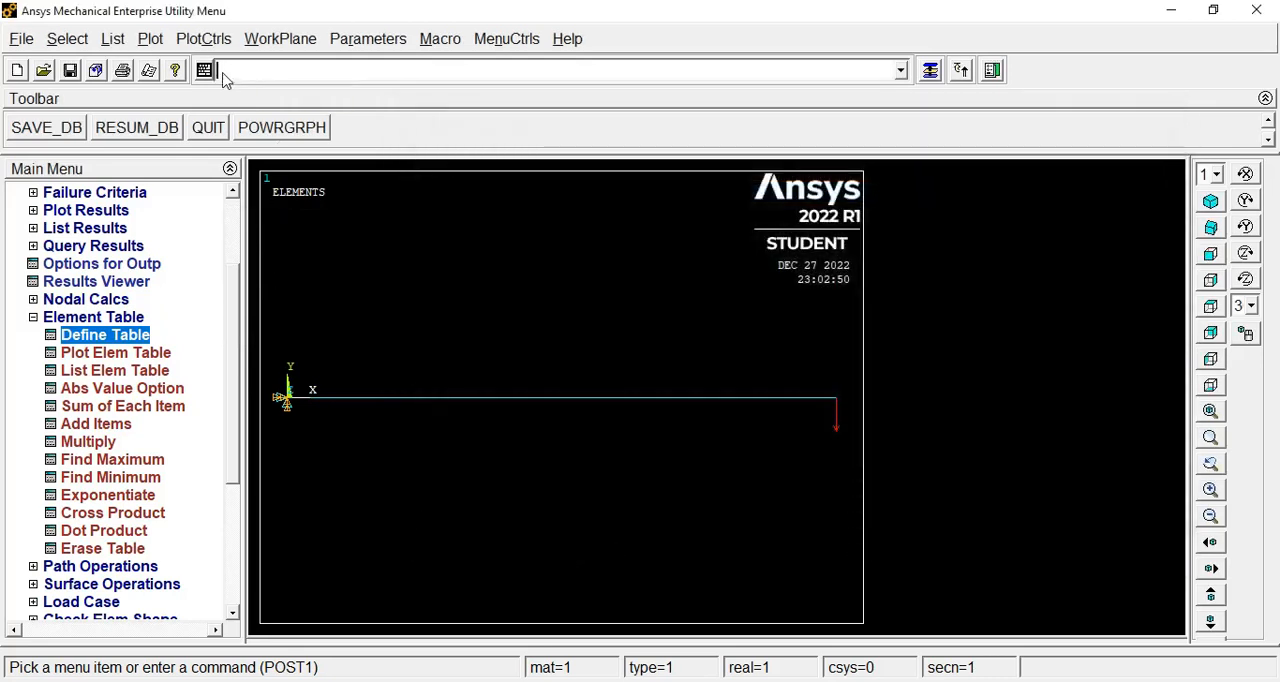
text(set,)
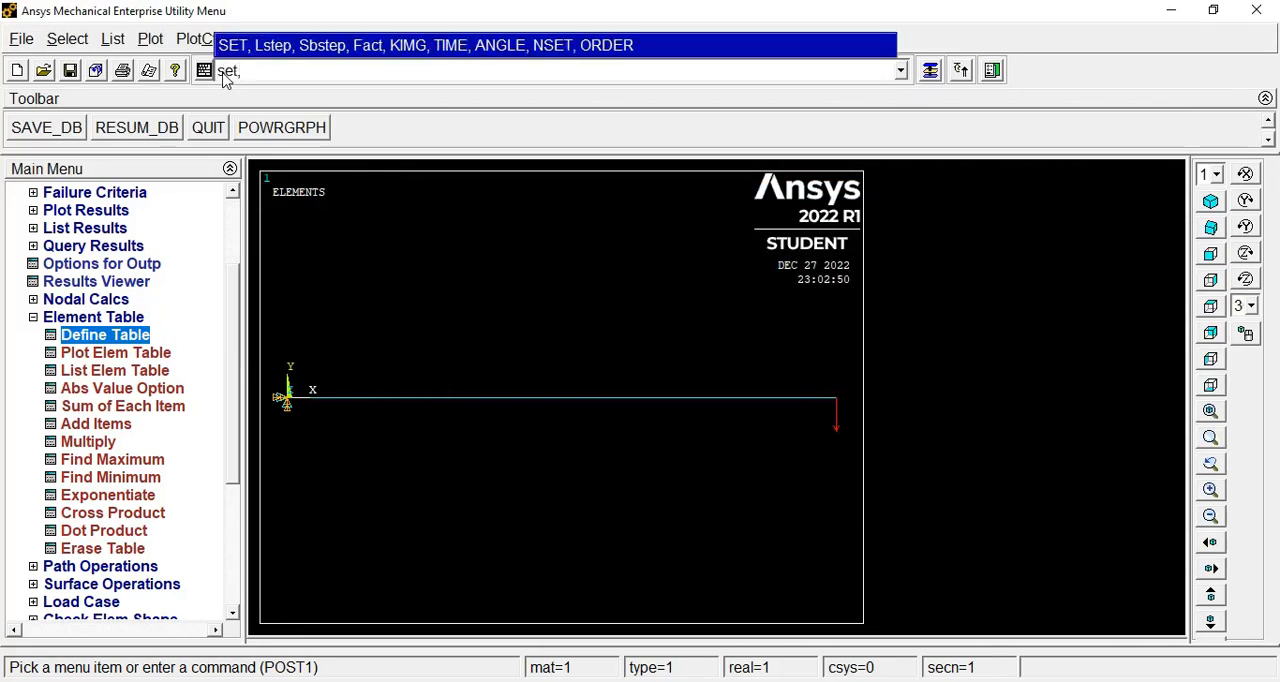
text(last)
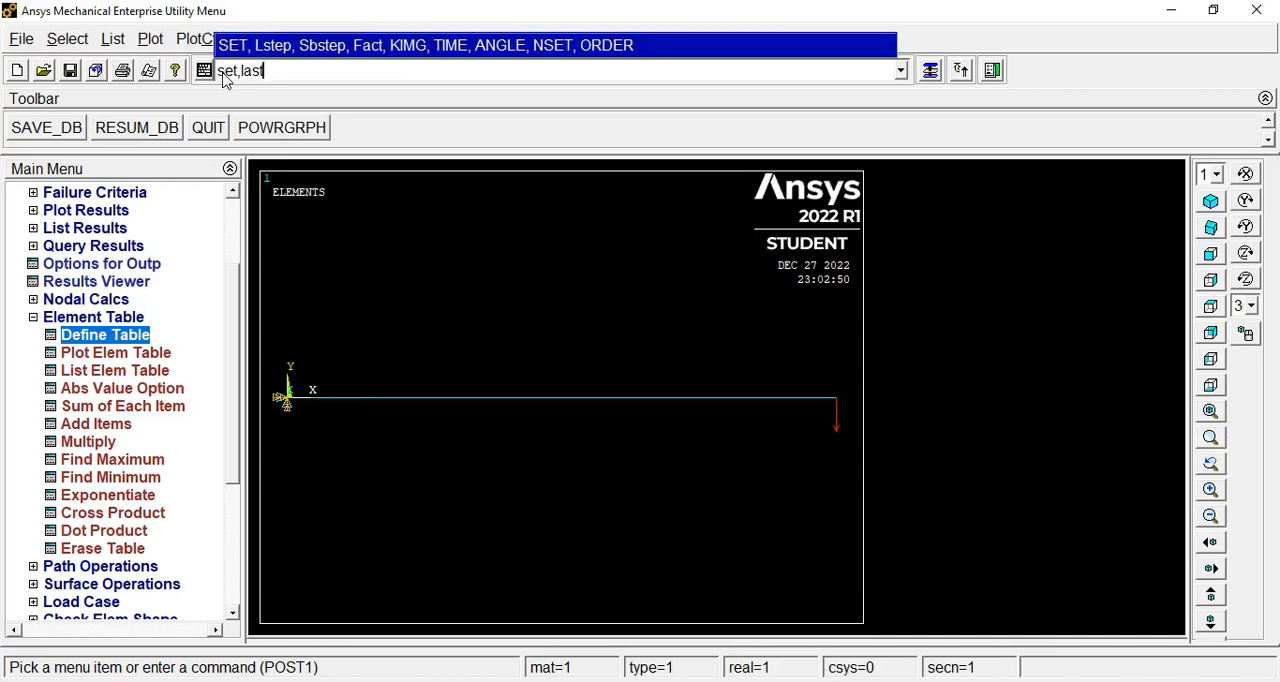
key(Return)
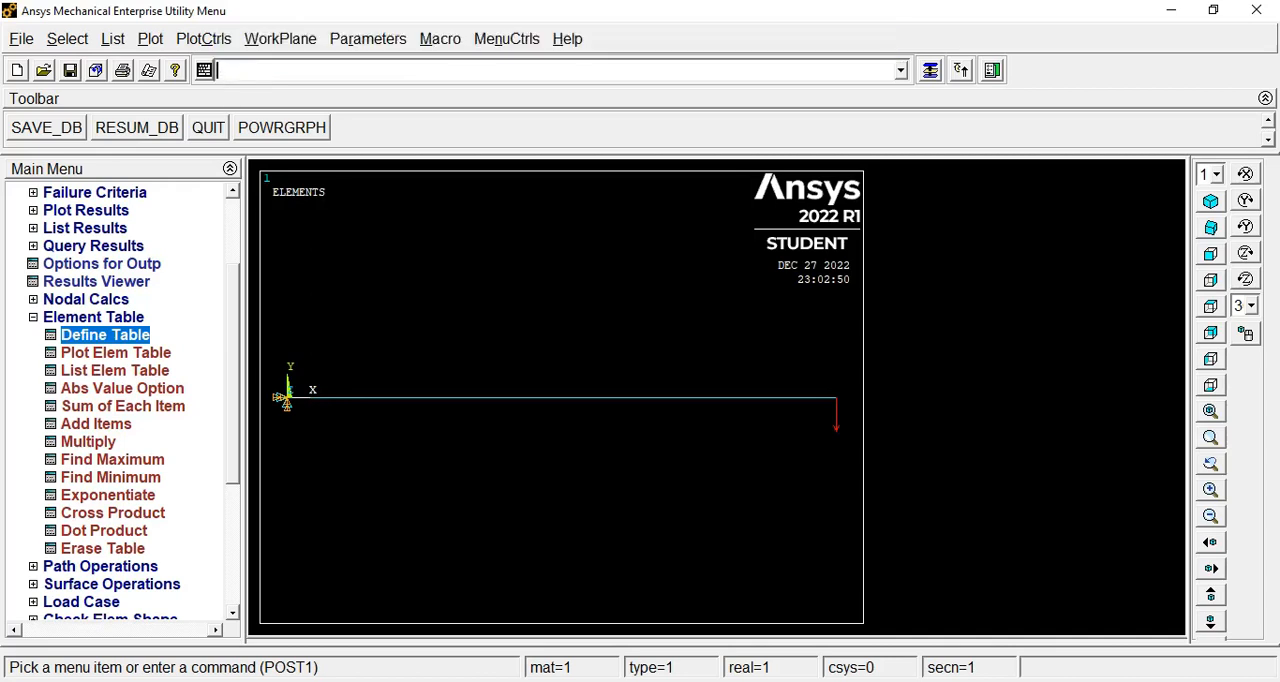
Add element table item SMISC 3 by sequence number
click(104, 334)
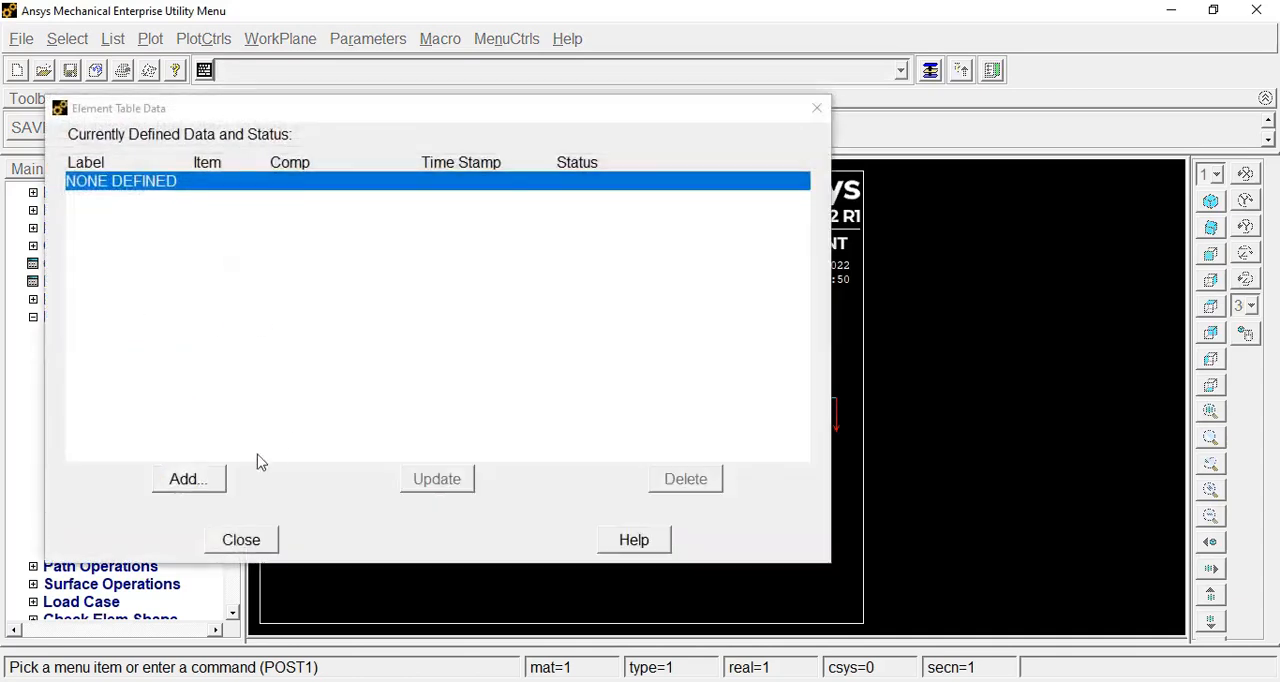
click(187, 478)
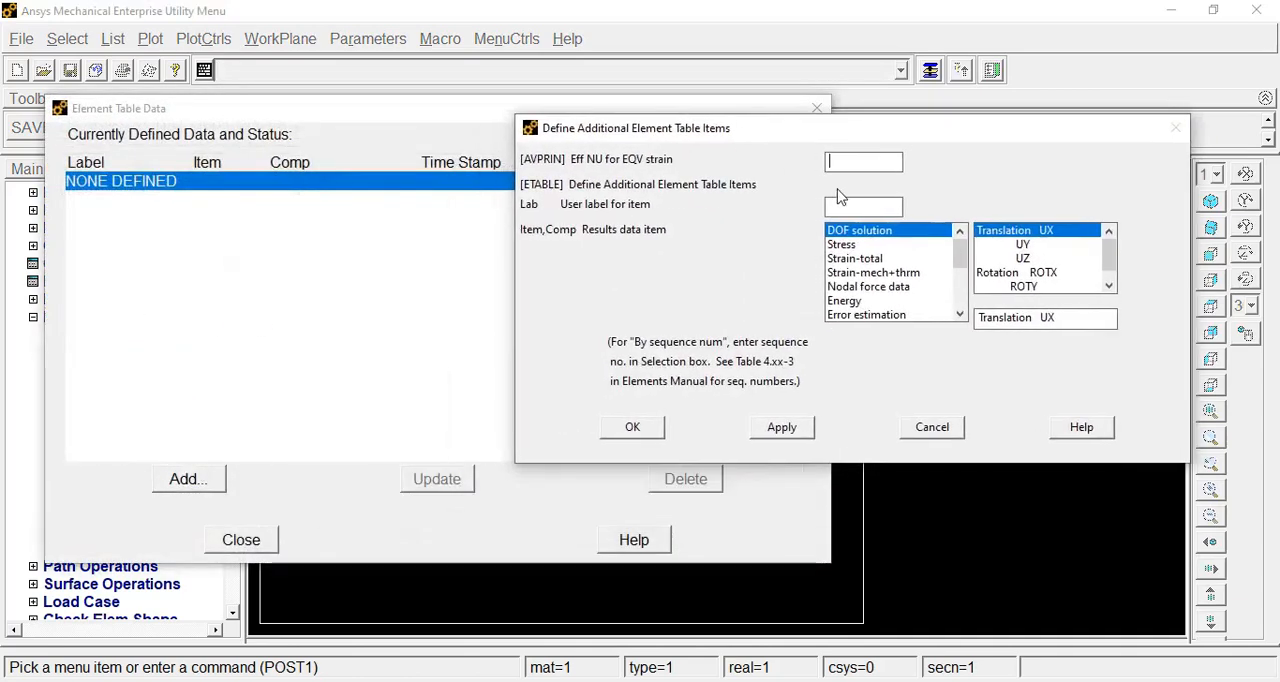
click(871, 314)
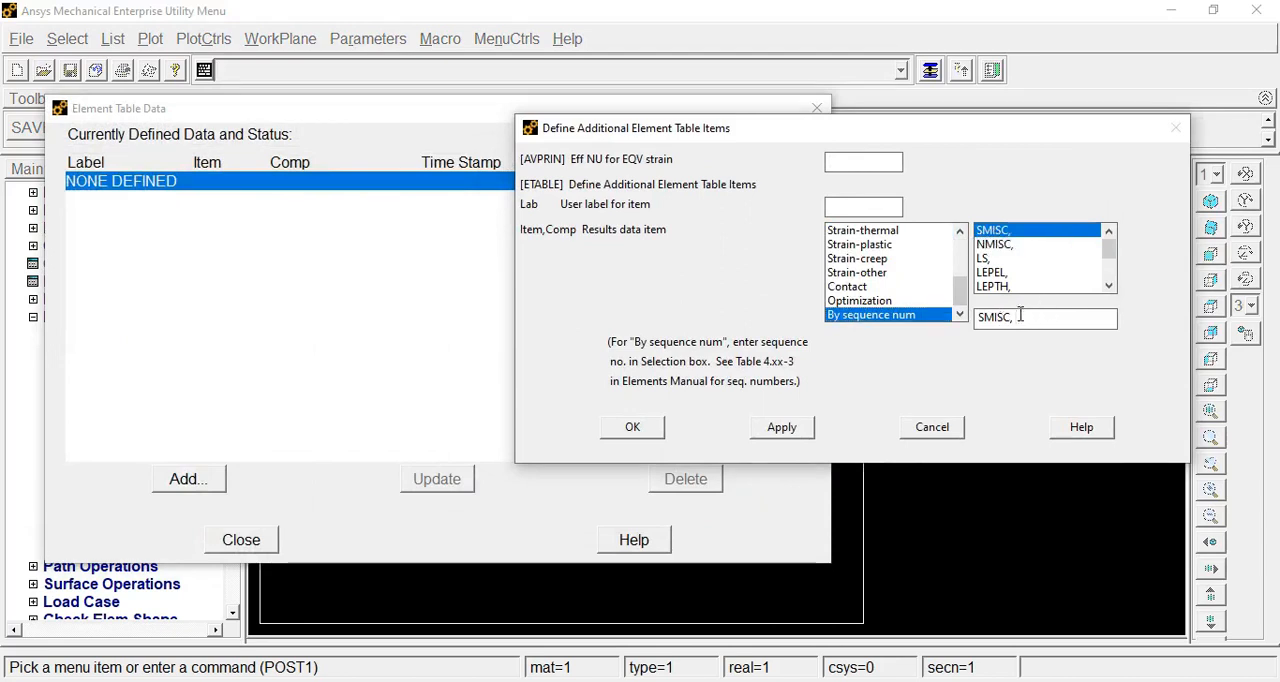
text(3)
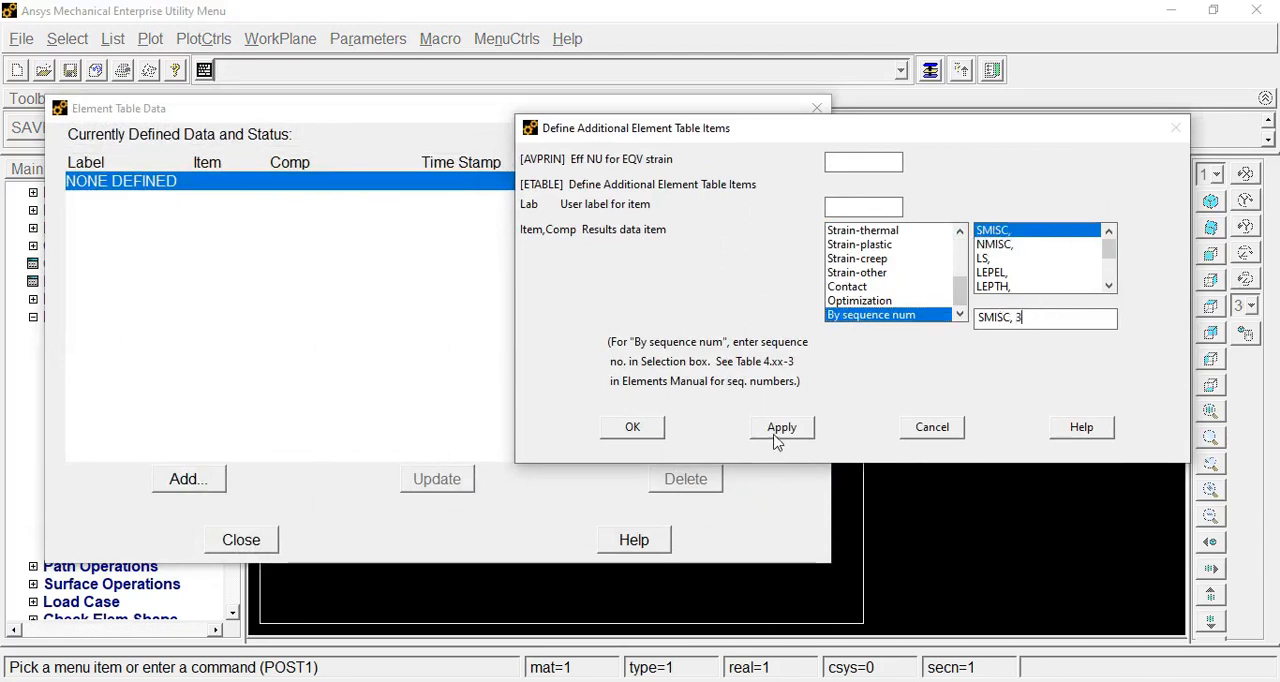
click(781, 427)
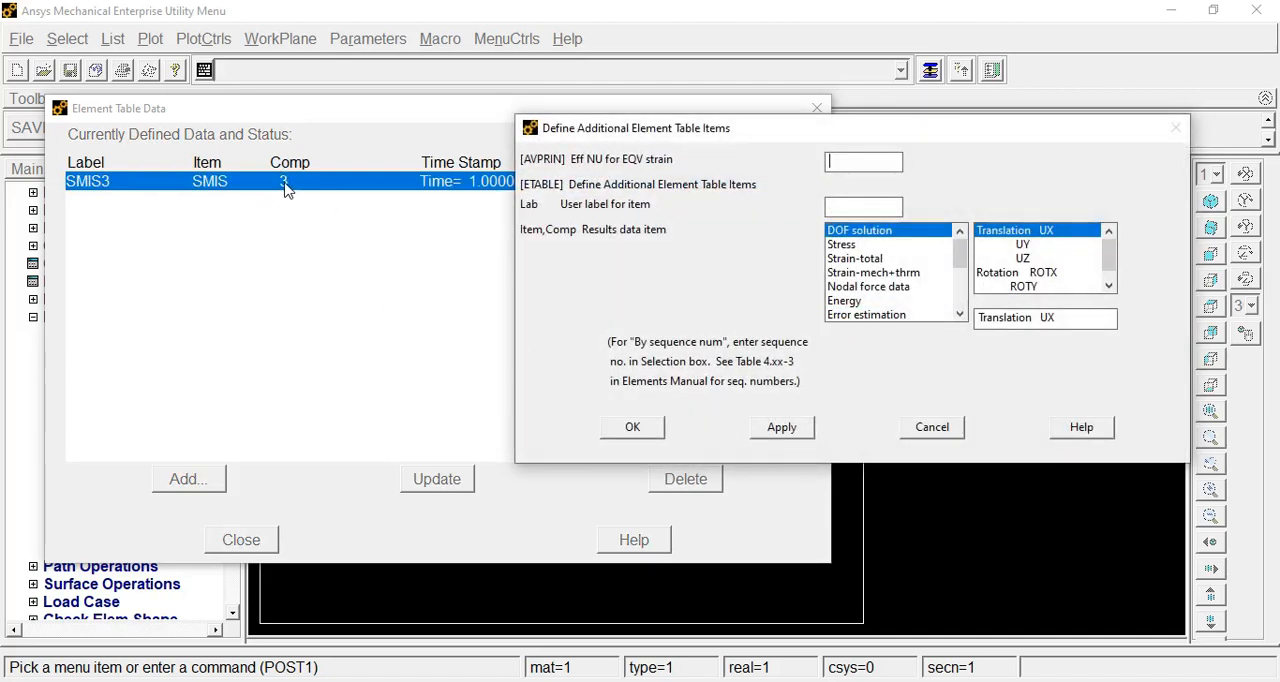
Add SMISC items 6, 16 and 19, then close the Element Table Data dialog
scroll(down, 3)
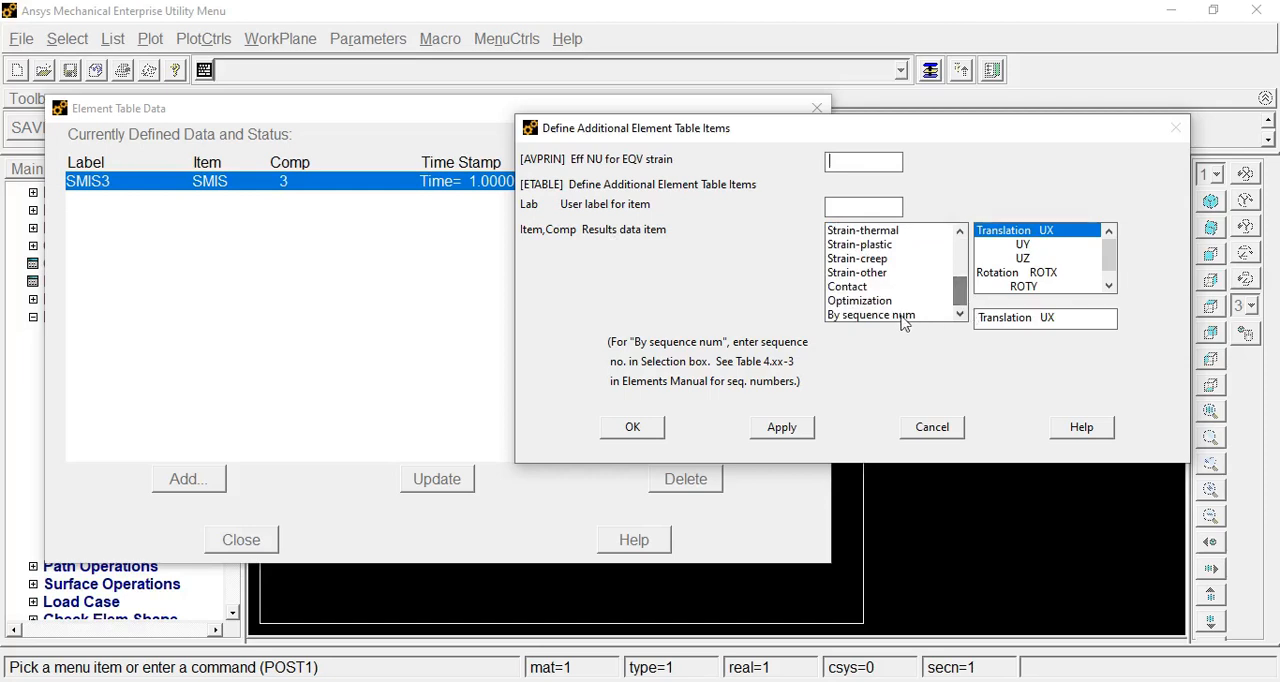
click(871, 314)
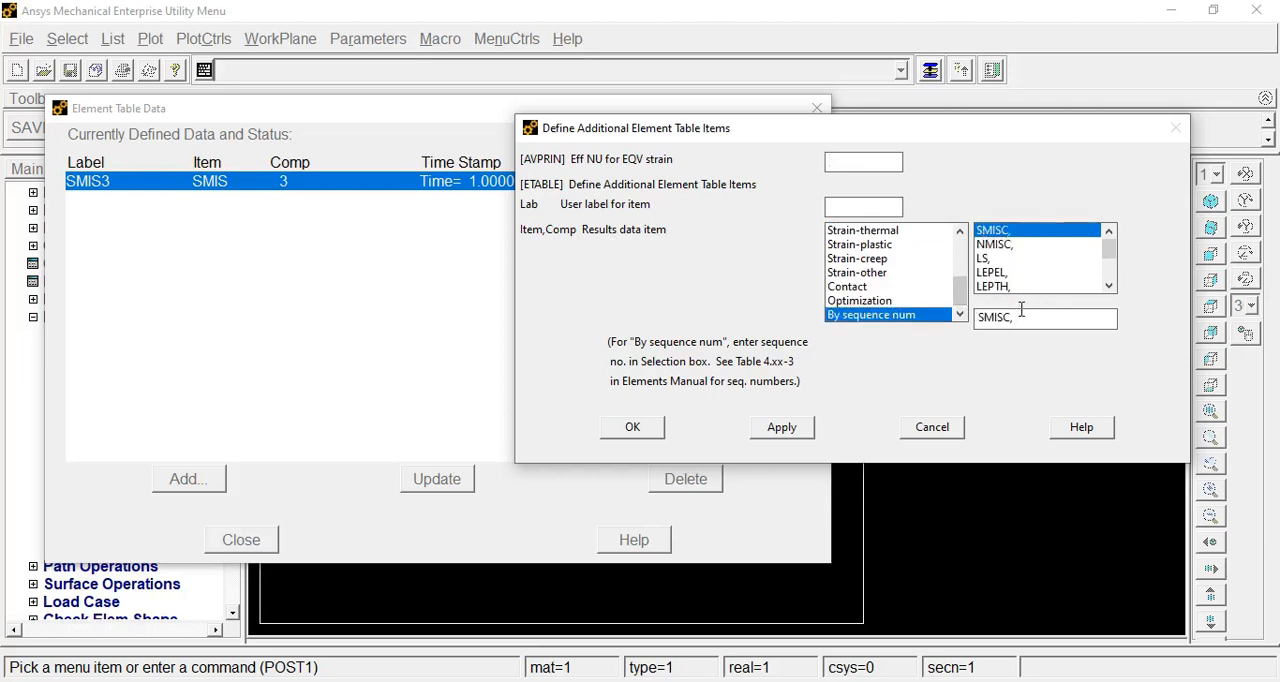
text(6)
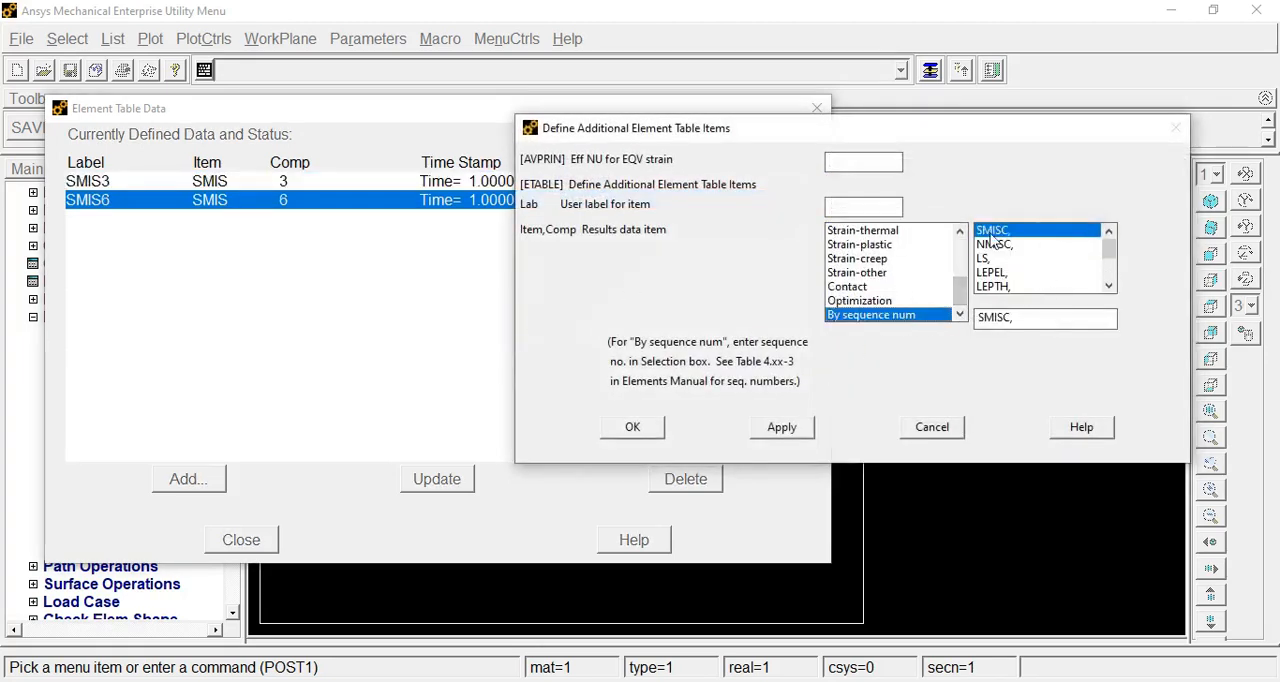
click(1045, 317)
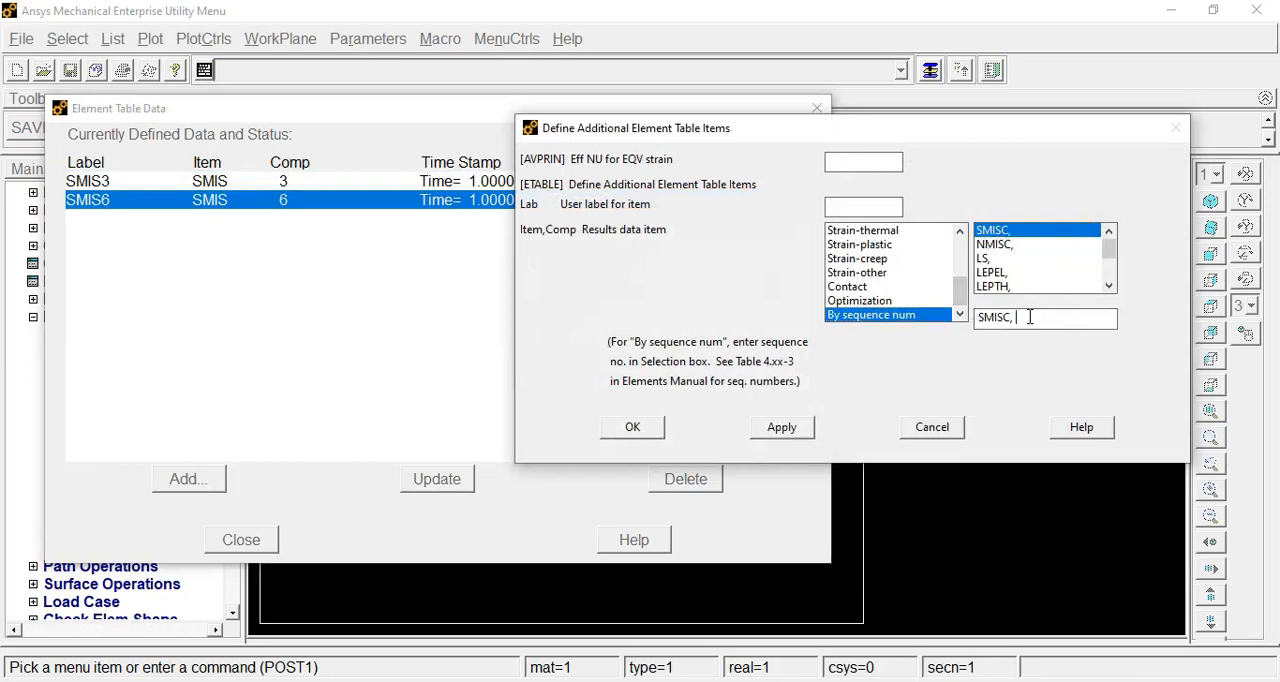
text(16)
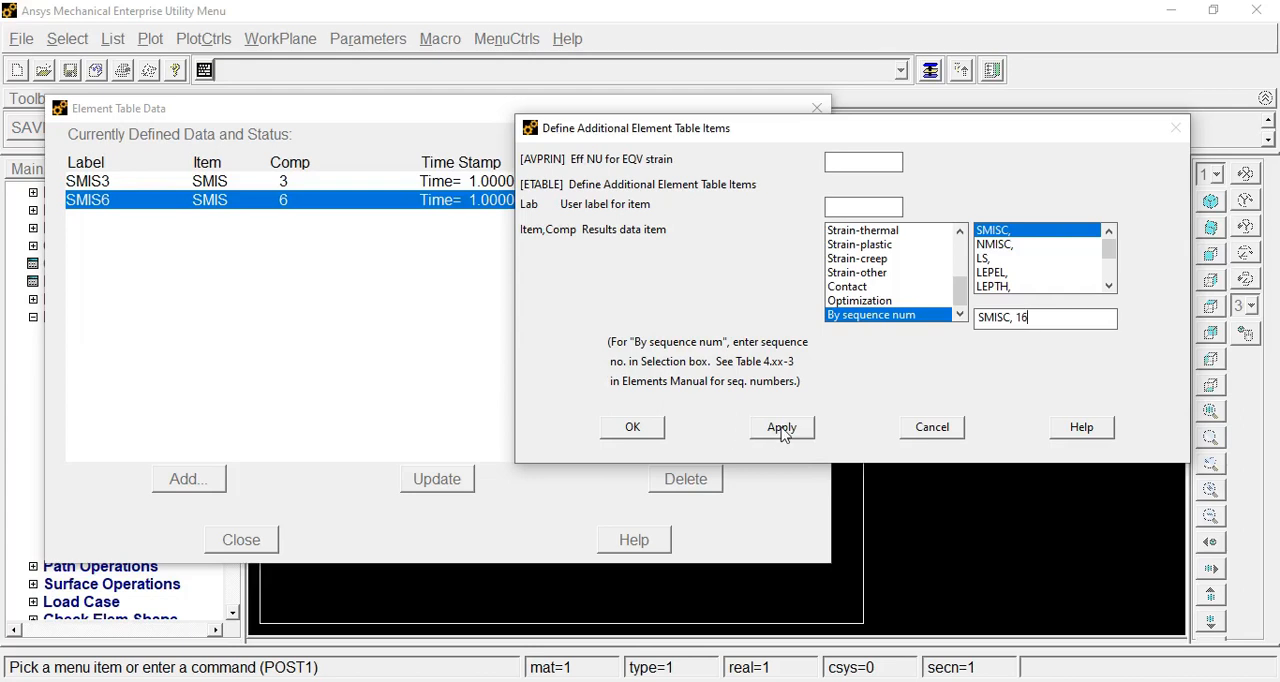
click(781, 427)
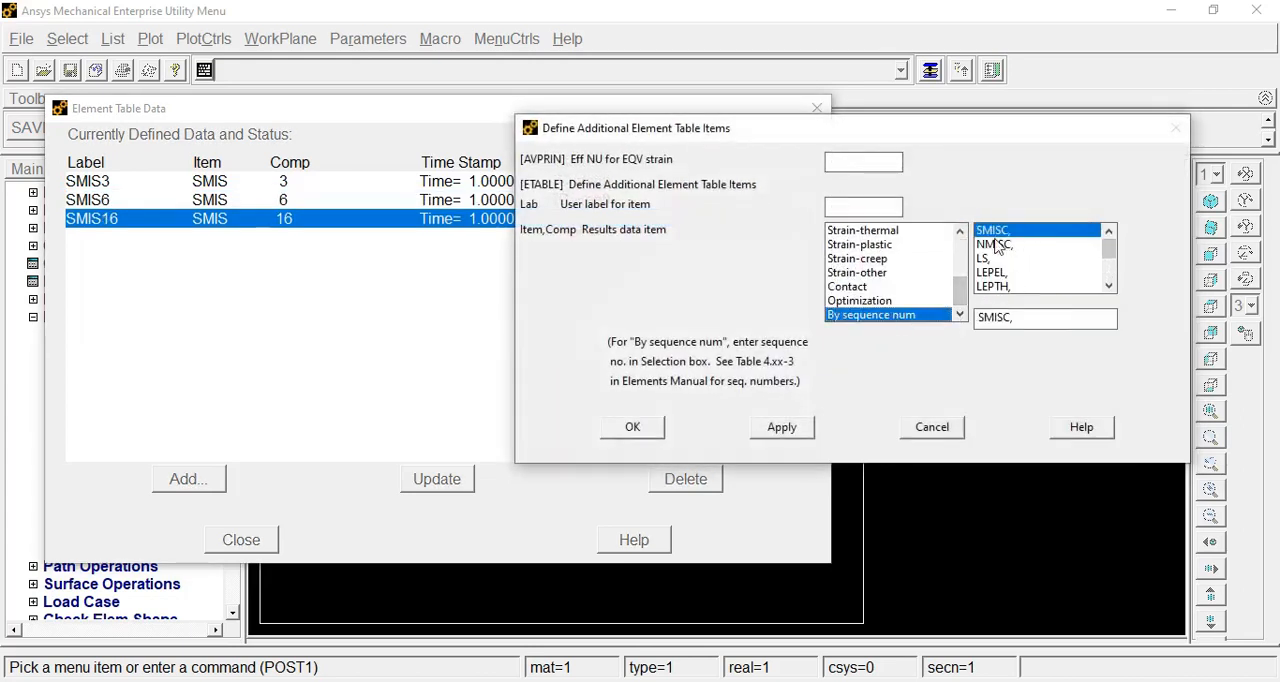
click(1044, 317)
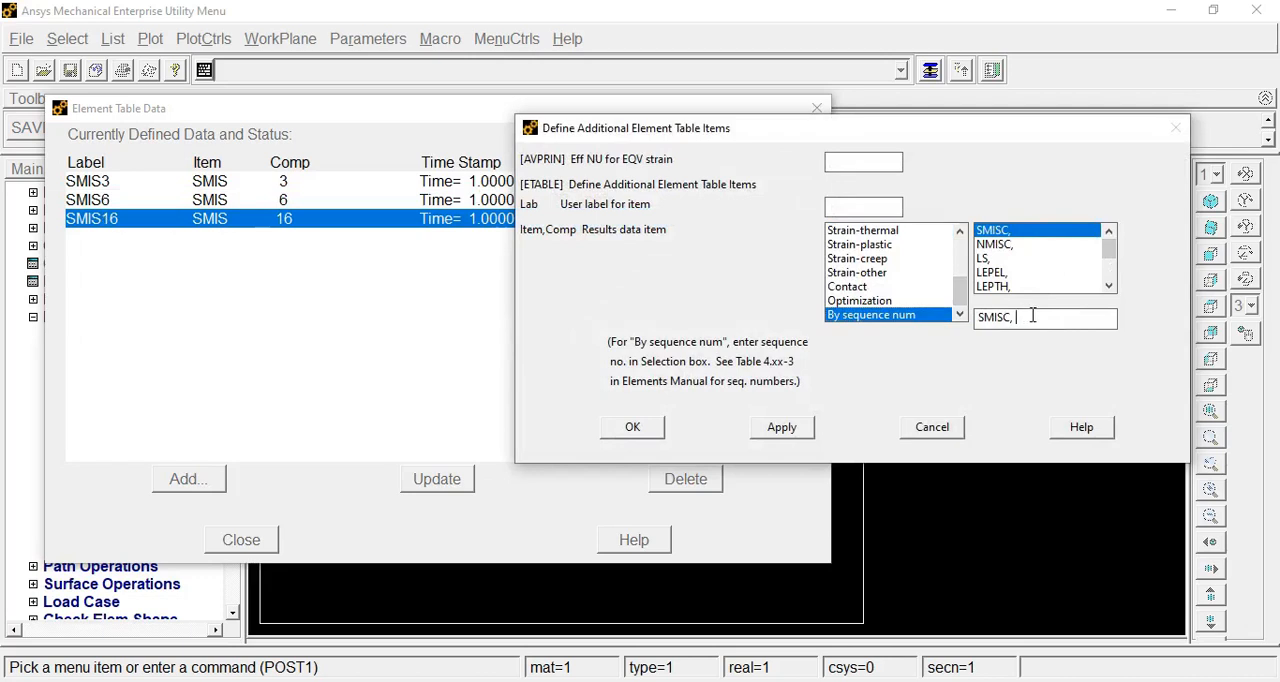
text(1)
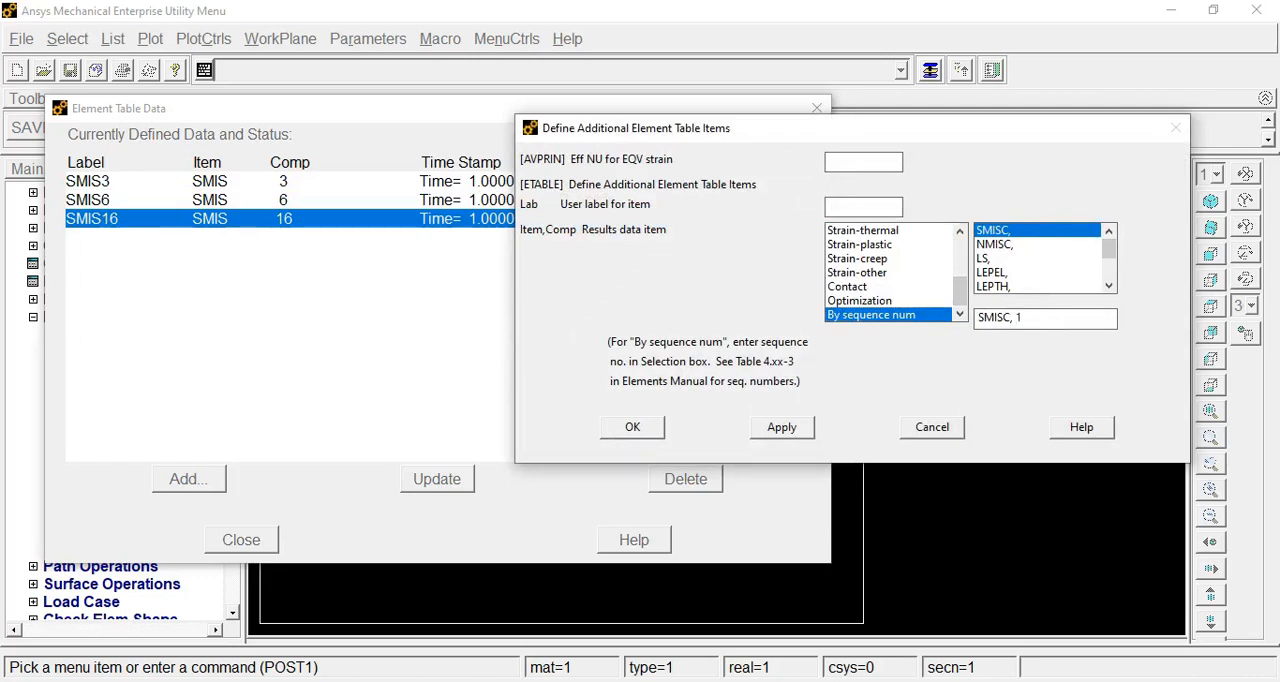
text(9)
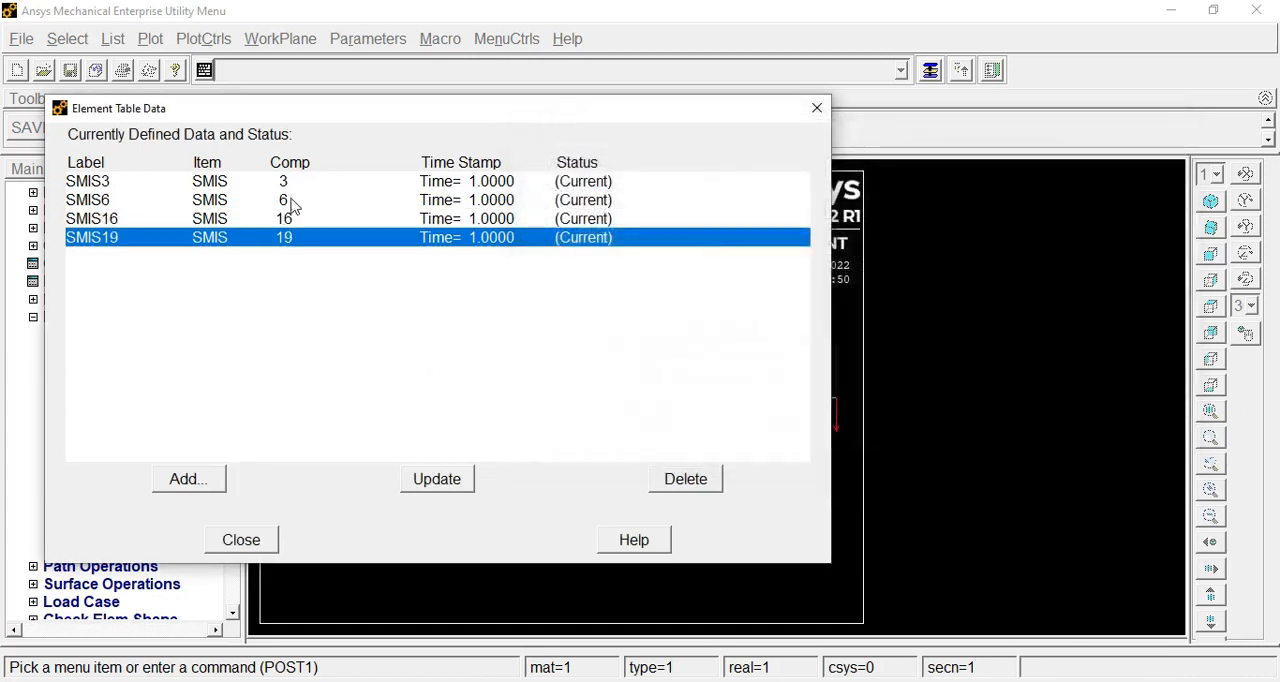
mouse_move(303, 213)
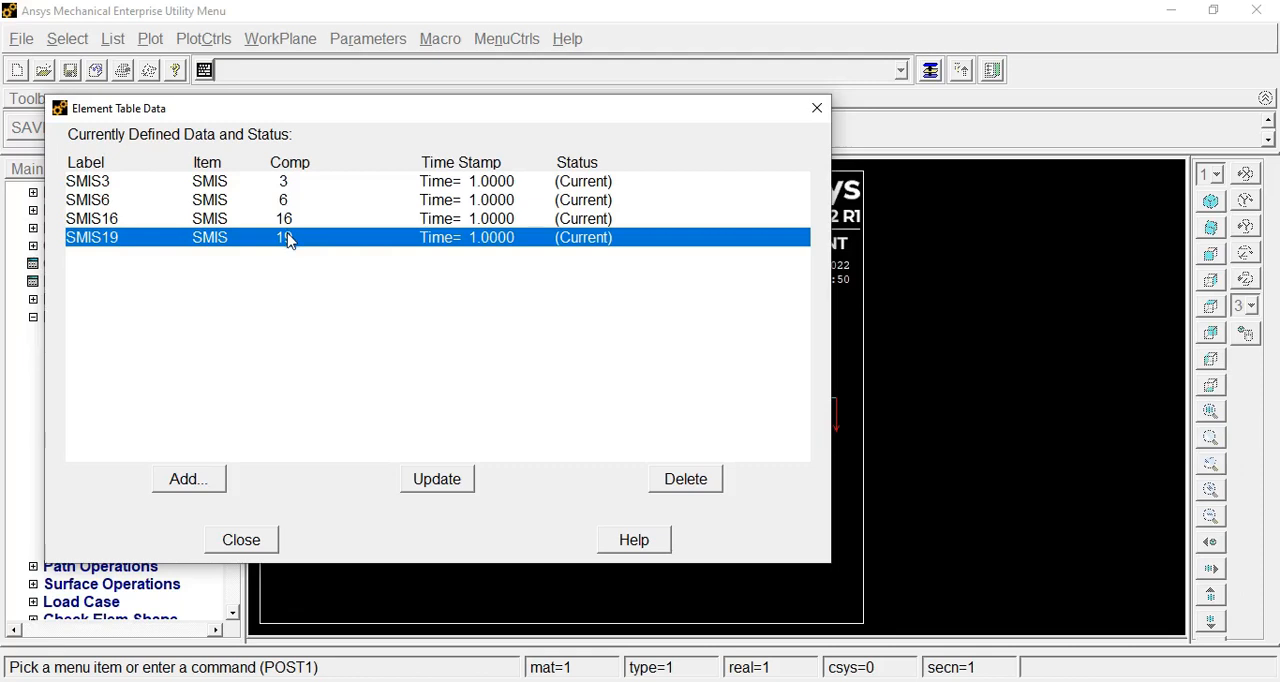
mouse_move(335, 204)
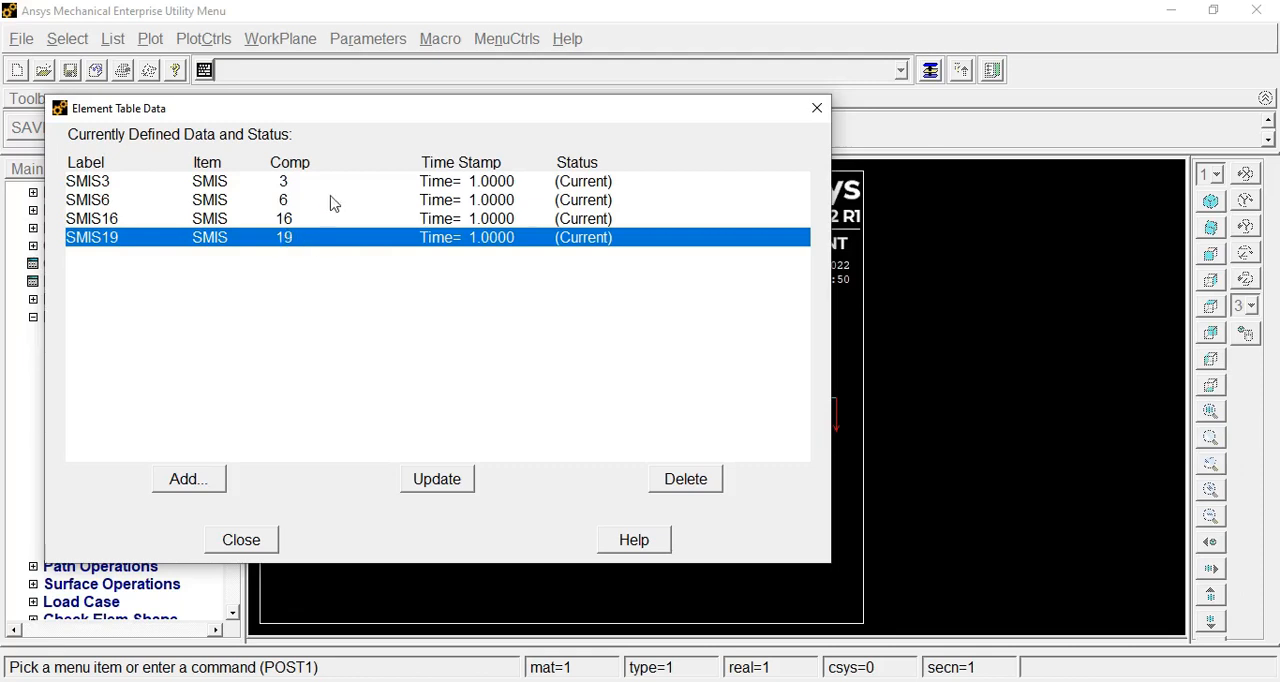
mouse_move(290, 222)
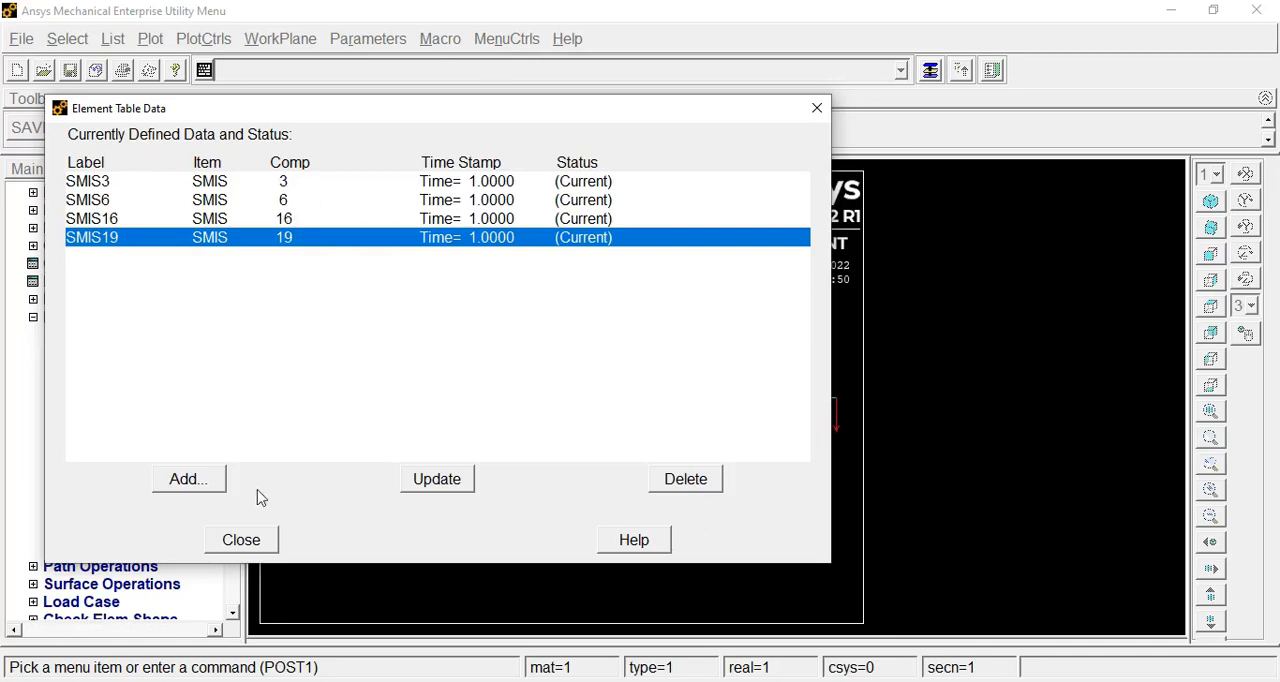
click(240, 539)
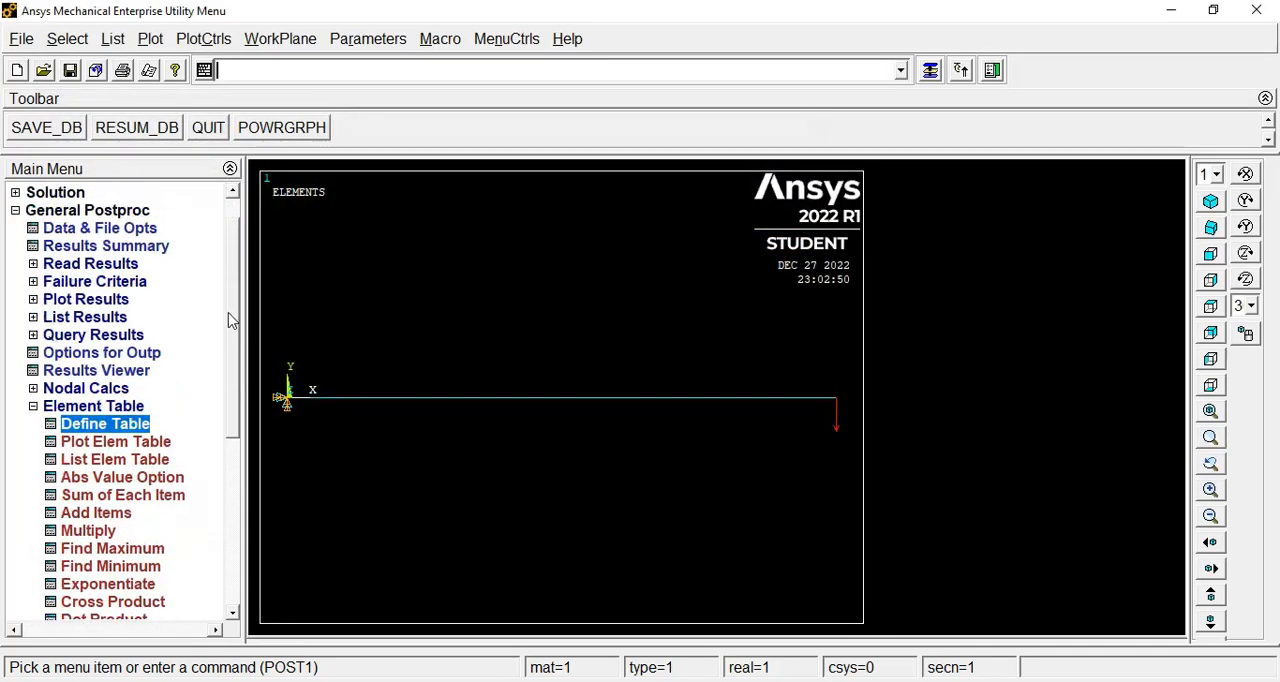
In Line Elem Res plot settings, set LabI to SMIS6 and LabJ to SMIS19
click(85, 299)
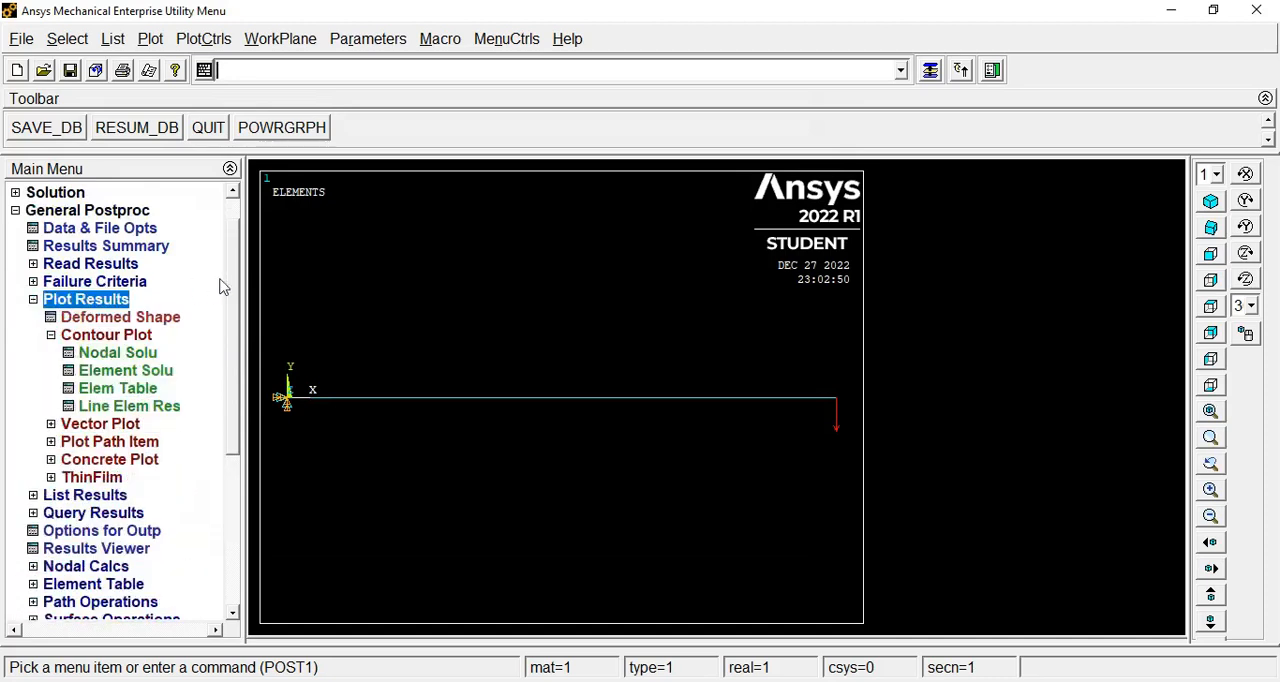
click(106, 334)
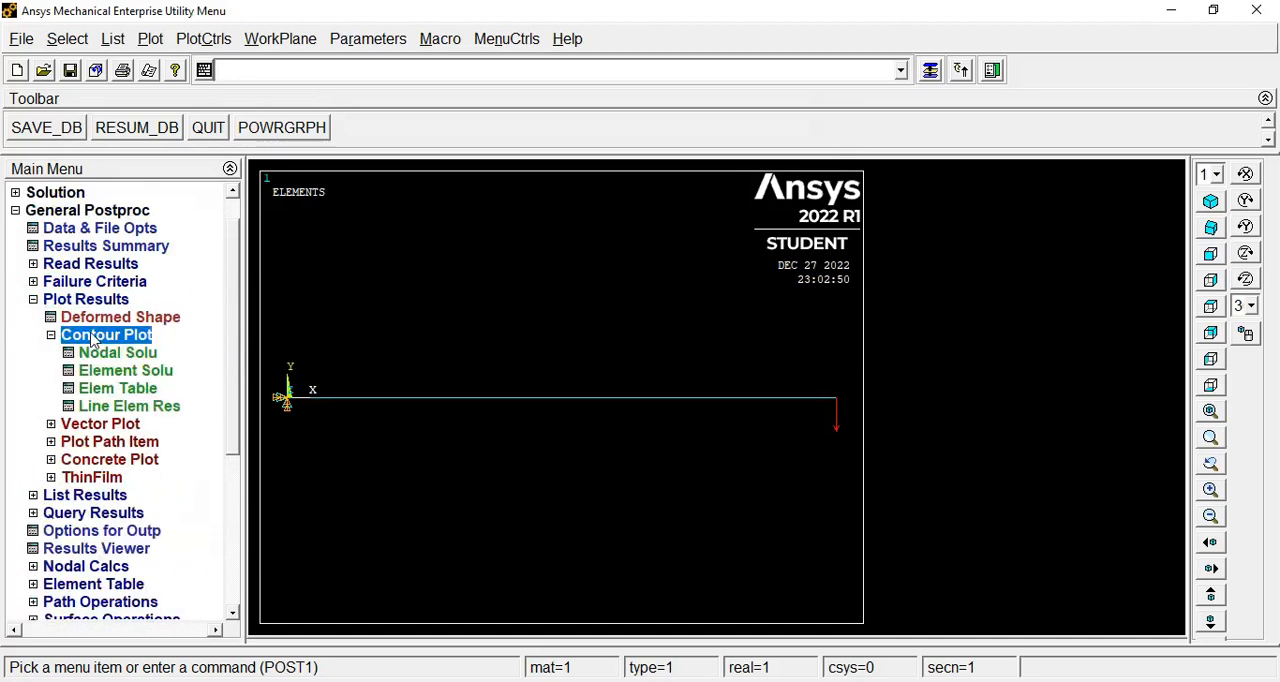
click(129, 405)
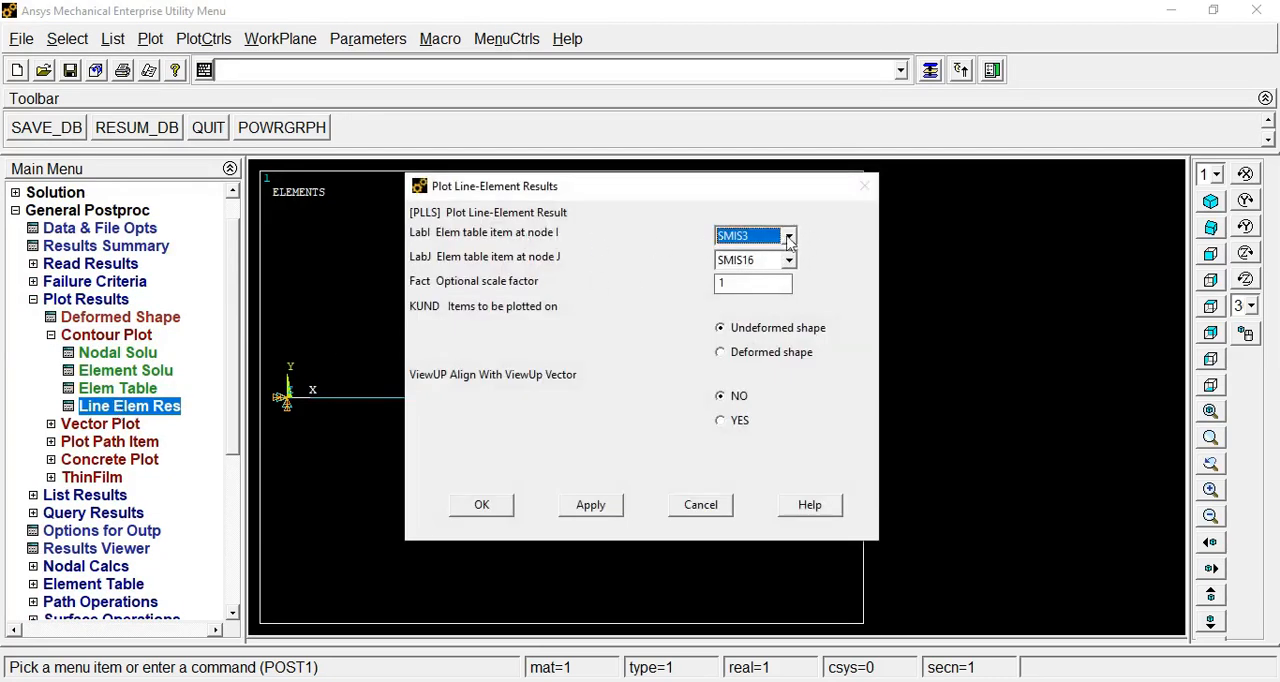
click(788, 235)
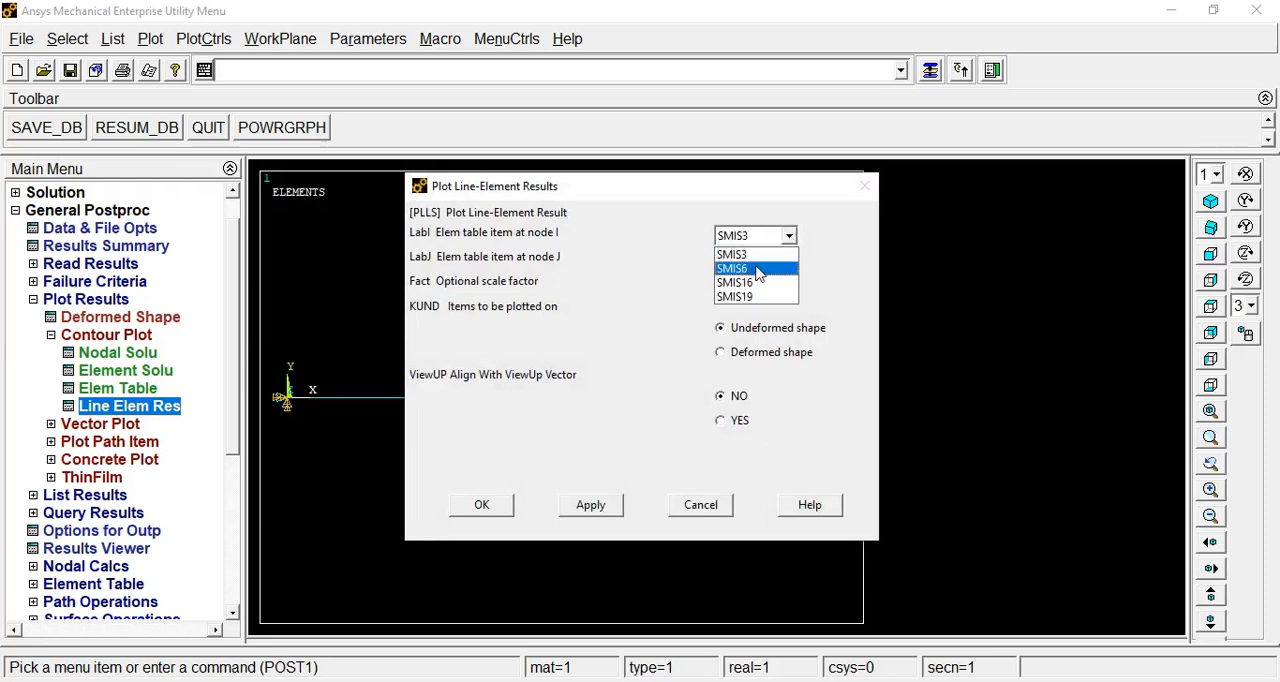
click(732, 268)
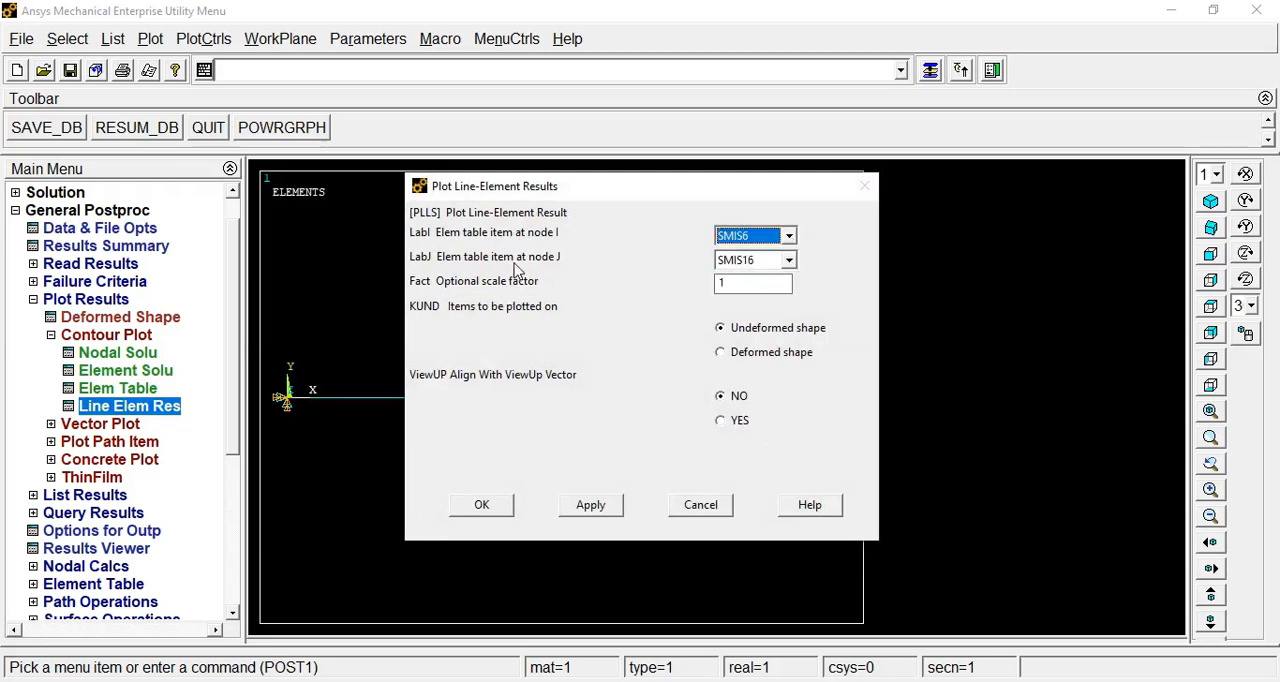
click(788, 259)
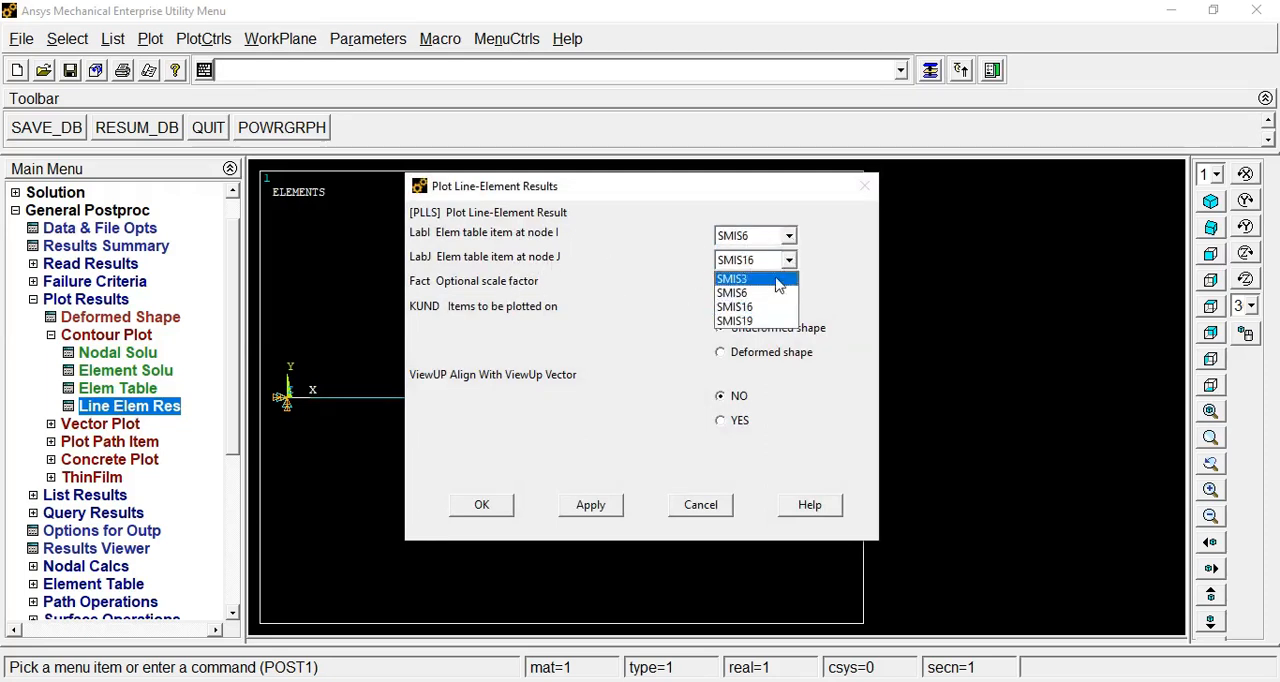
mouse_move(758, 320)
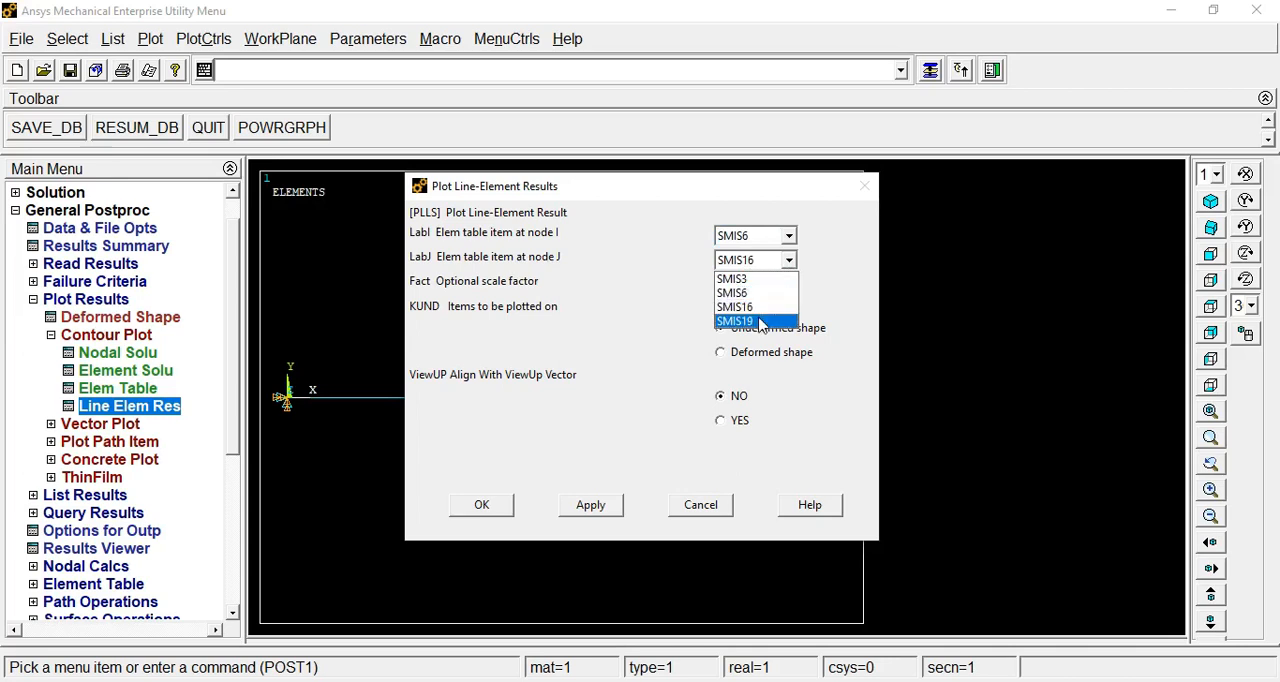
click(481, 504)
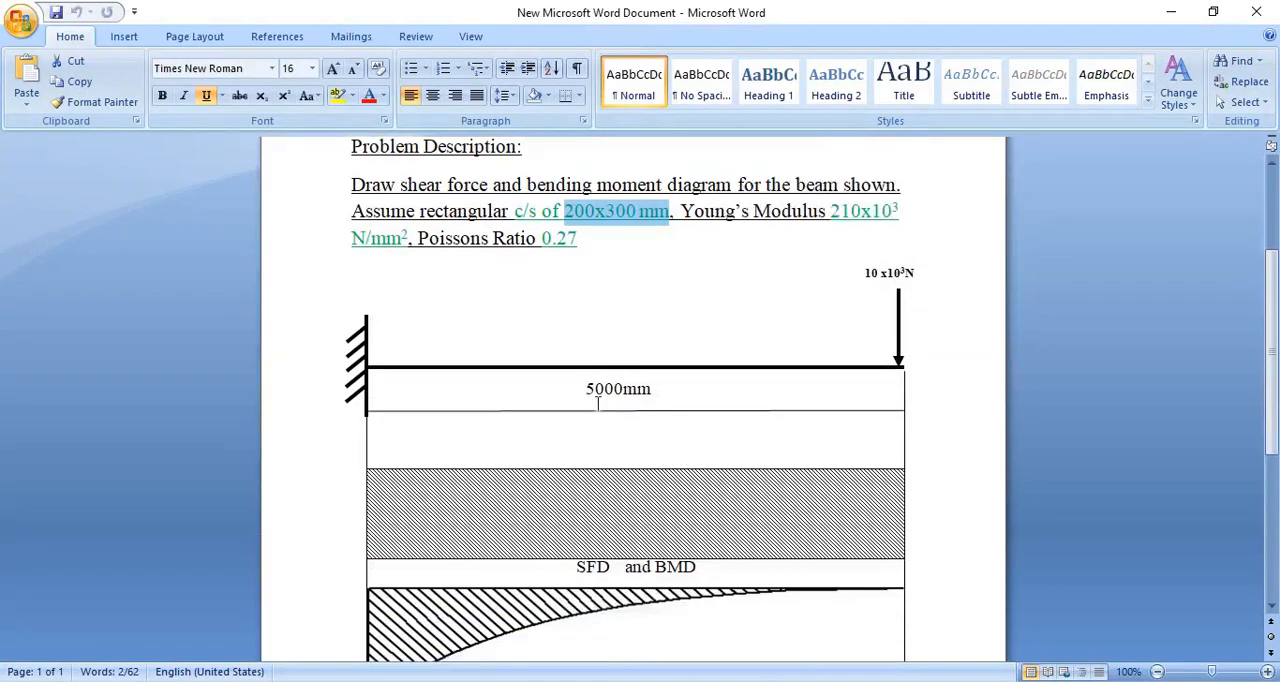
scroll(down, 3)
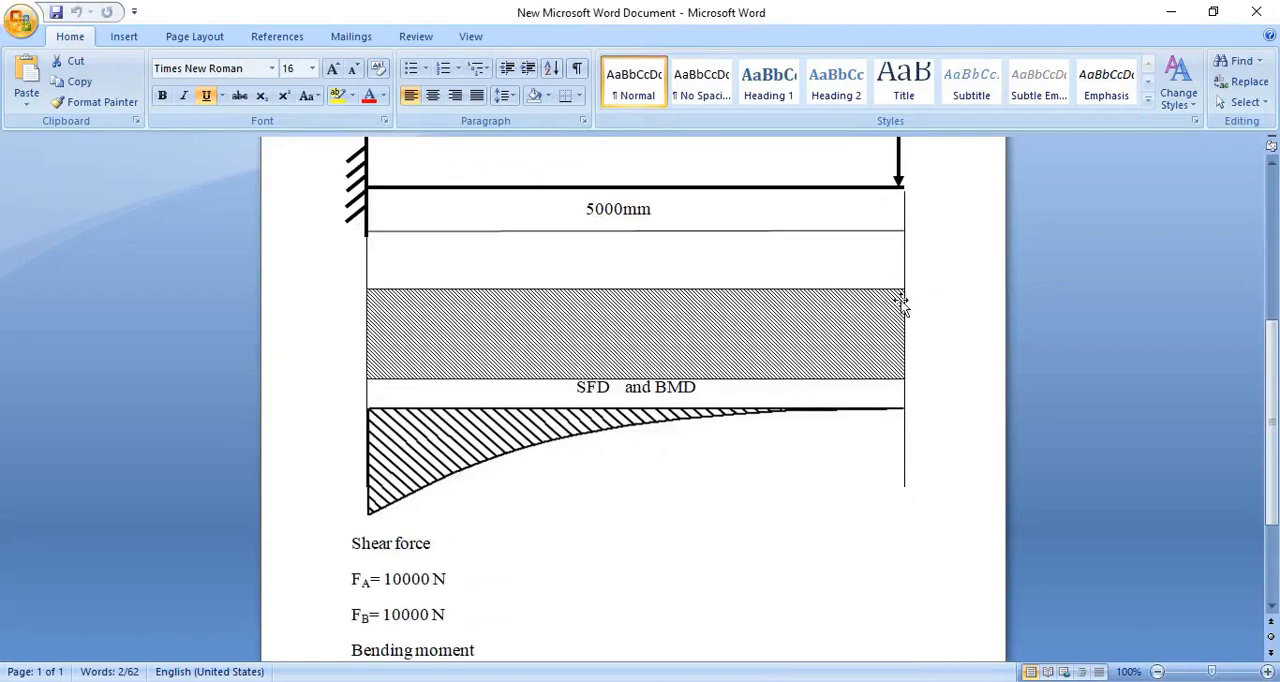
mouse_move(980, 277)
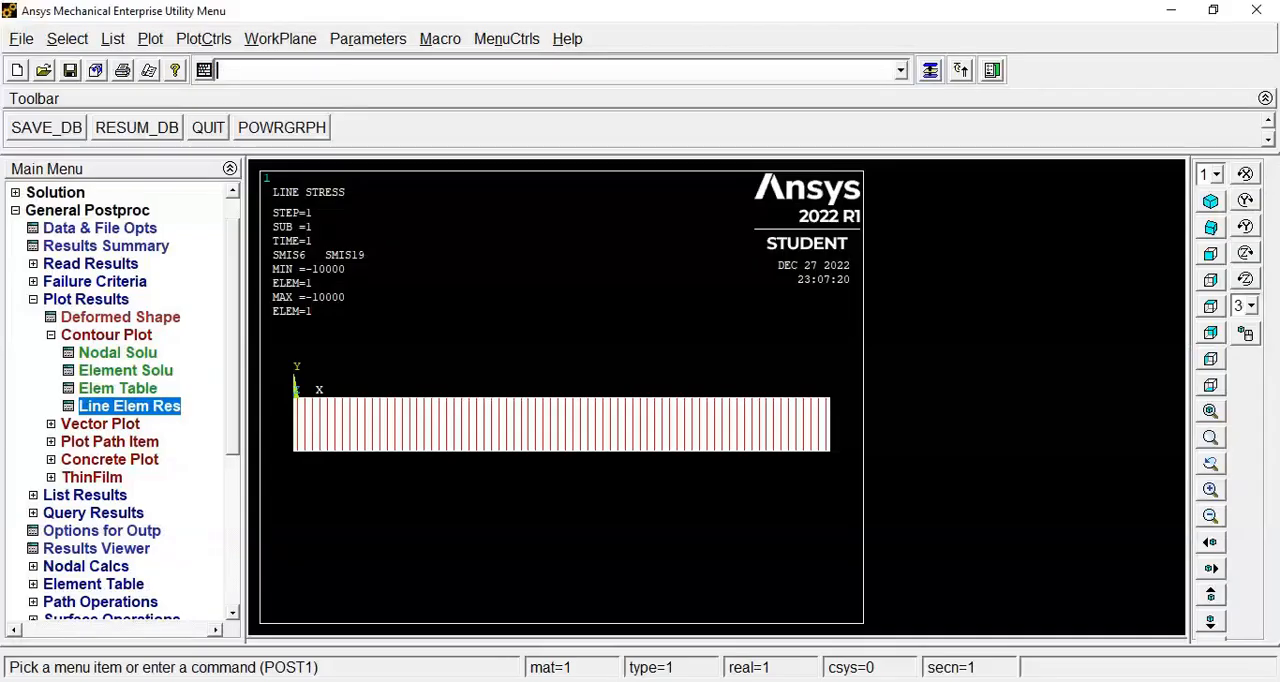
mouse_move(332, 310)
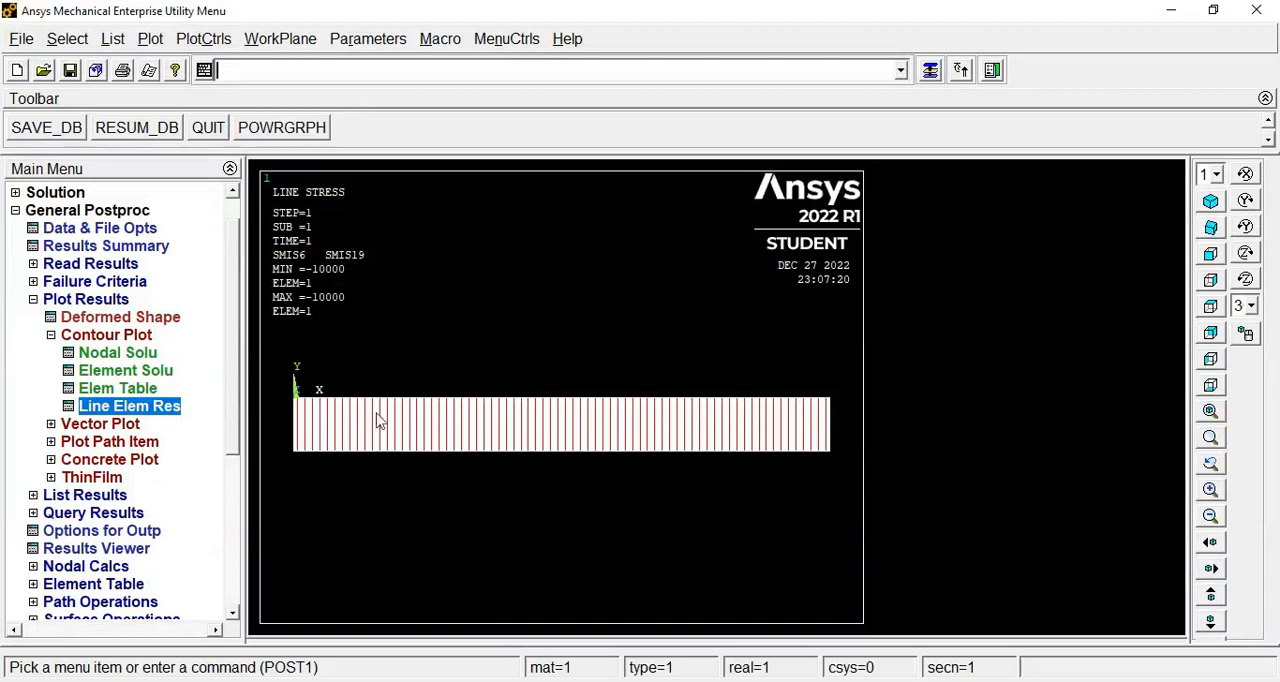
mouse_move(890, 402)
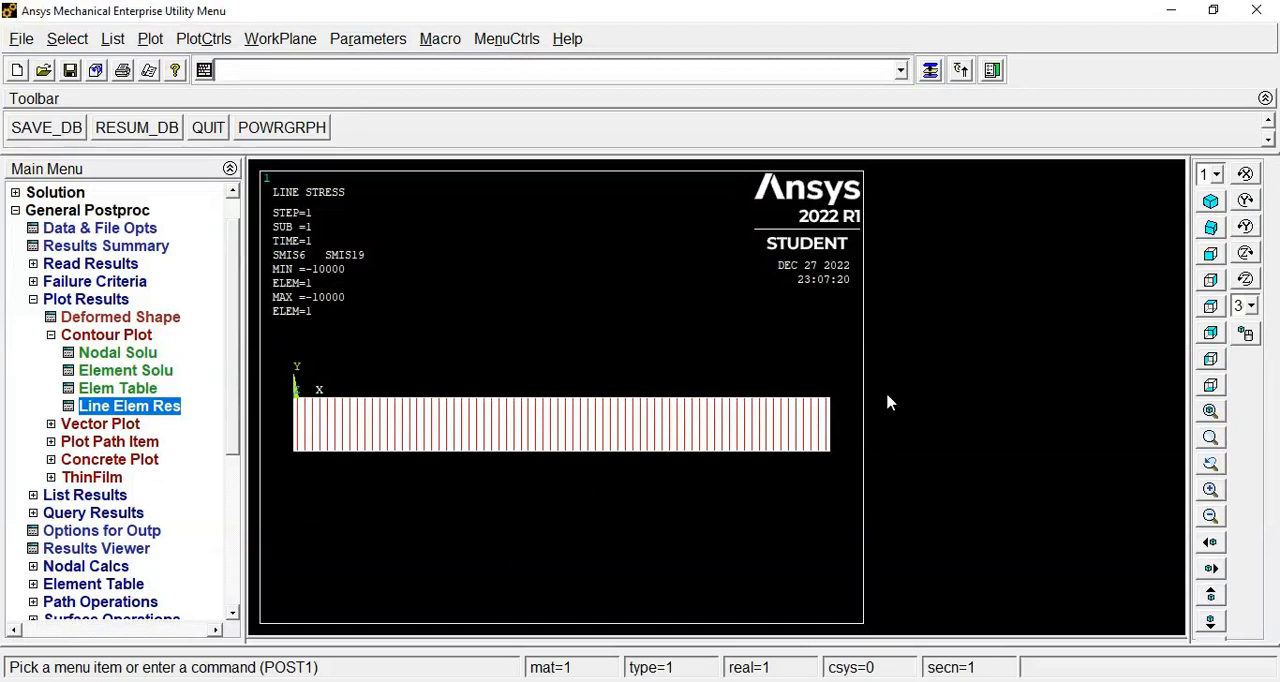
mouse_move(258, 397)
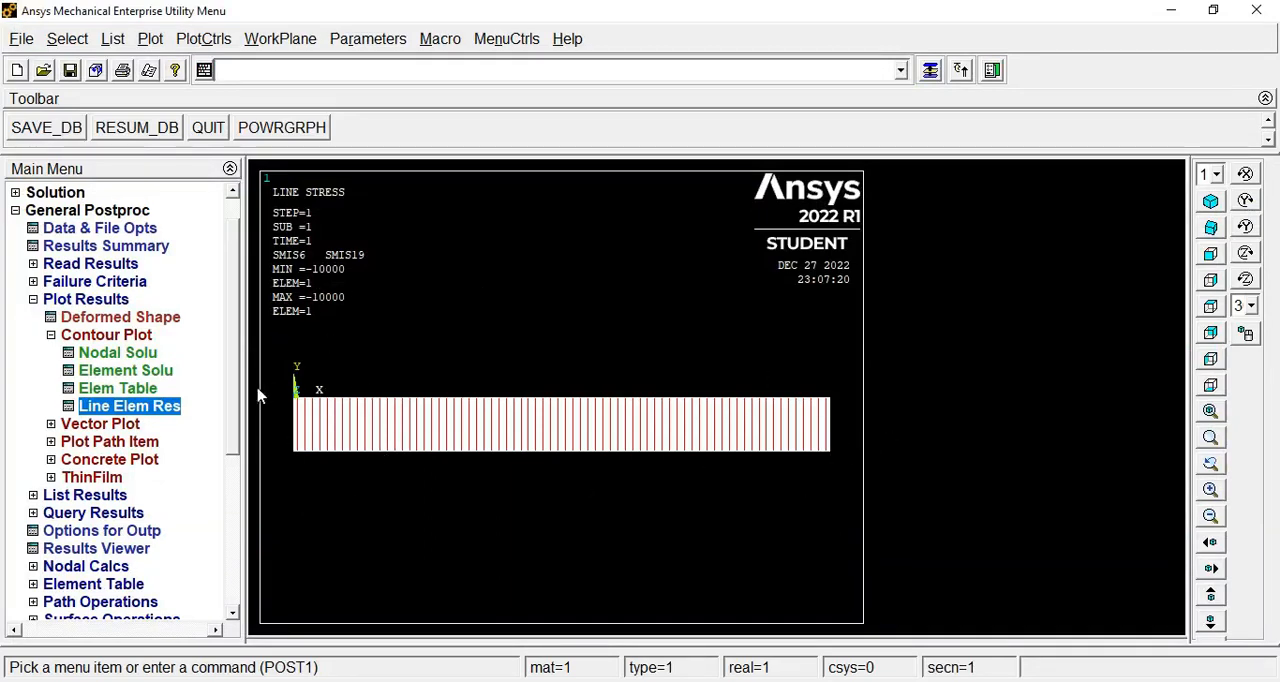
Plot line element results with LabI SMIS3 and LabJ SMIS16
click(129, 405)
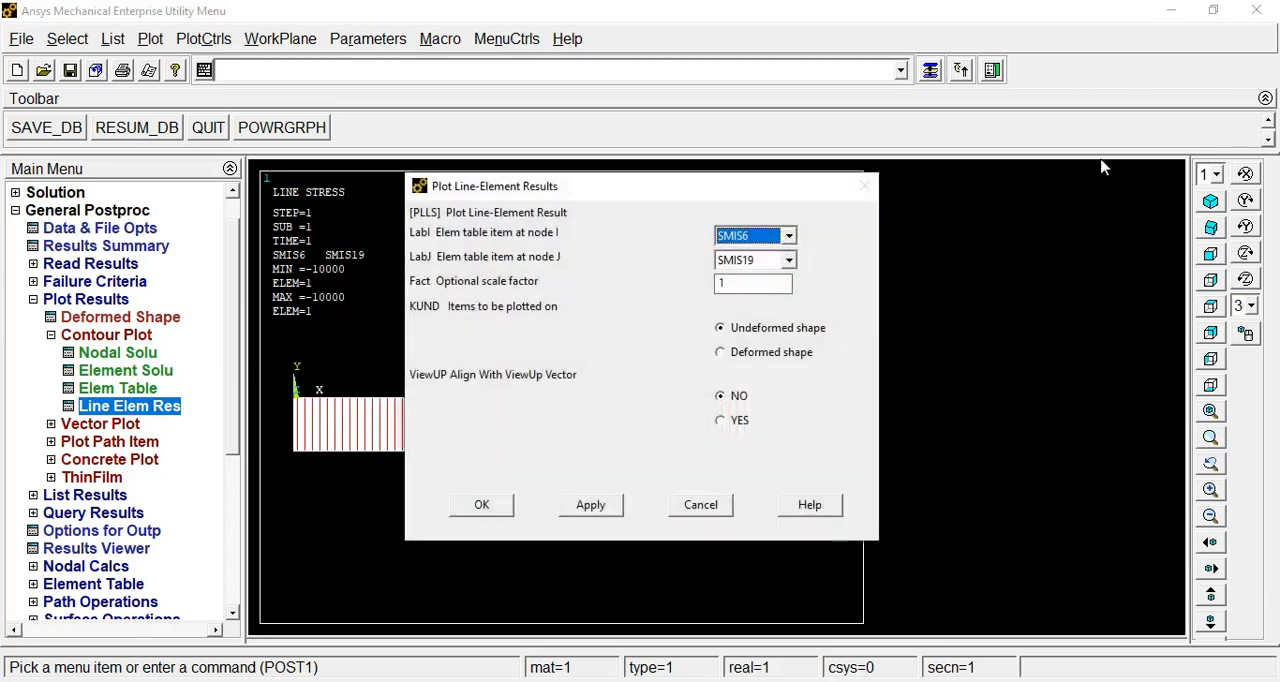
click(789, 235)
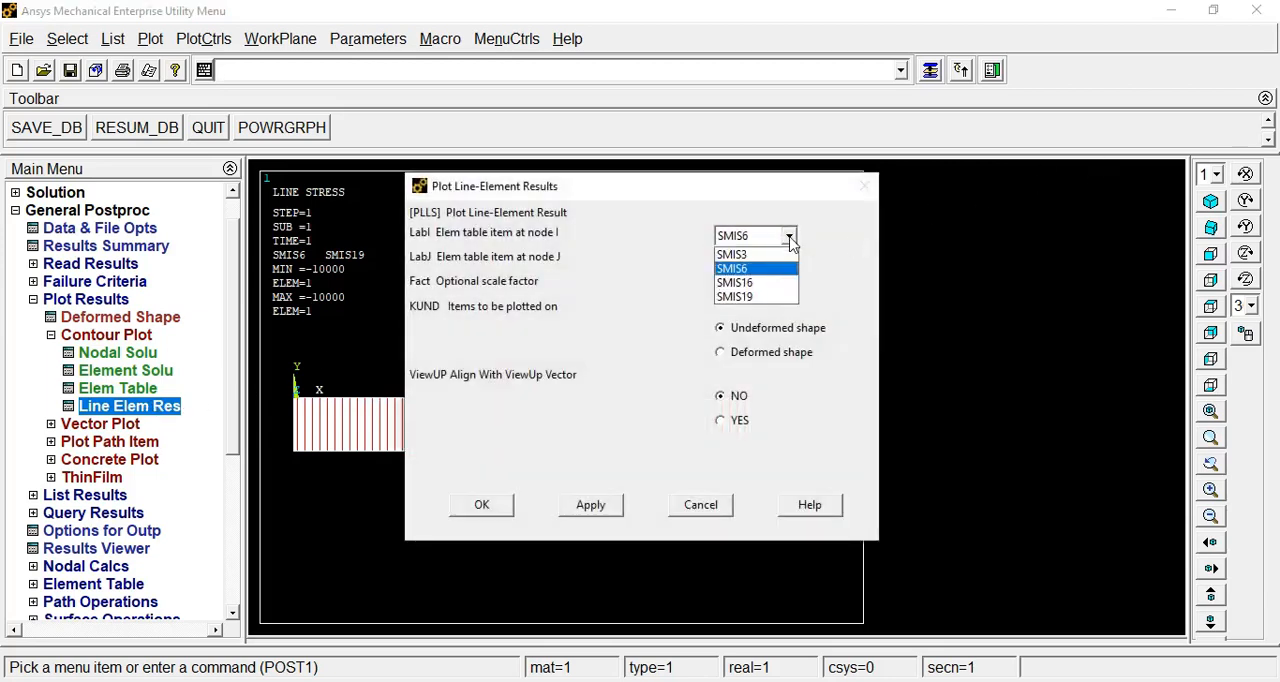
mouse_move(731, 254)
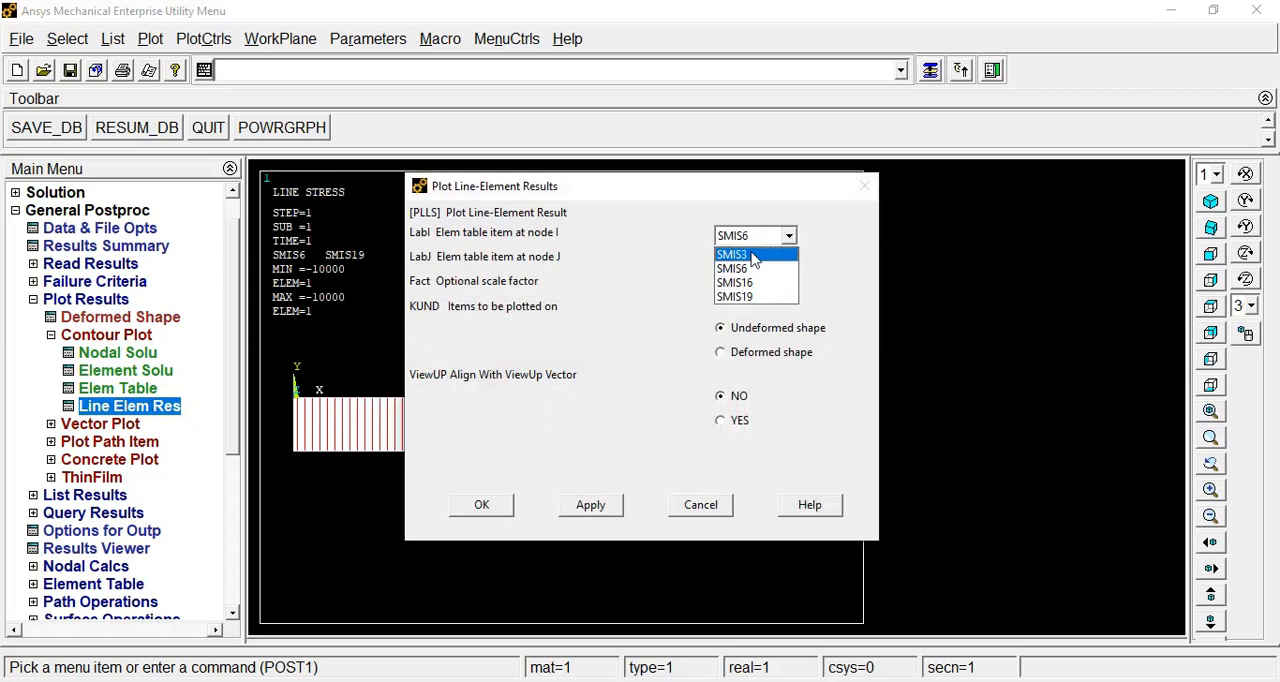
click(731, 253)
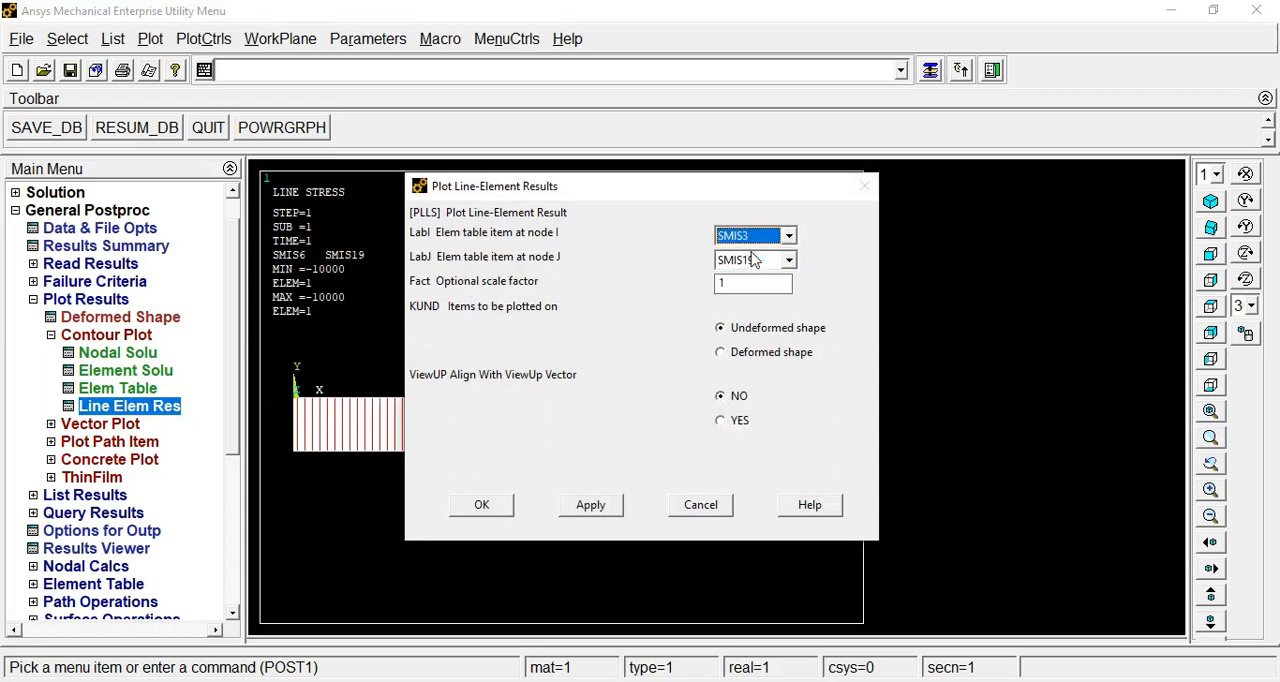
click(789, 260)
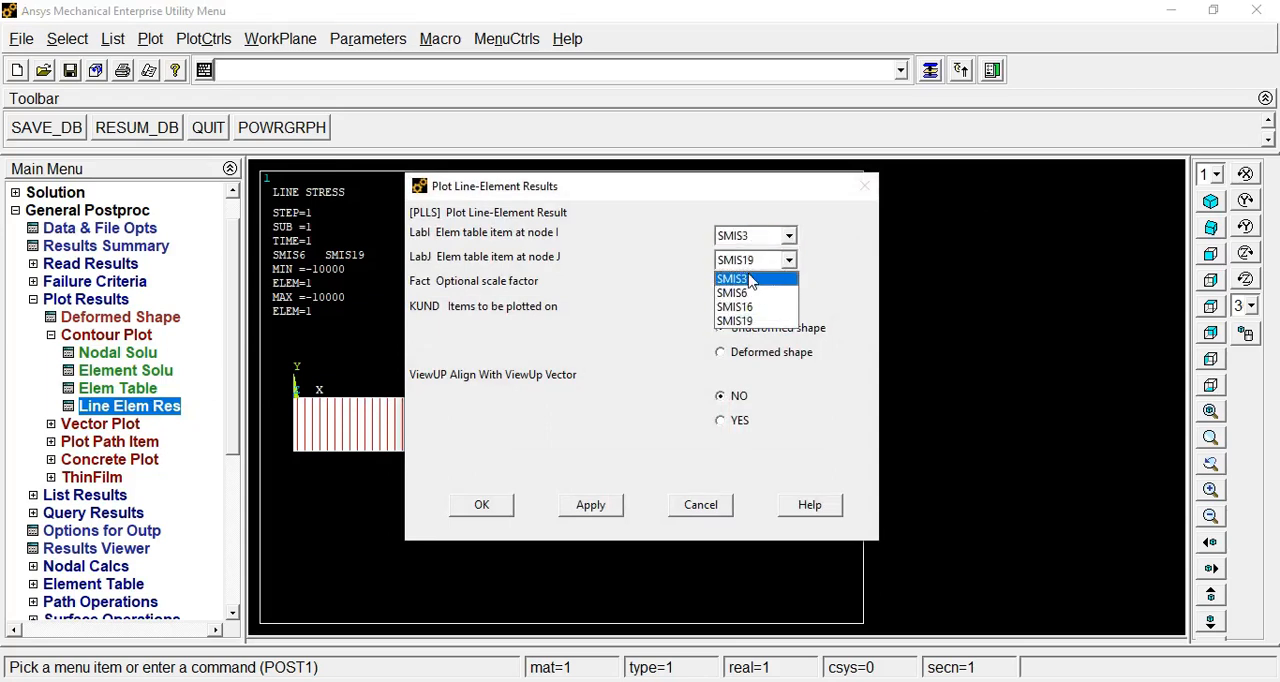
click(734, 306)
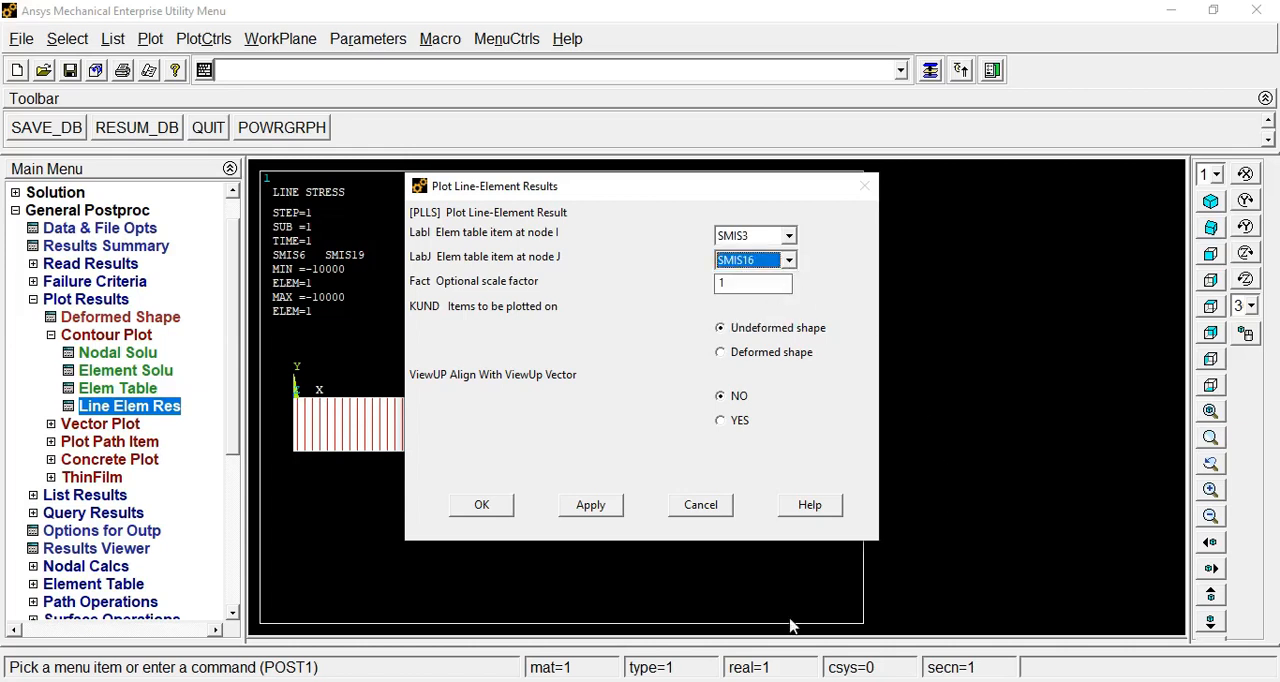
click(481, 504)
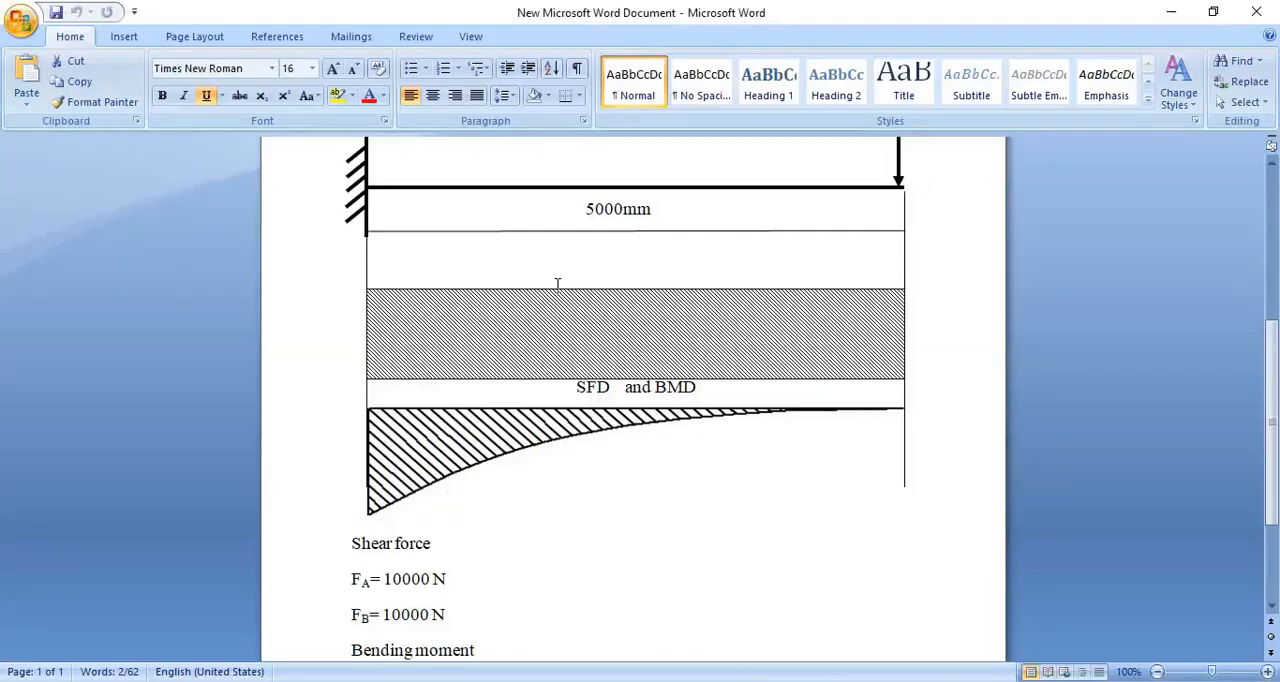
Scroll through the Word document's SFD and BMD sketches and shear values
scroll(down, 3)
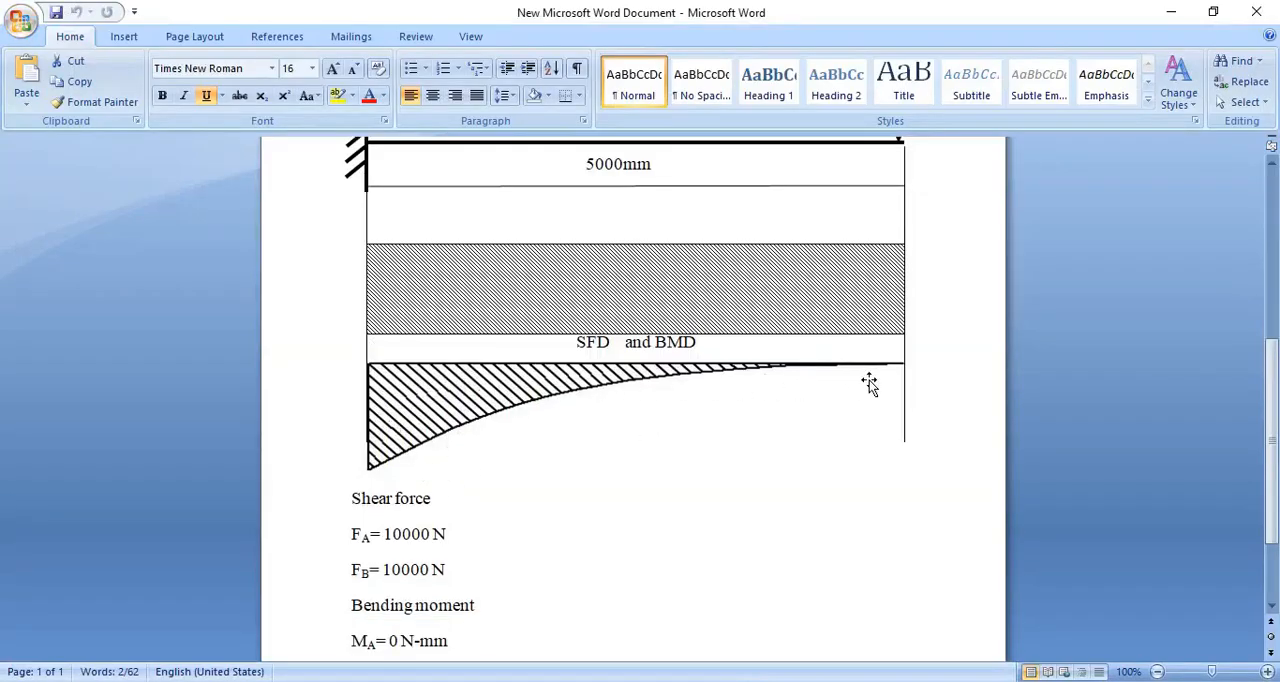
scroll(down, 3)
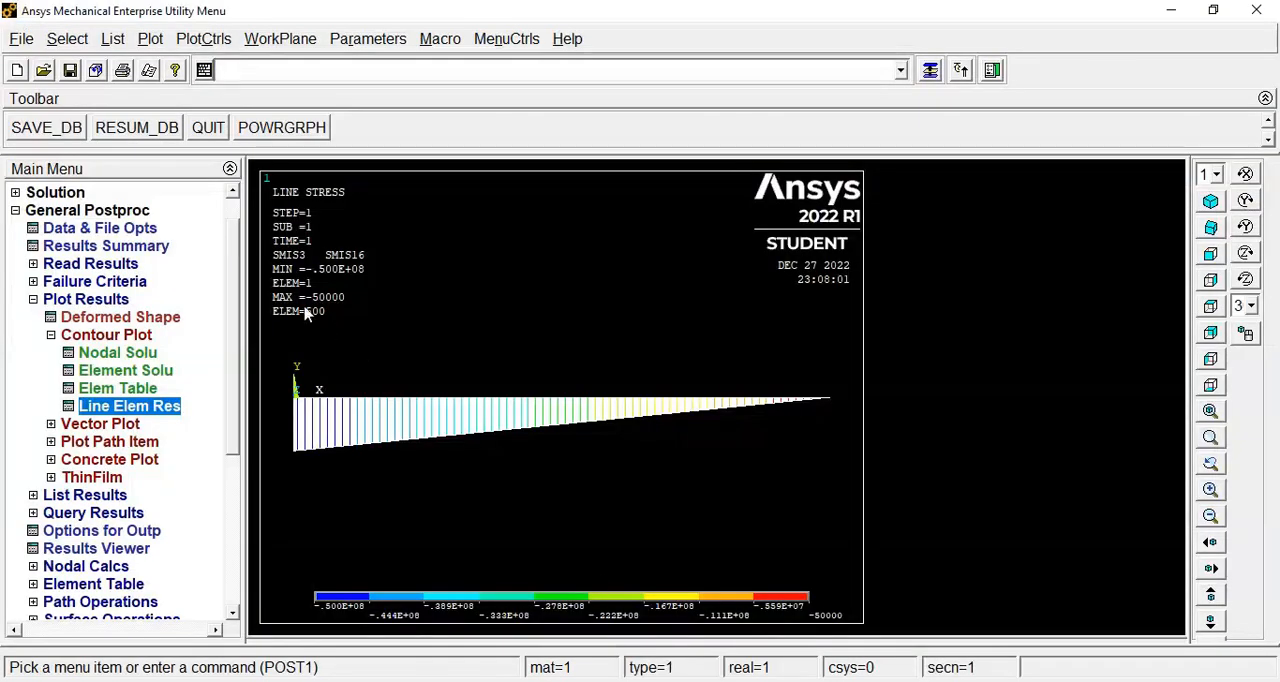
mouse_move(357, 311)
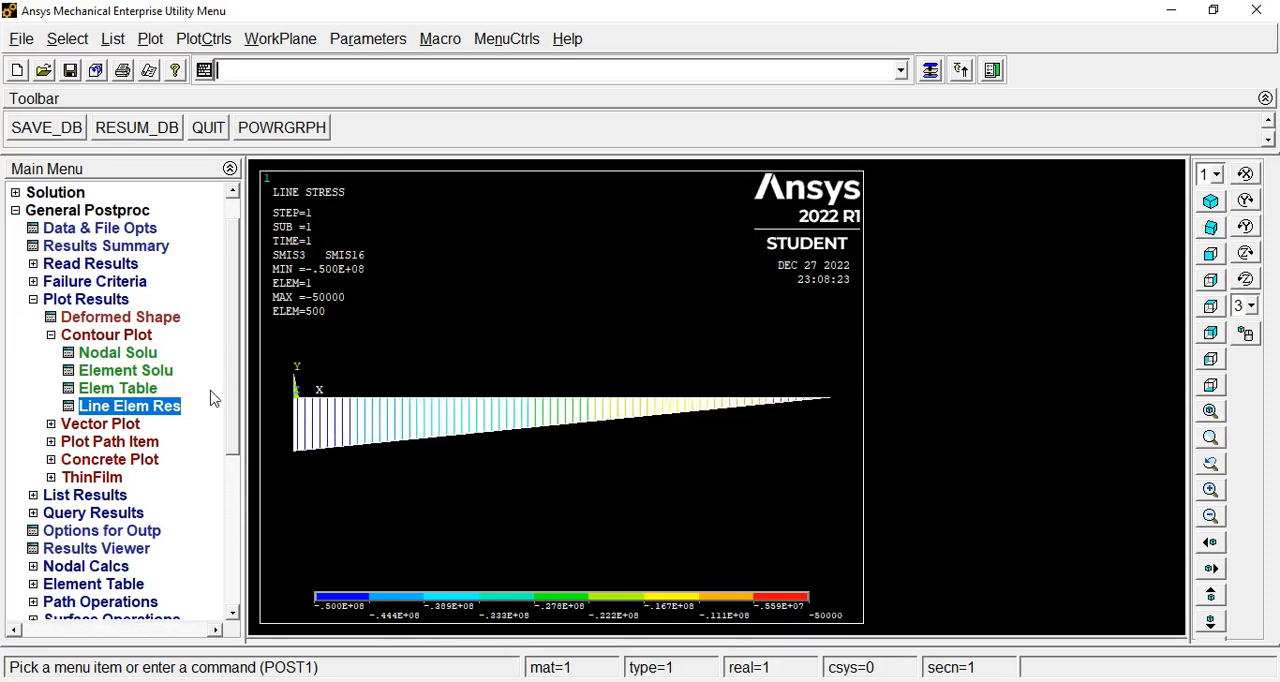
mouse_move(823, 275)
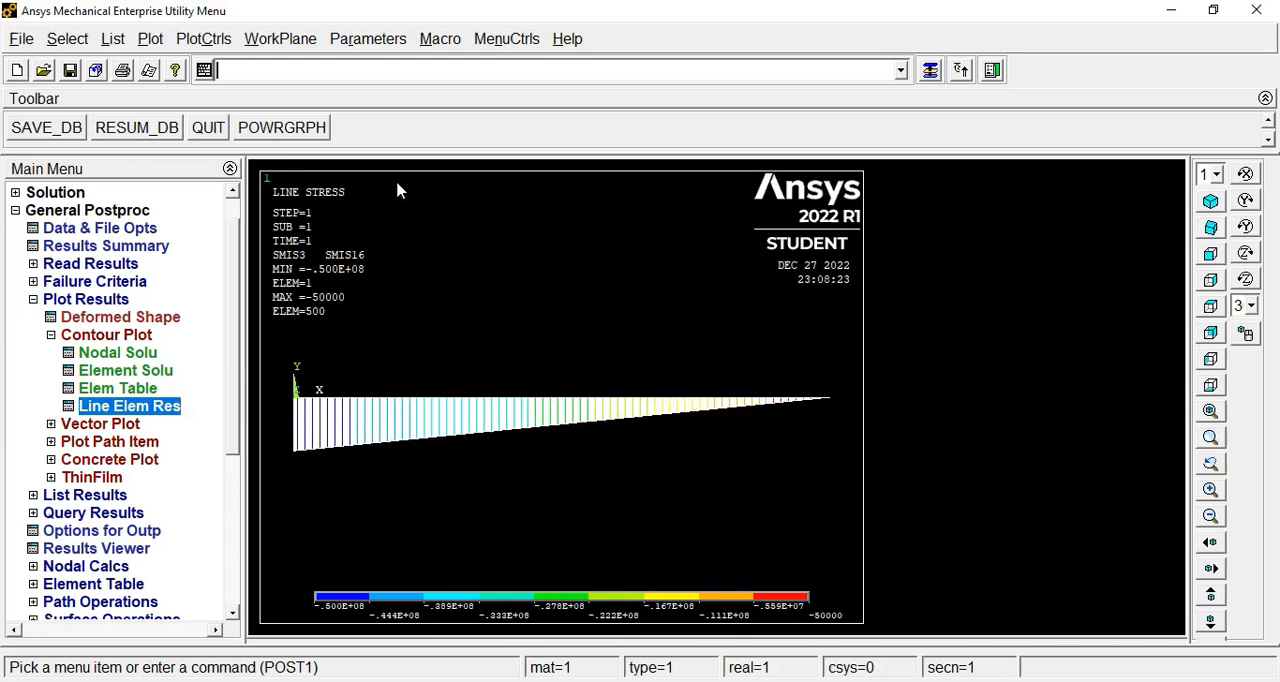
Animate the UX deformed results over 10 frames with a shorter frame delay, then close the controller
click(203, 38)
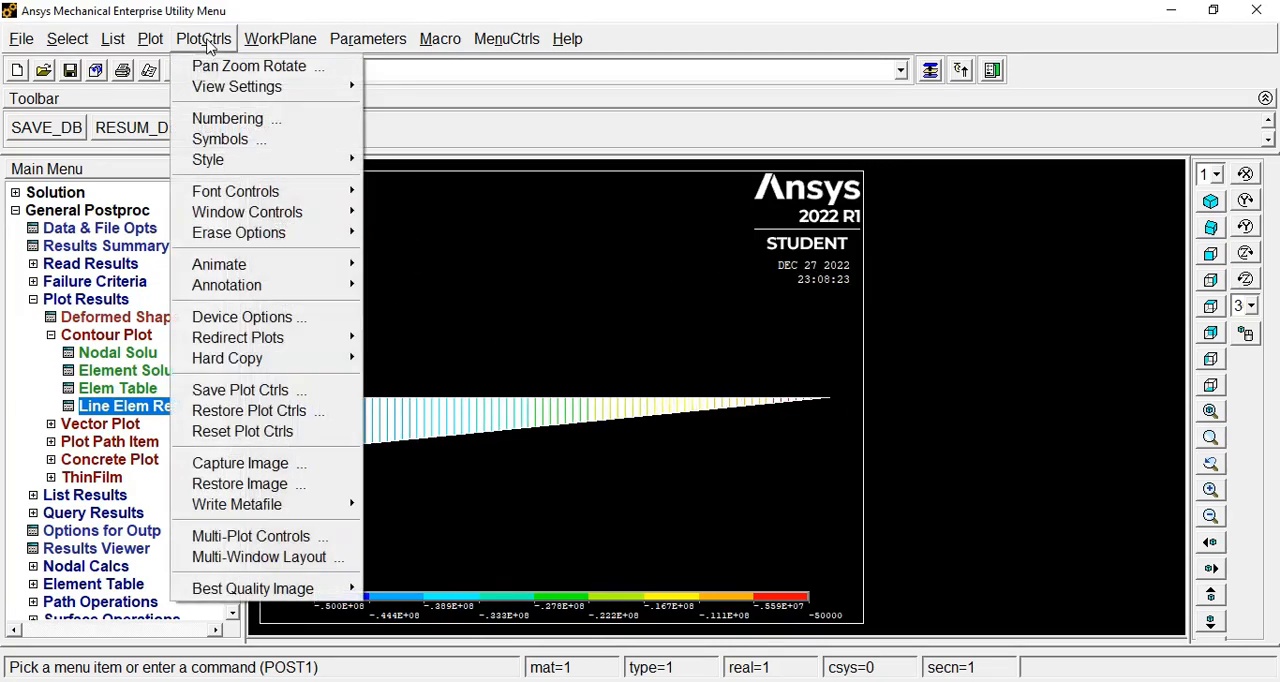
mouse_move(218, 264)
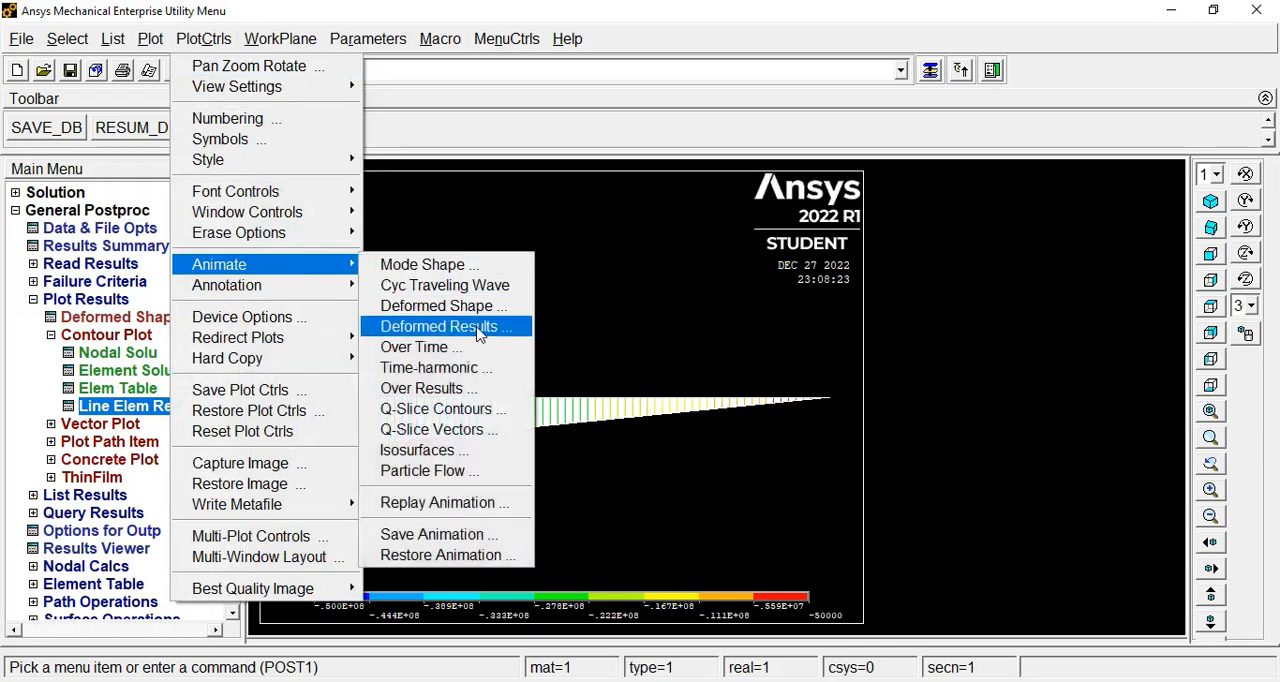
click(446, 326)
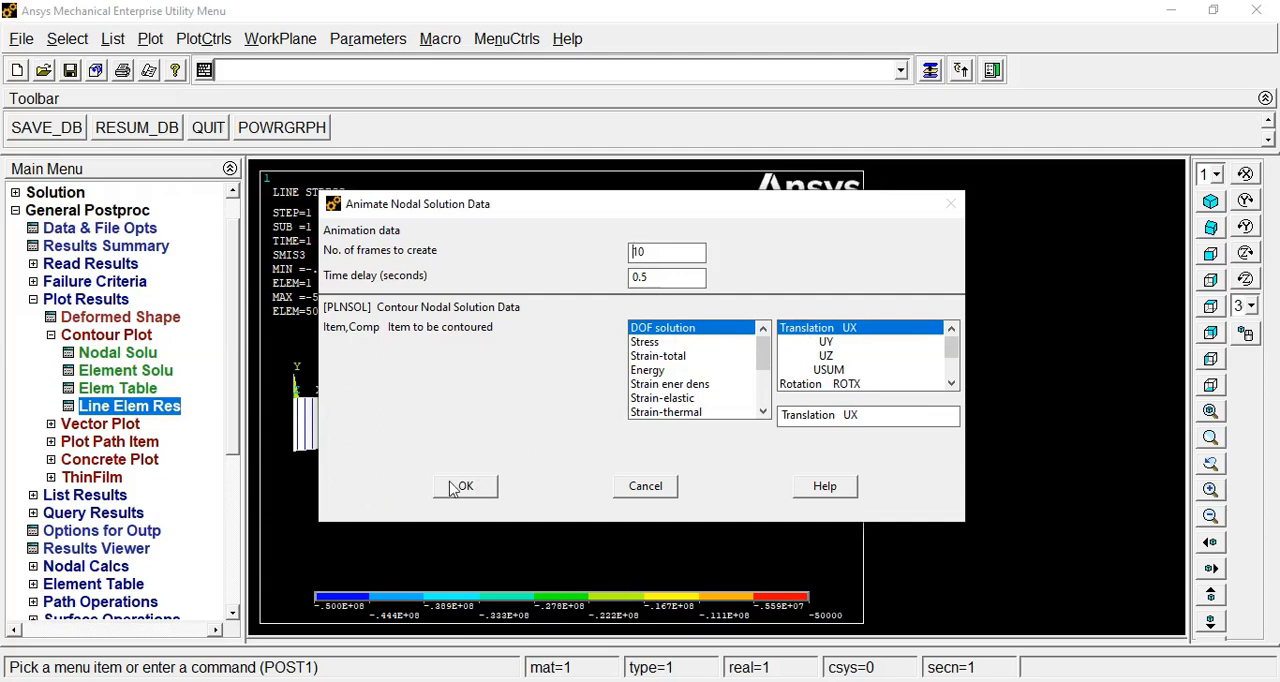
click(464, 486)
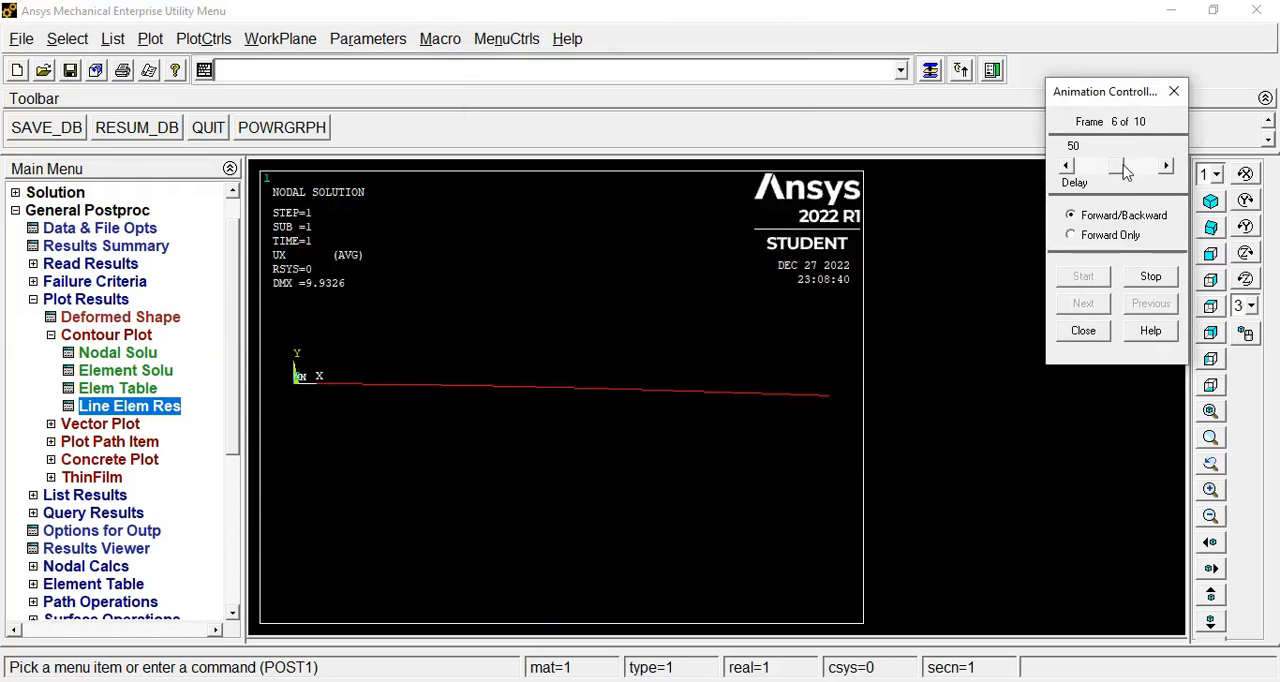
click(1097, 165)
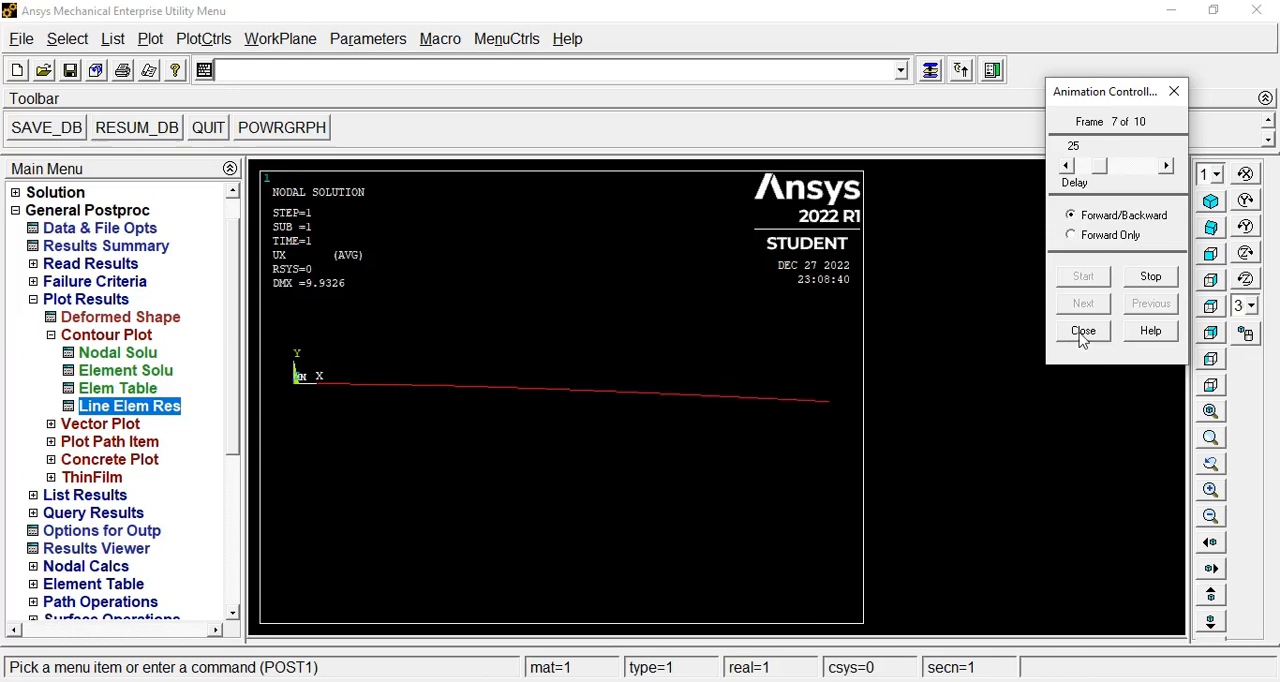
click(1082, 331)
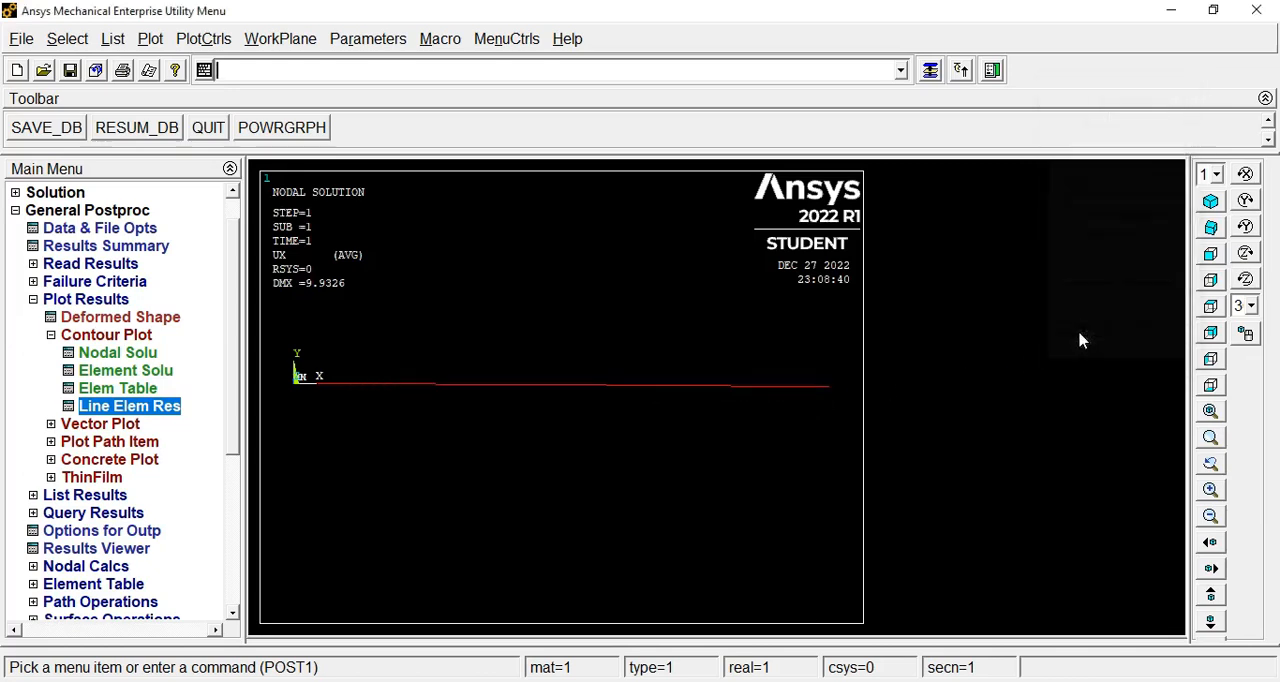
Turn on /ESHAPE element shape display and switch to the isometric view
click(203, 38)
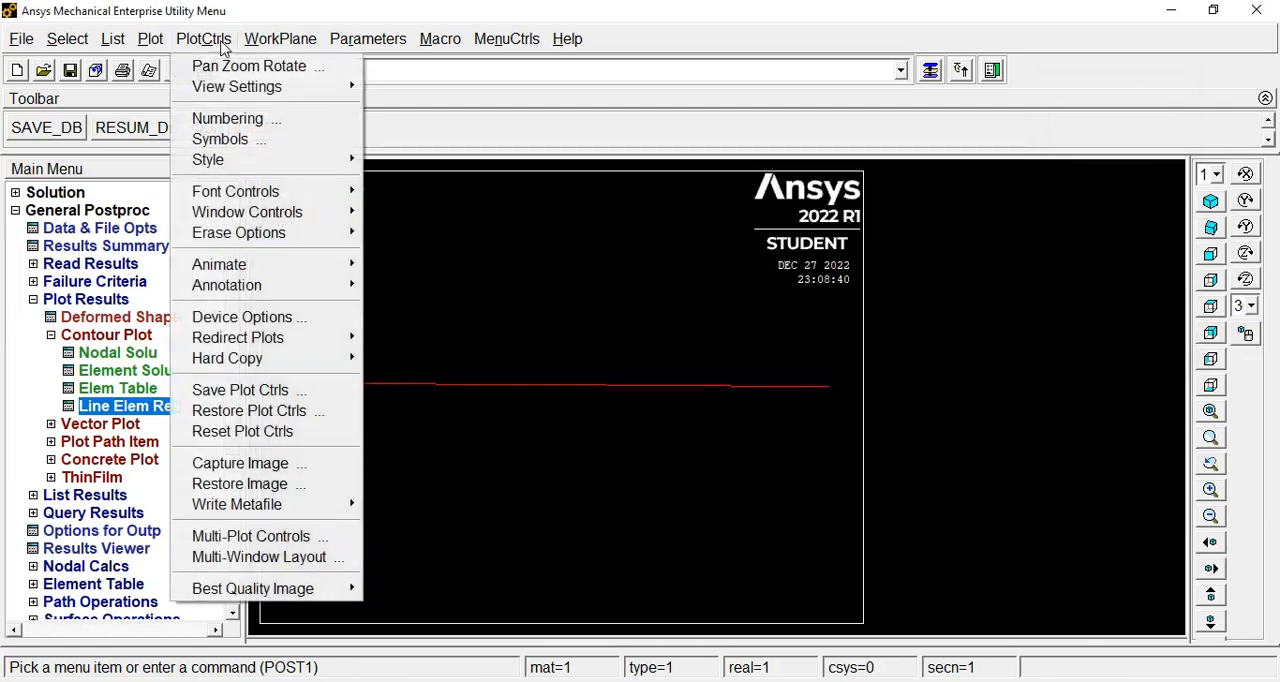
mouse_move(208, 159)
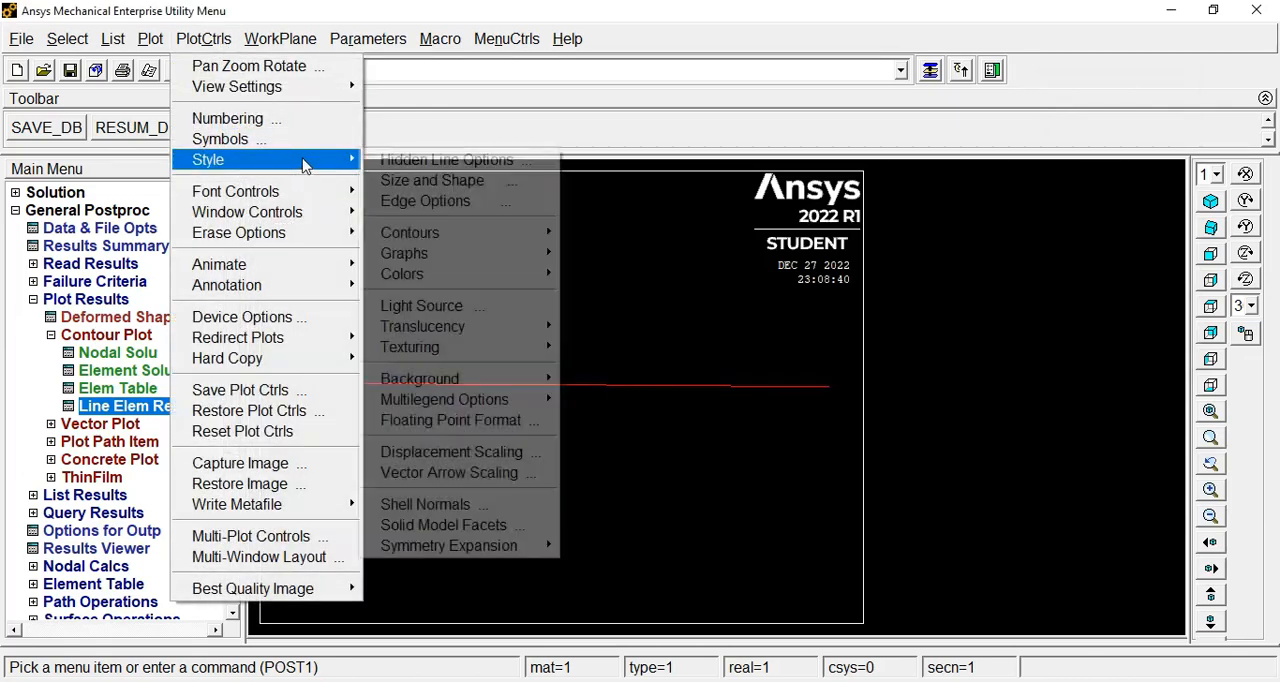
click(432, 180)
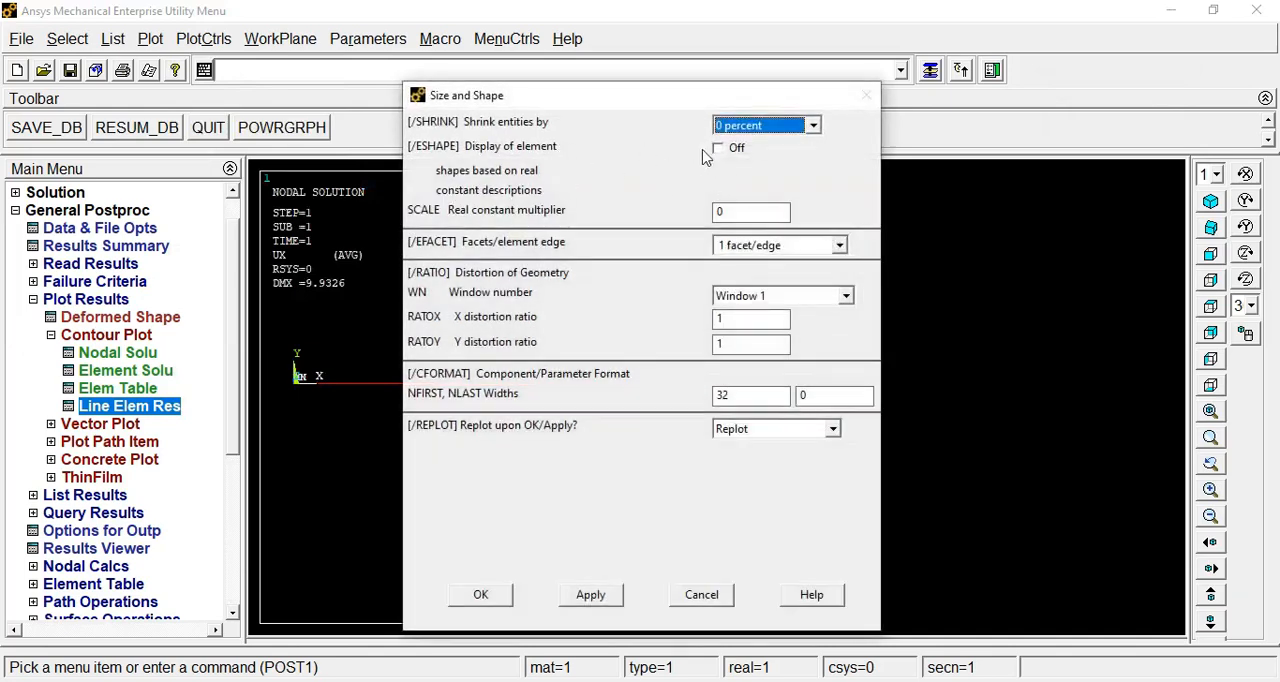
click(717, 148)
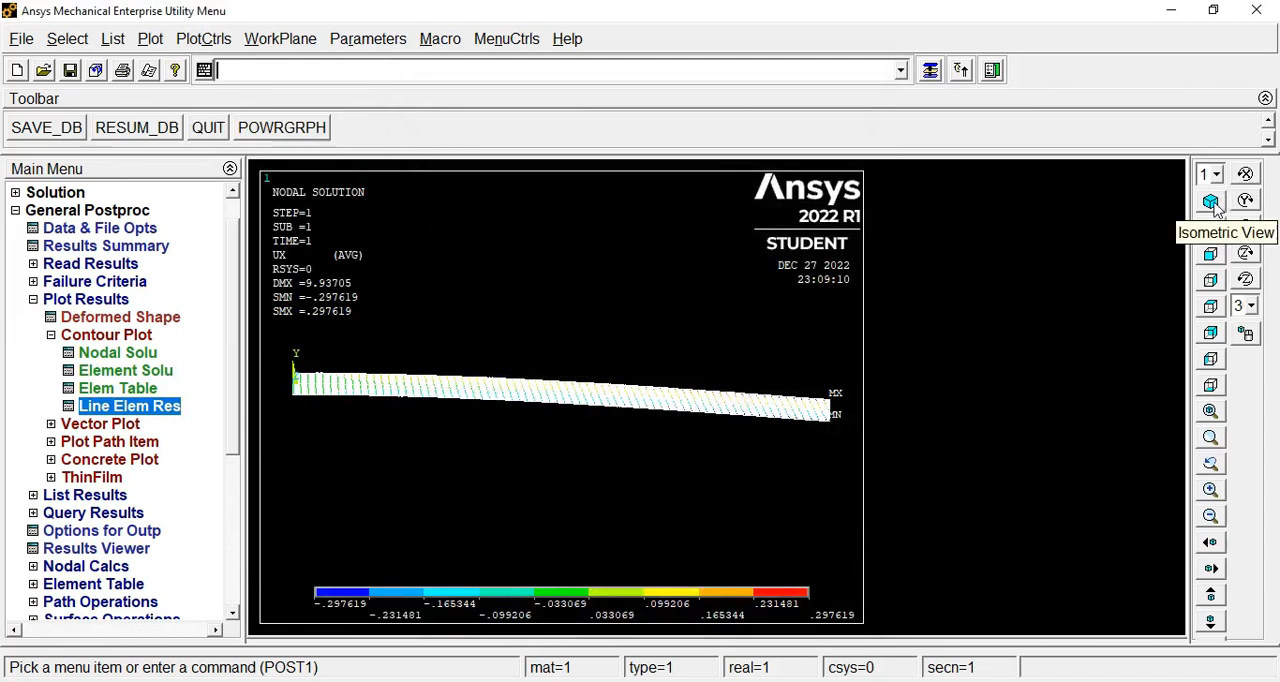
click(1210, 201)
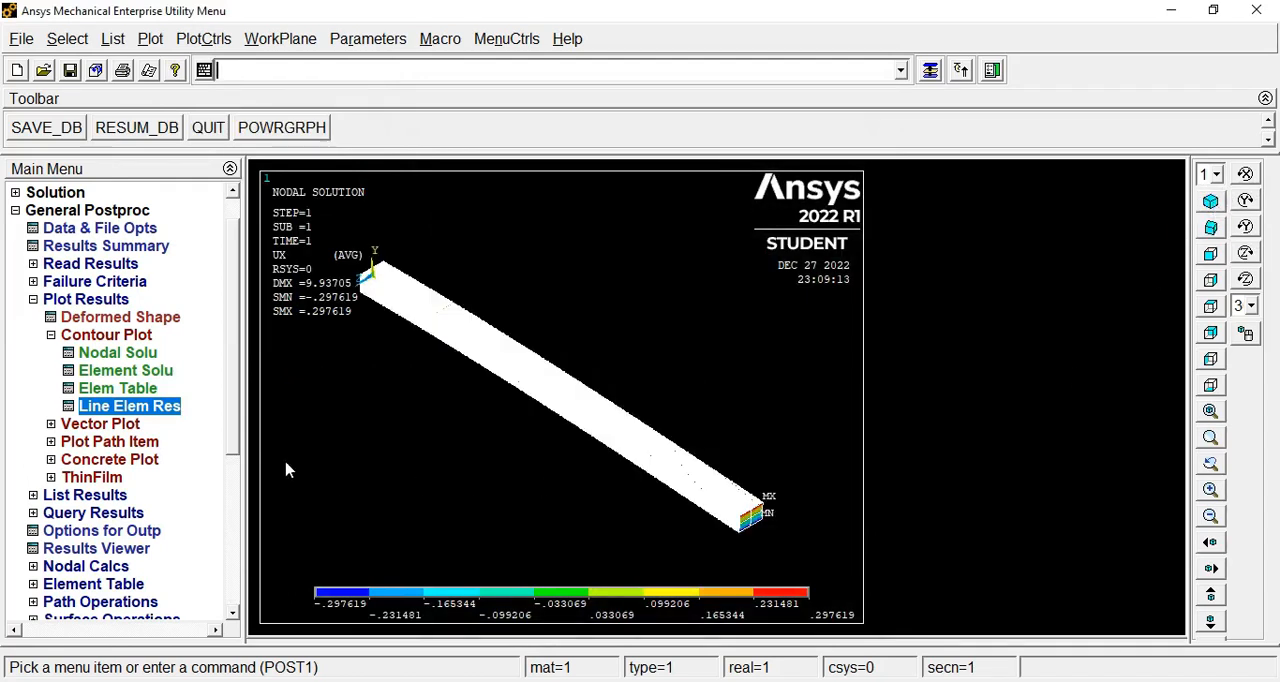